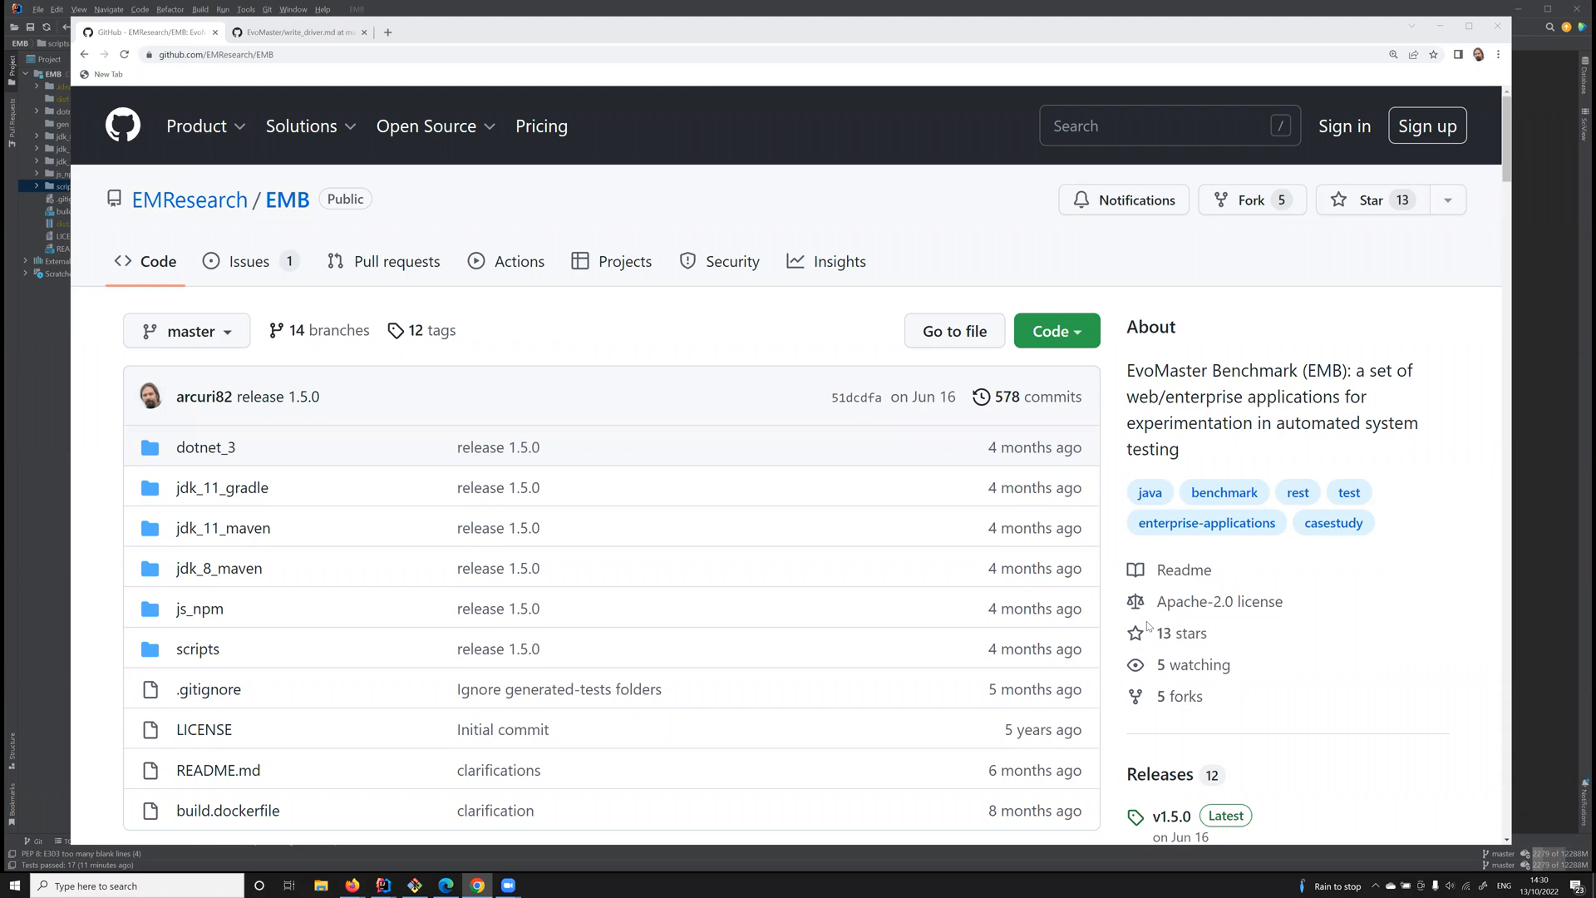
mouse_move(1143, 629)
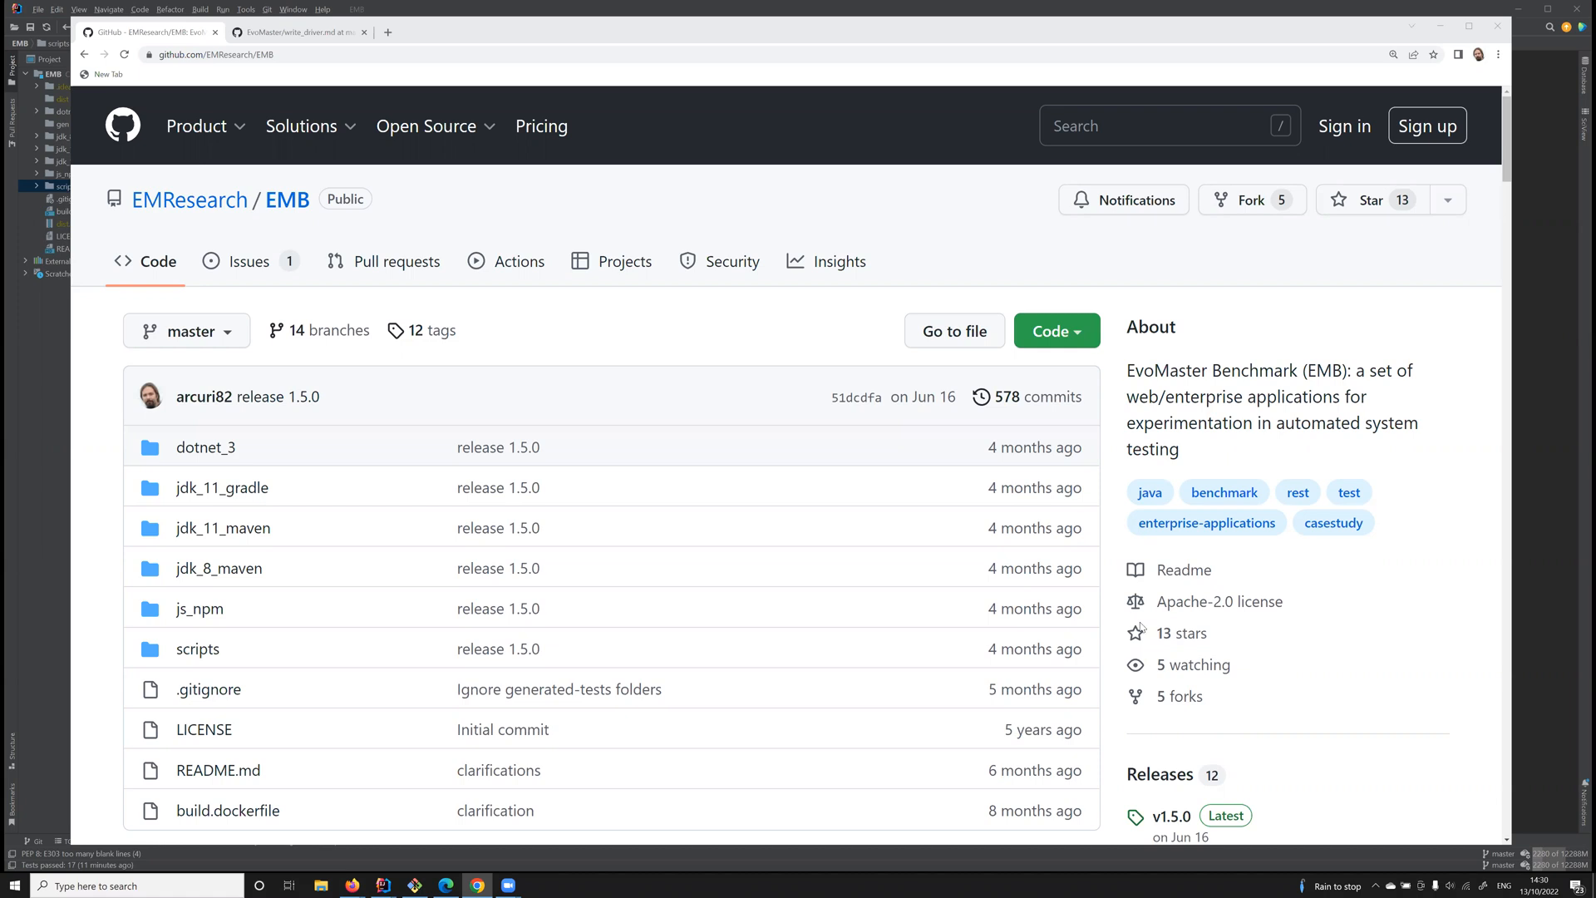
Browse the EMB repository page and open the Code dropdown showing HTTPS clone URL and Download ZIP
scroll(down, 3)
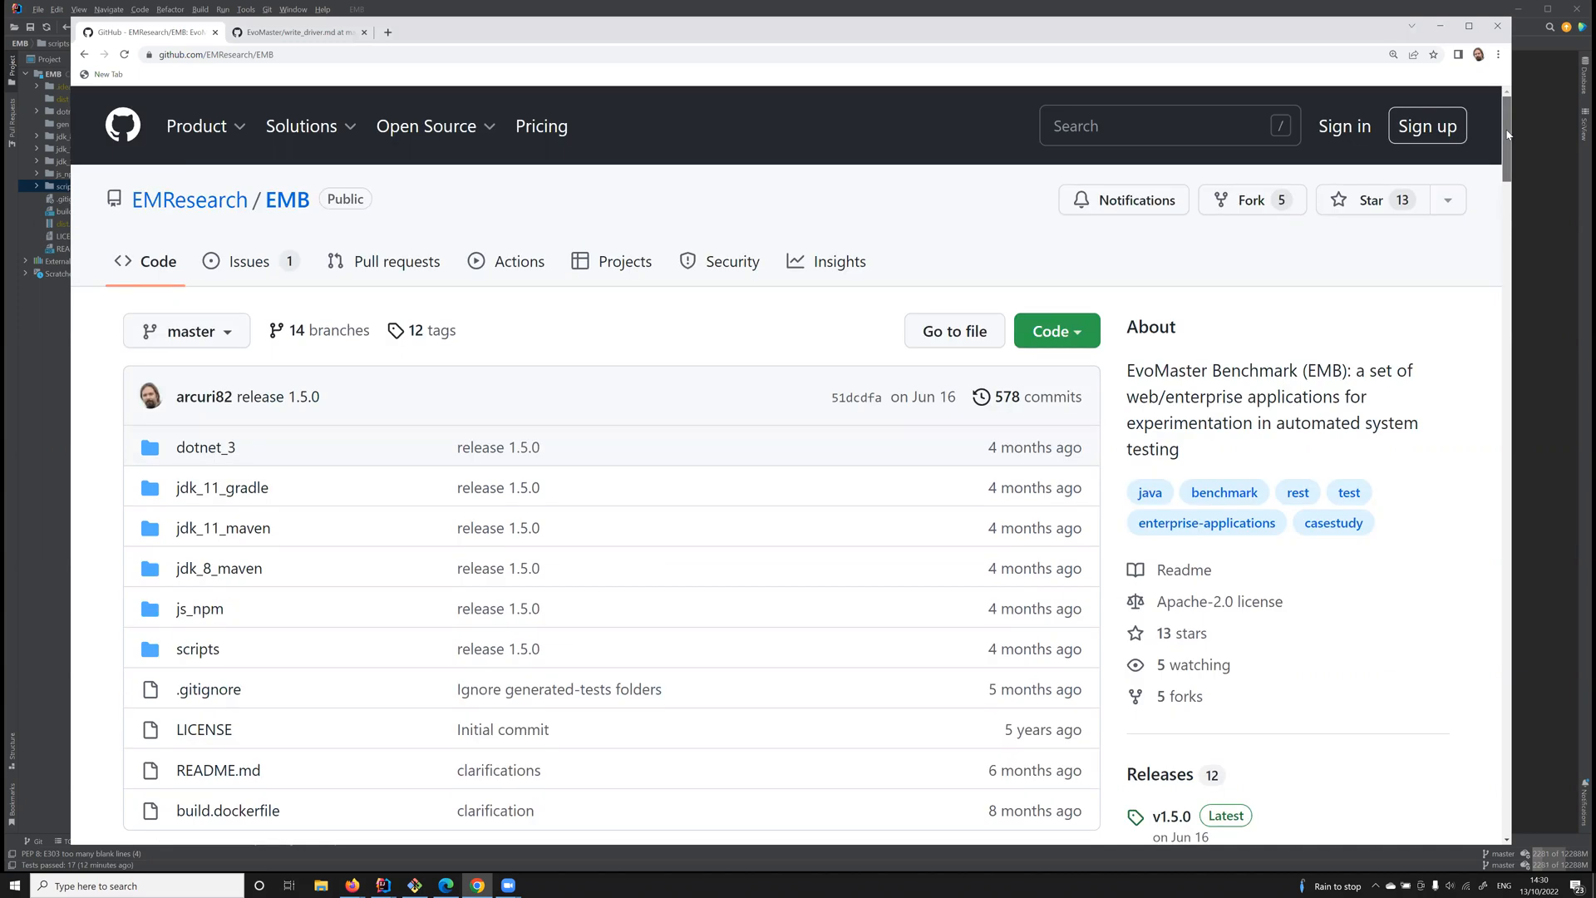
scroll(down, 3)
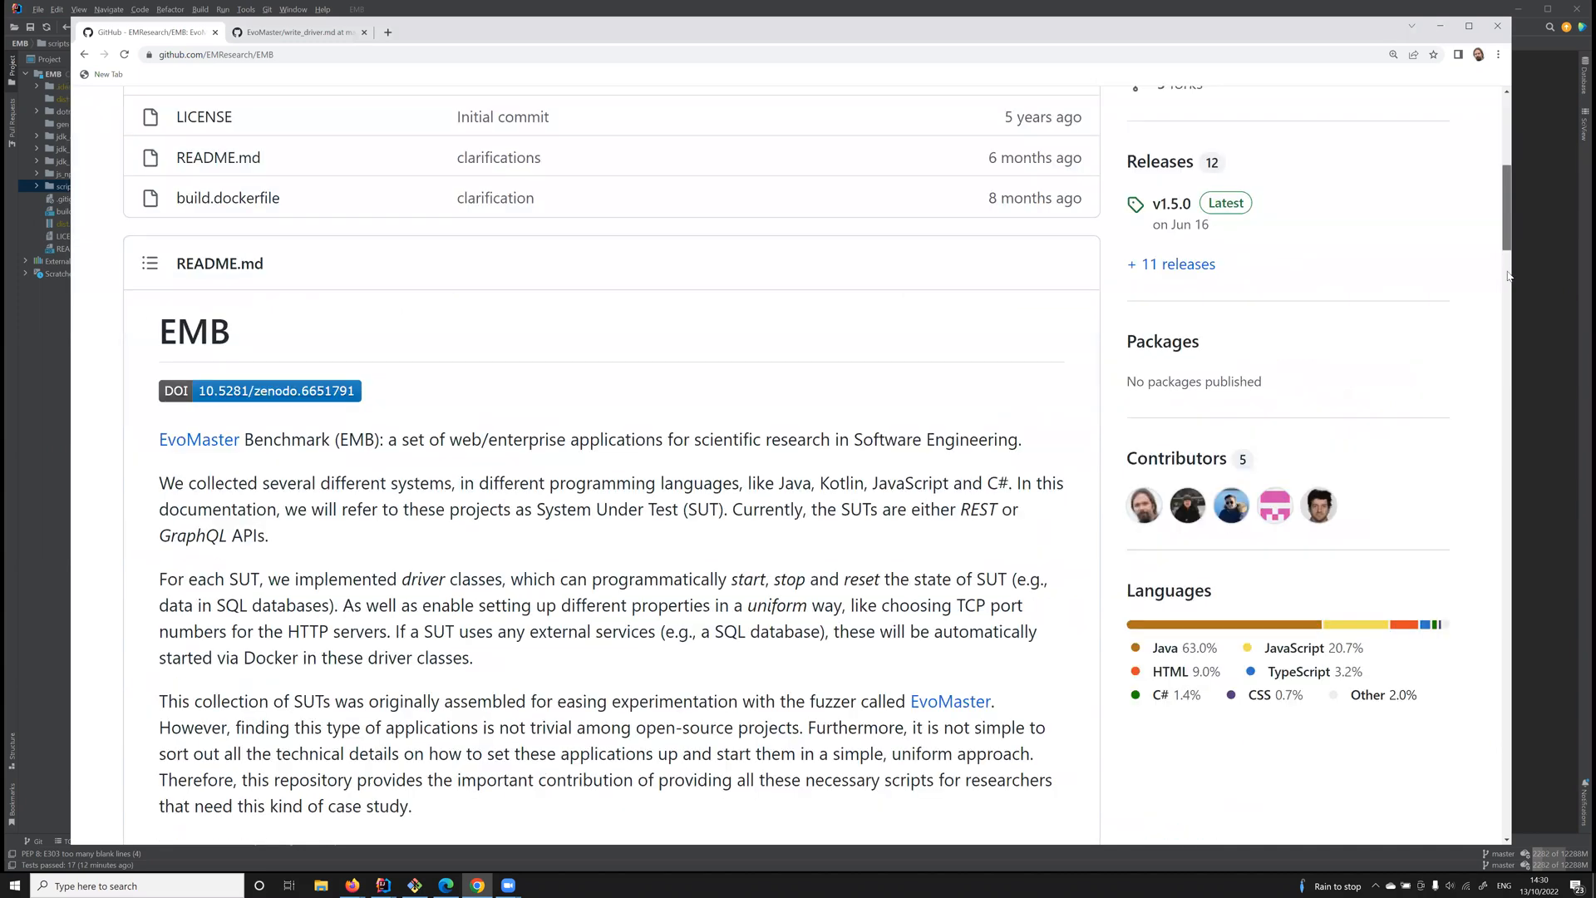
scroll(down, 3)
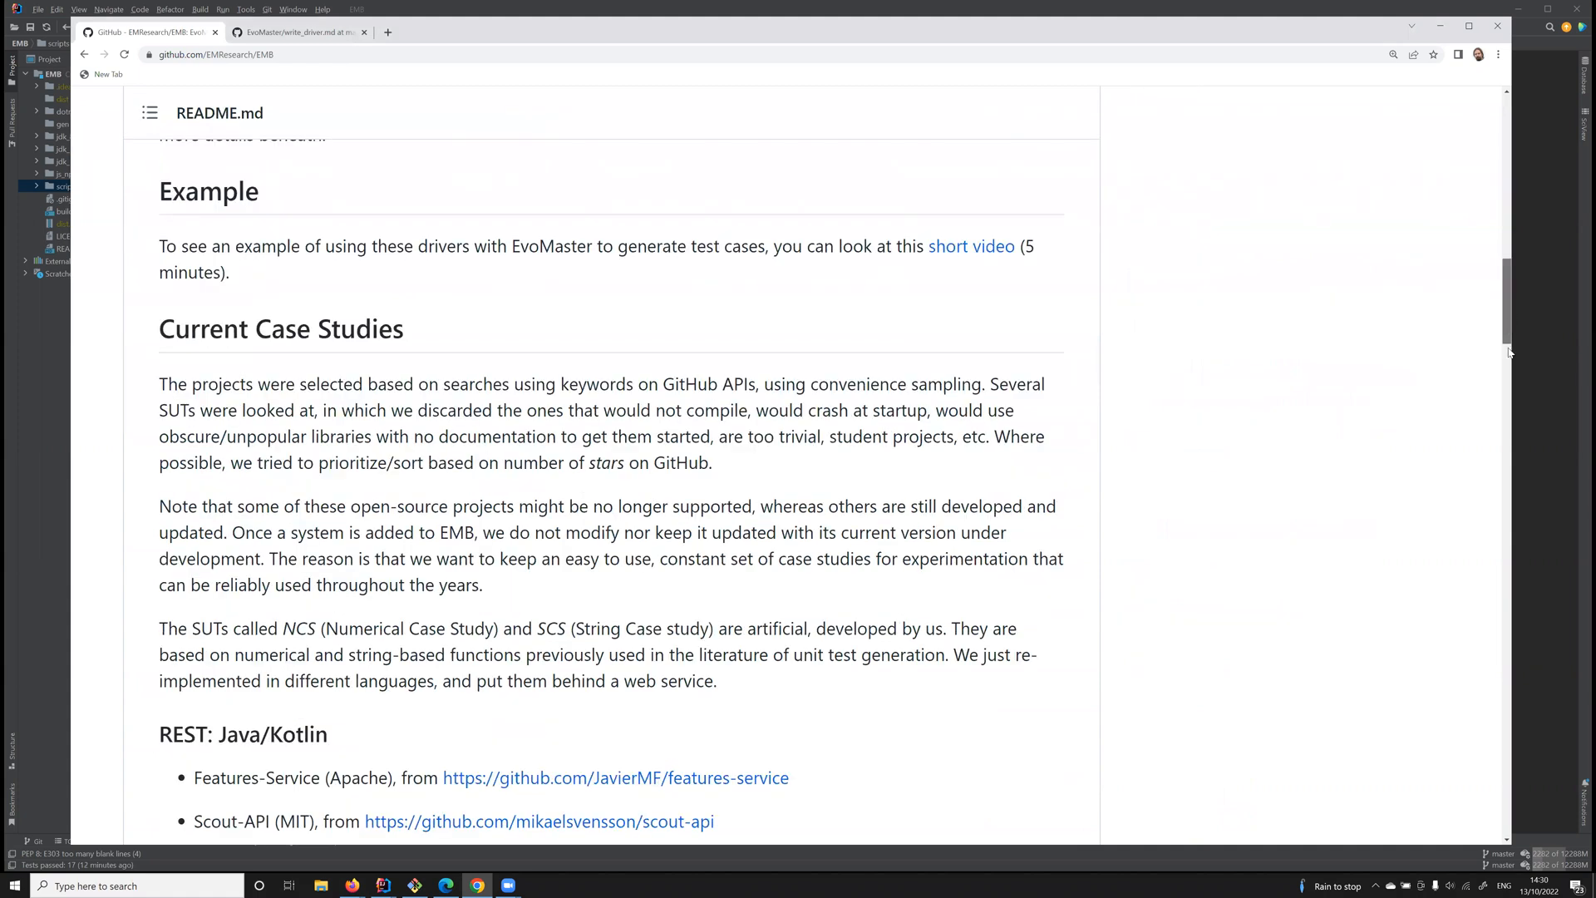
scroll(down, 3)
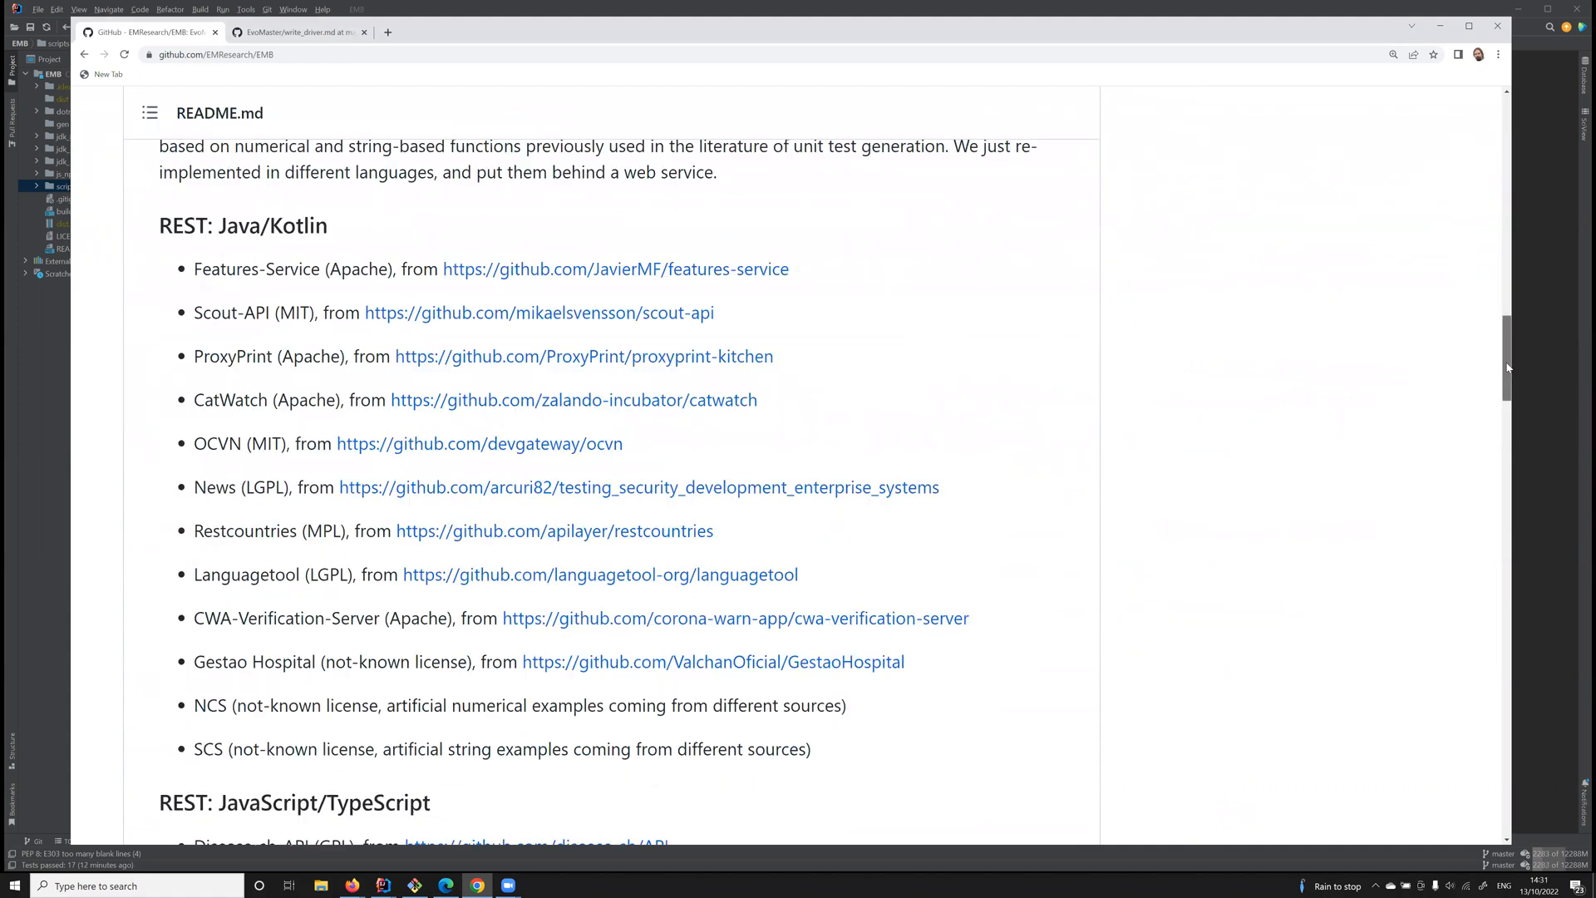
scroll(down, 3)
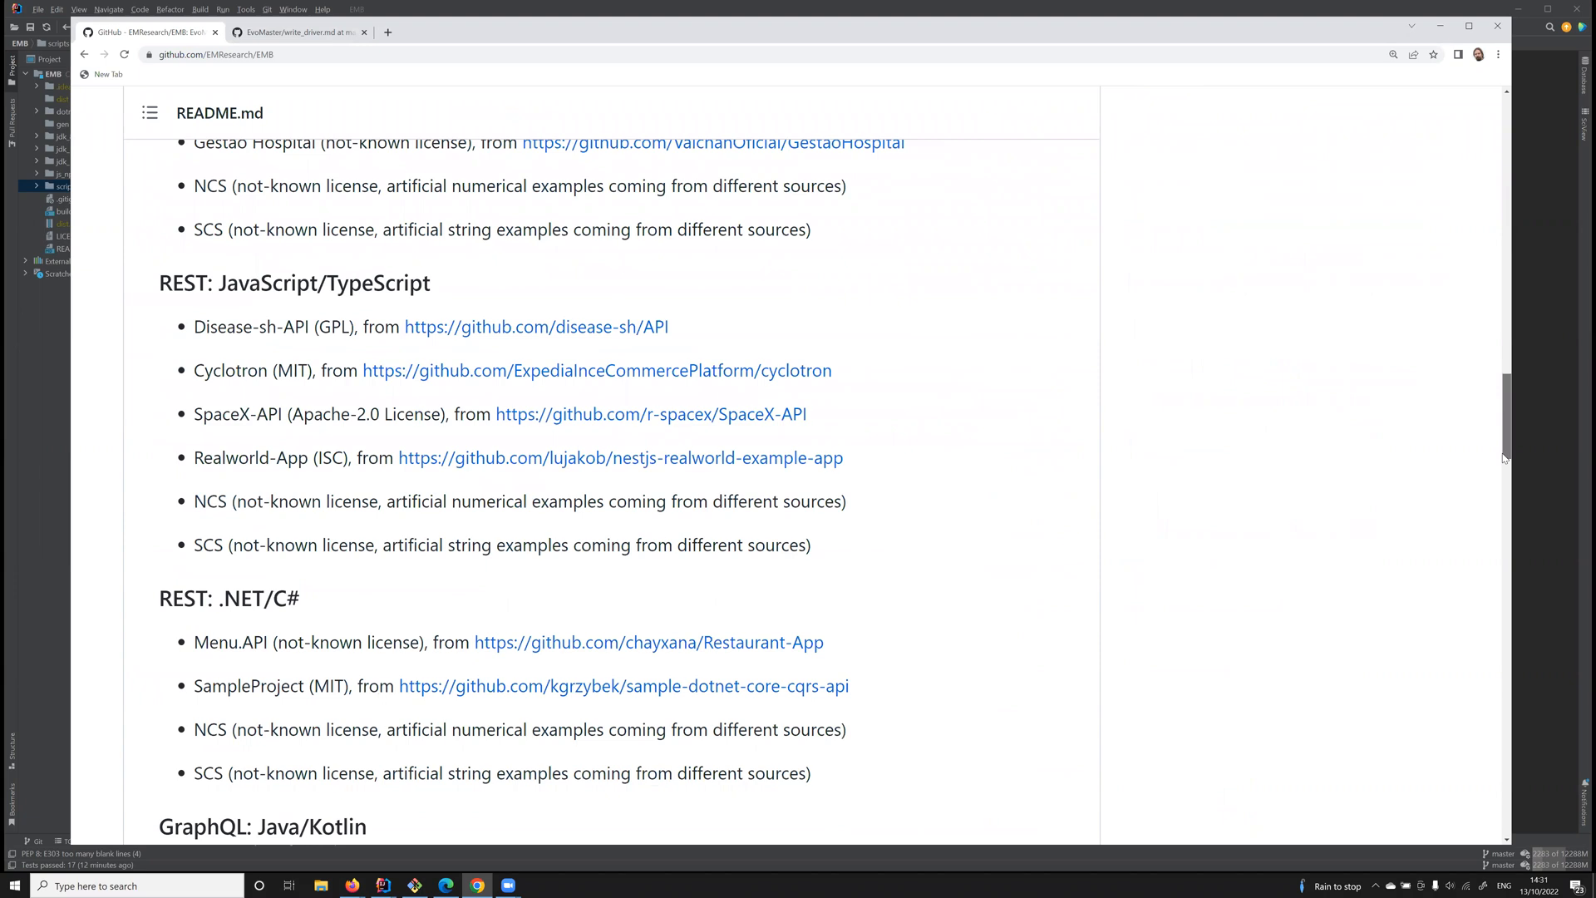
scroll(down, 3)
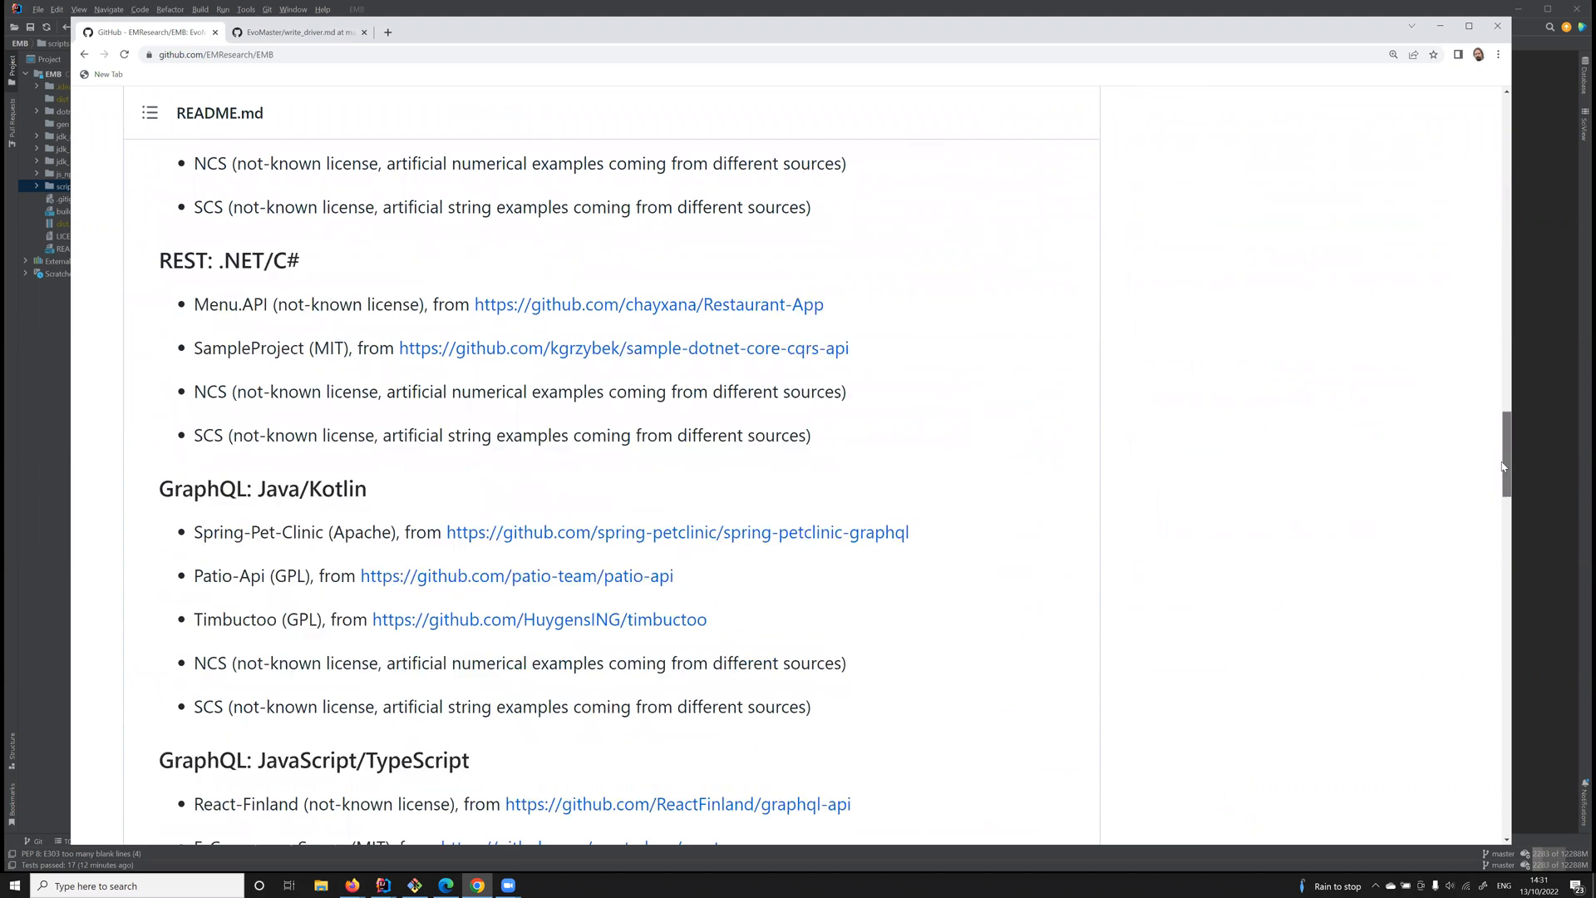
scroll(down, 3)
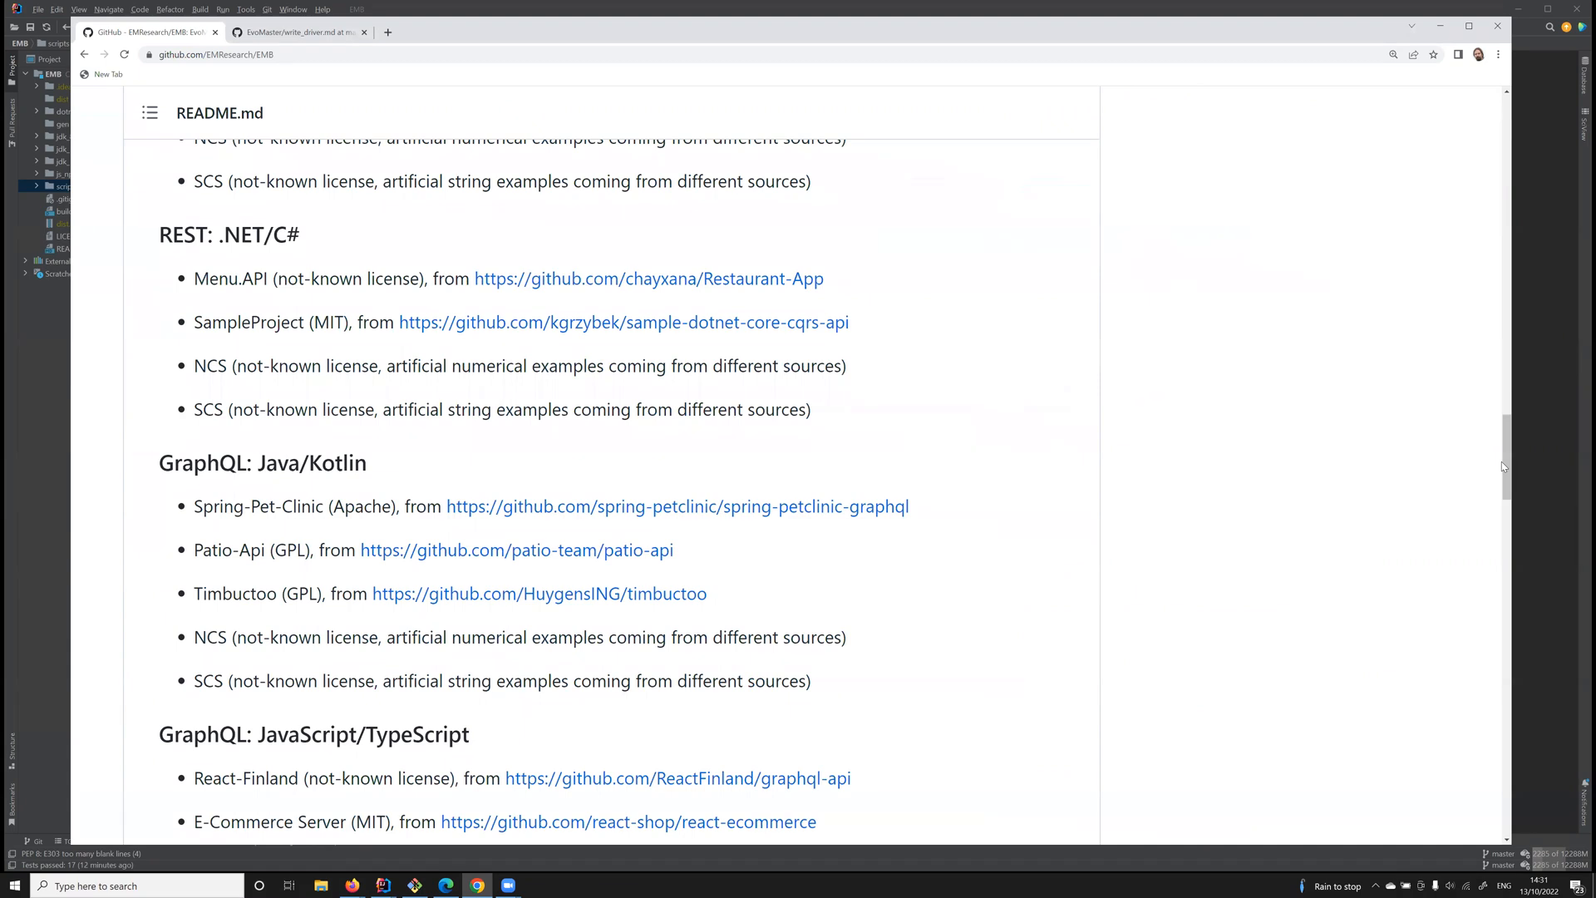
mouse_move(942, 534)
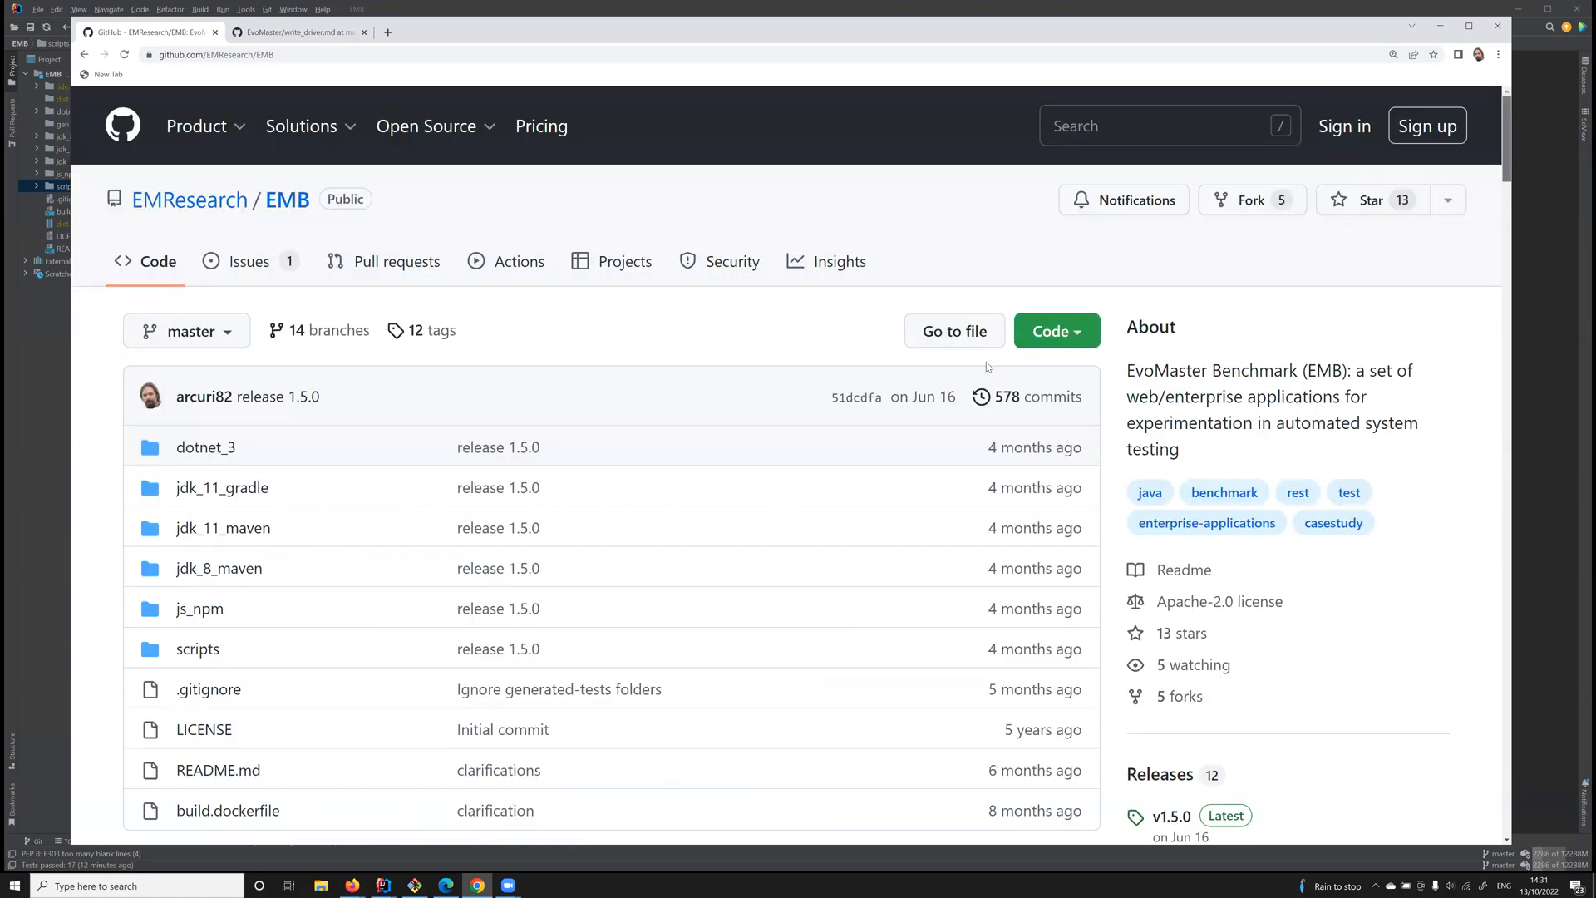
click(1055, 331)
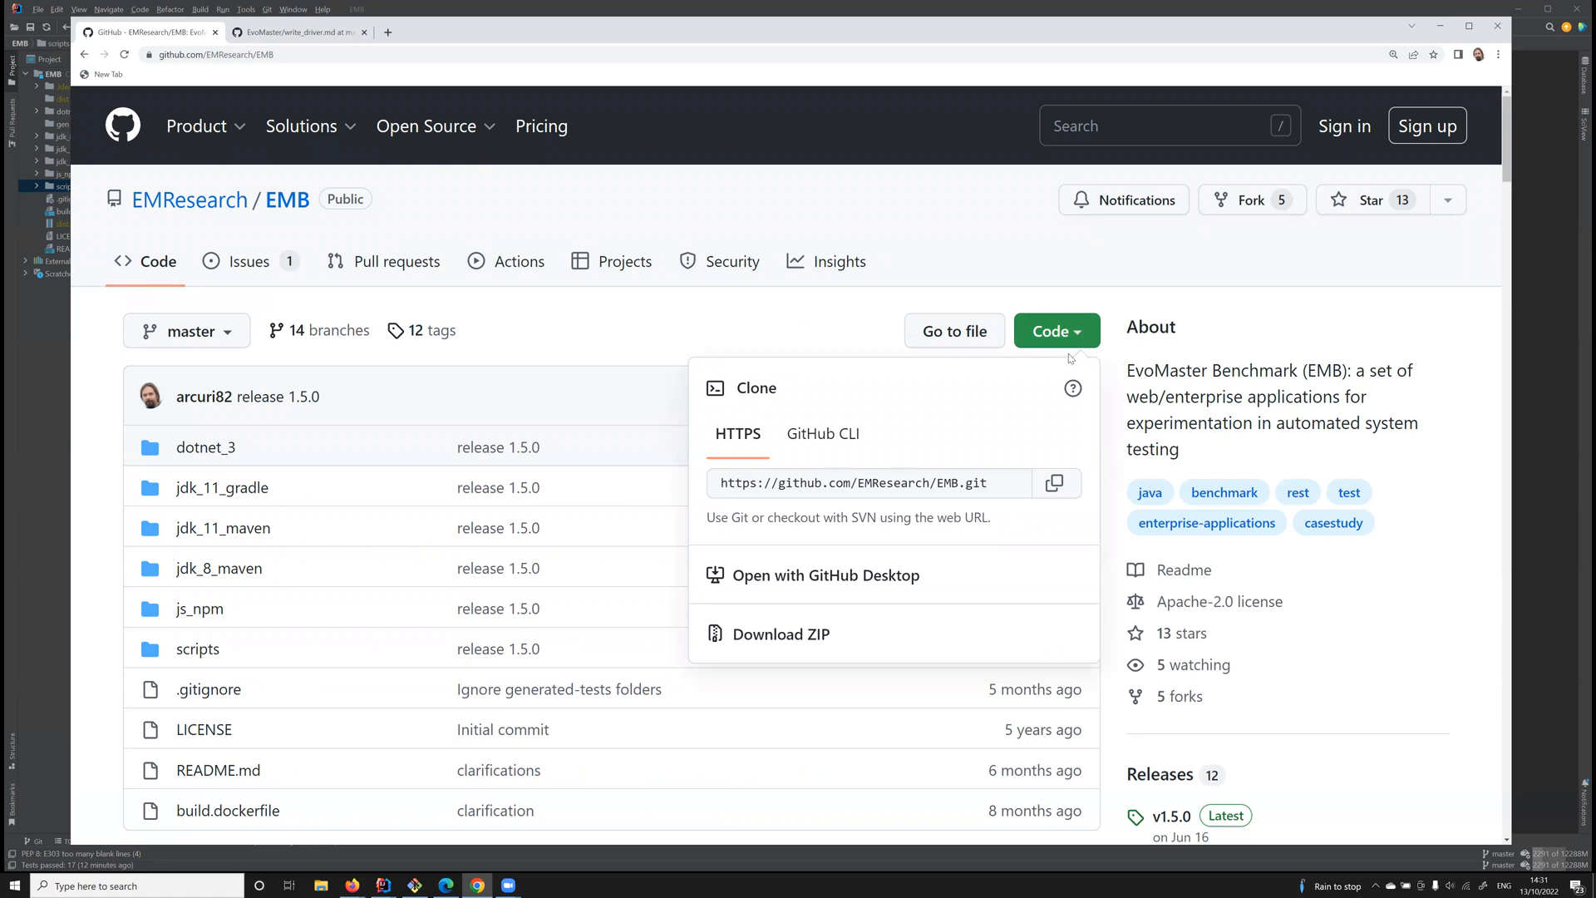
mouse_move(1547, 419)
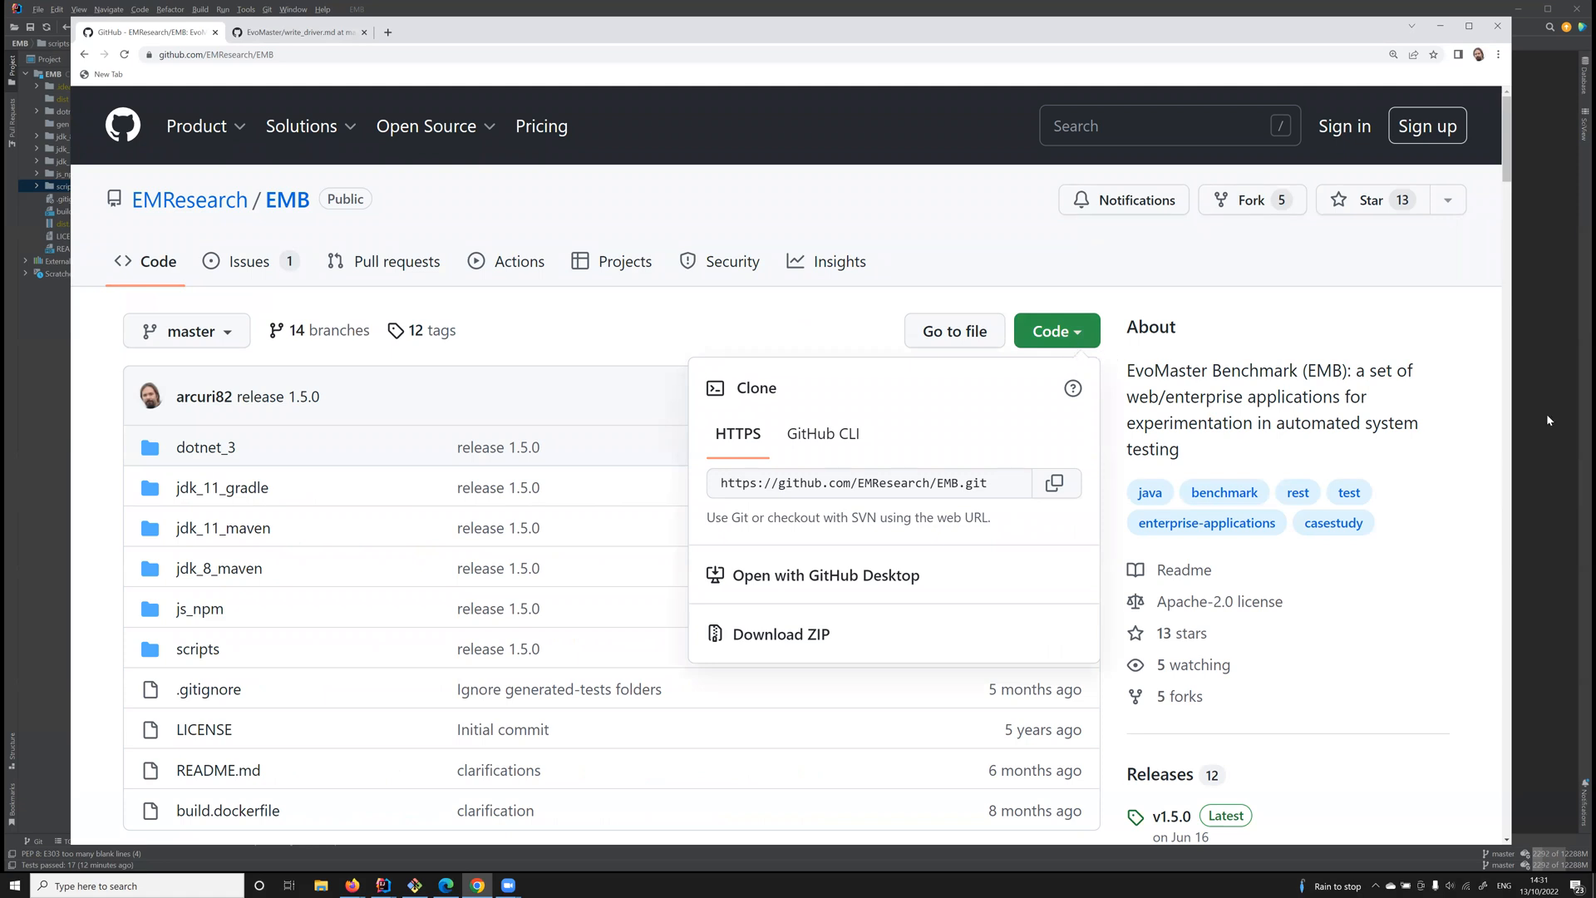
mouse_move(37, 369)
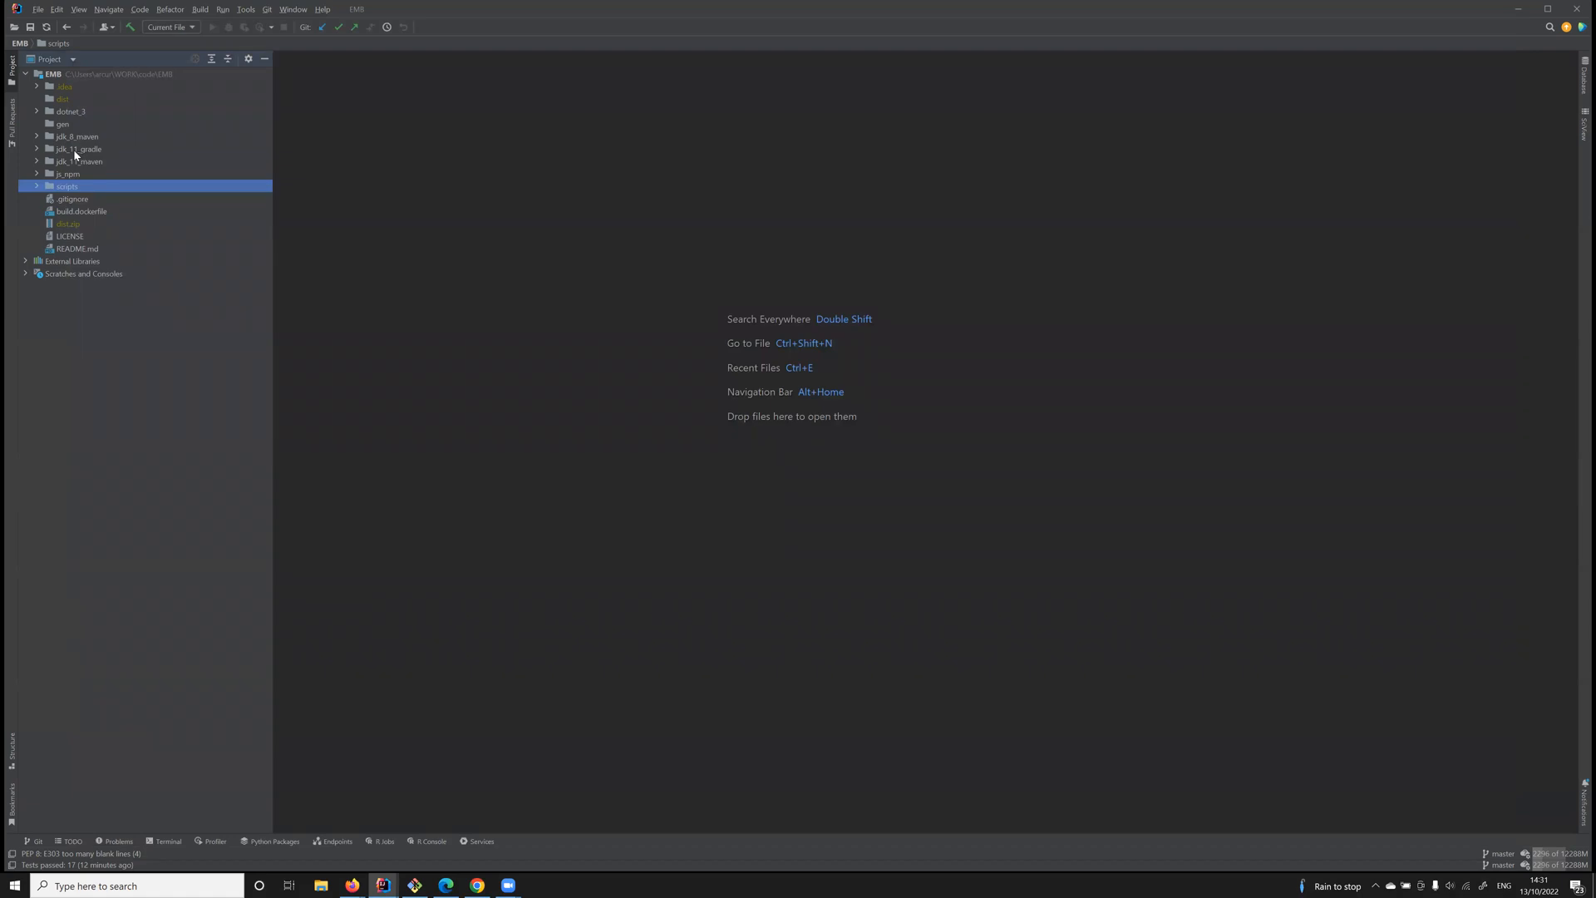
Look at the jdk_8_maven and jdk_11_gradle folders, then switch to the jdk_8_maven project window
click(77, 135)
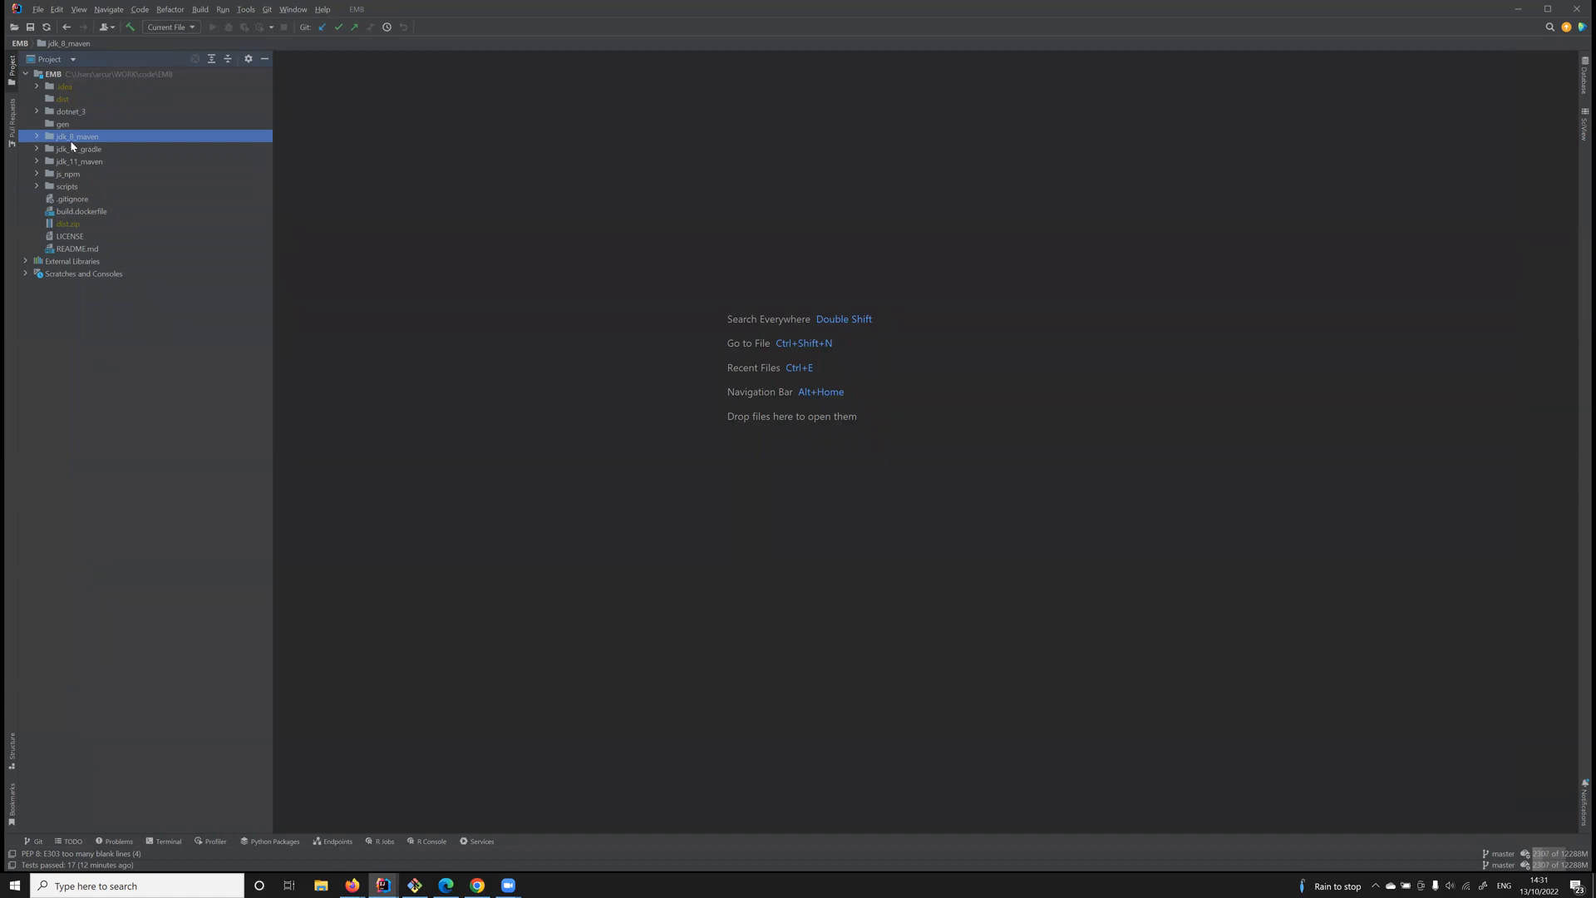
mouse_move(83, 141)
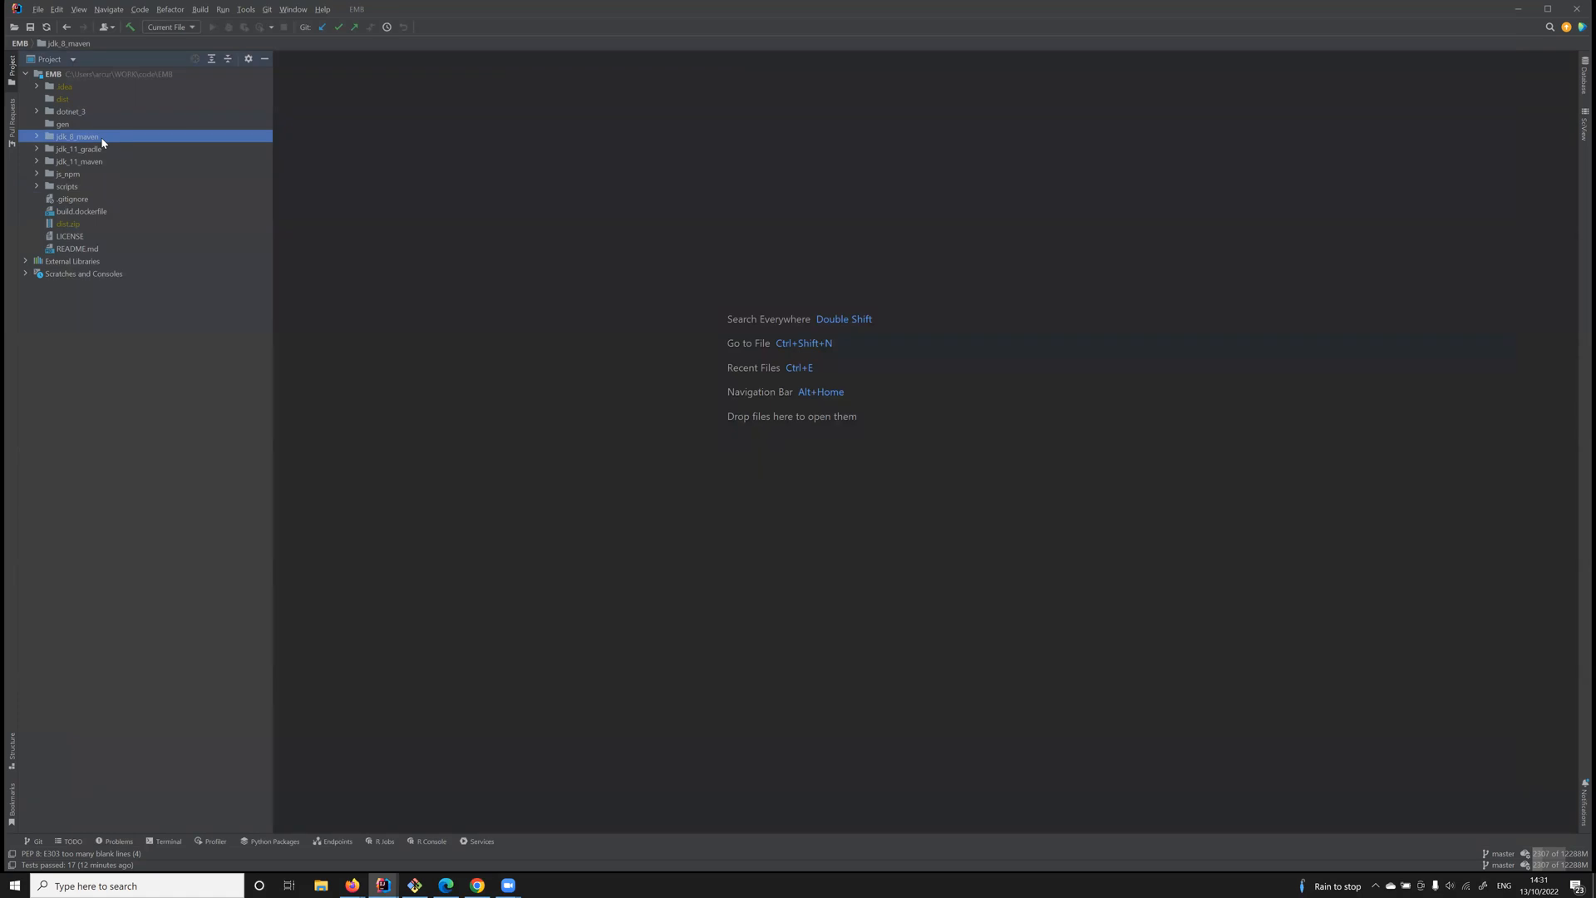
click(80, 149)
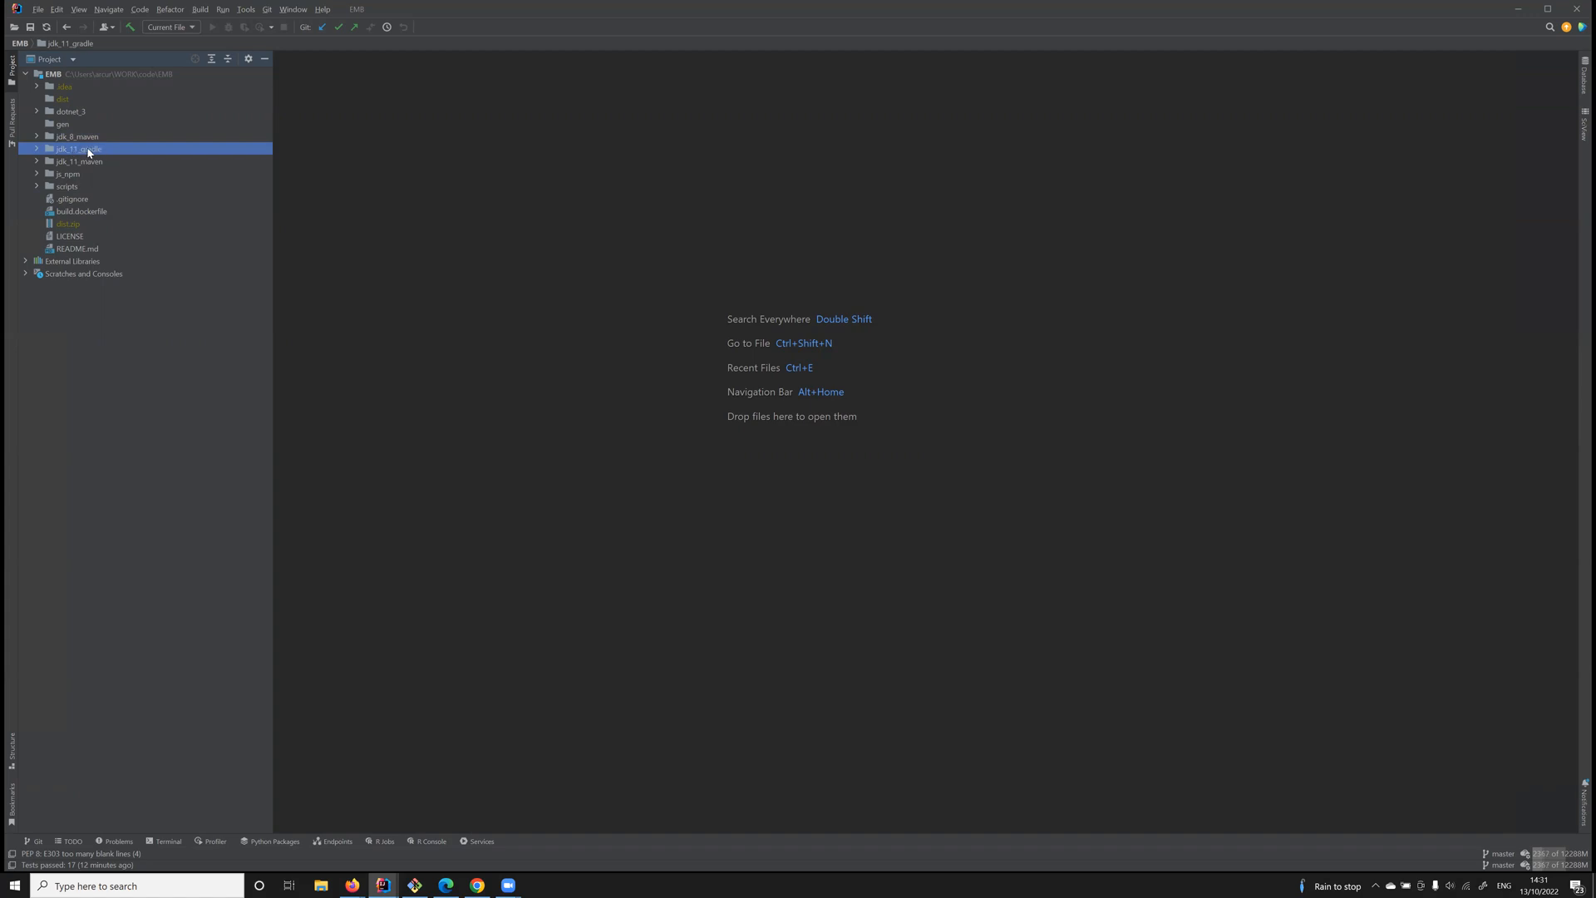
click(77, 135)
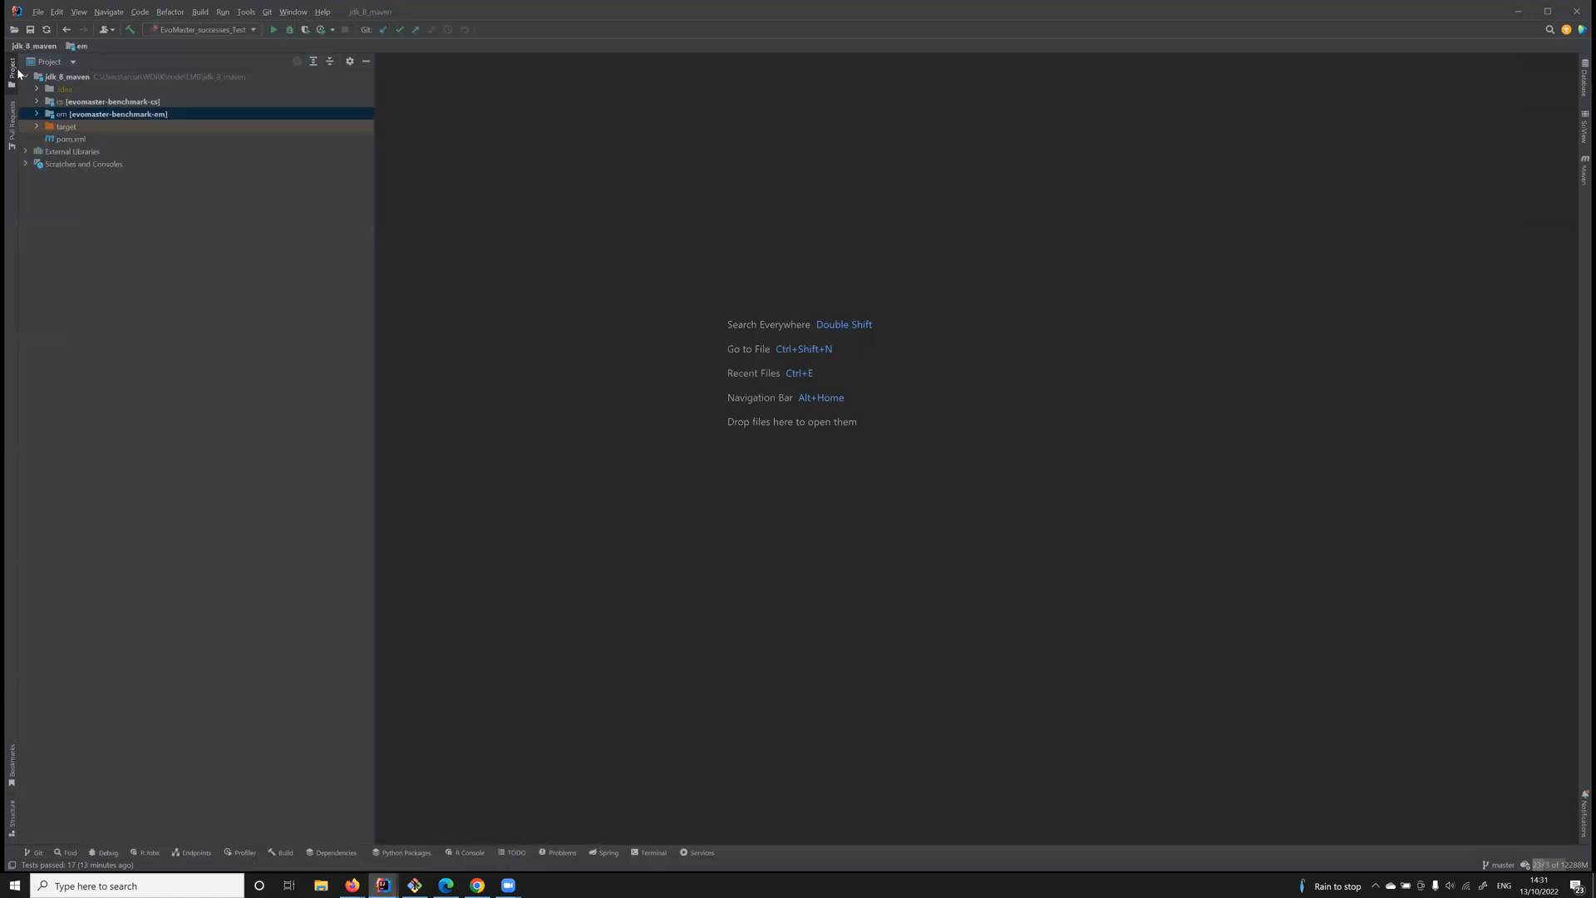
Expand the cs module's graphql and rest folders, then expand em into embedded and external
click(69, 77)
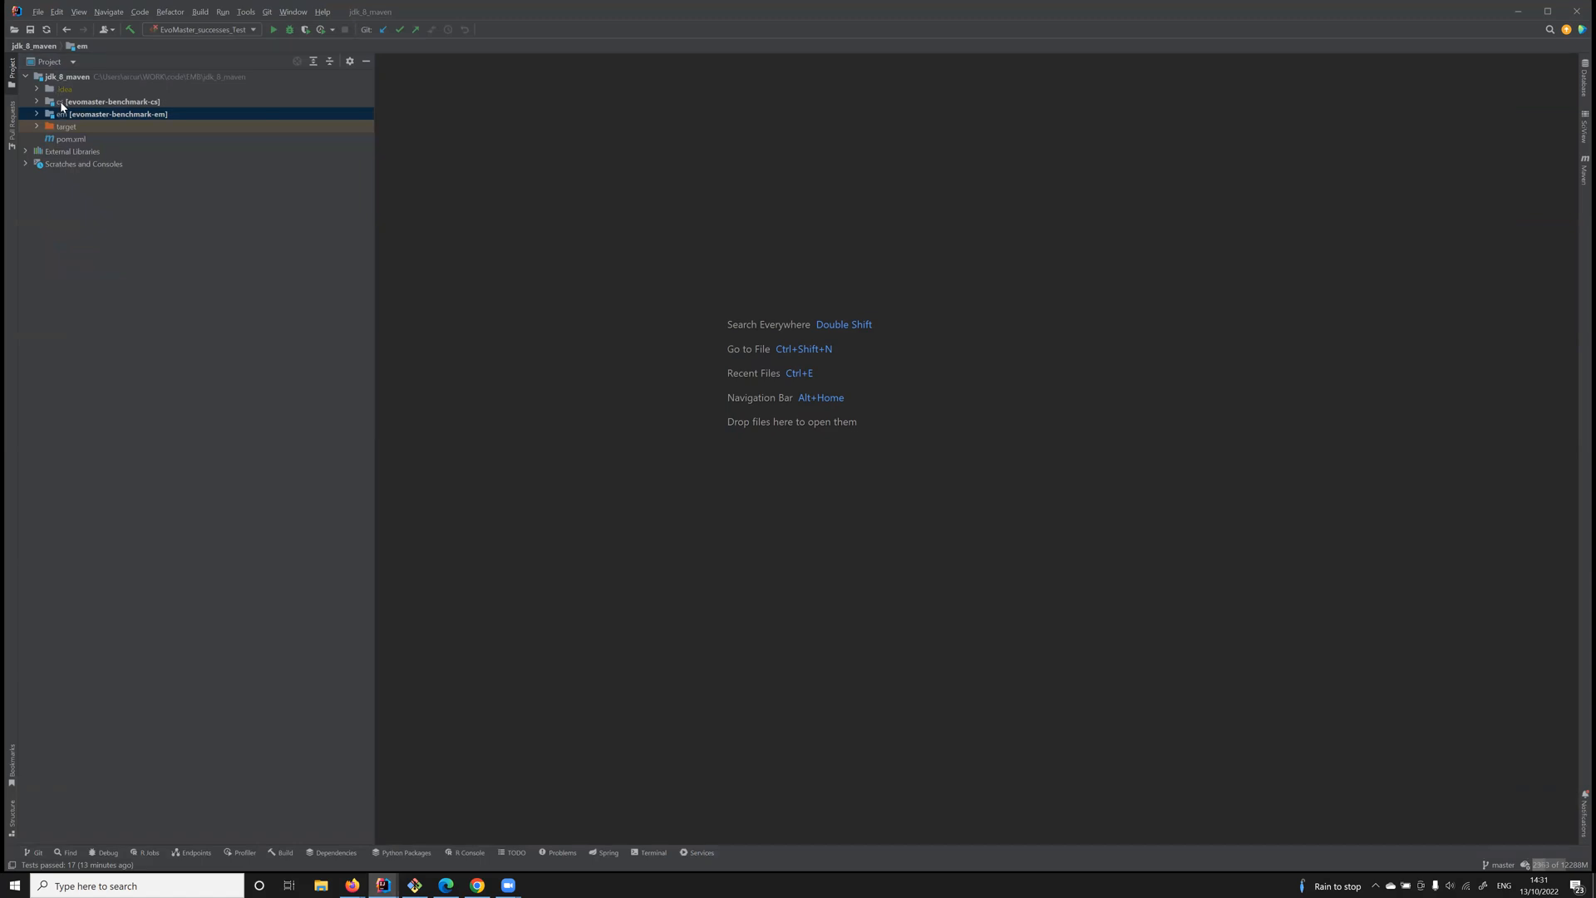
click(107, 101)
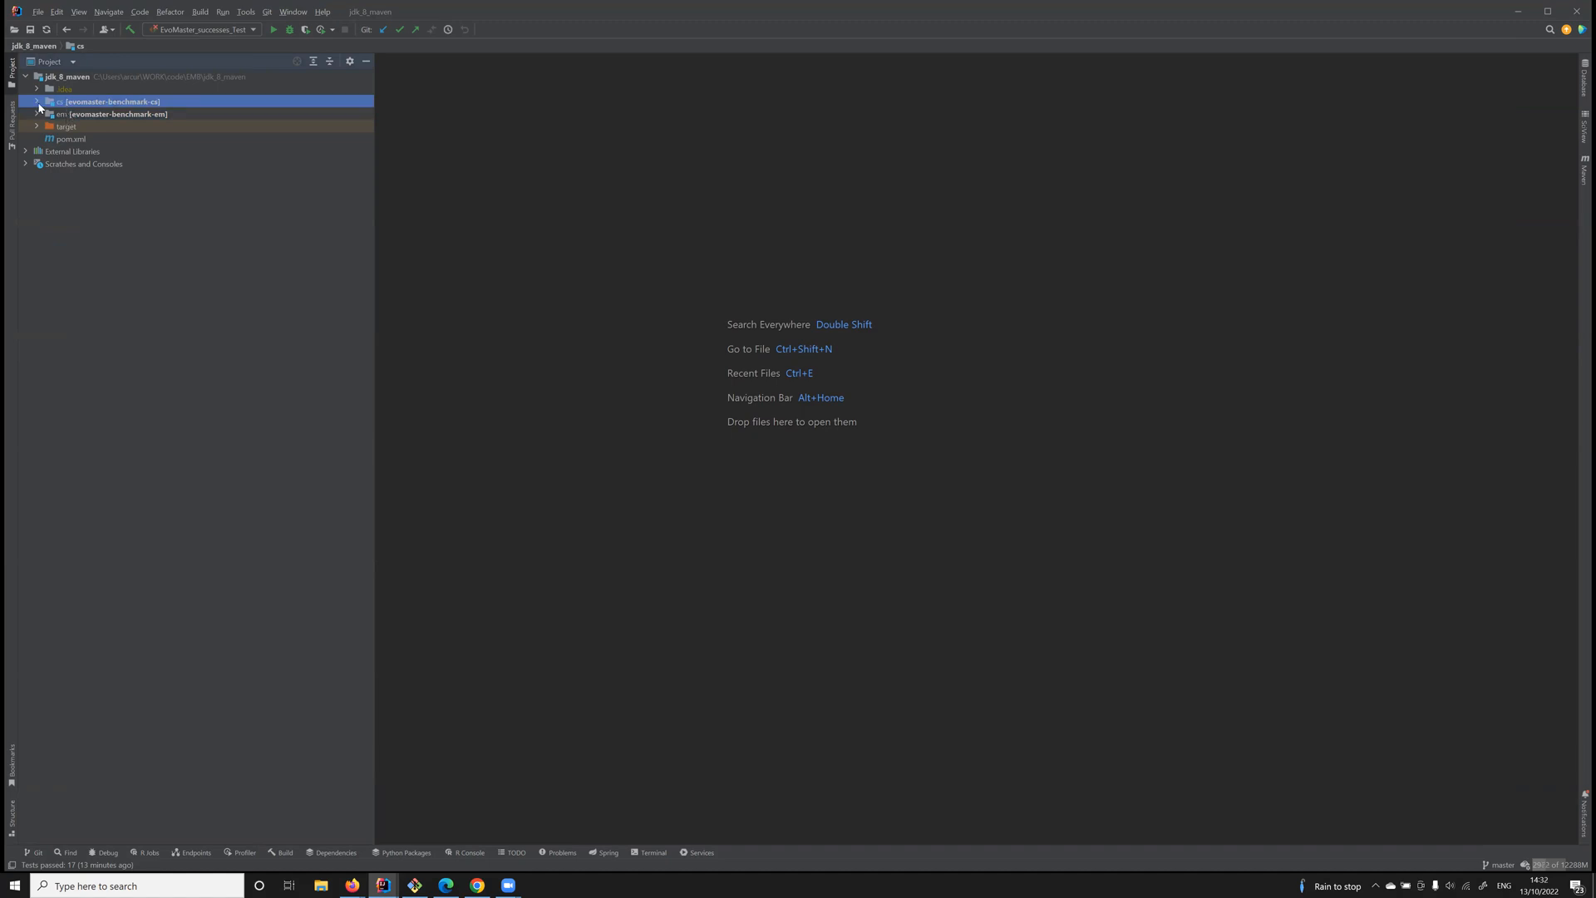
click(38, 101)
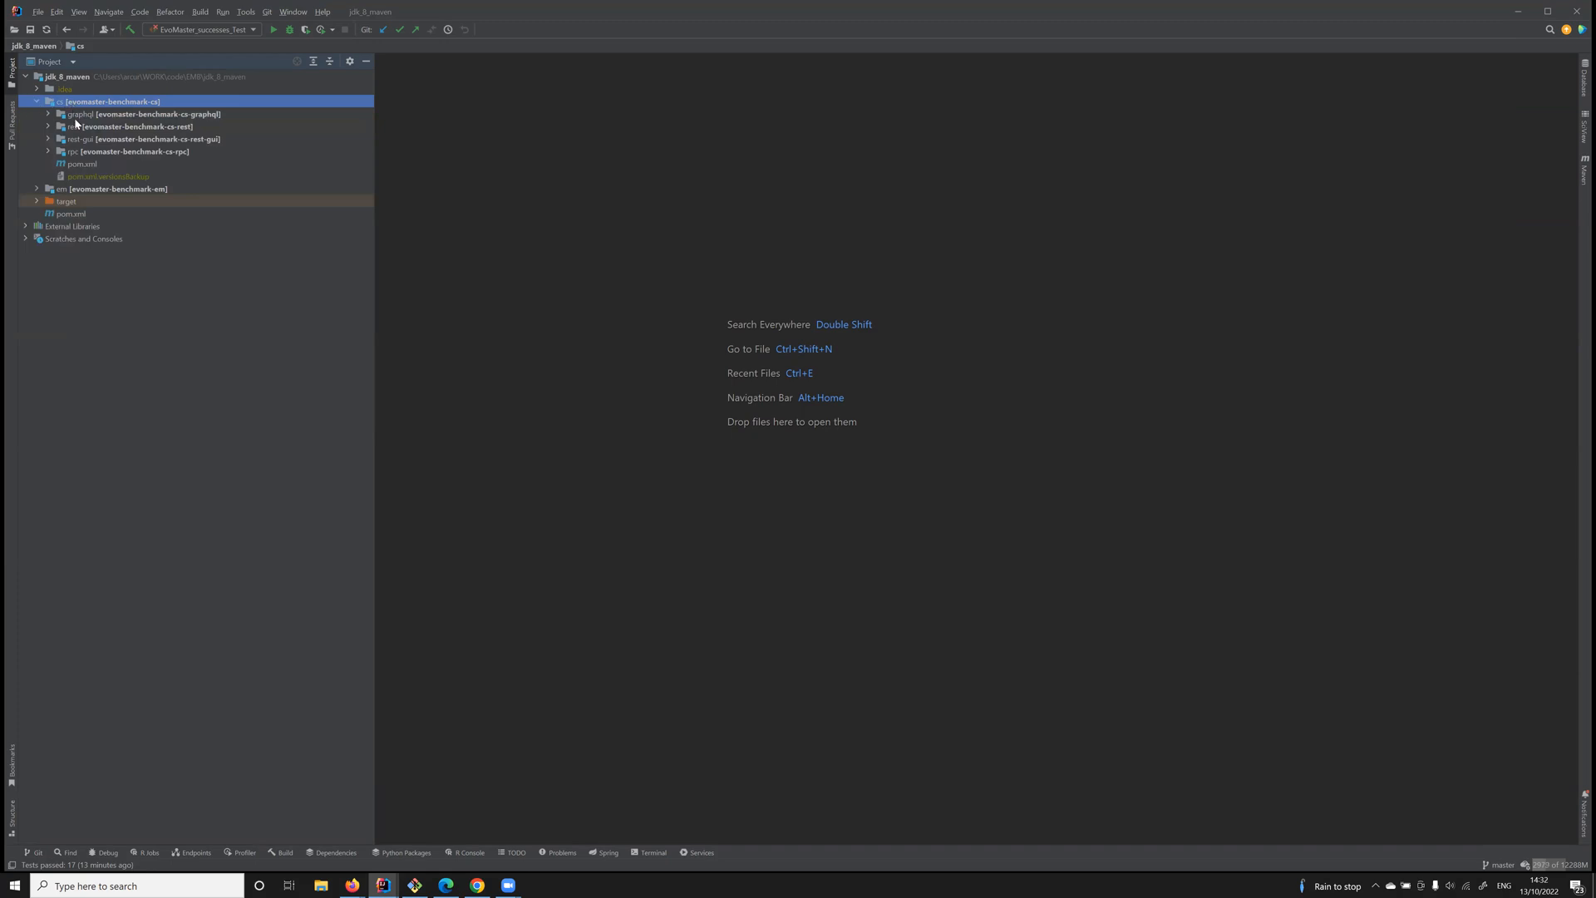
mouse_move(89, 138)
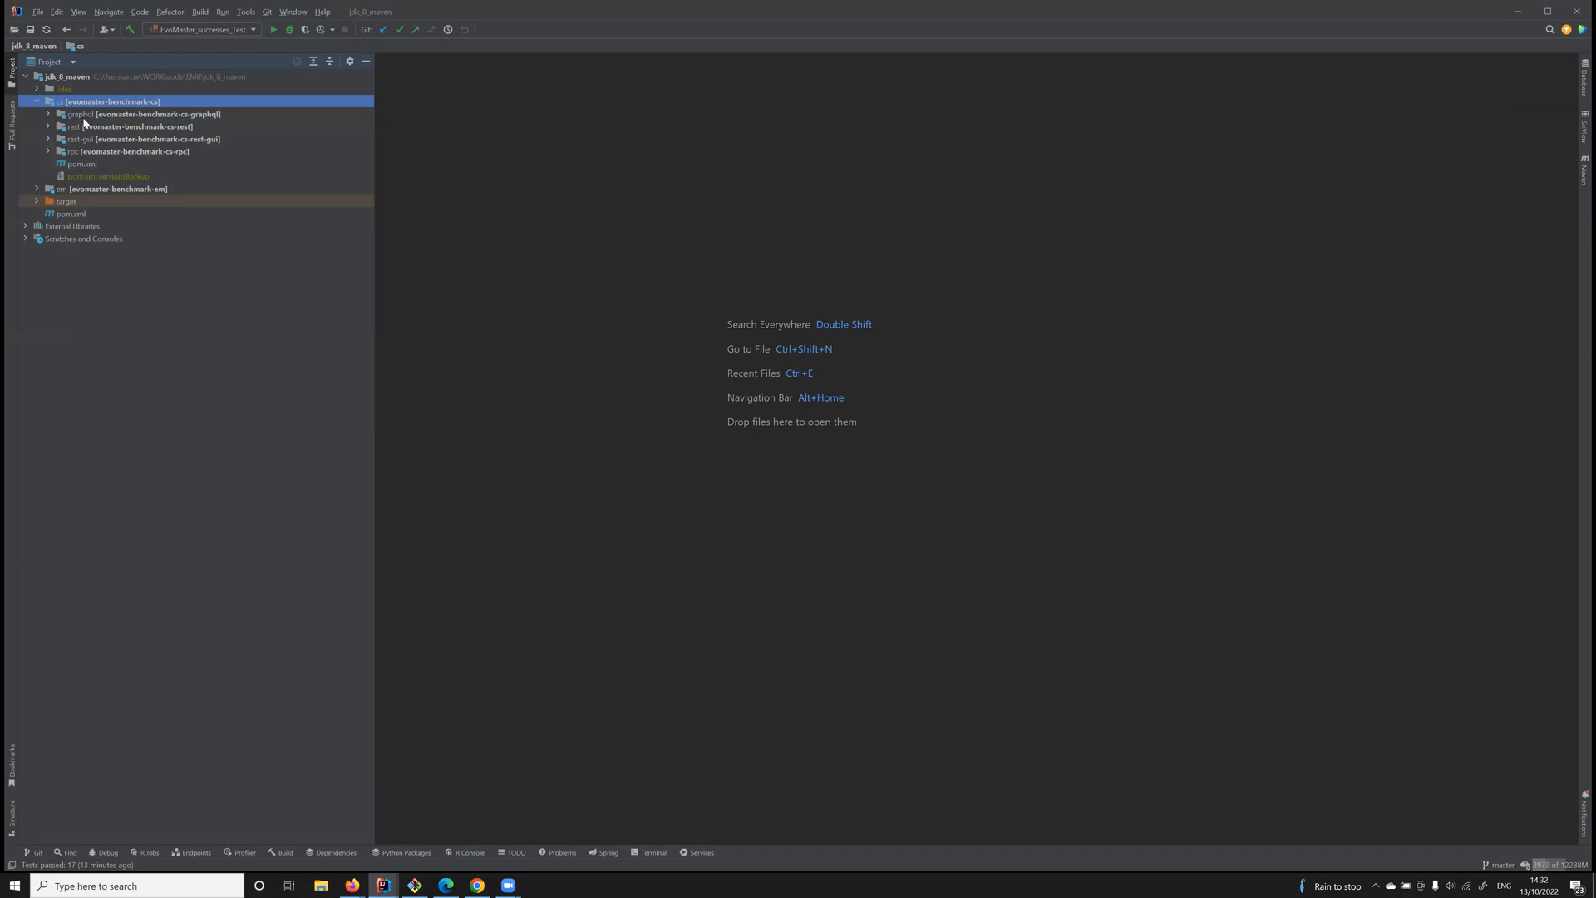
click(48, 114)
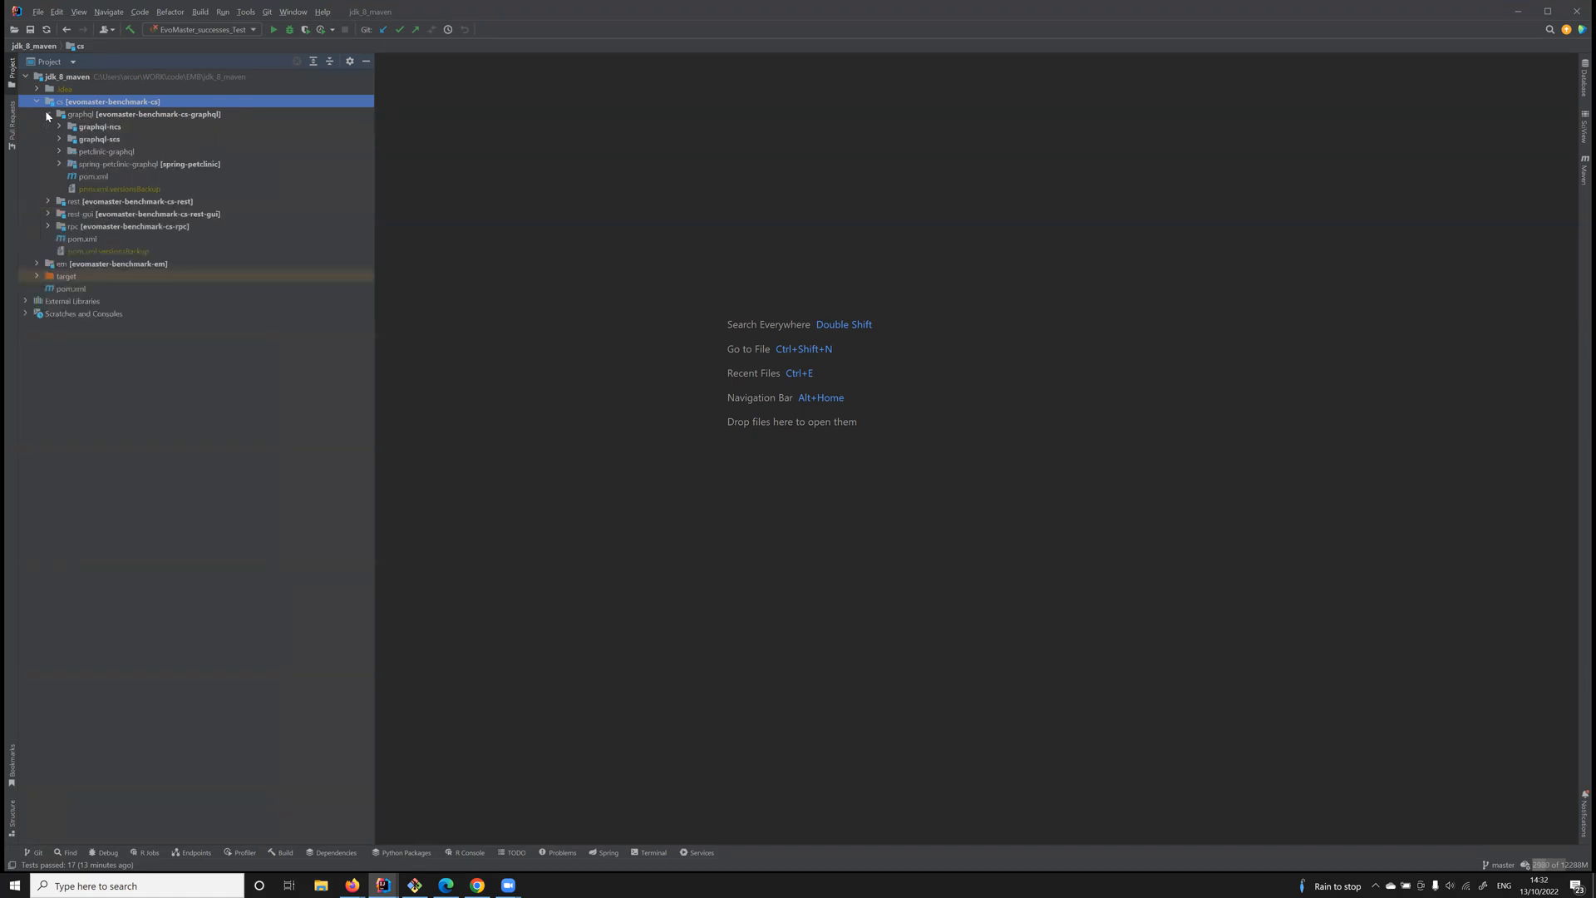
mouse_move(90, 117)
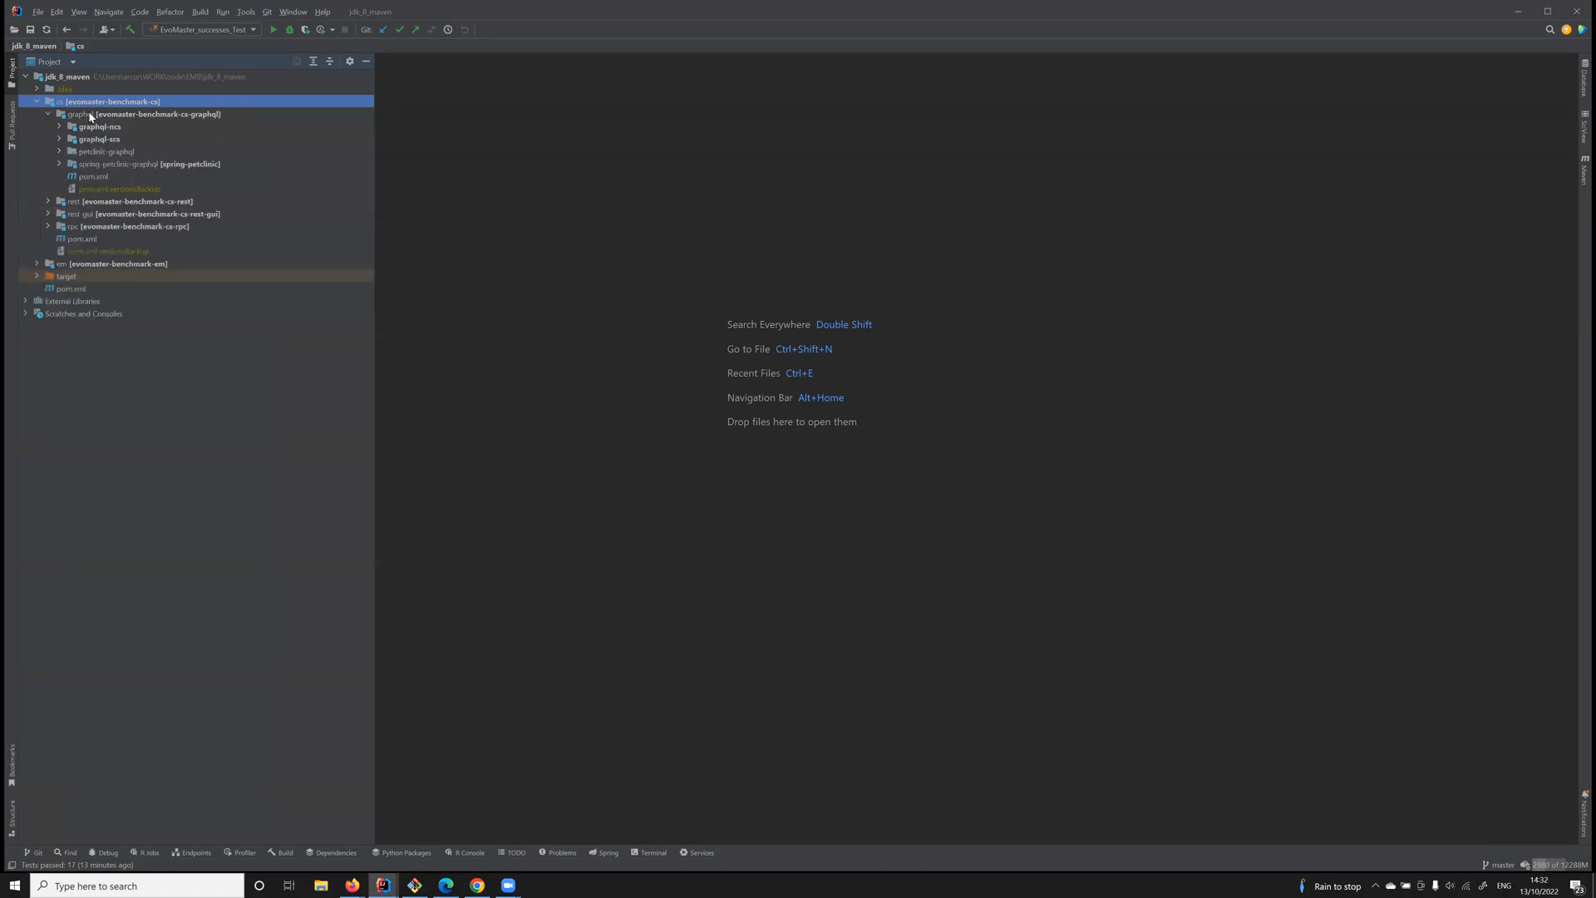
click(142, 113)
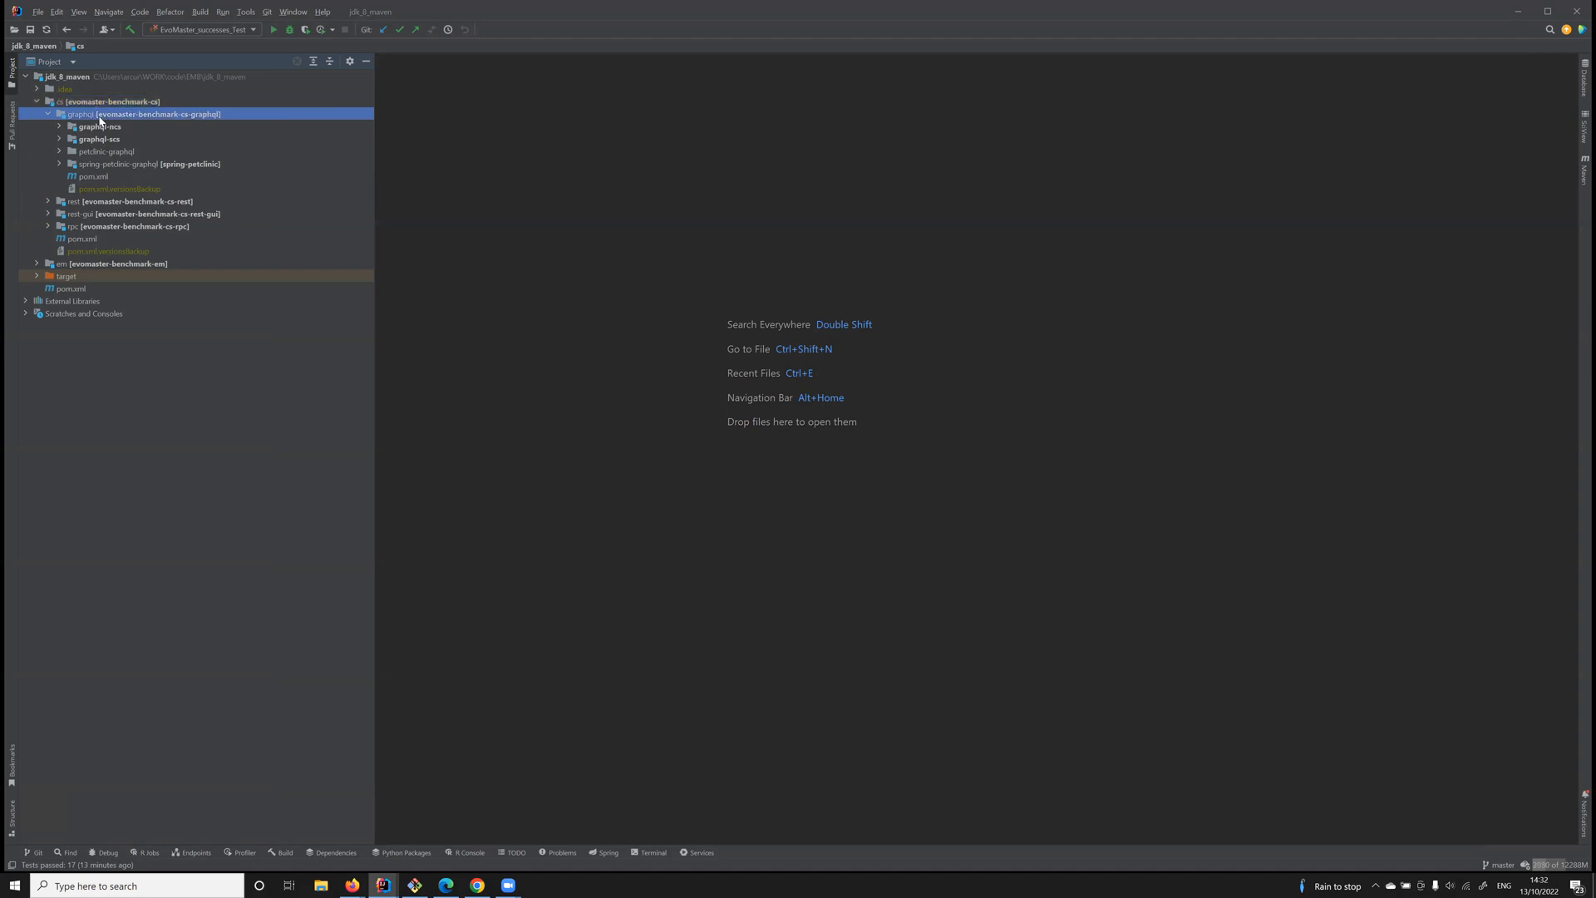
click(135, 200)
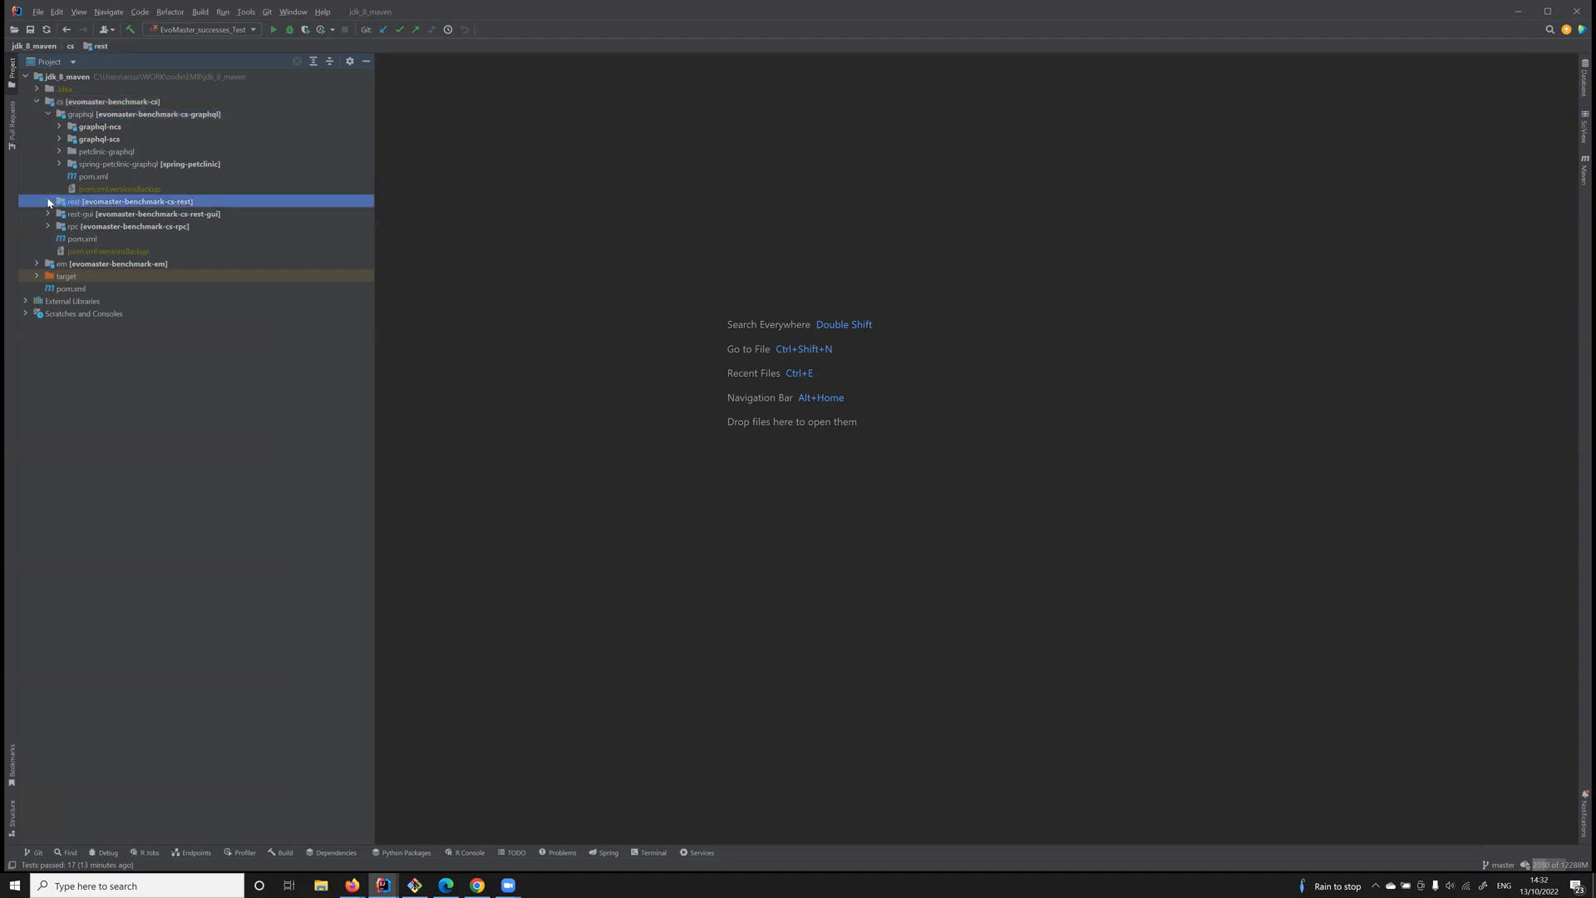
click(47, 200)
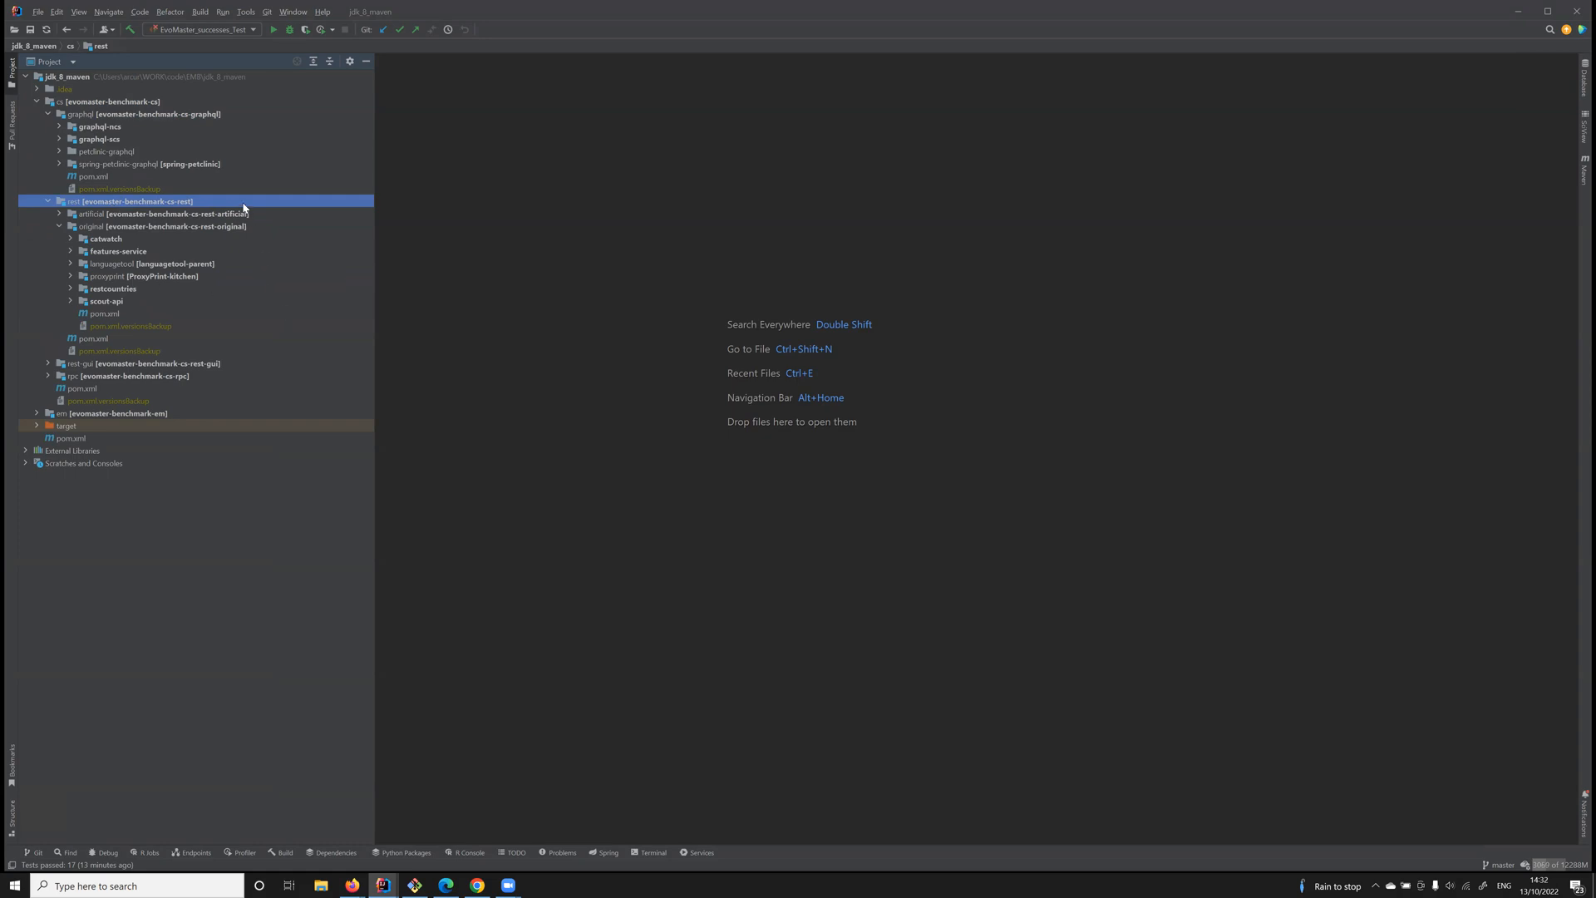
mouse_move(38, 417)
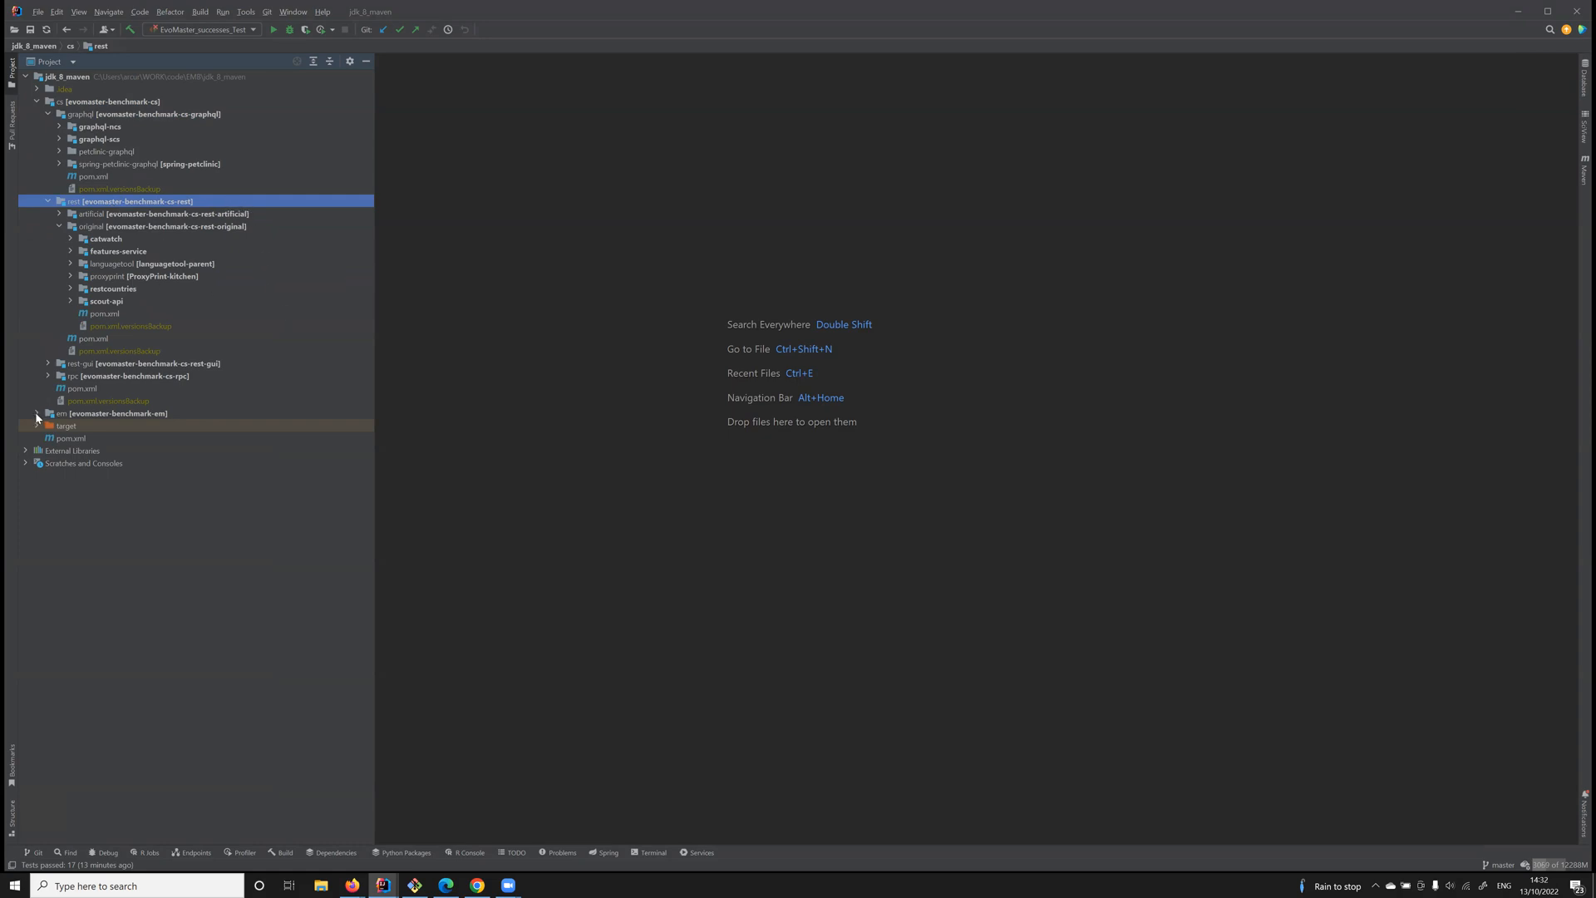
click(115, 413)
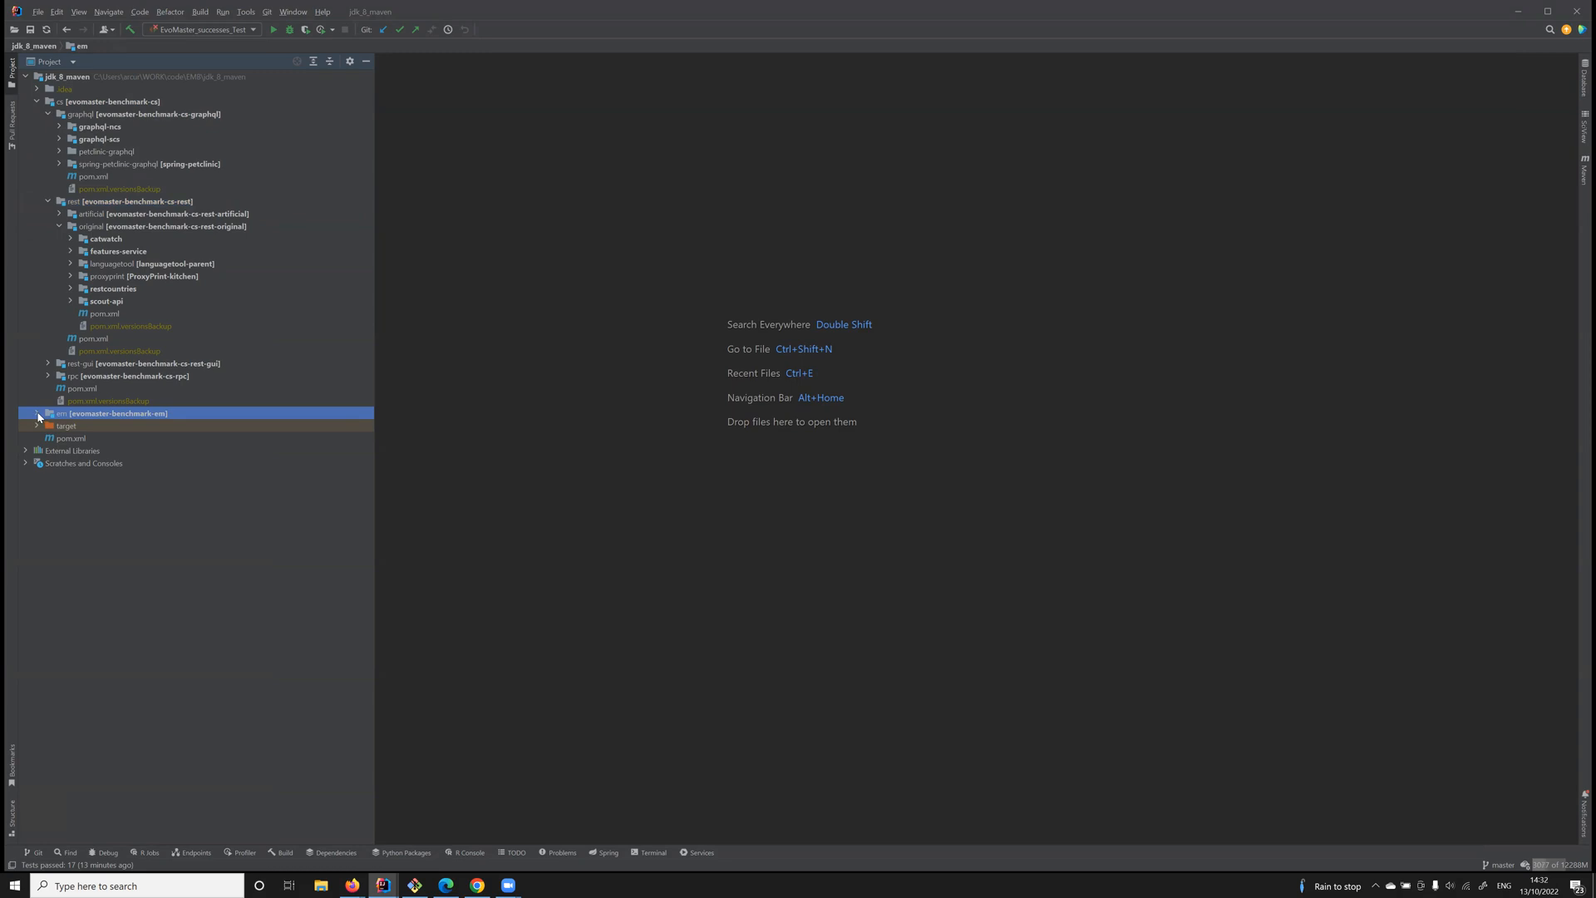
click(38, 413)
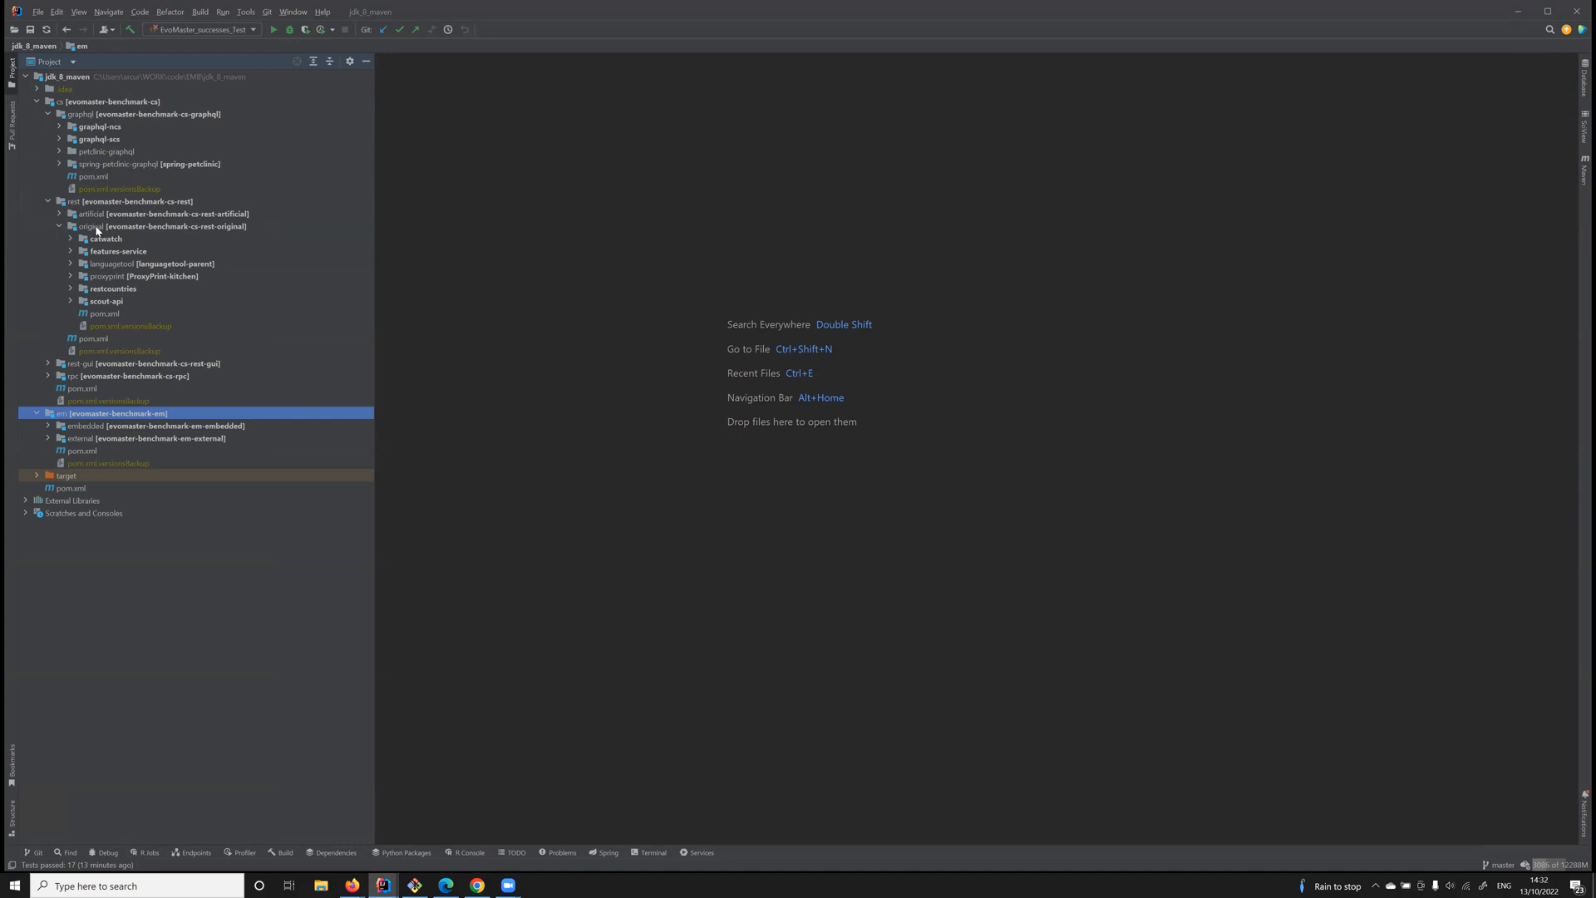
Expand features-service down to its source packages and open the Application class
click(119, 251)
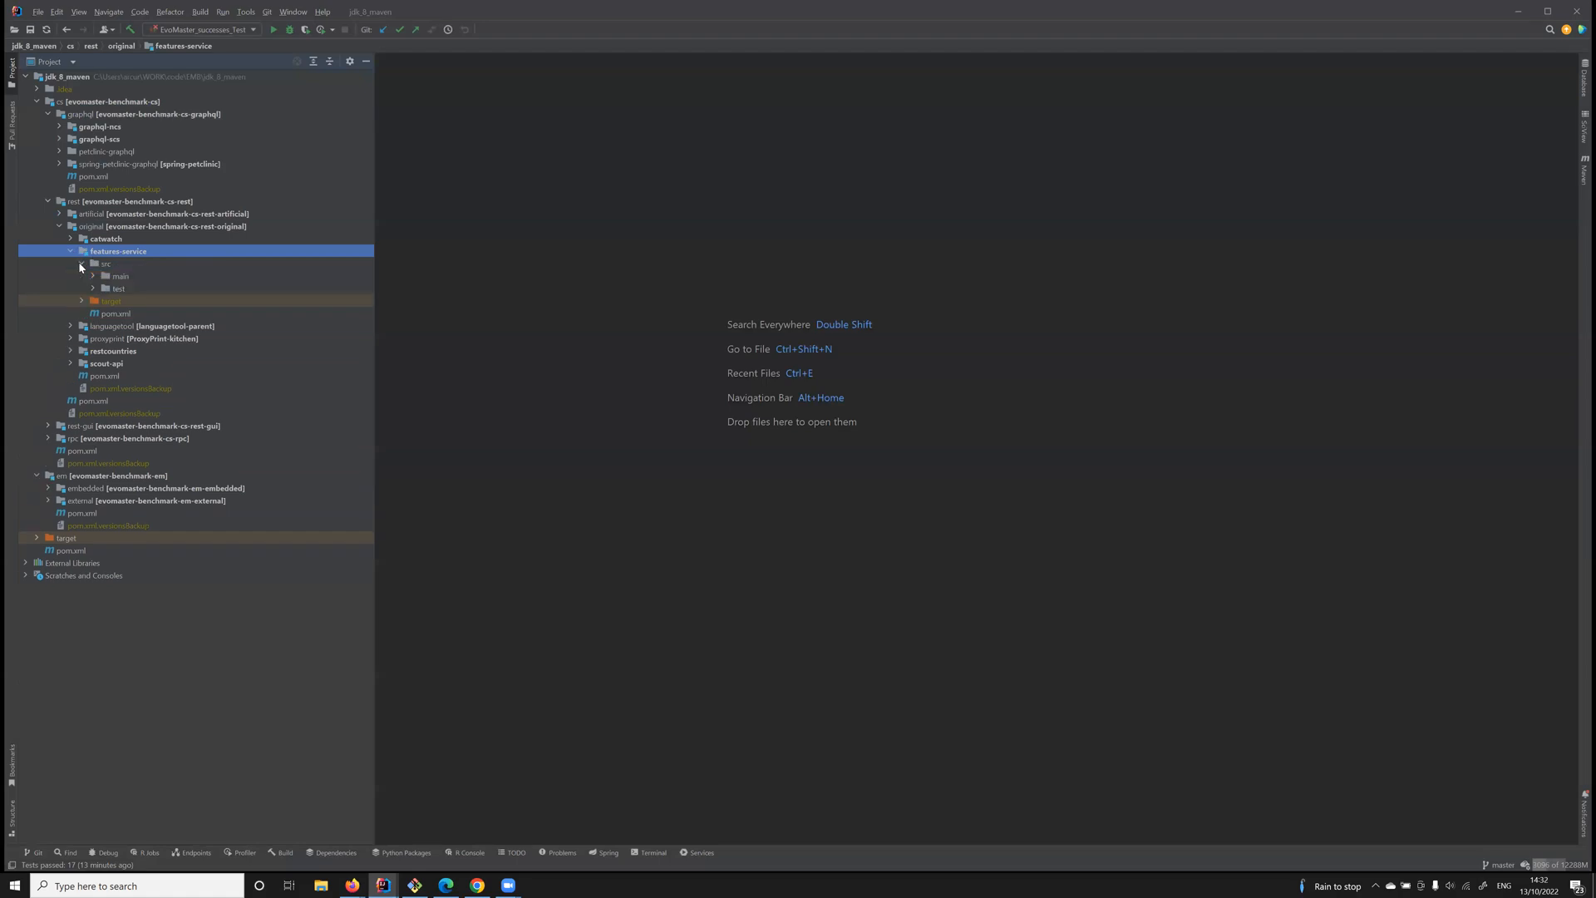
click(112, 312)
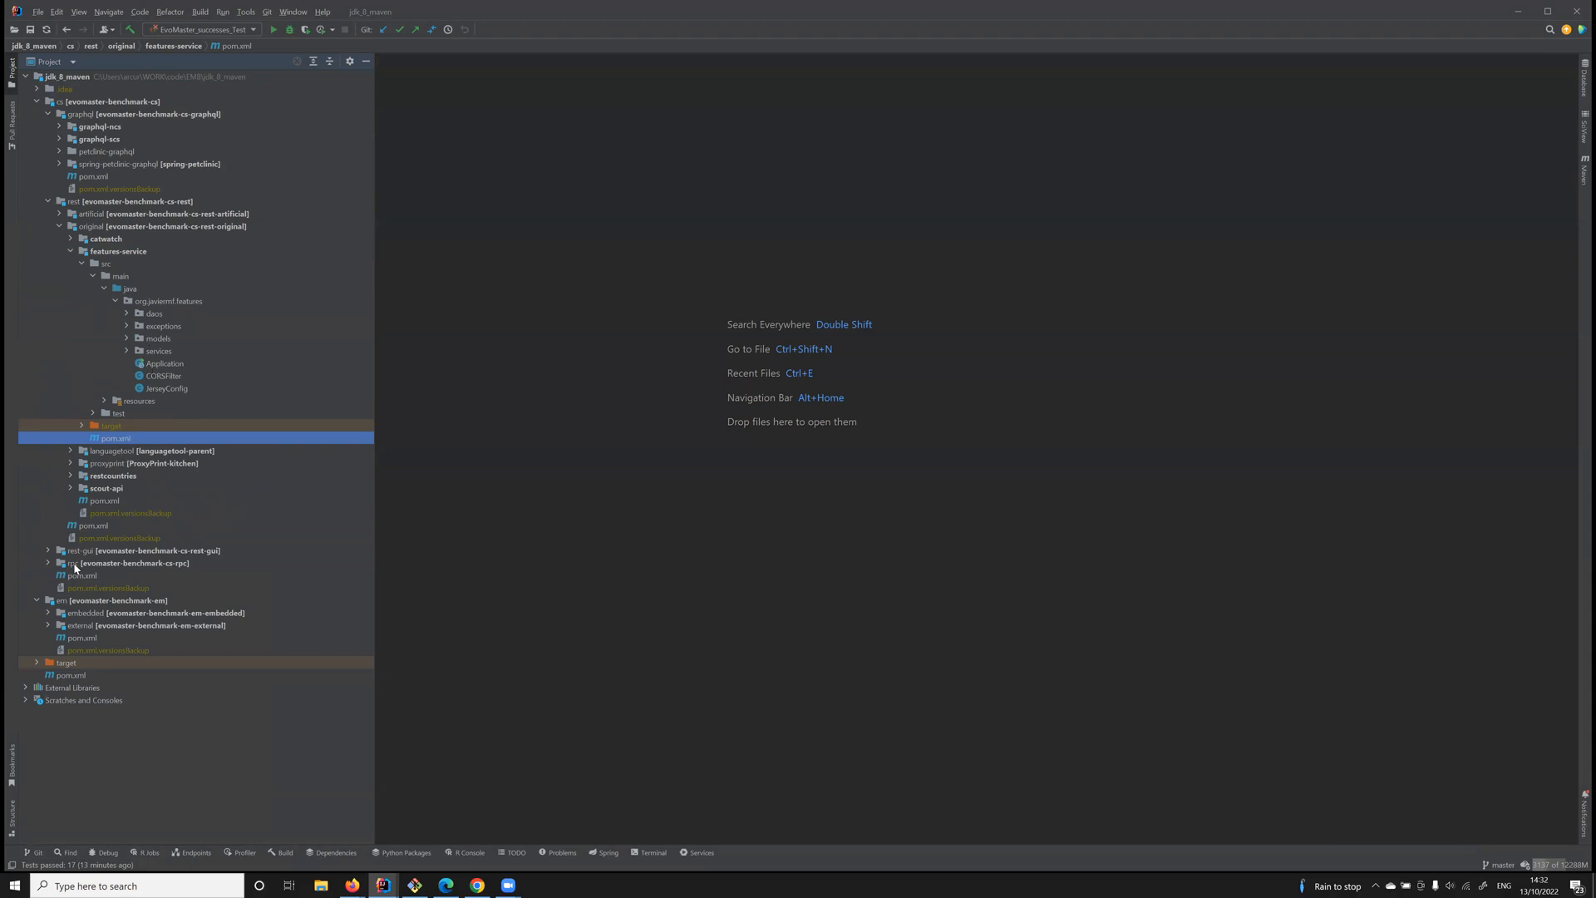
click(59, 612)
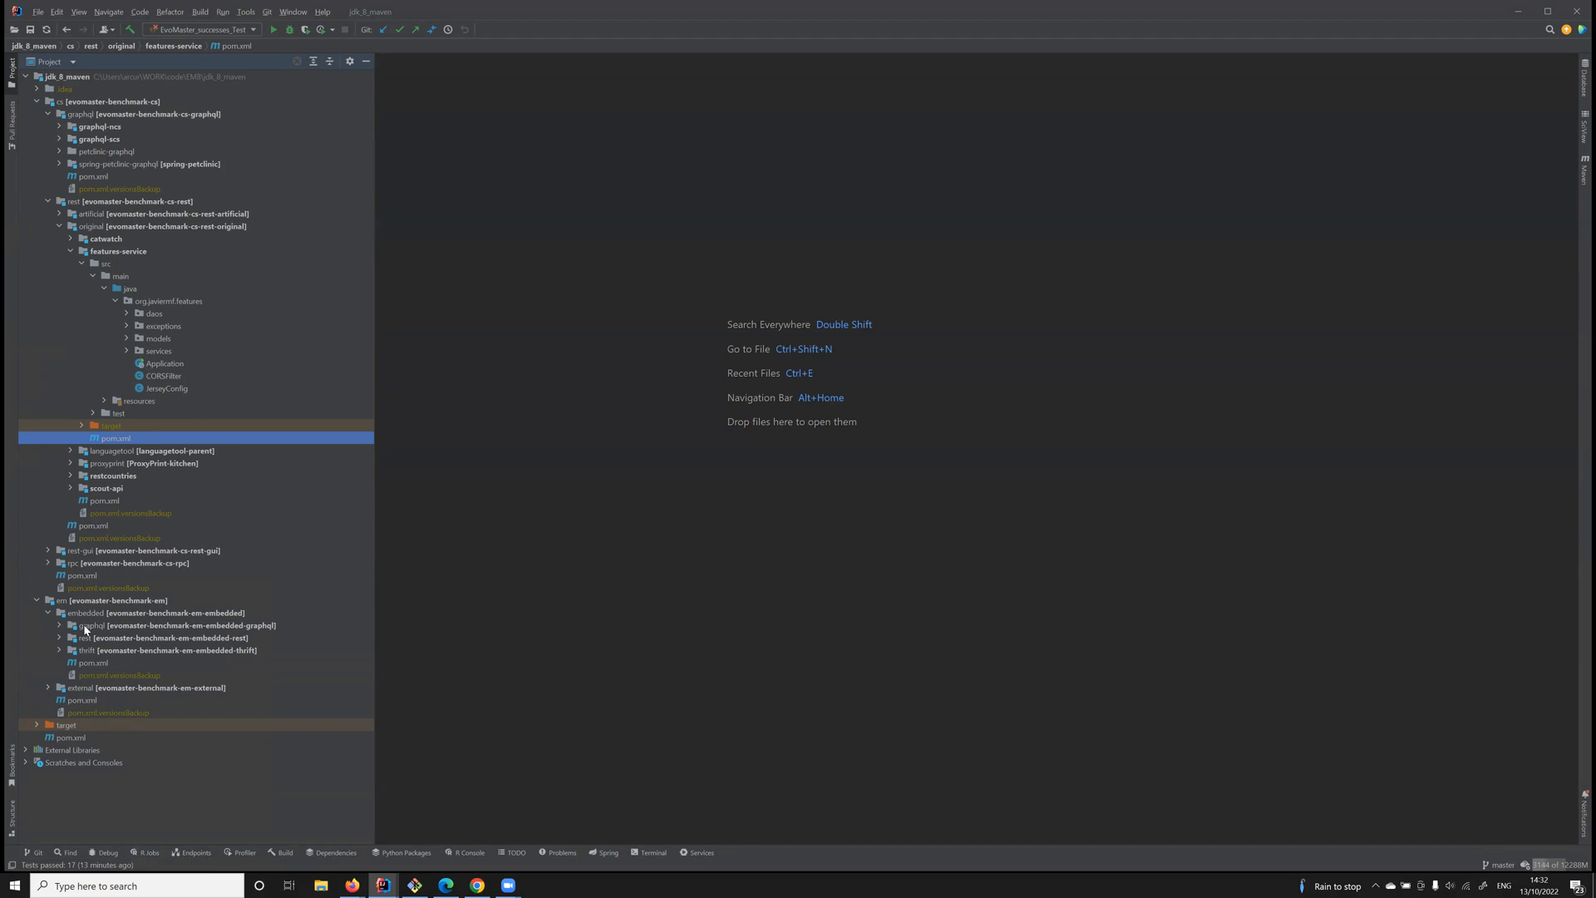
mouse_move(160, 389)
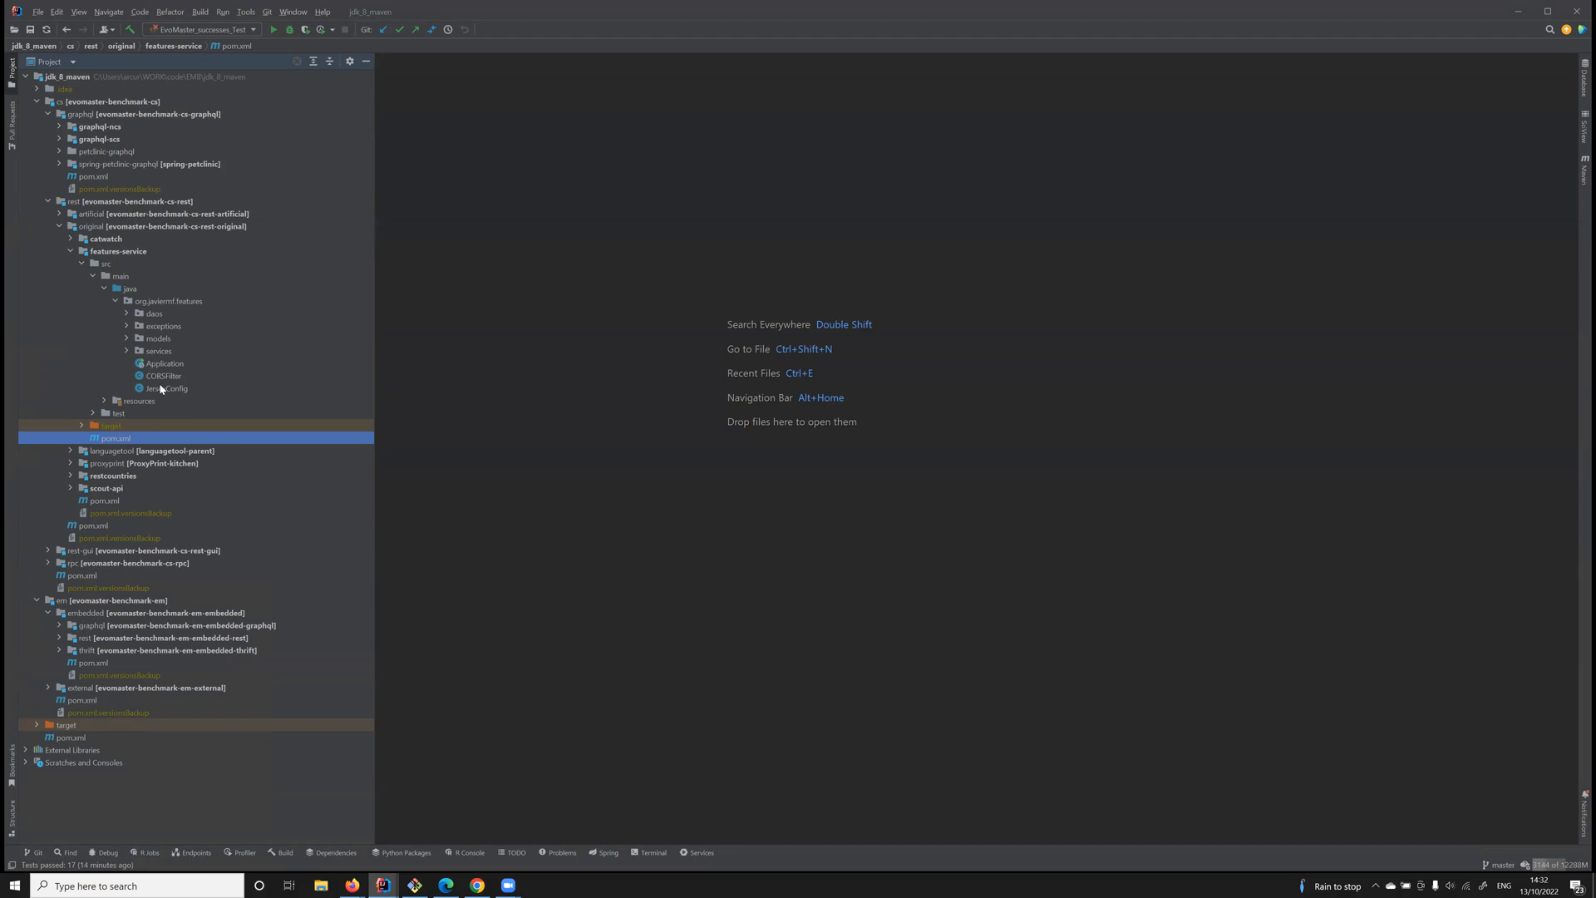
double_click(163, 363)
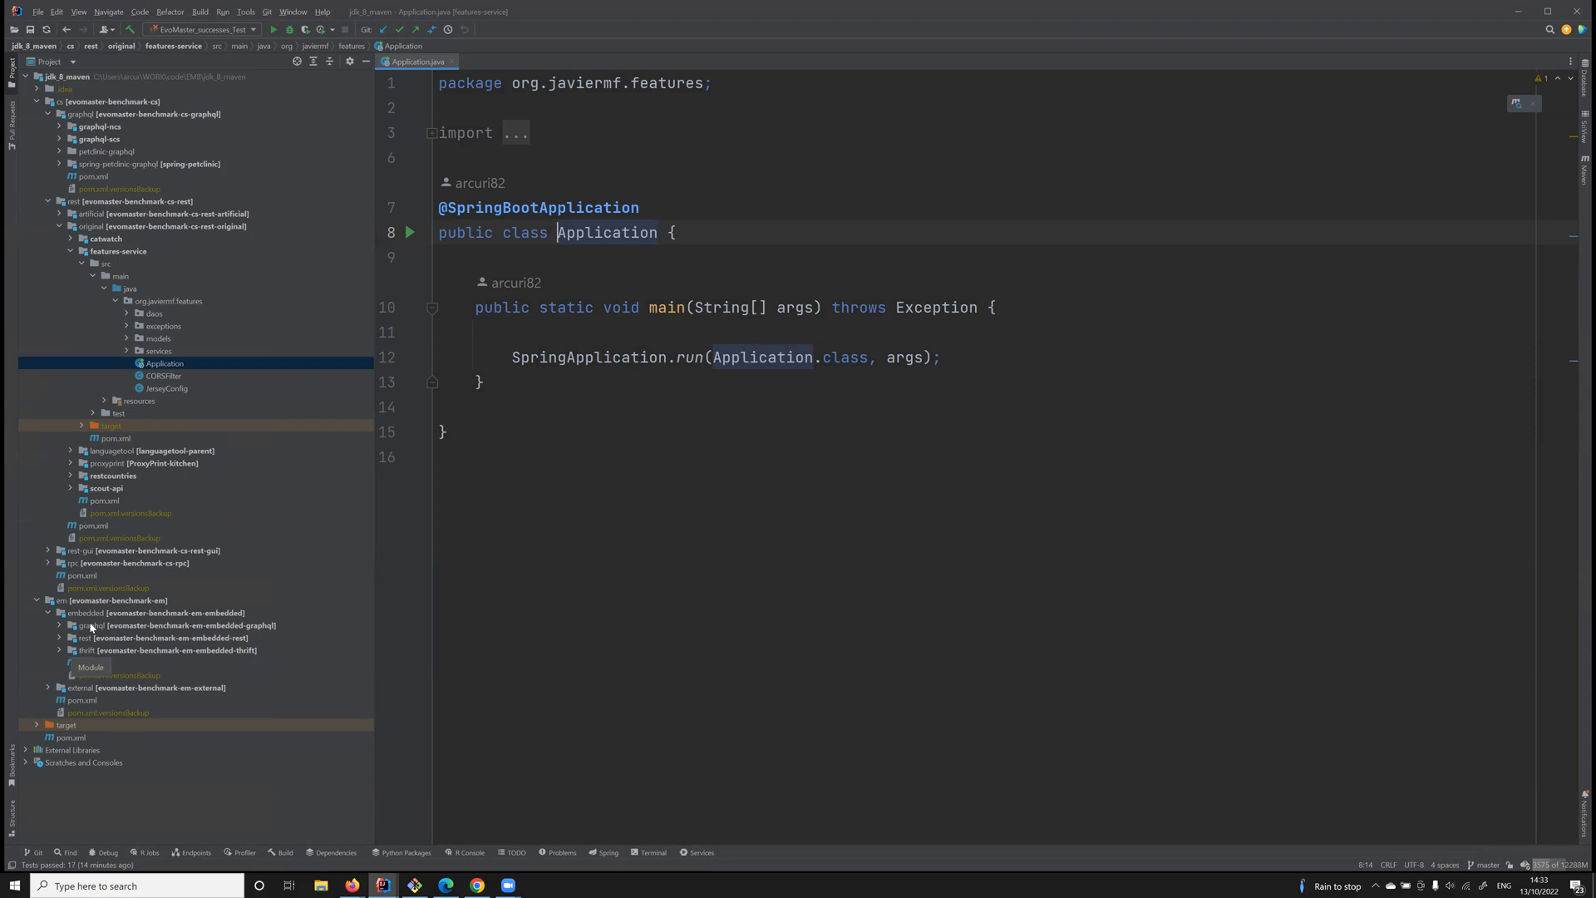
mouse_move(64, 644)
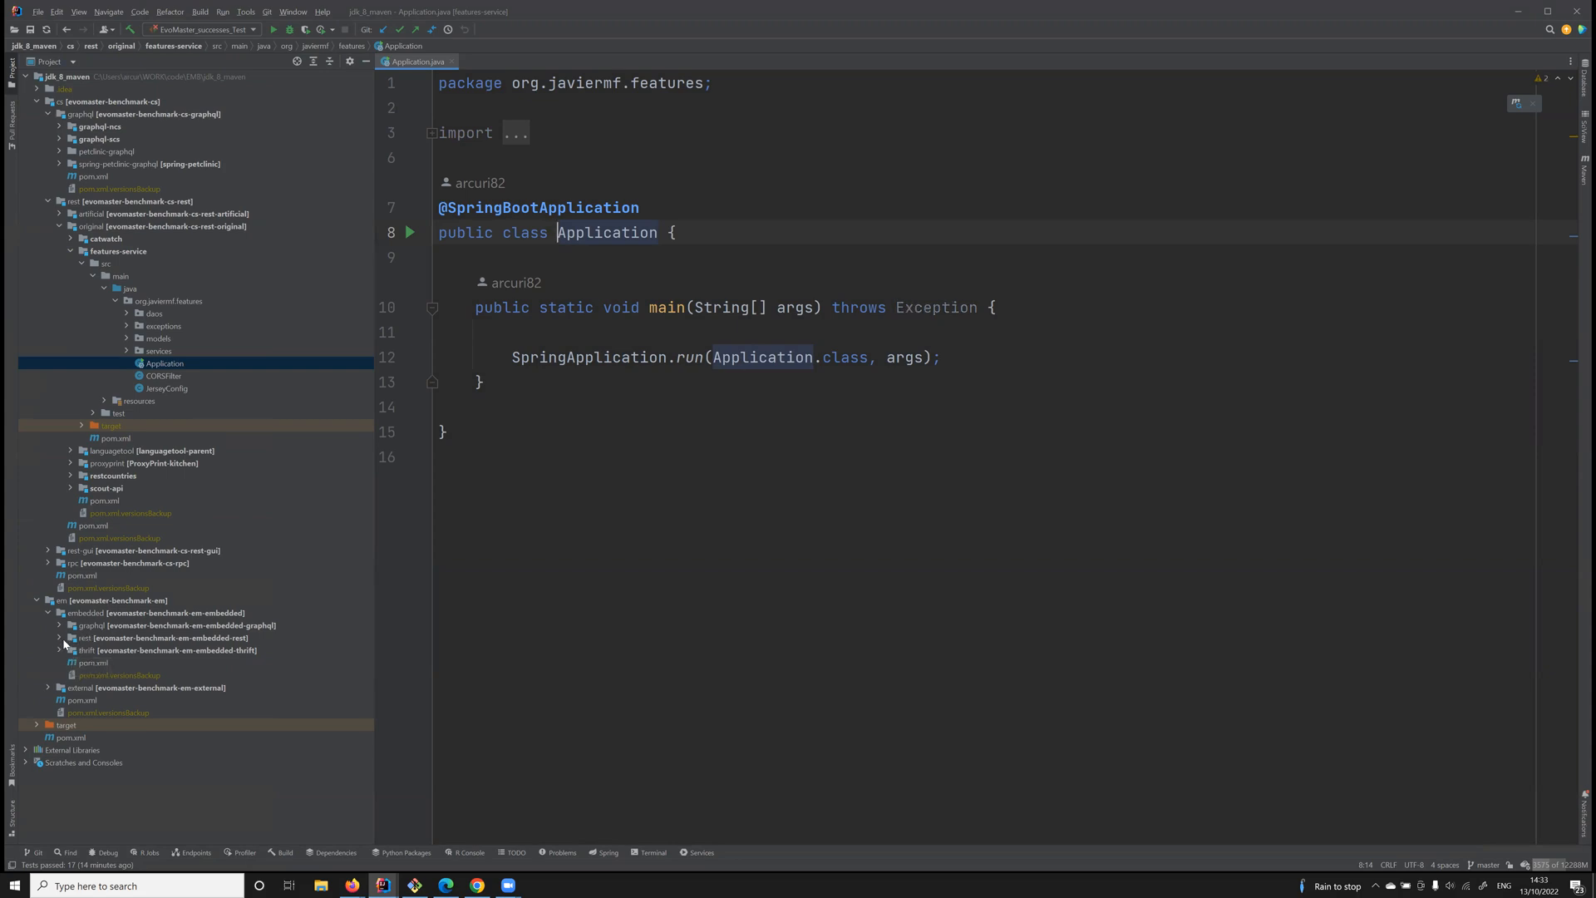
Expand em's embedded rest features-service module and open its EmbeddedEvoMasterController
click(60, 637)
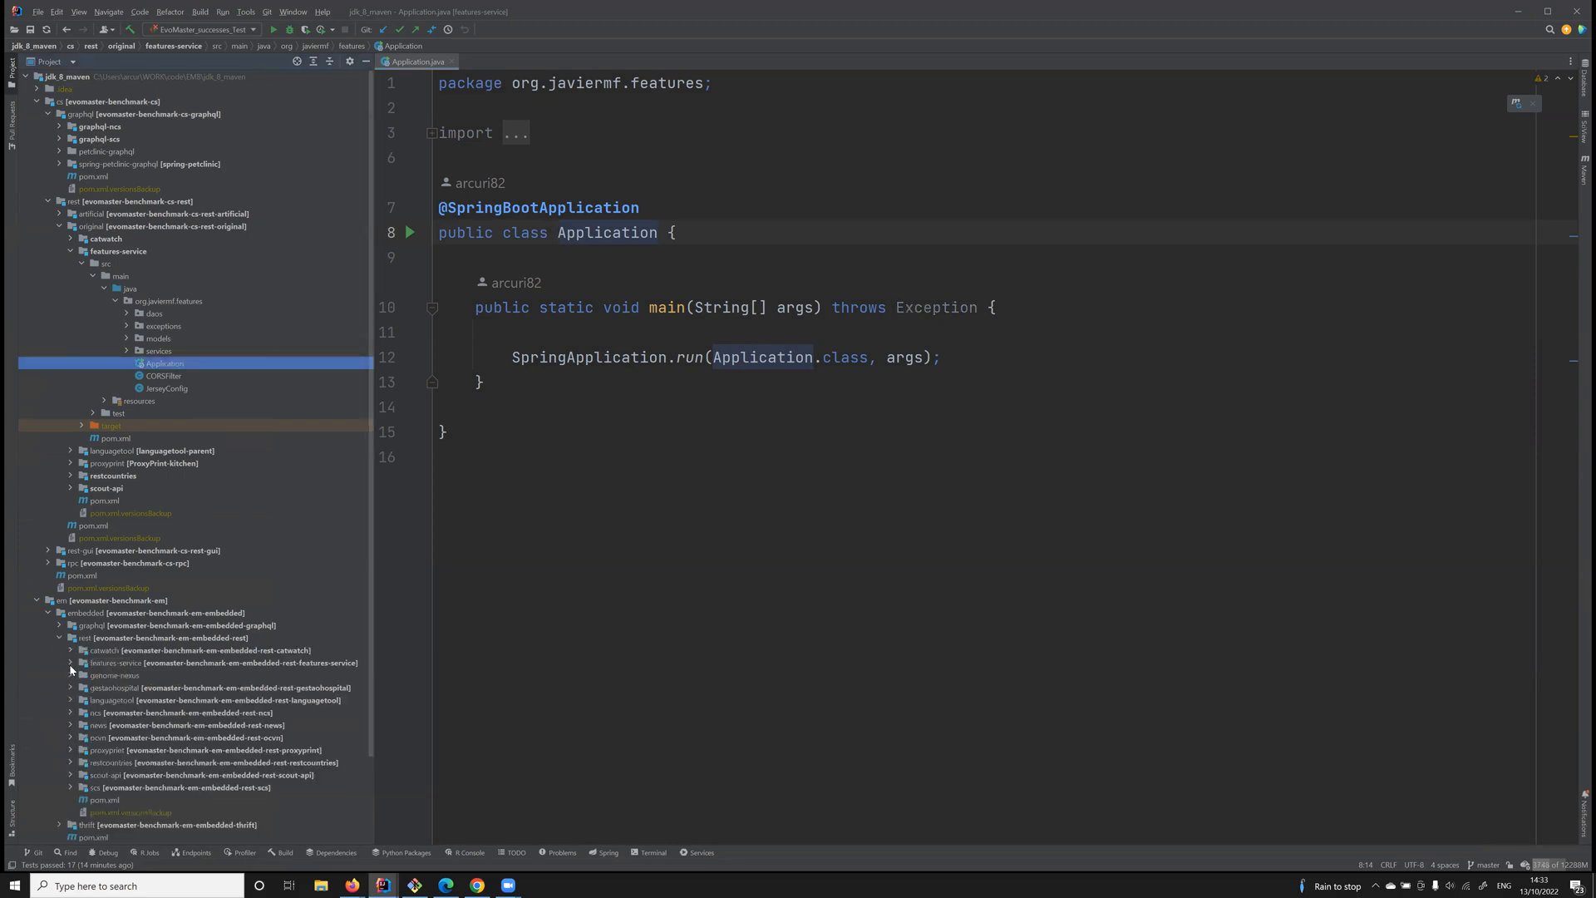
click(70, 662)
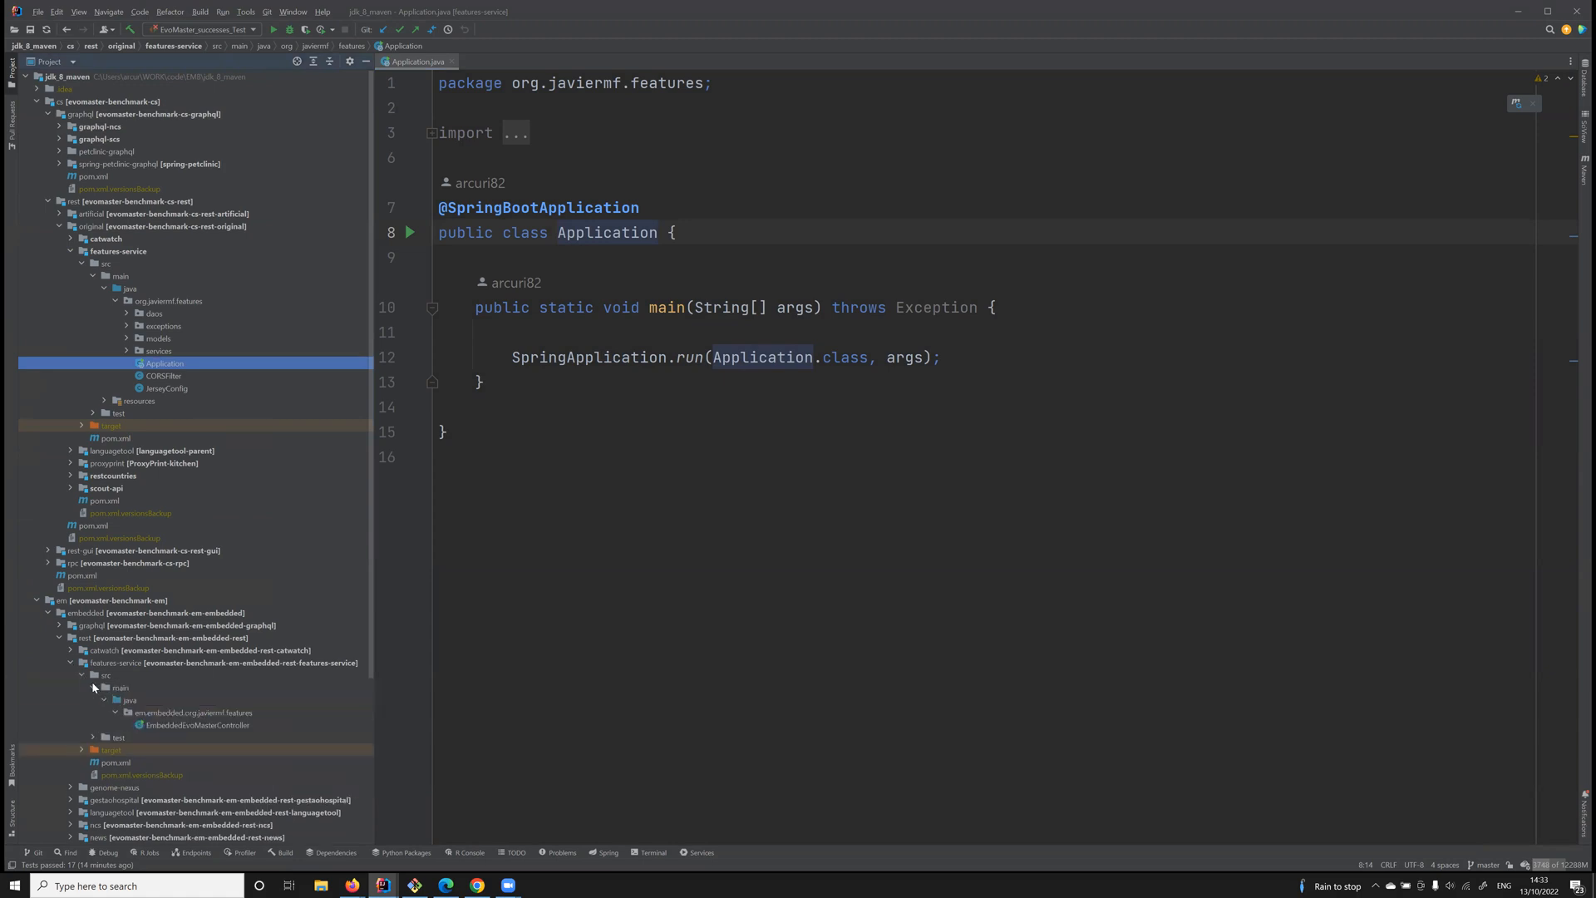
click(195, 725)
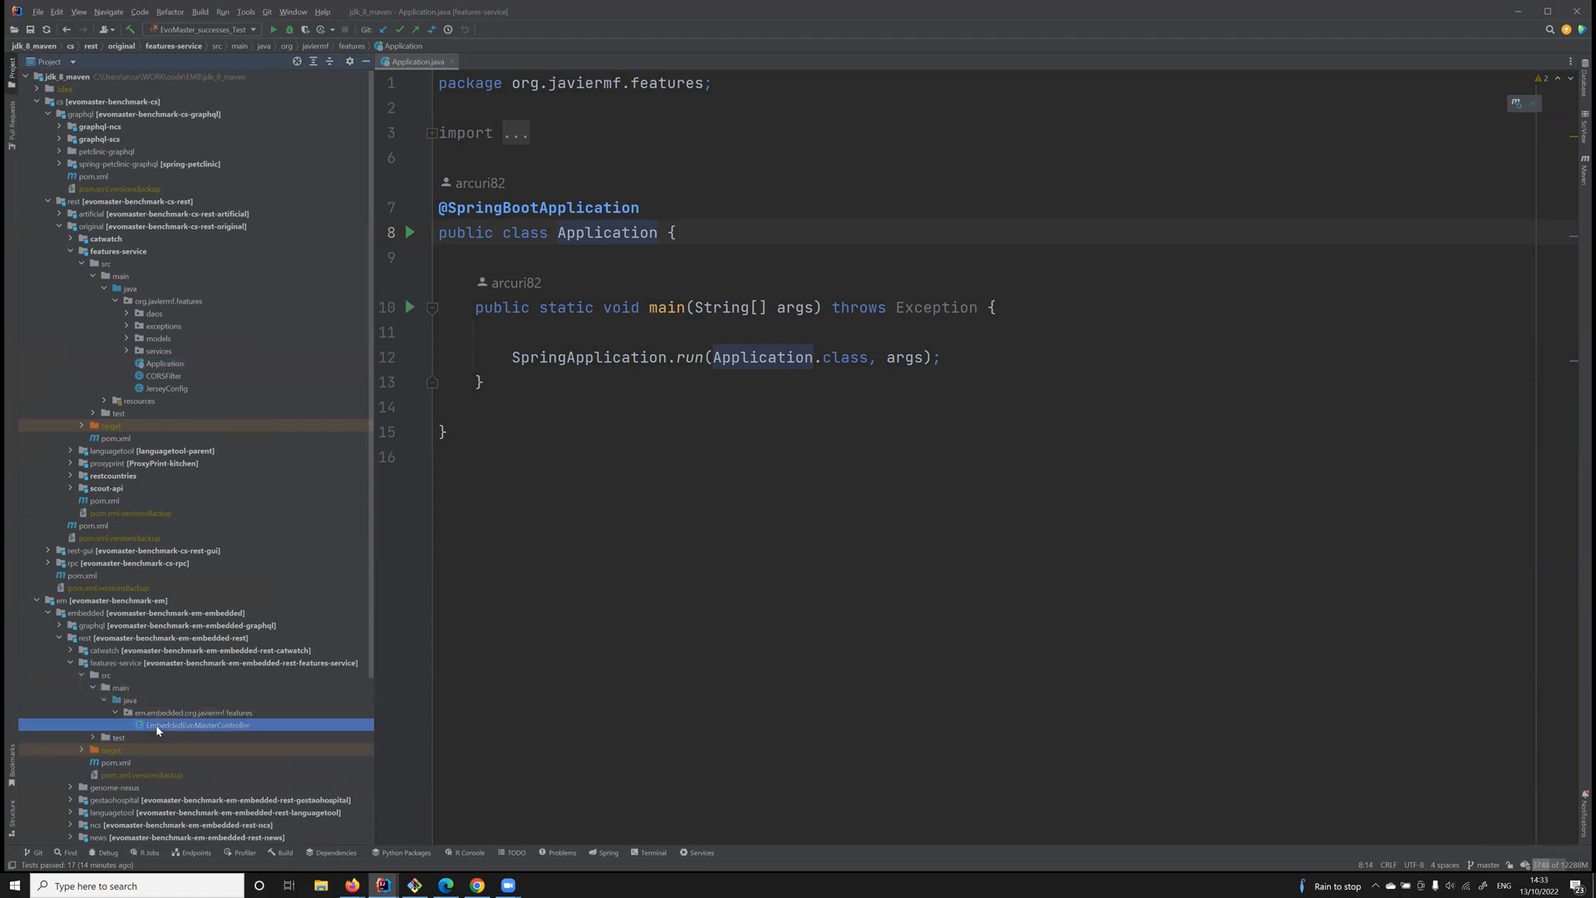
double_click(197, 725)
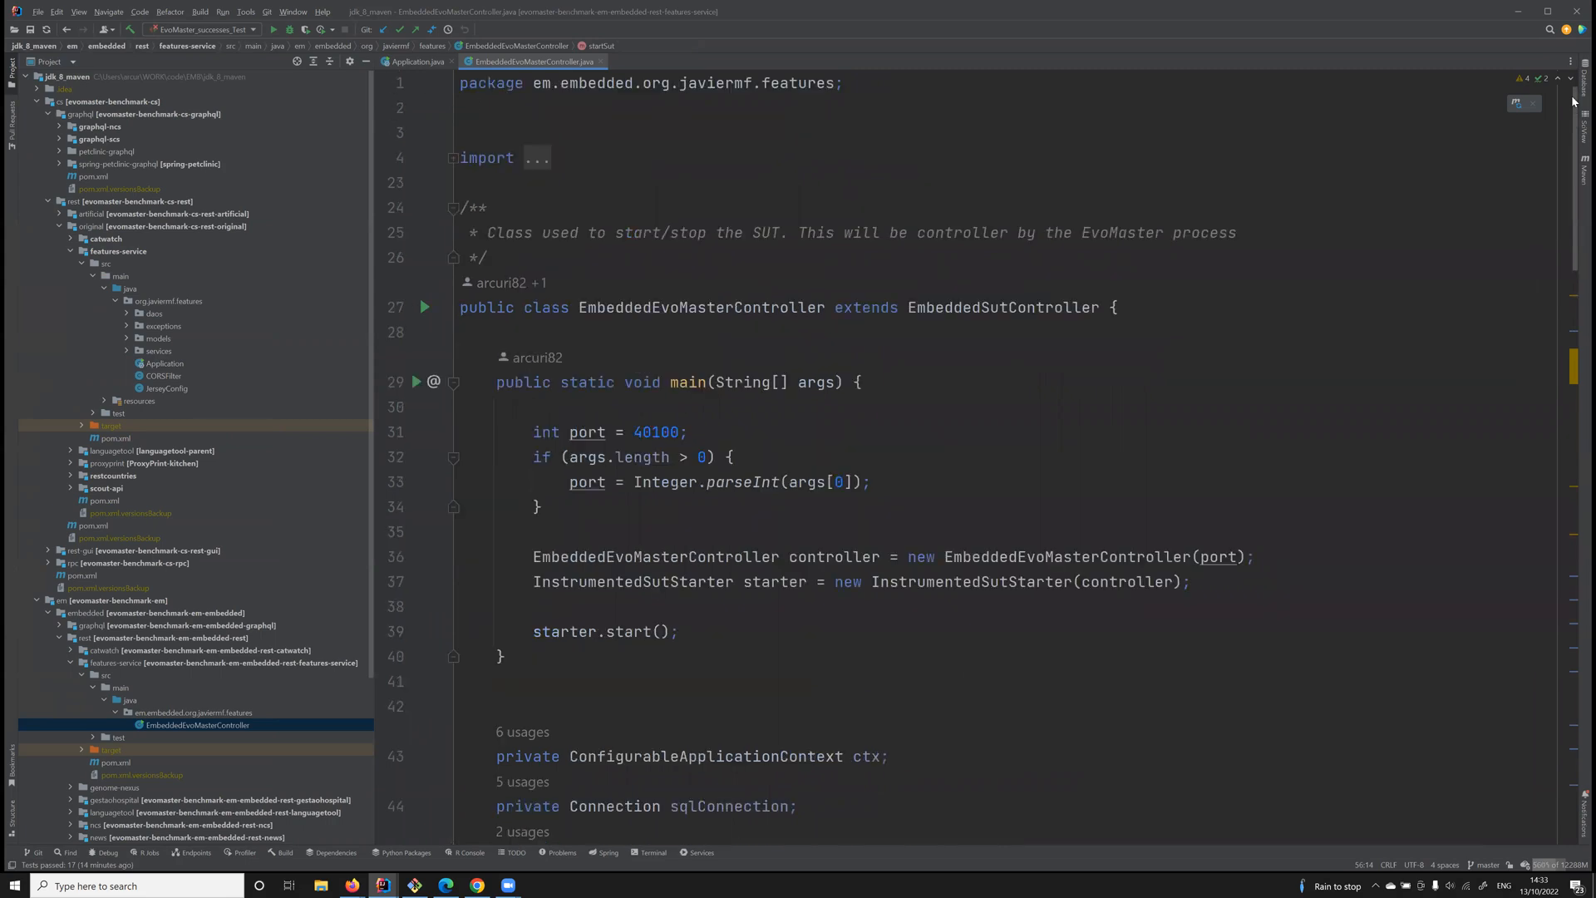
scroll(down, 3)
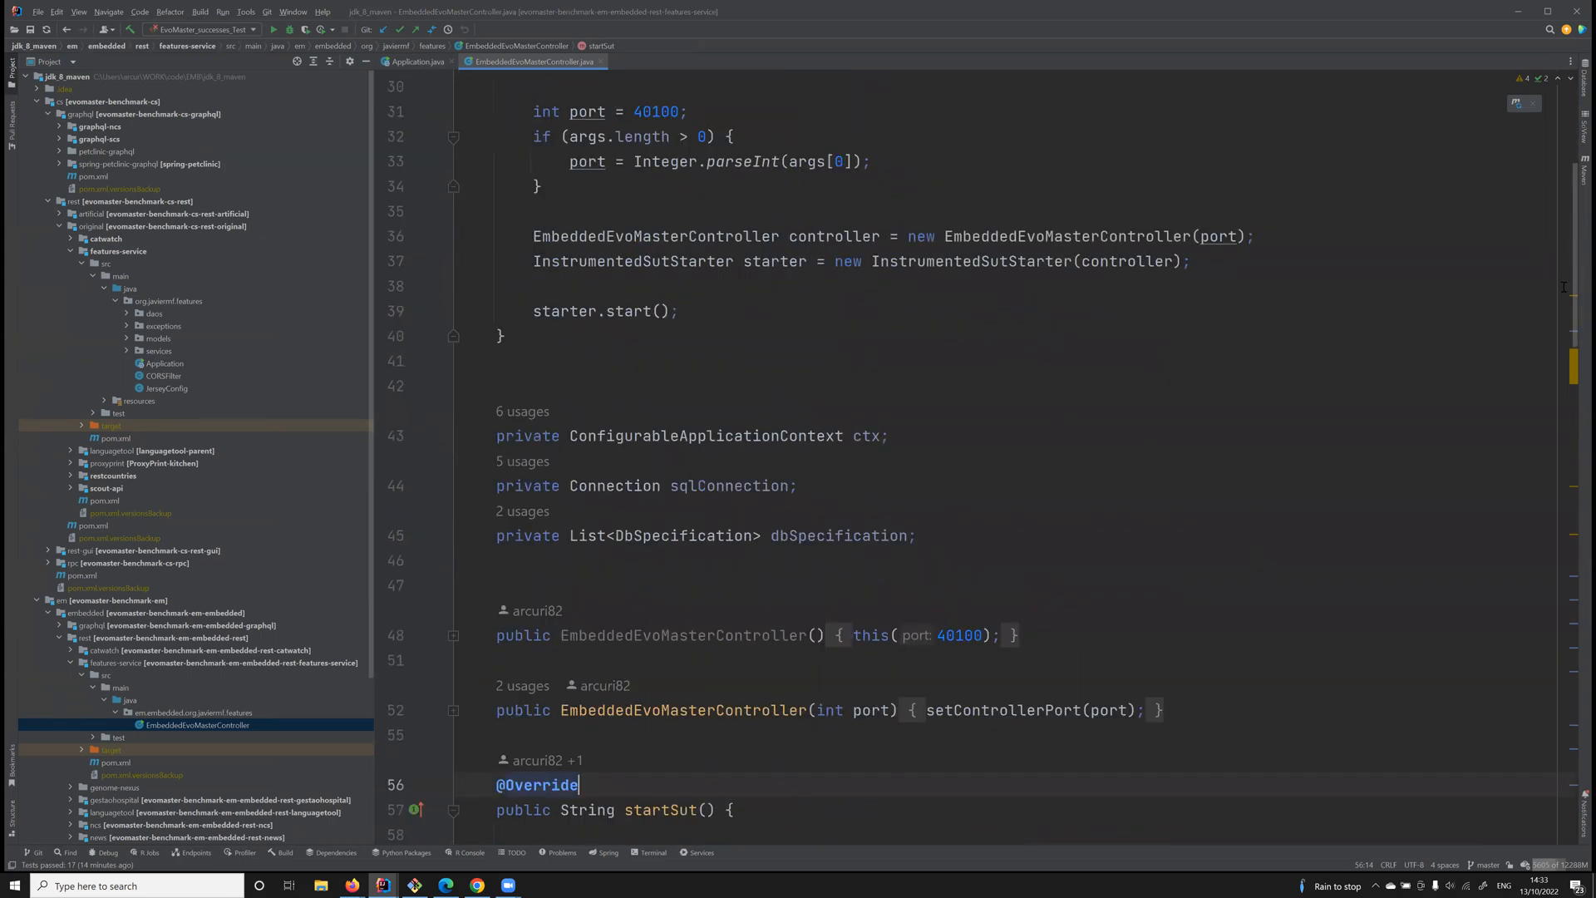
scroll(down, 3)
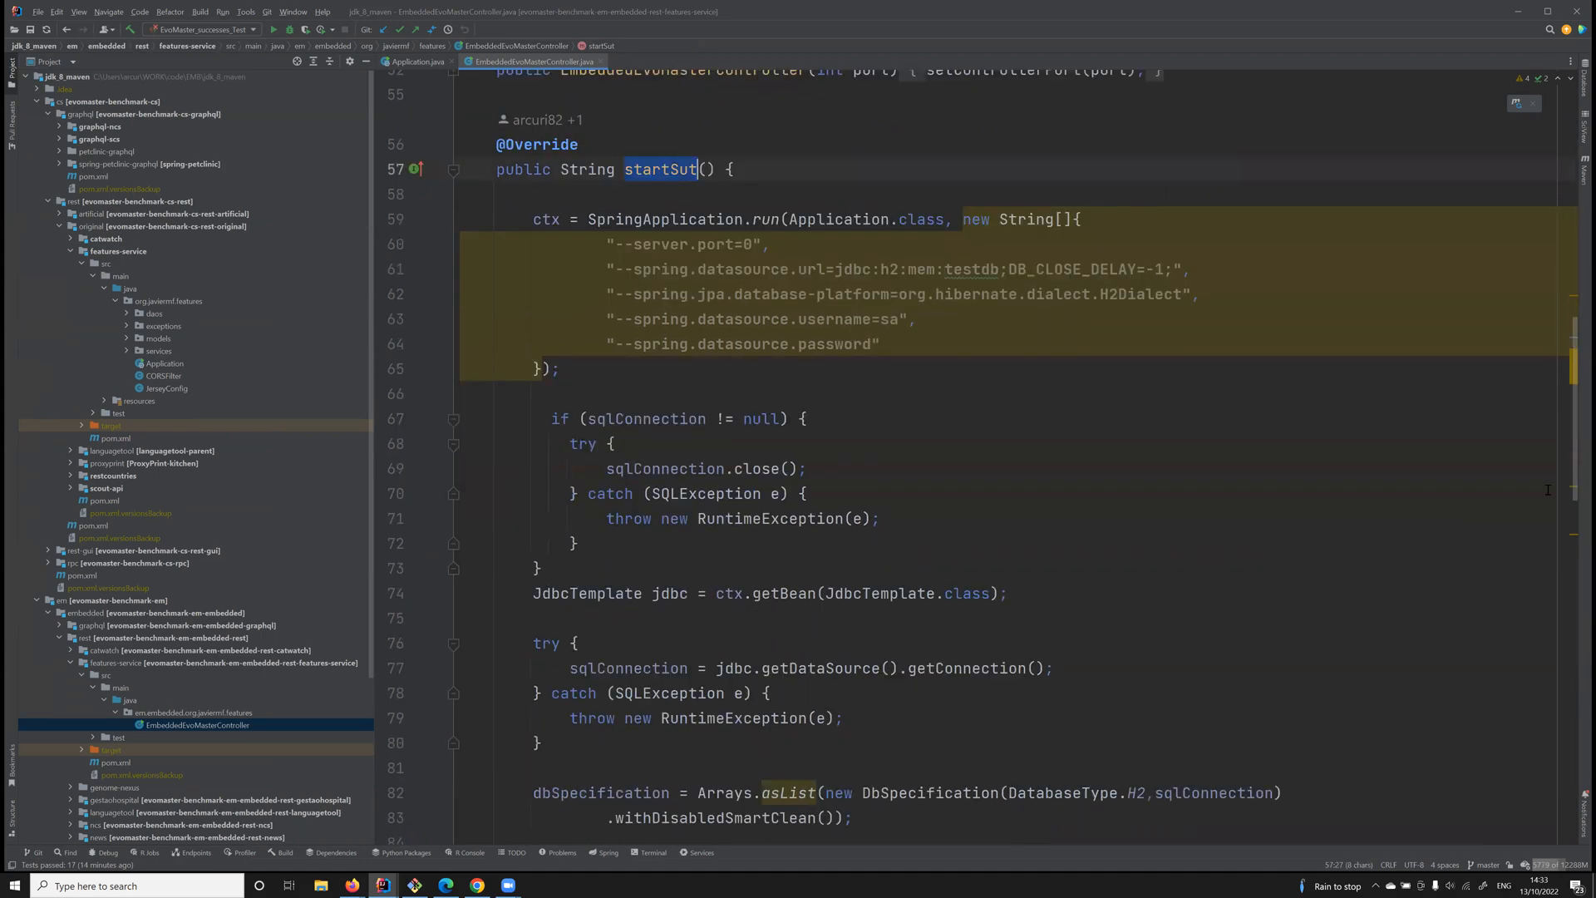
scroll(down, 3)
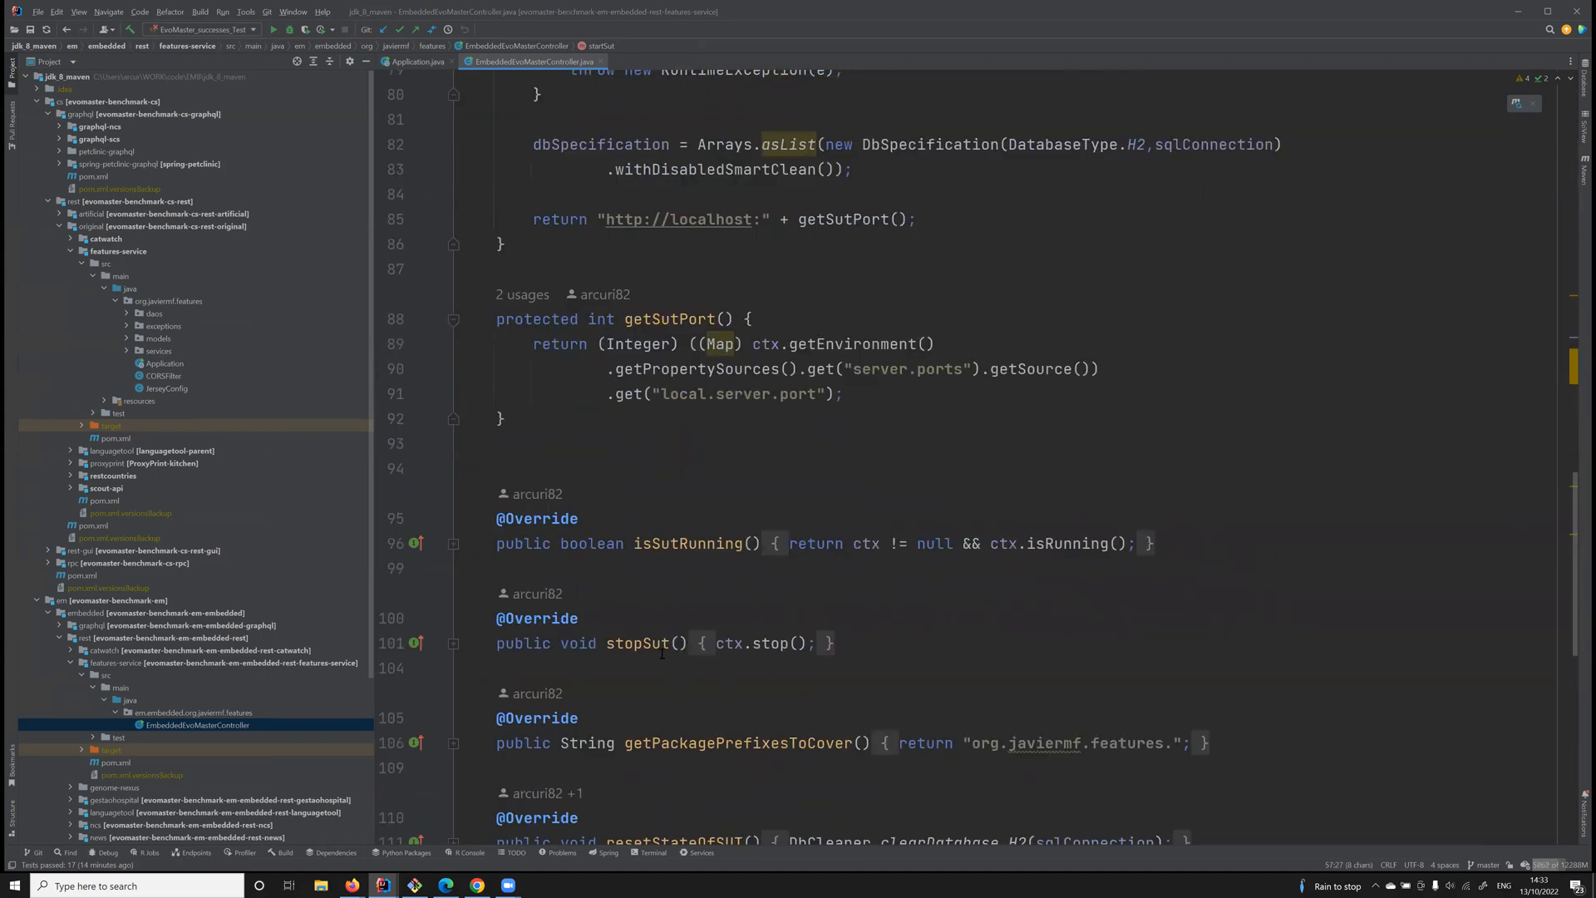
double_click(635, 642)
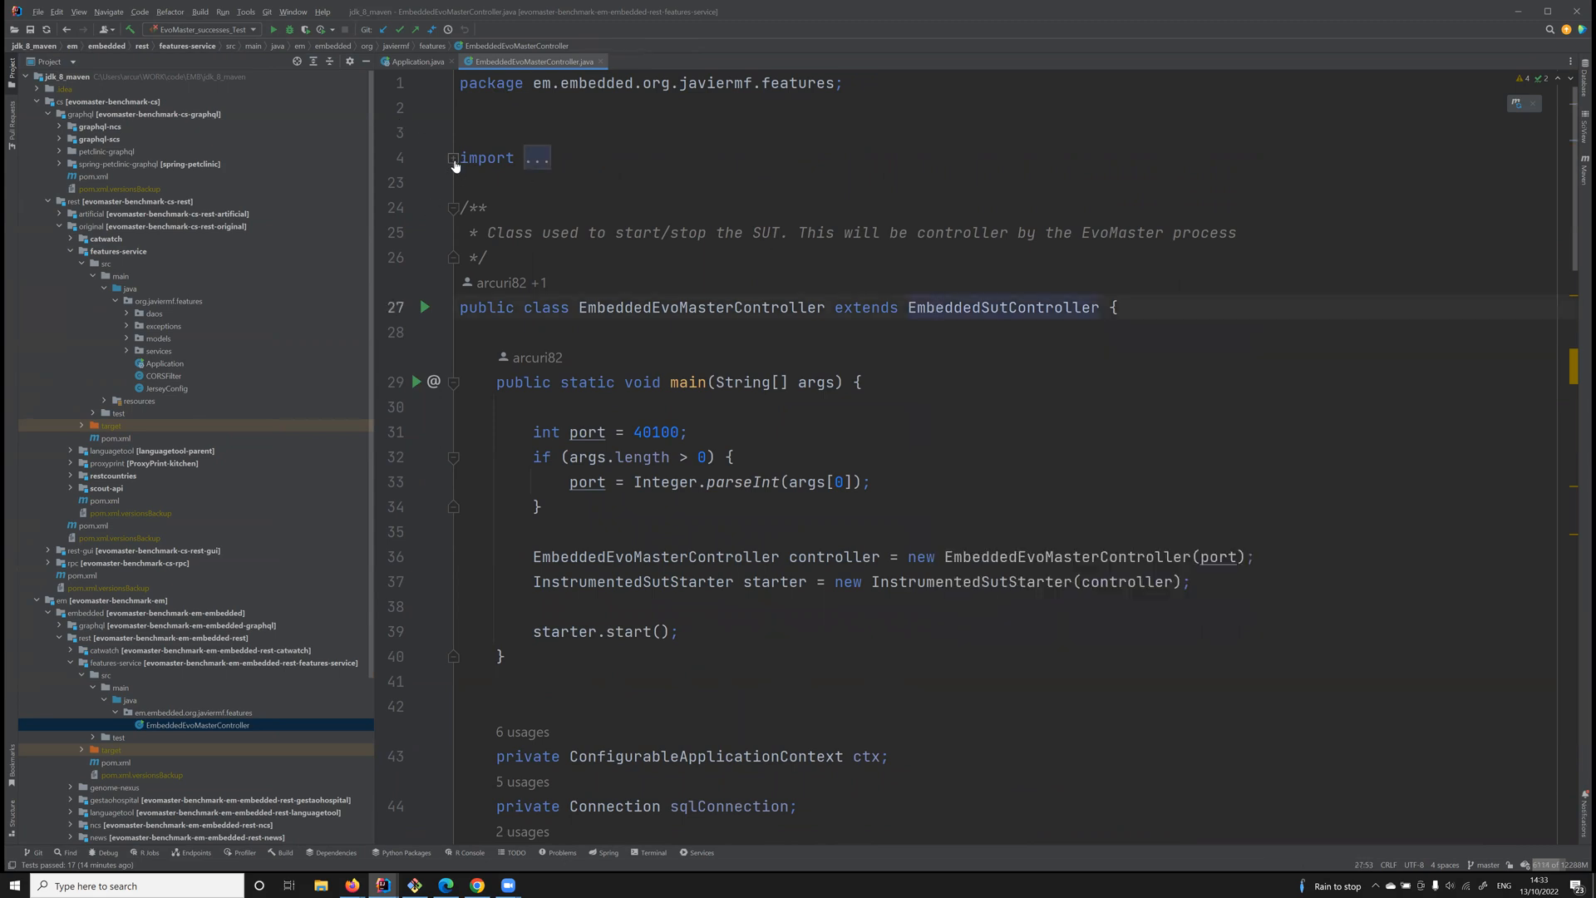
click(454, 163)
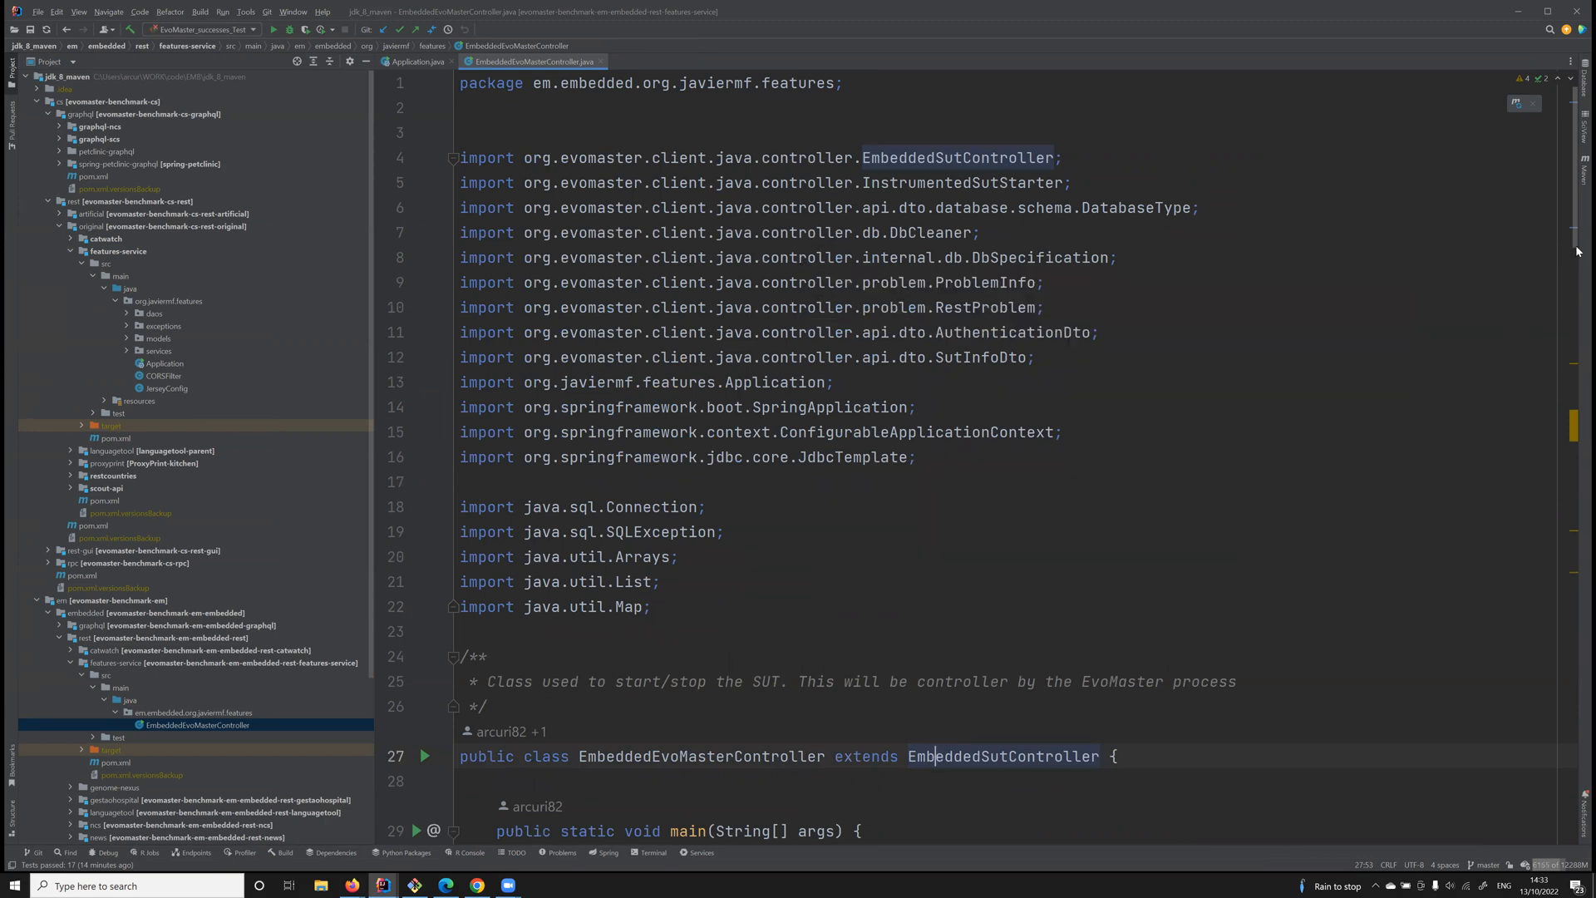
scroll(down, 3)
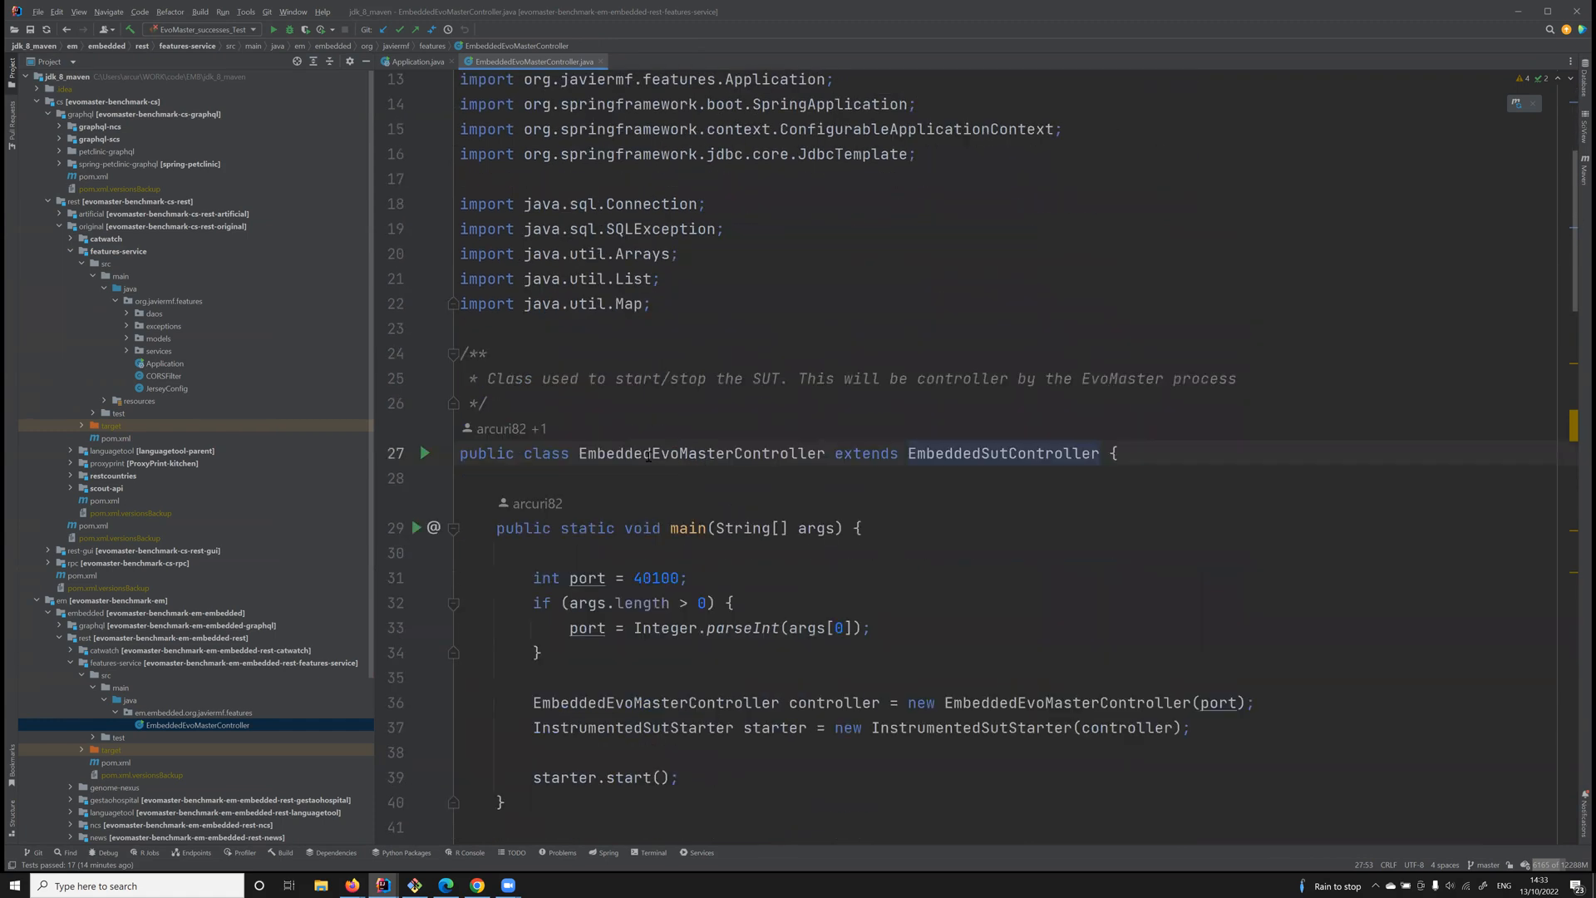
double_click(1002, 453)
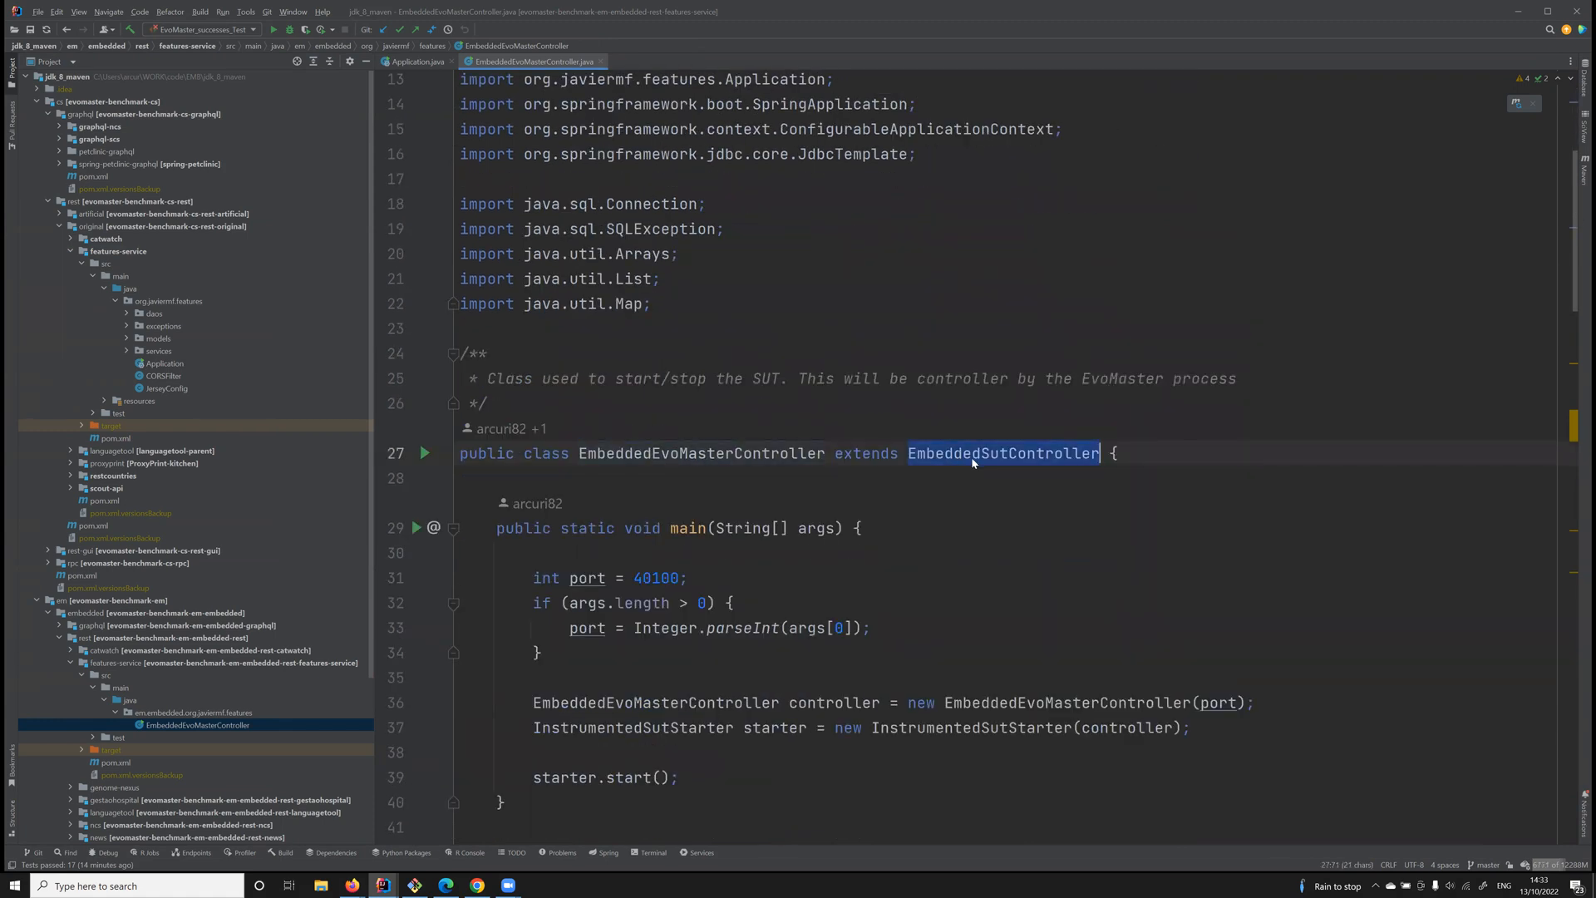
mouse_move(1002, 453)
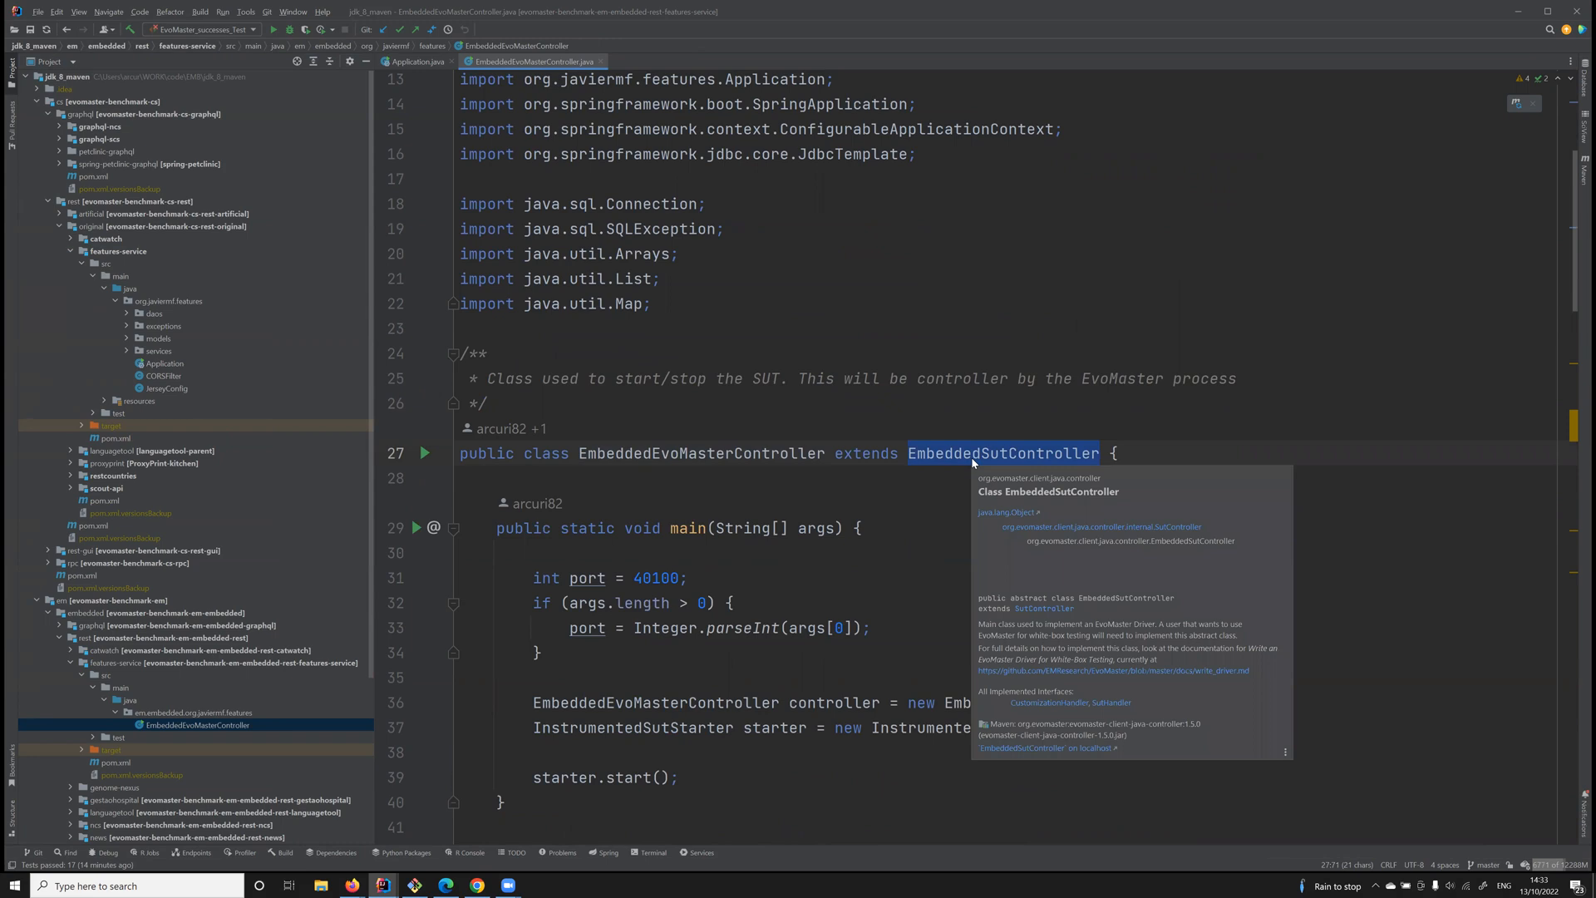
scroll(down, 3)
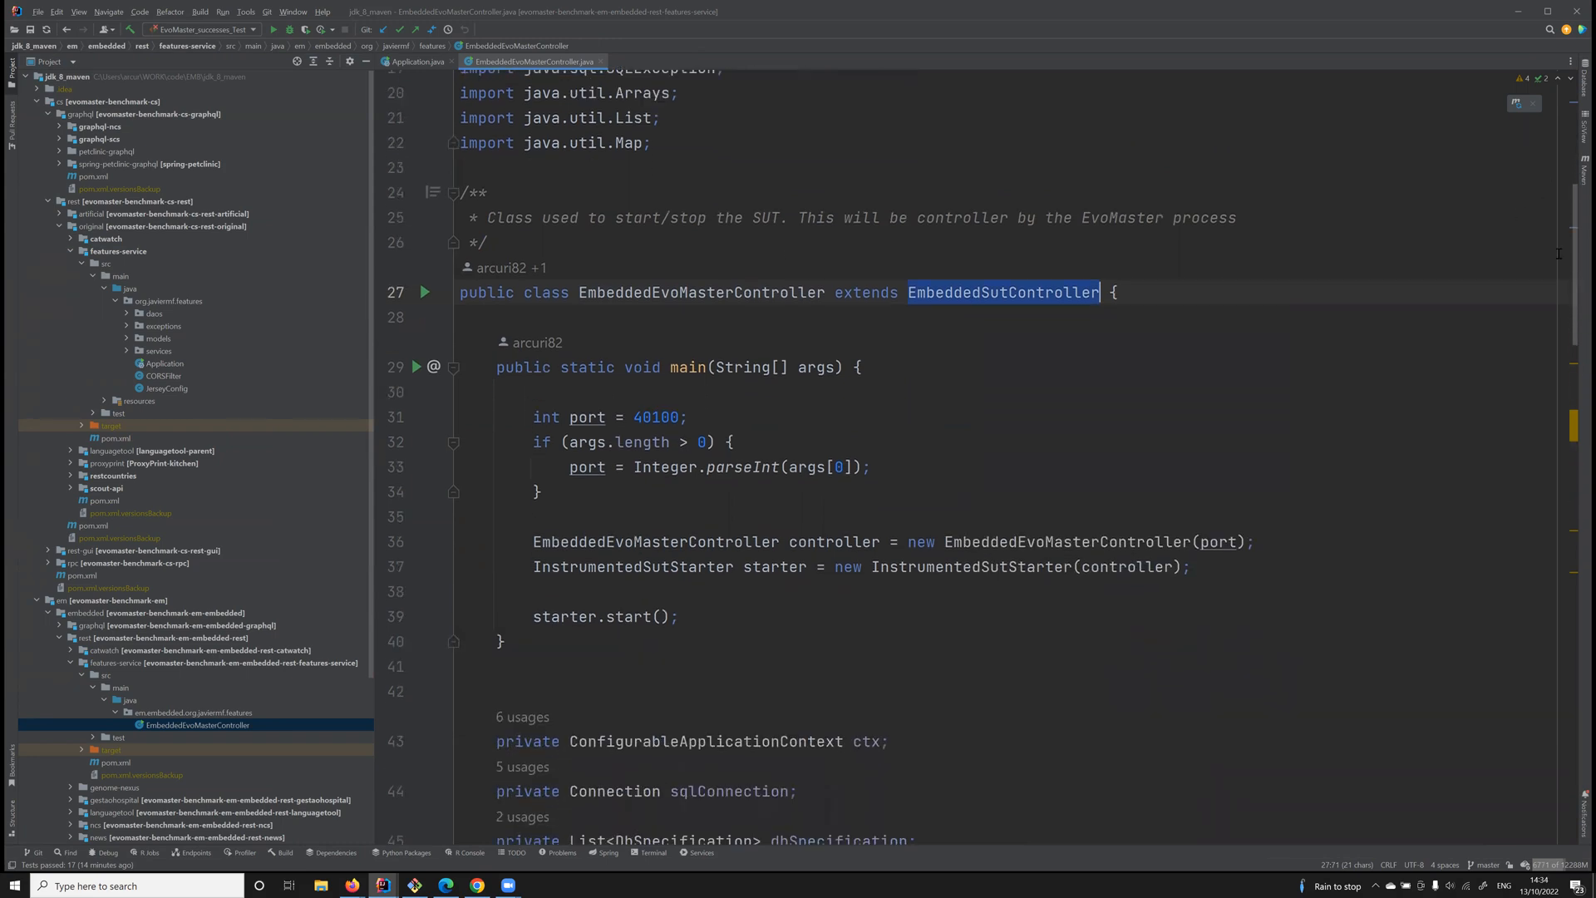
scroll(down, 3)
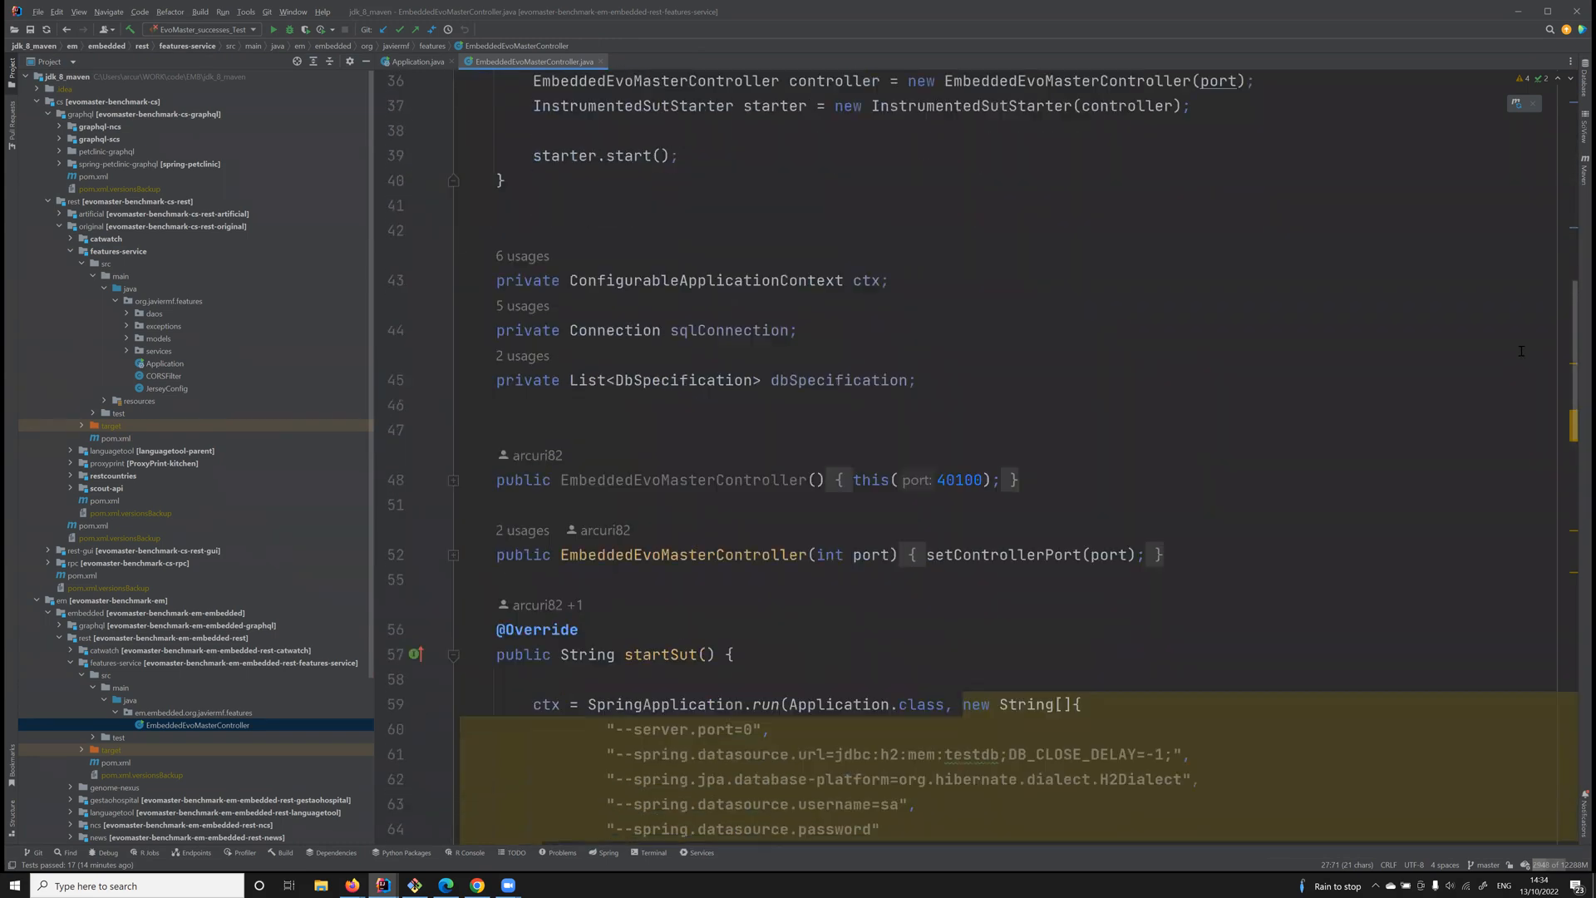
scroll(down, 3)
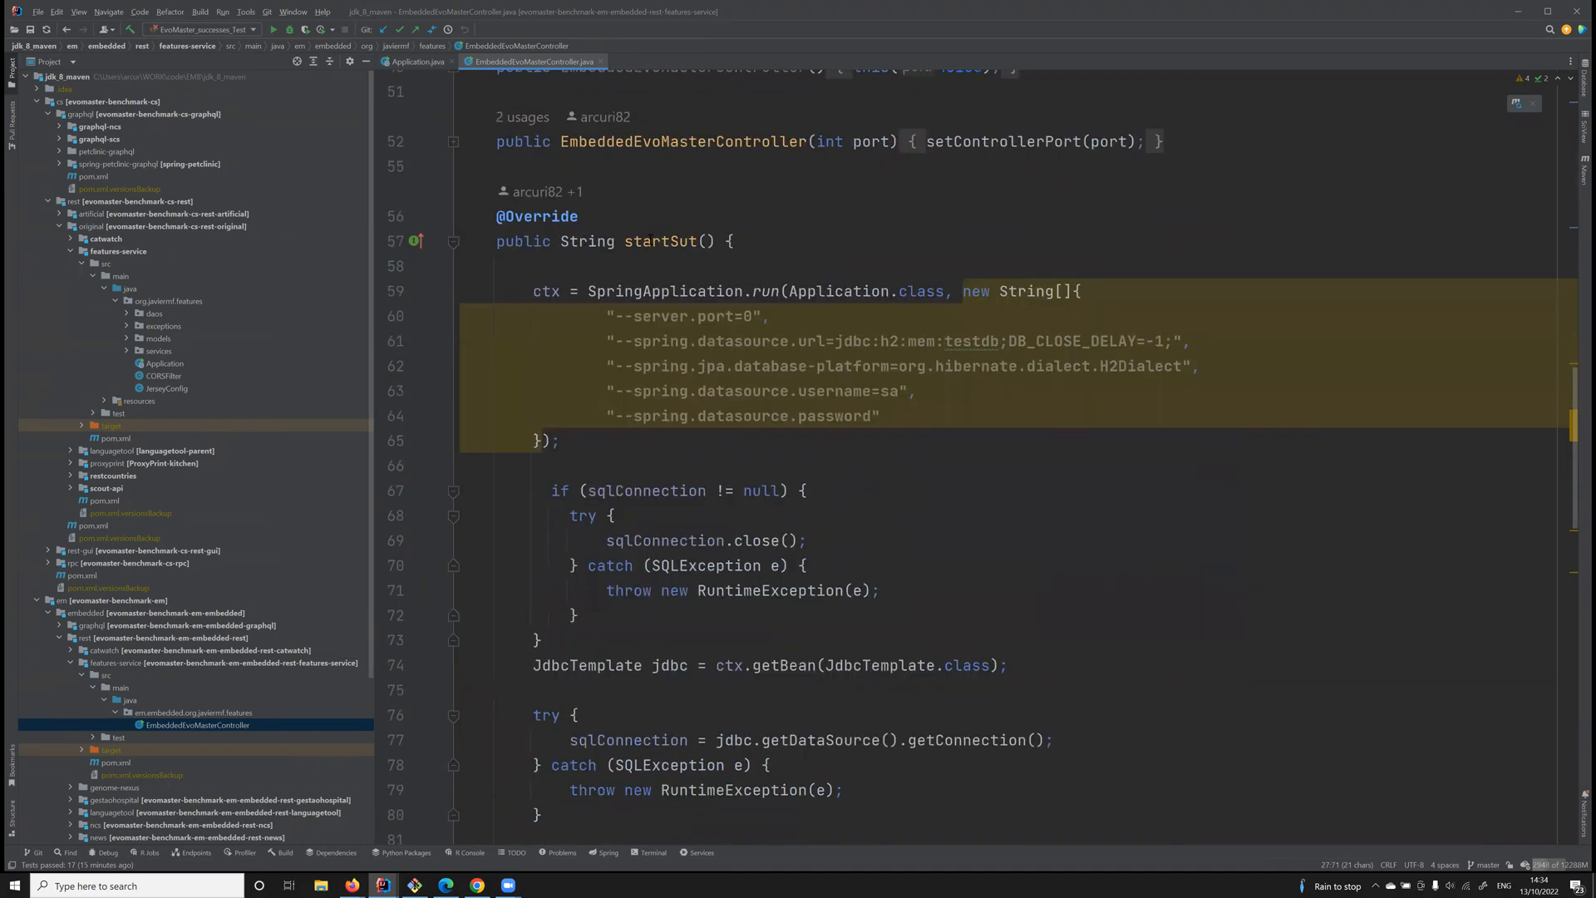
double_click(659, 241)
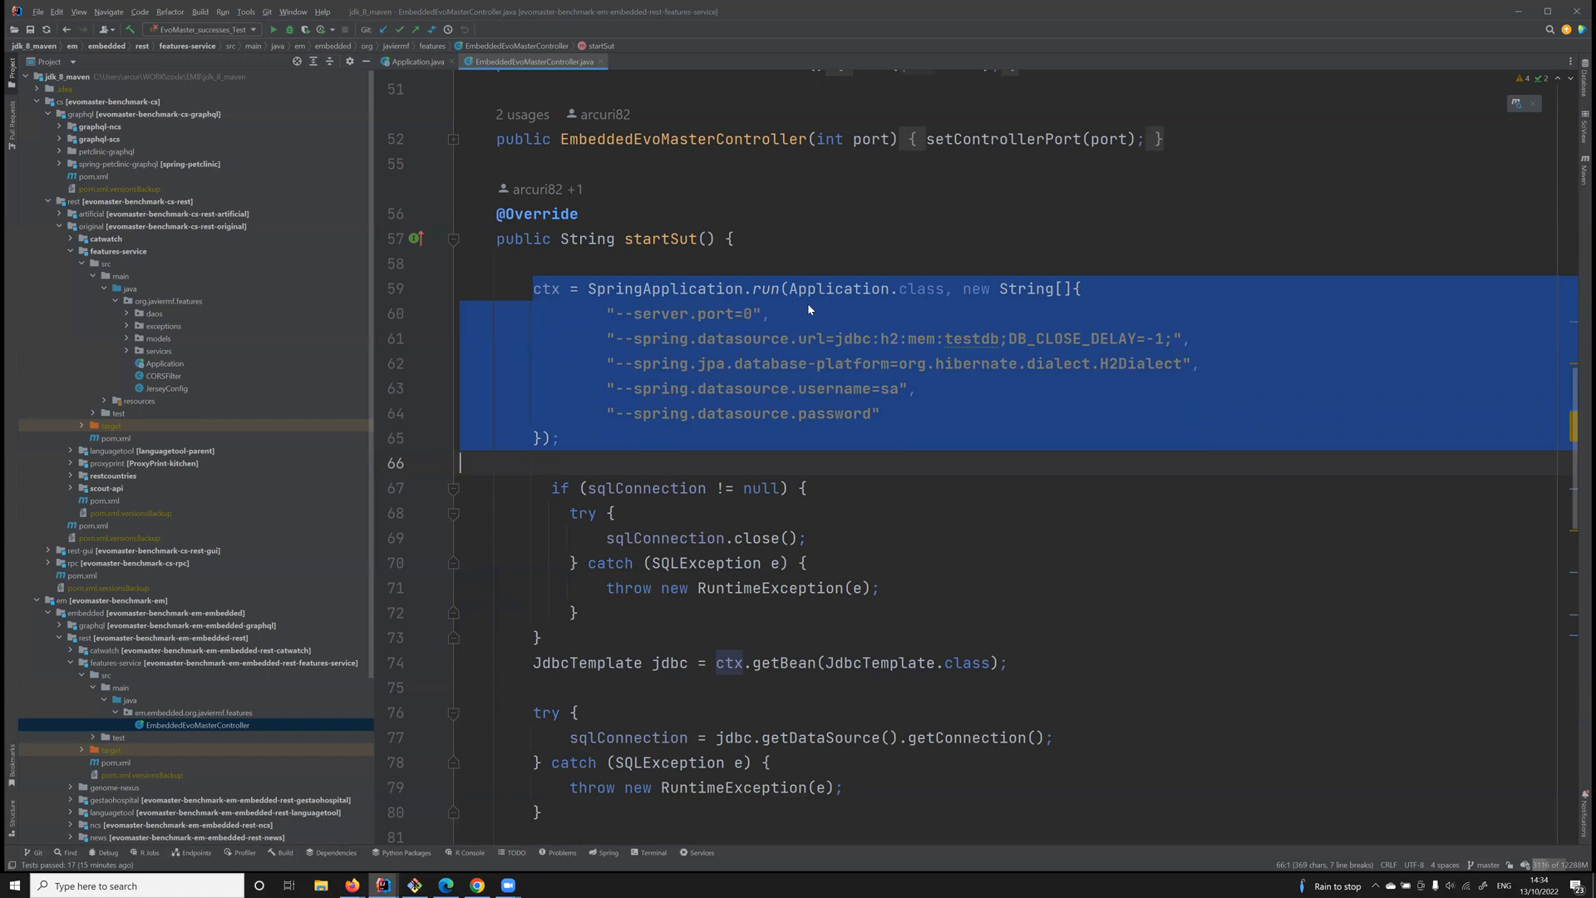
click(770, 313)
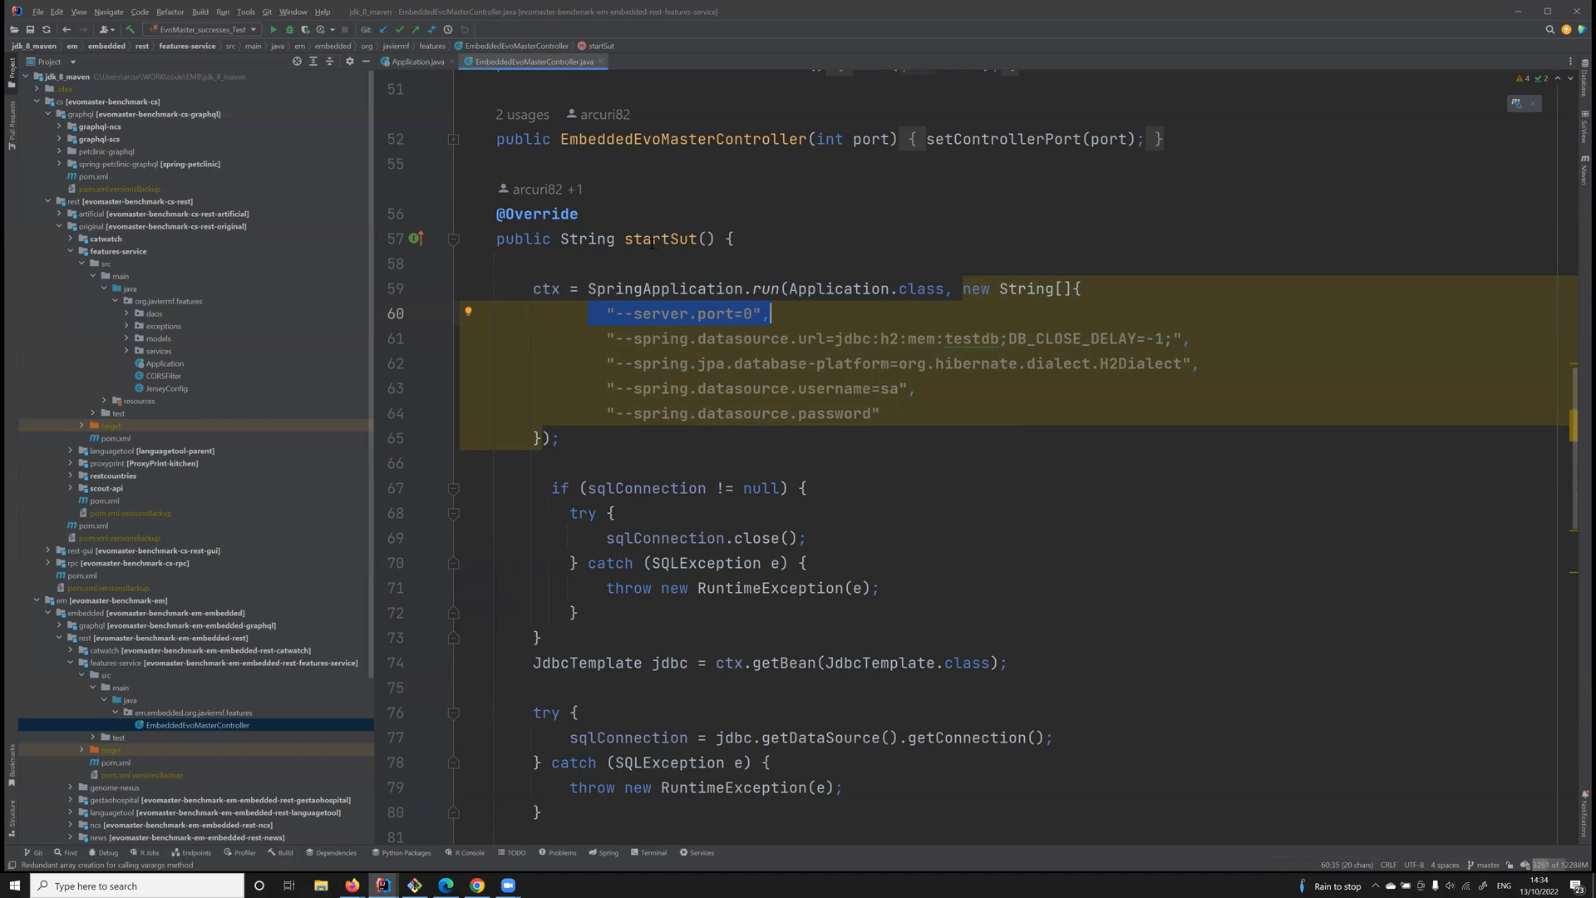
scroll(down, 3)
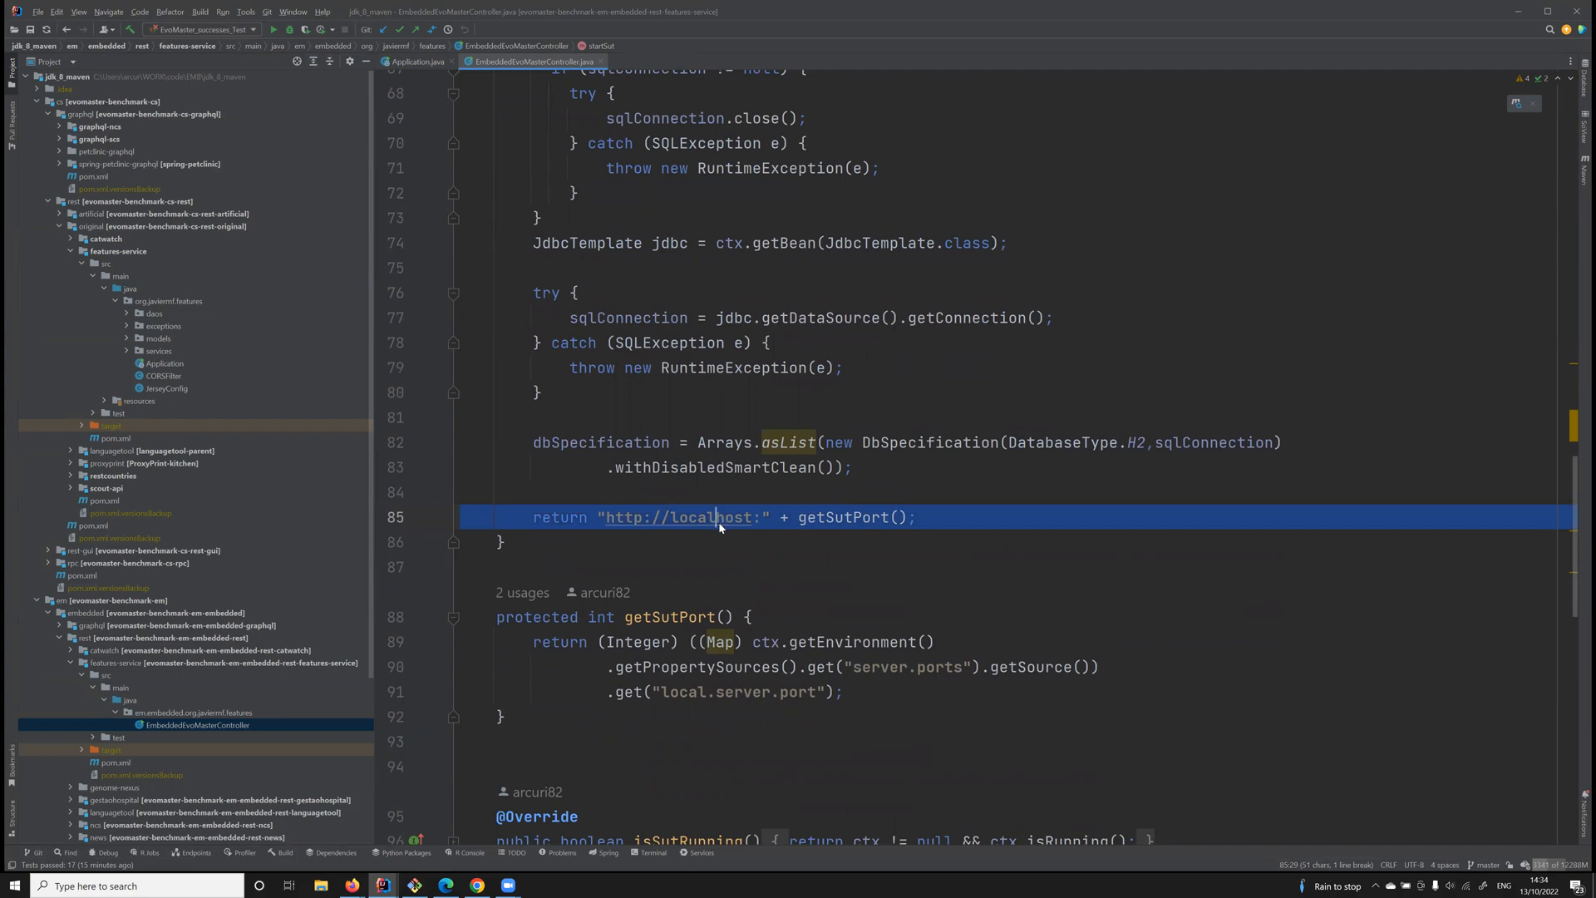
double_click(840, 517)
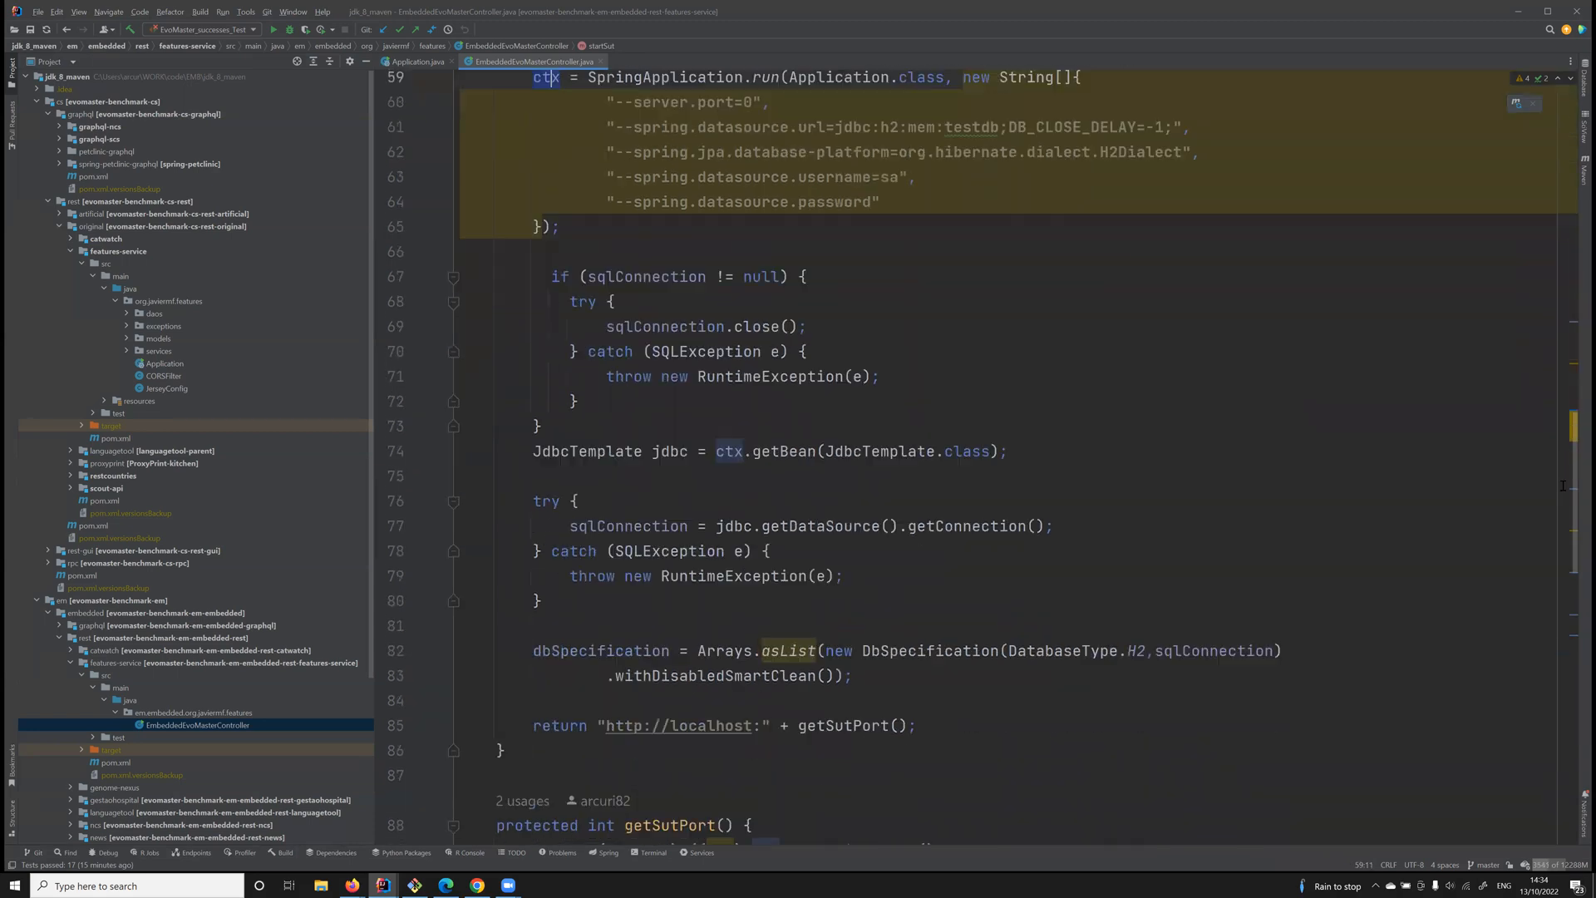
scroll(down, 3)
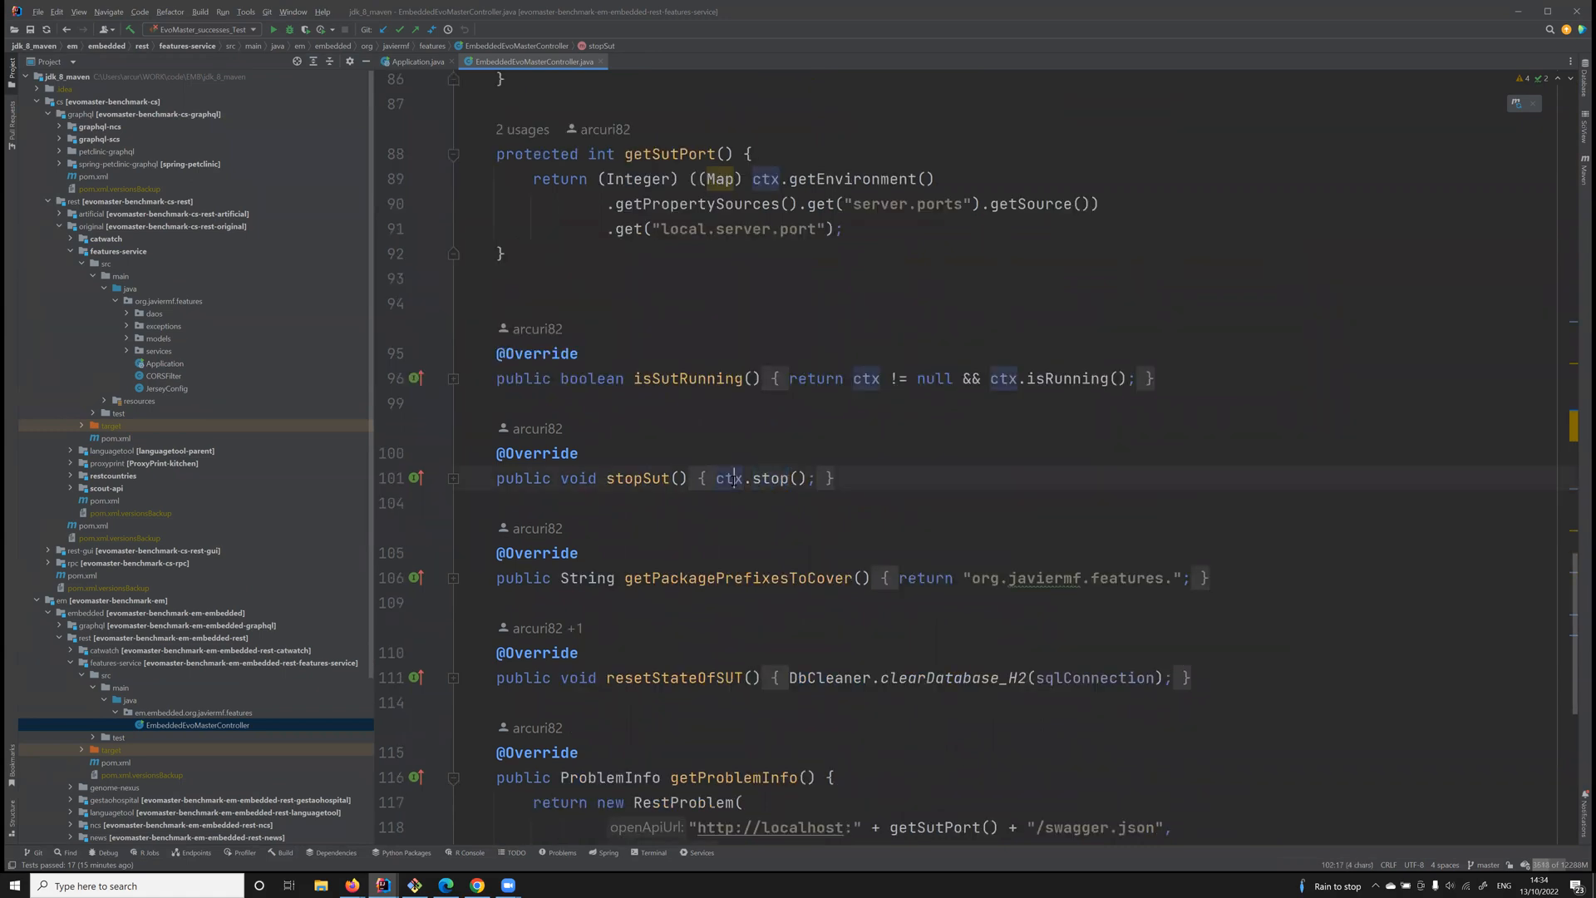
double_click(727, 479)
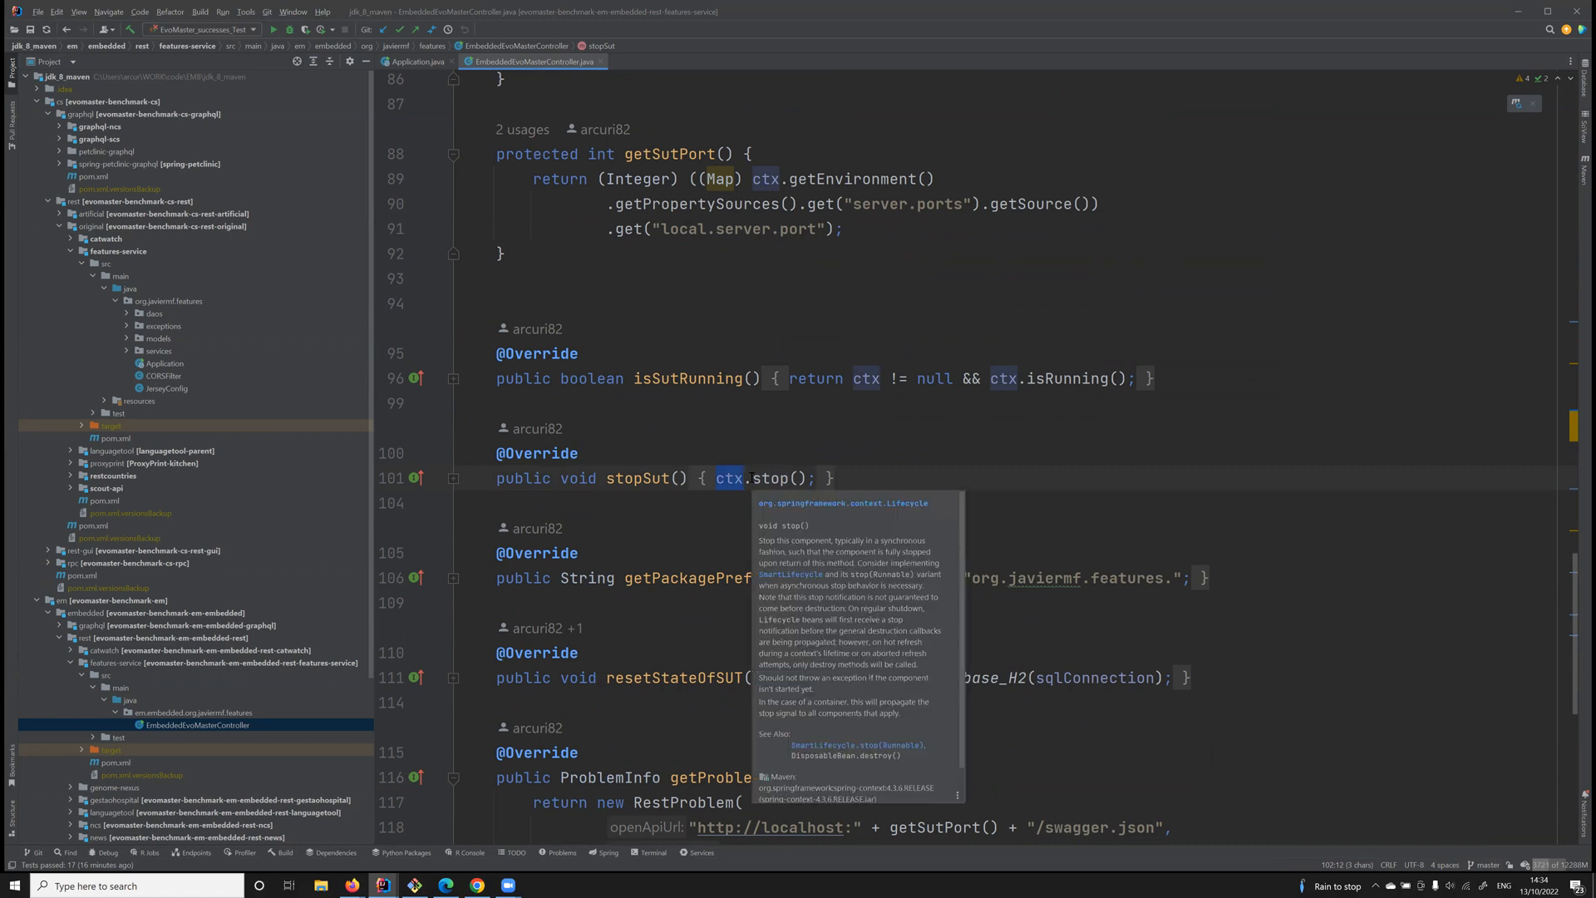
mouse_move(987, 495)
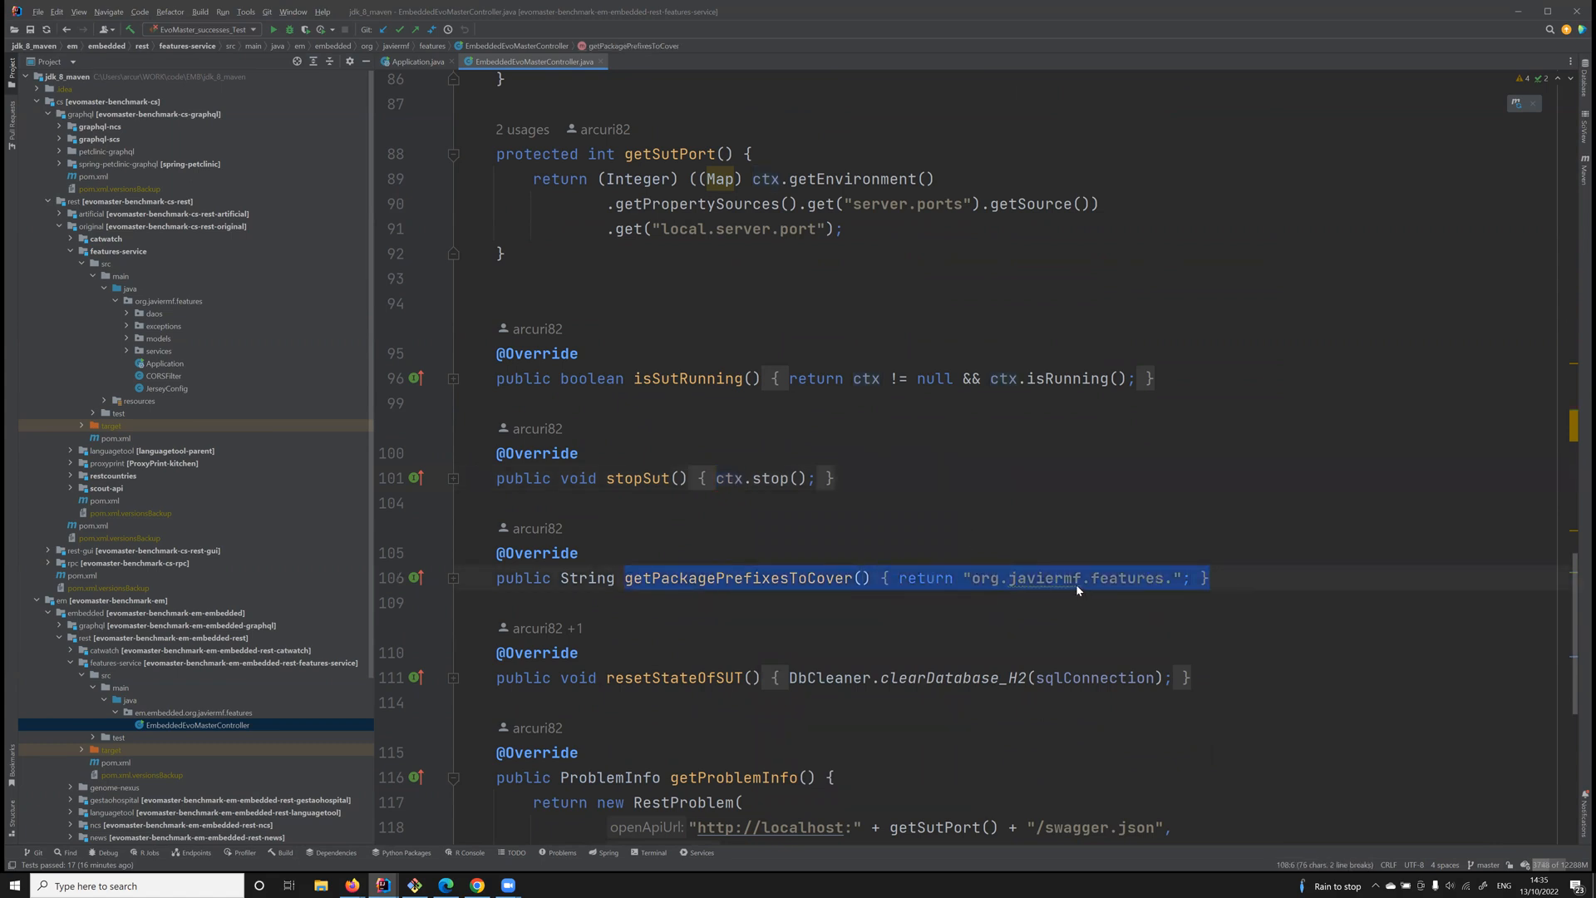
mouse_move(1036, 579)
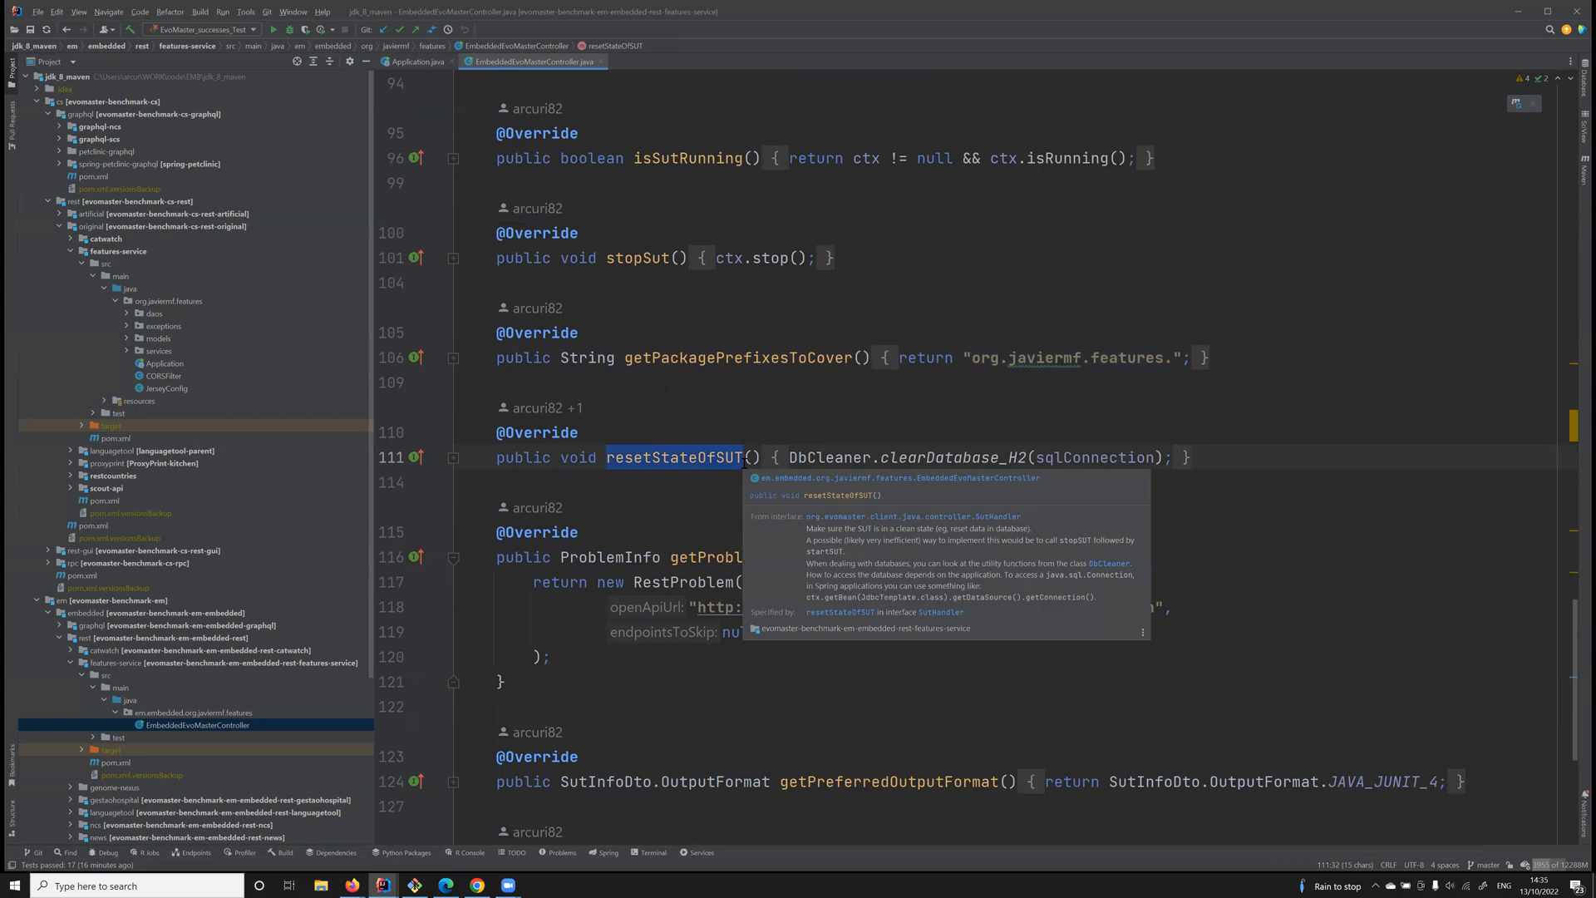
mouse_move(798, 424)
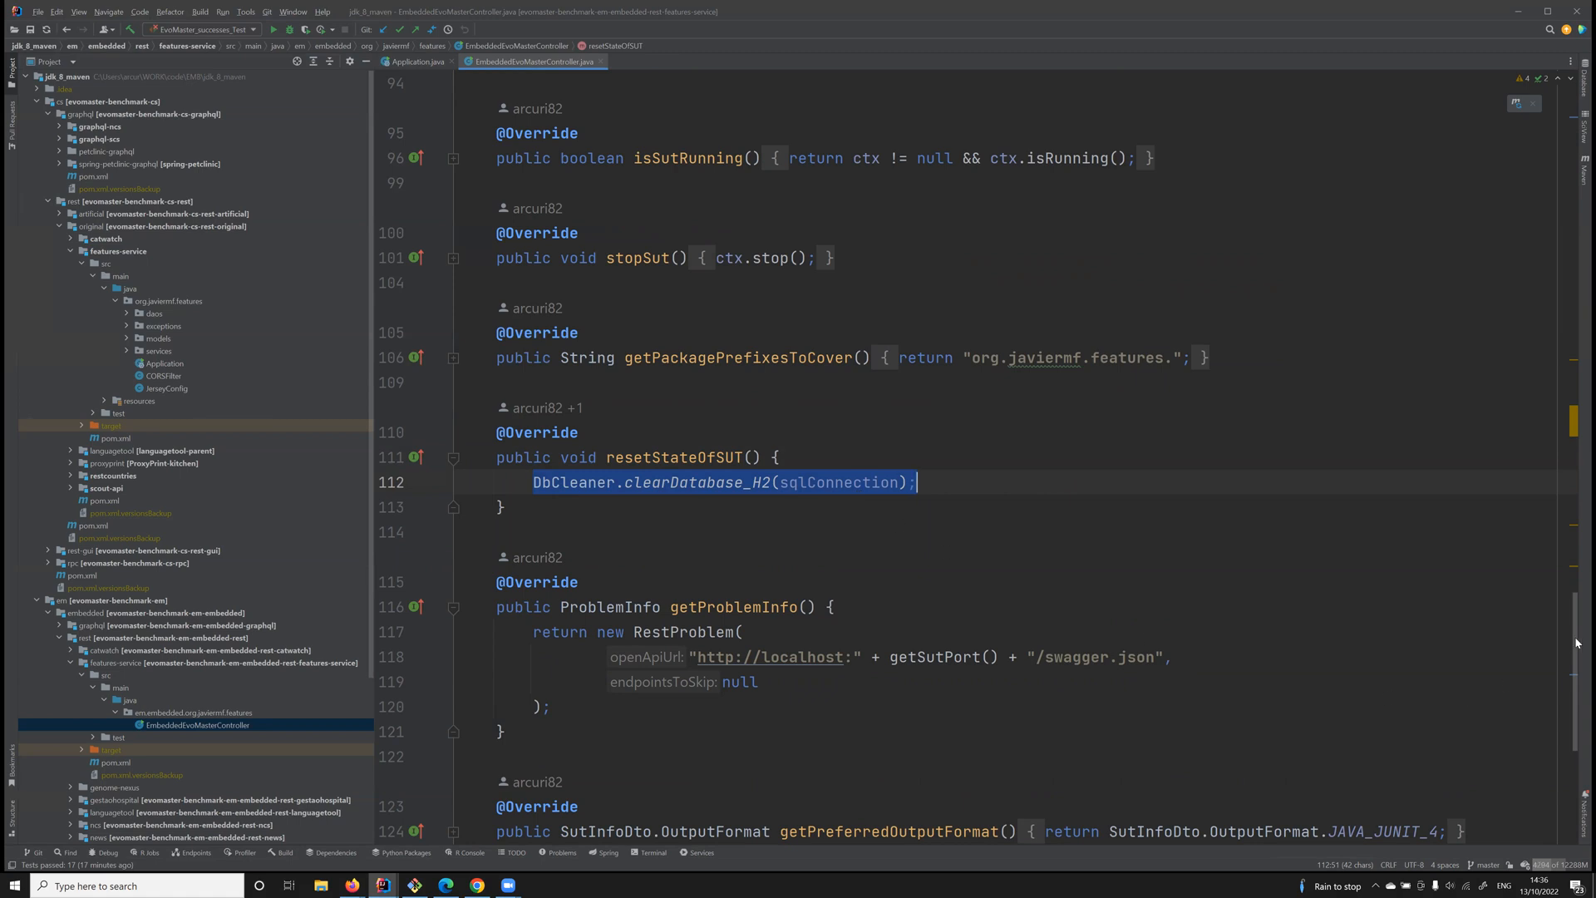
Scroll the features-service controller through getProblemInfo and getInfoForAuthentication
scroll(down, 3)
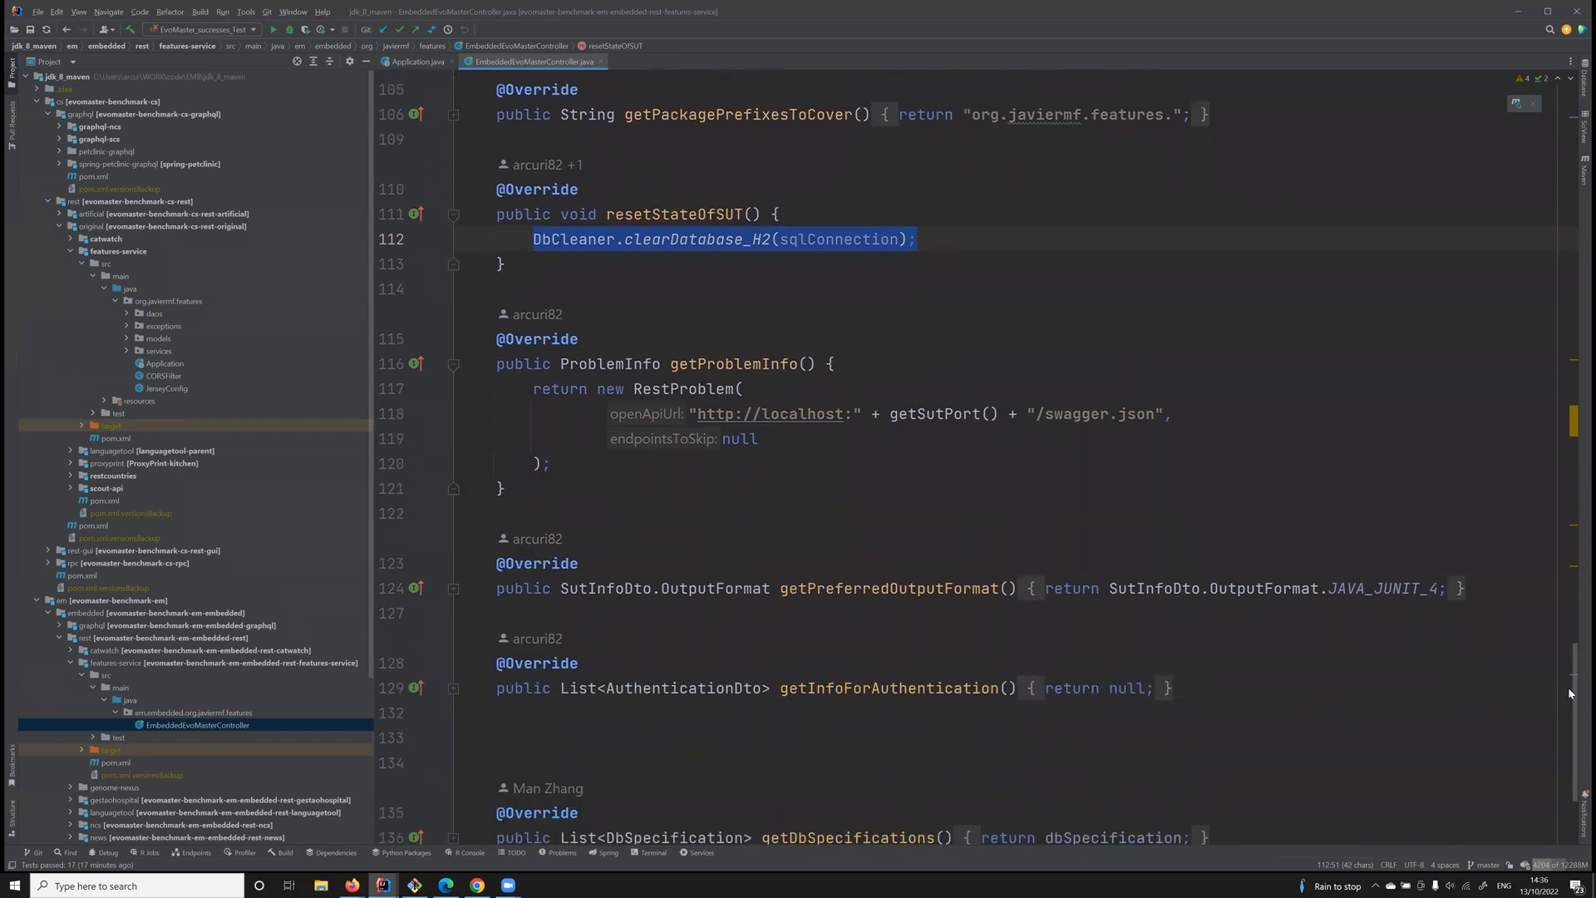
scroll(down, 3)
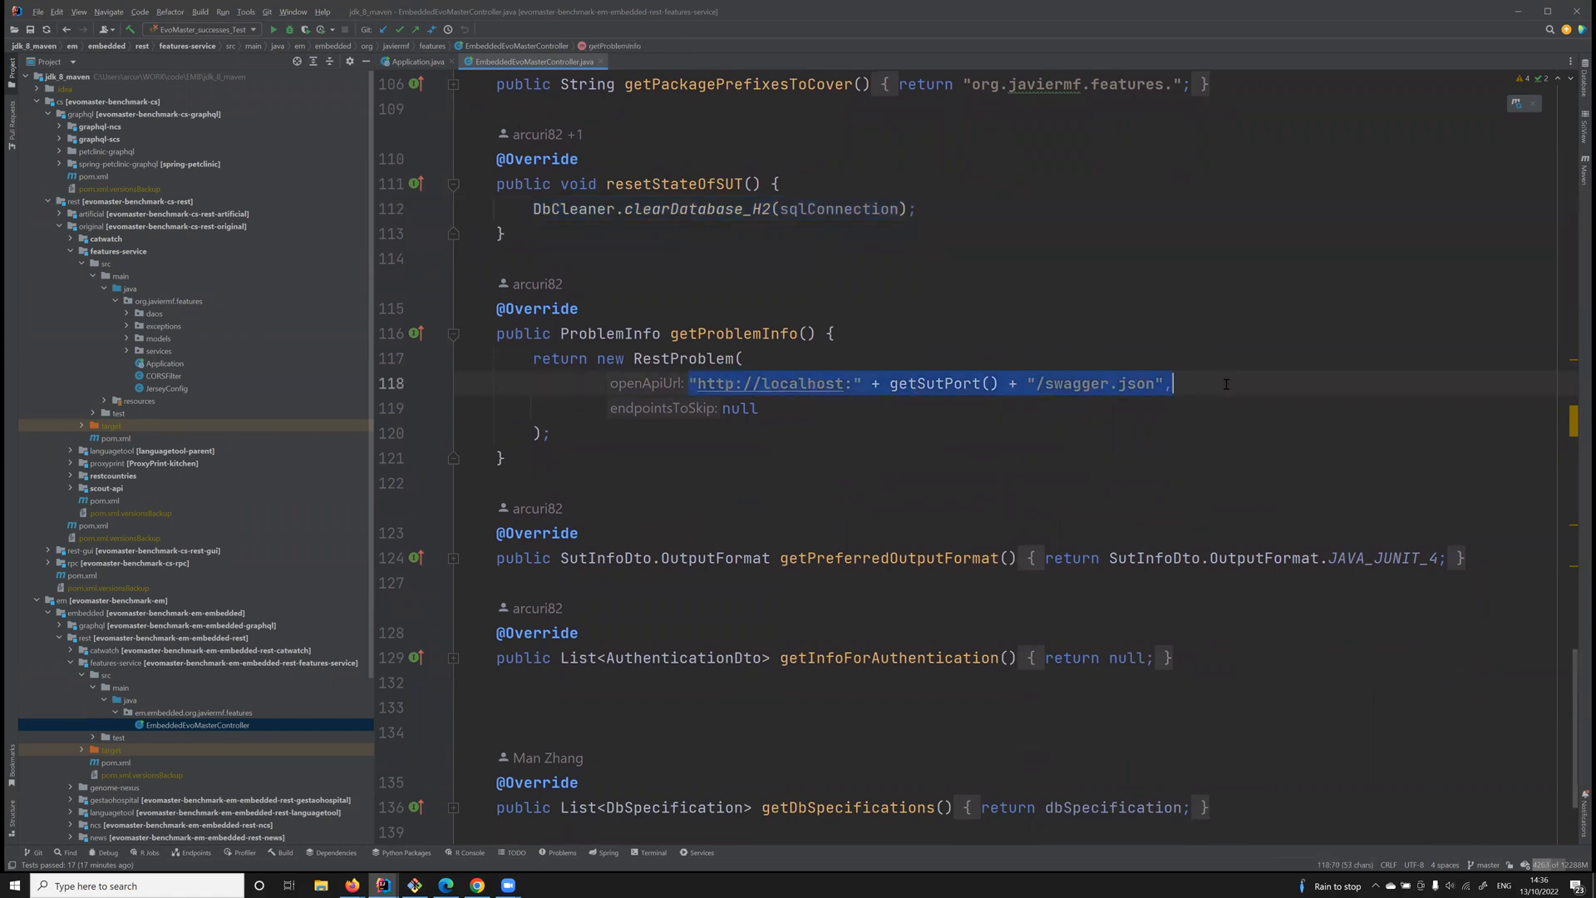
mouse_move(1114, 394)
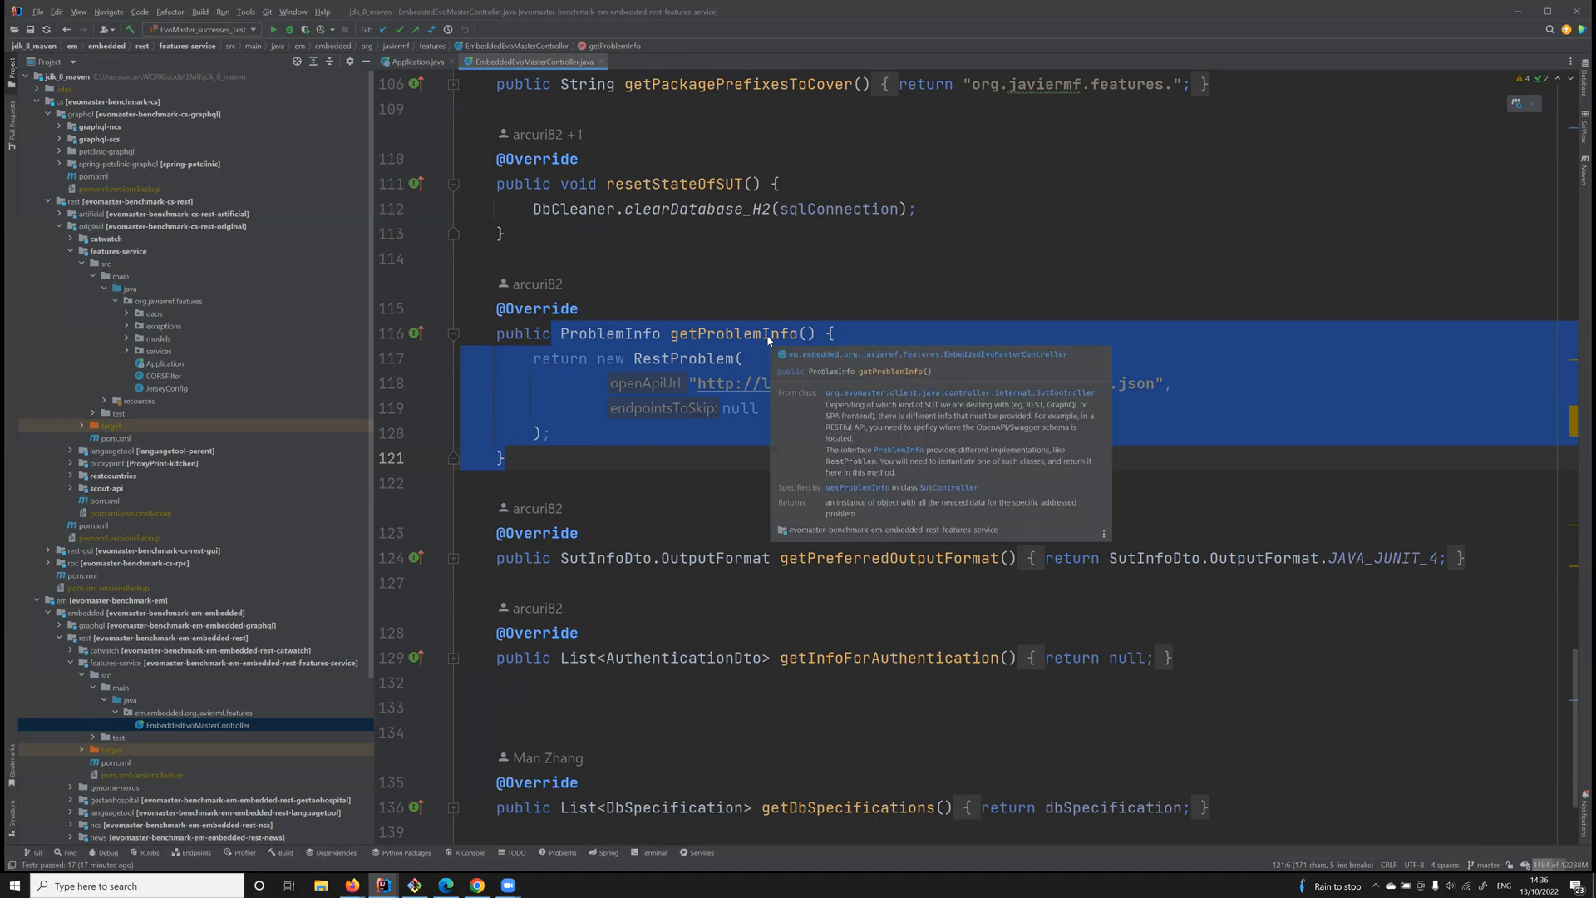
mouse_move(1576, 659)
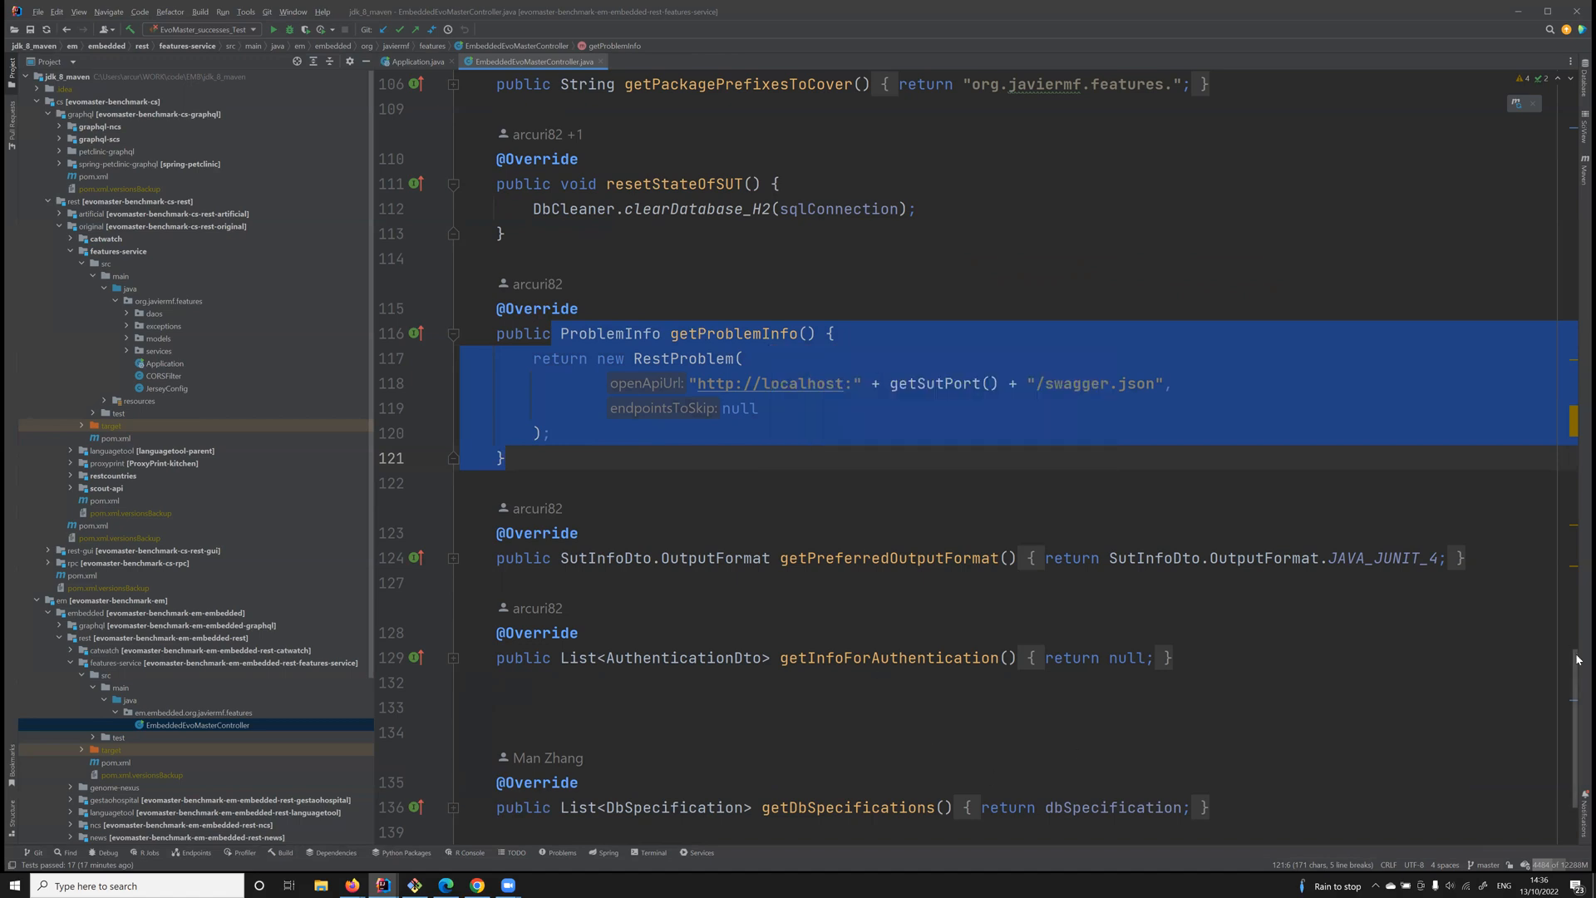
scroll(down, 3)
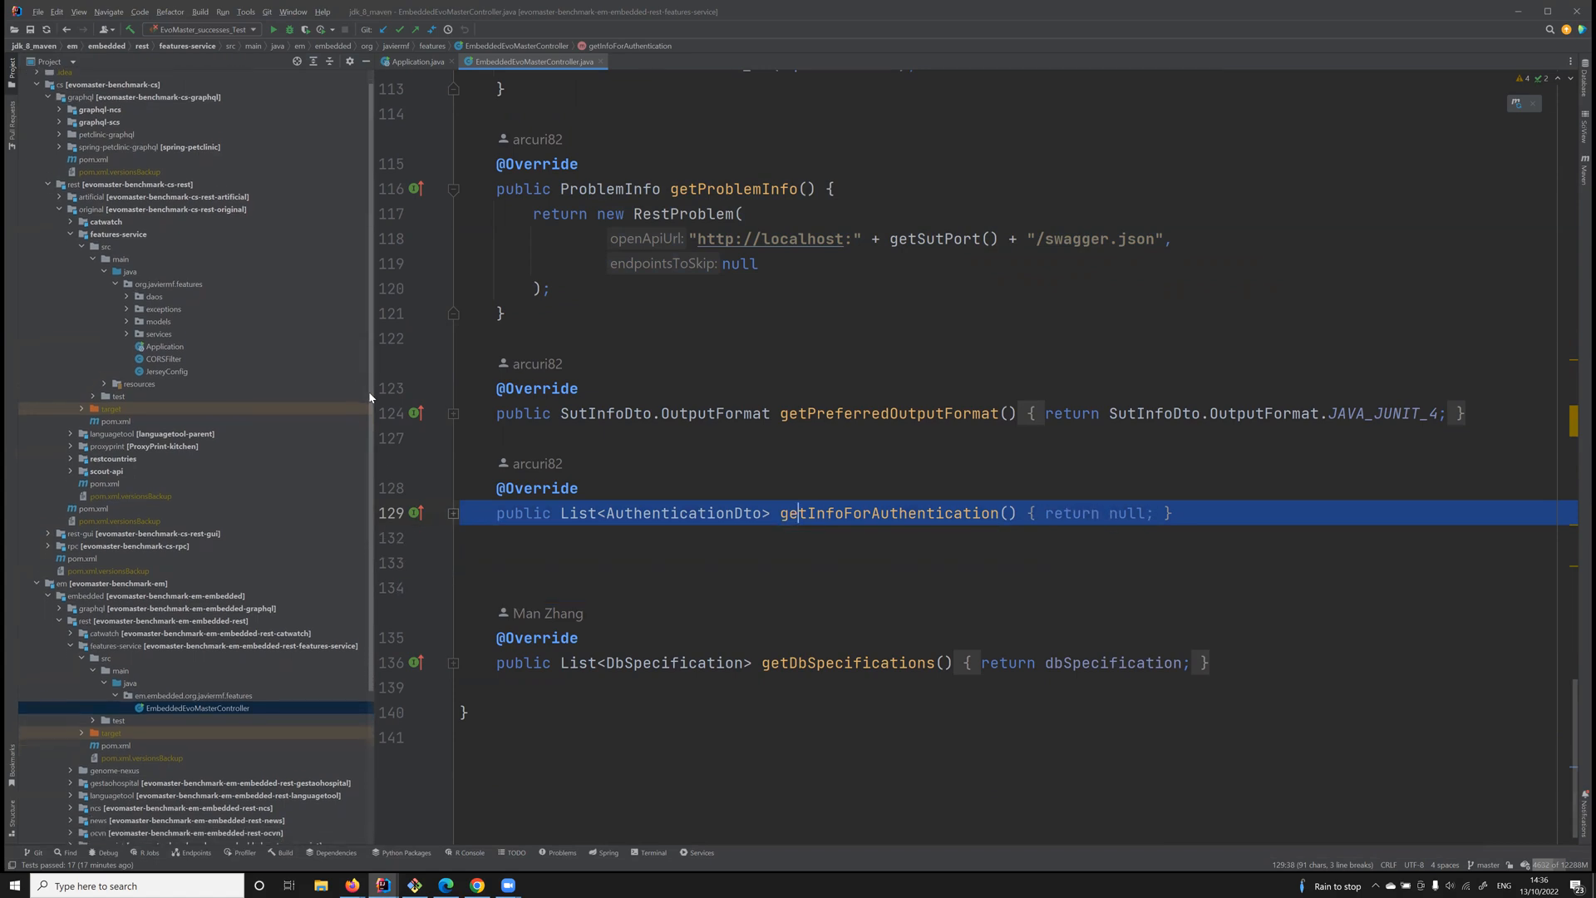
scroll(down, 3)
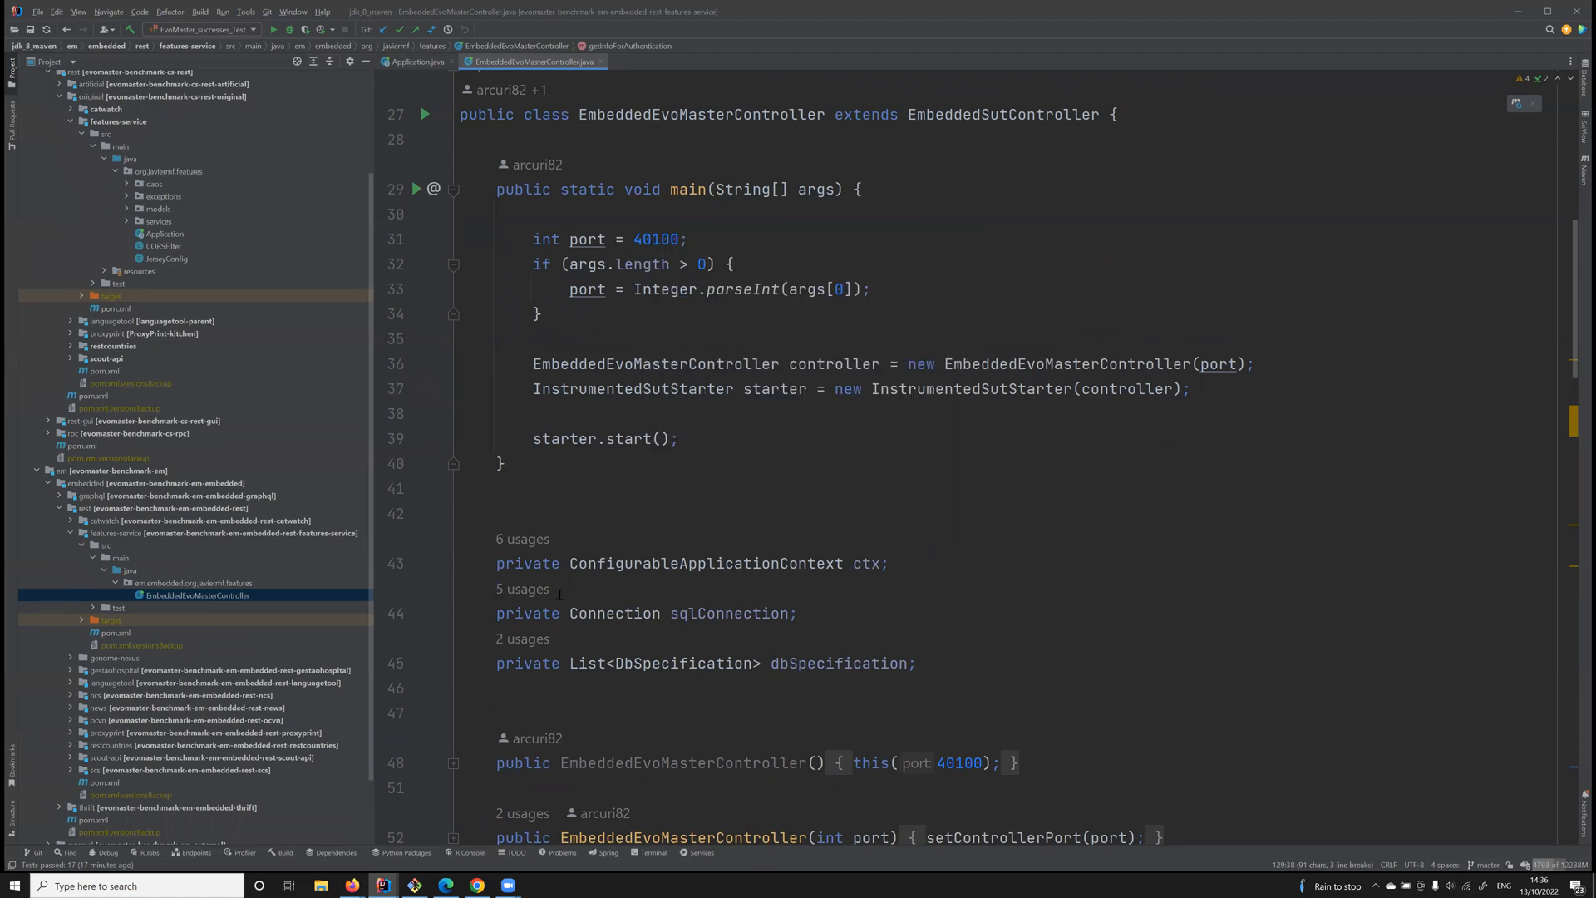
mouse_move(1575, 331)
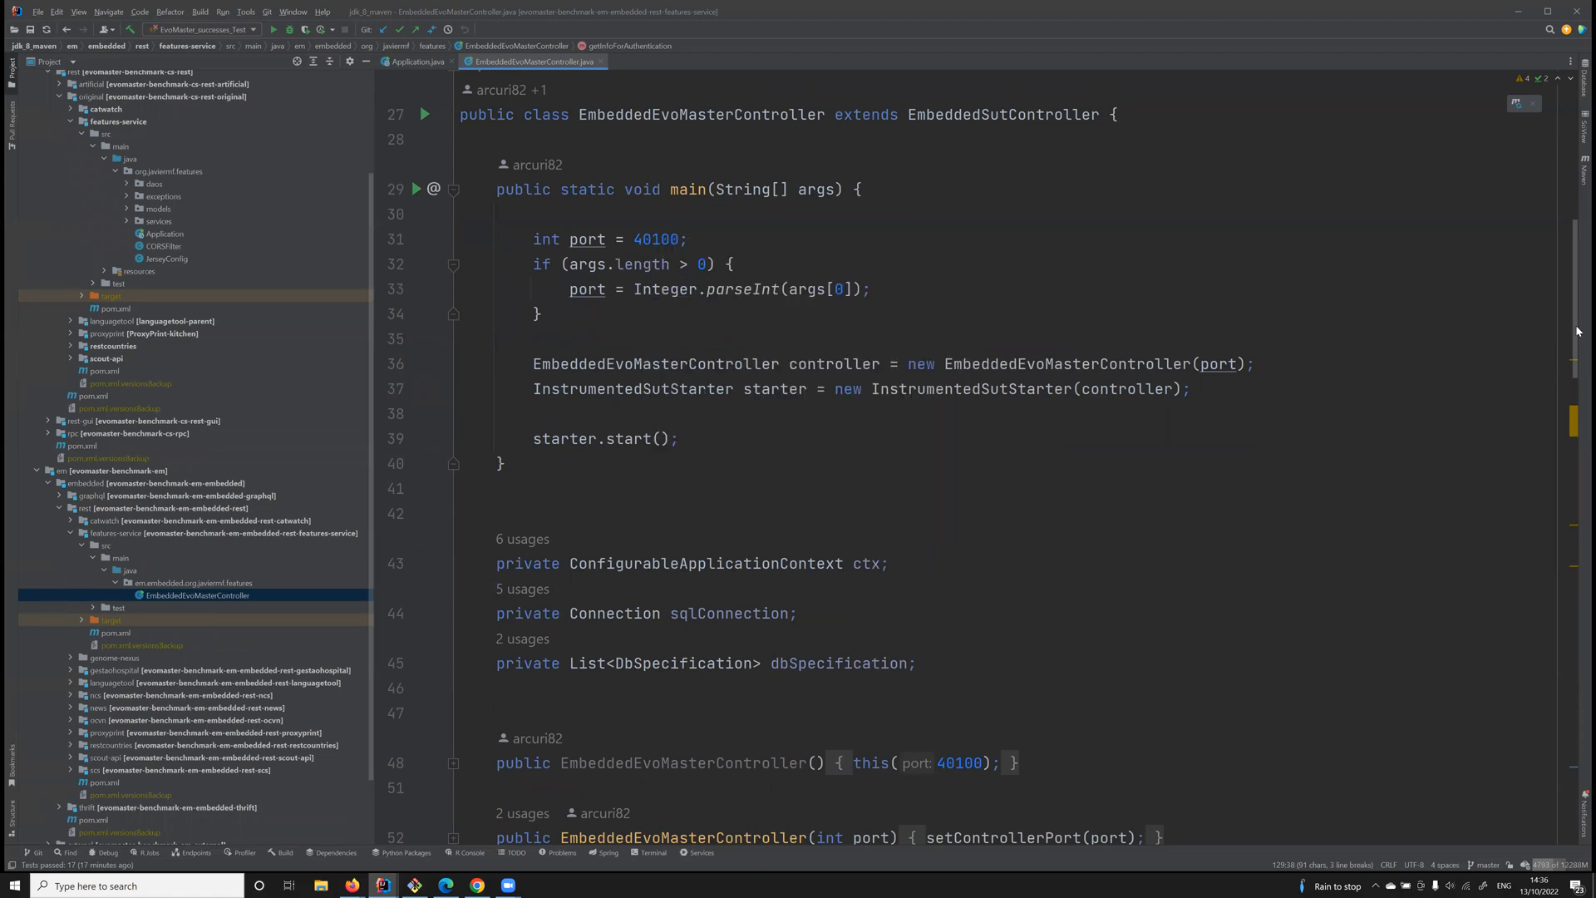
scroll(down, 3)
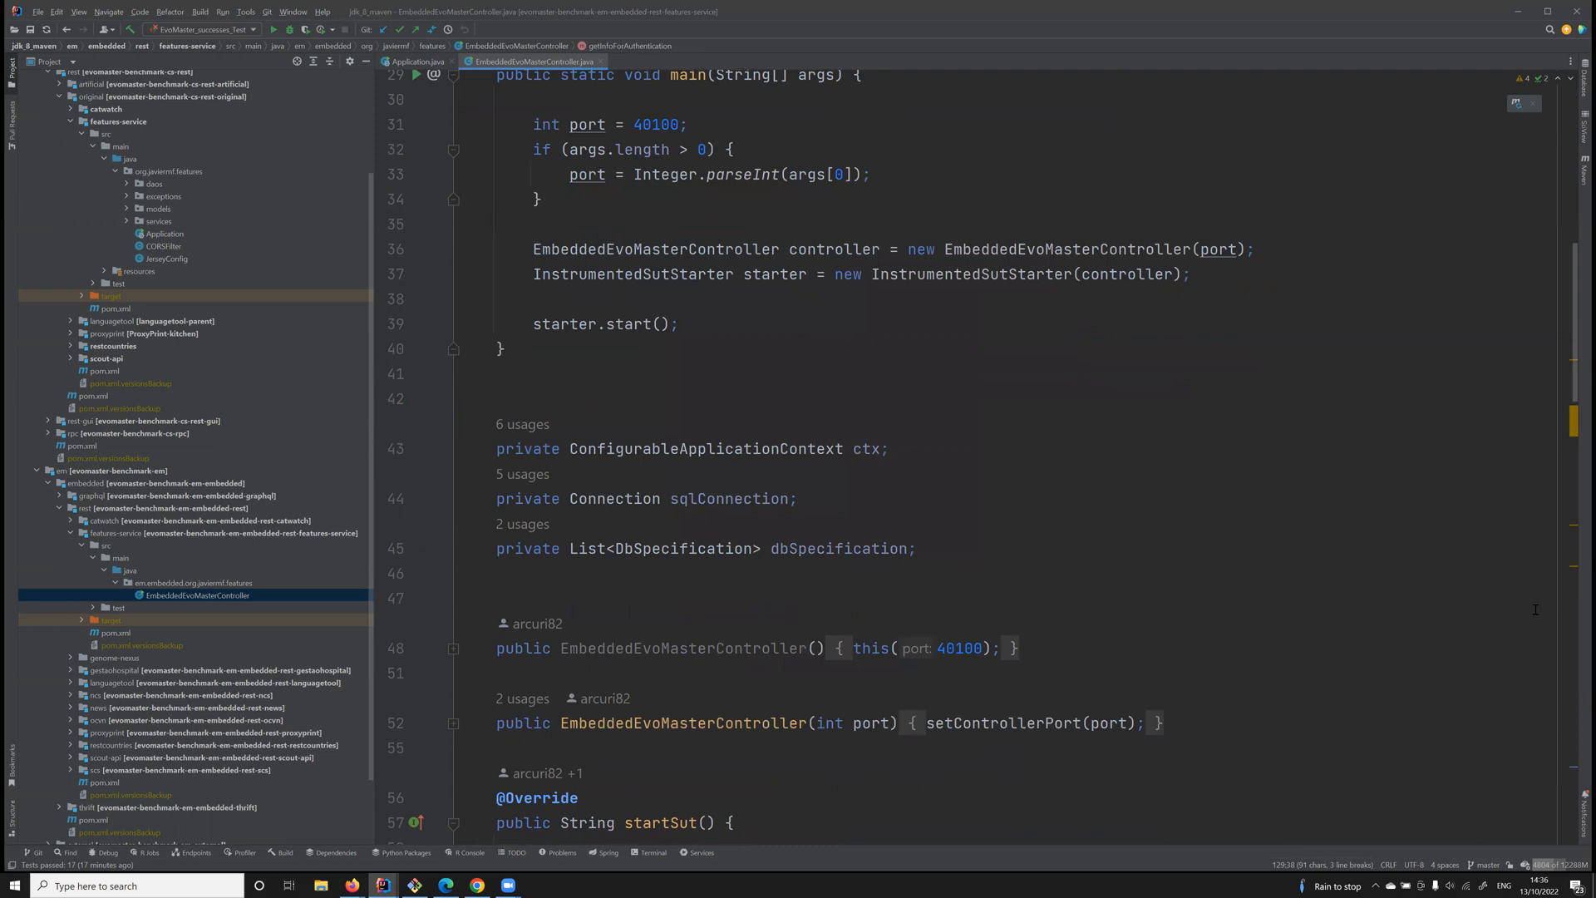
scroll(down, 3)
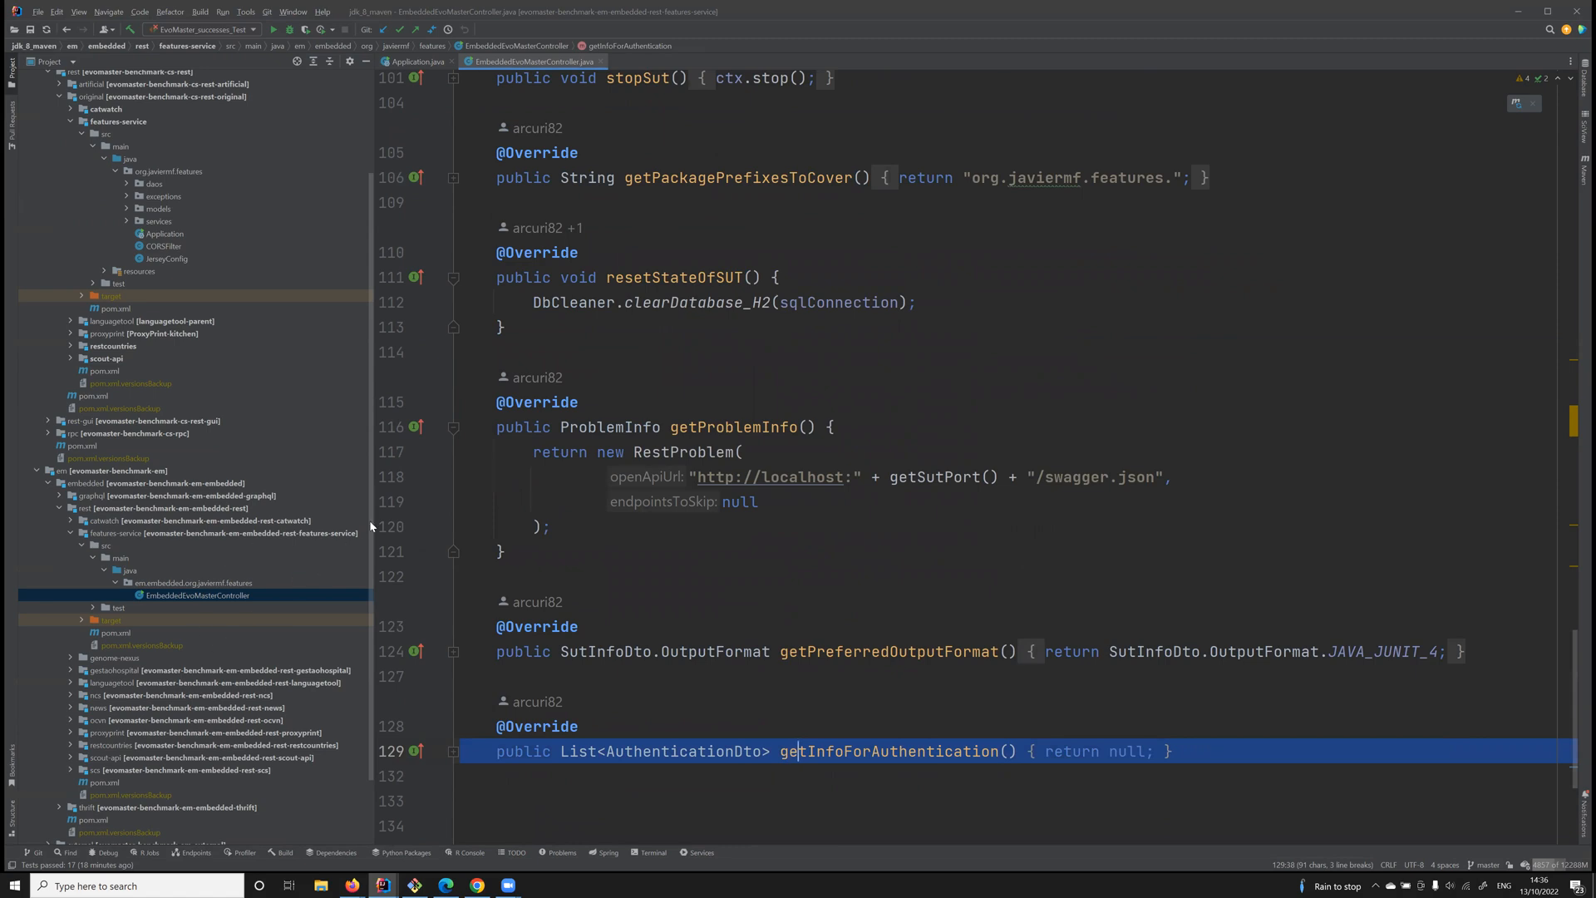
scroll(down, 3)
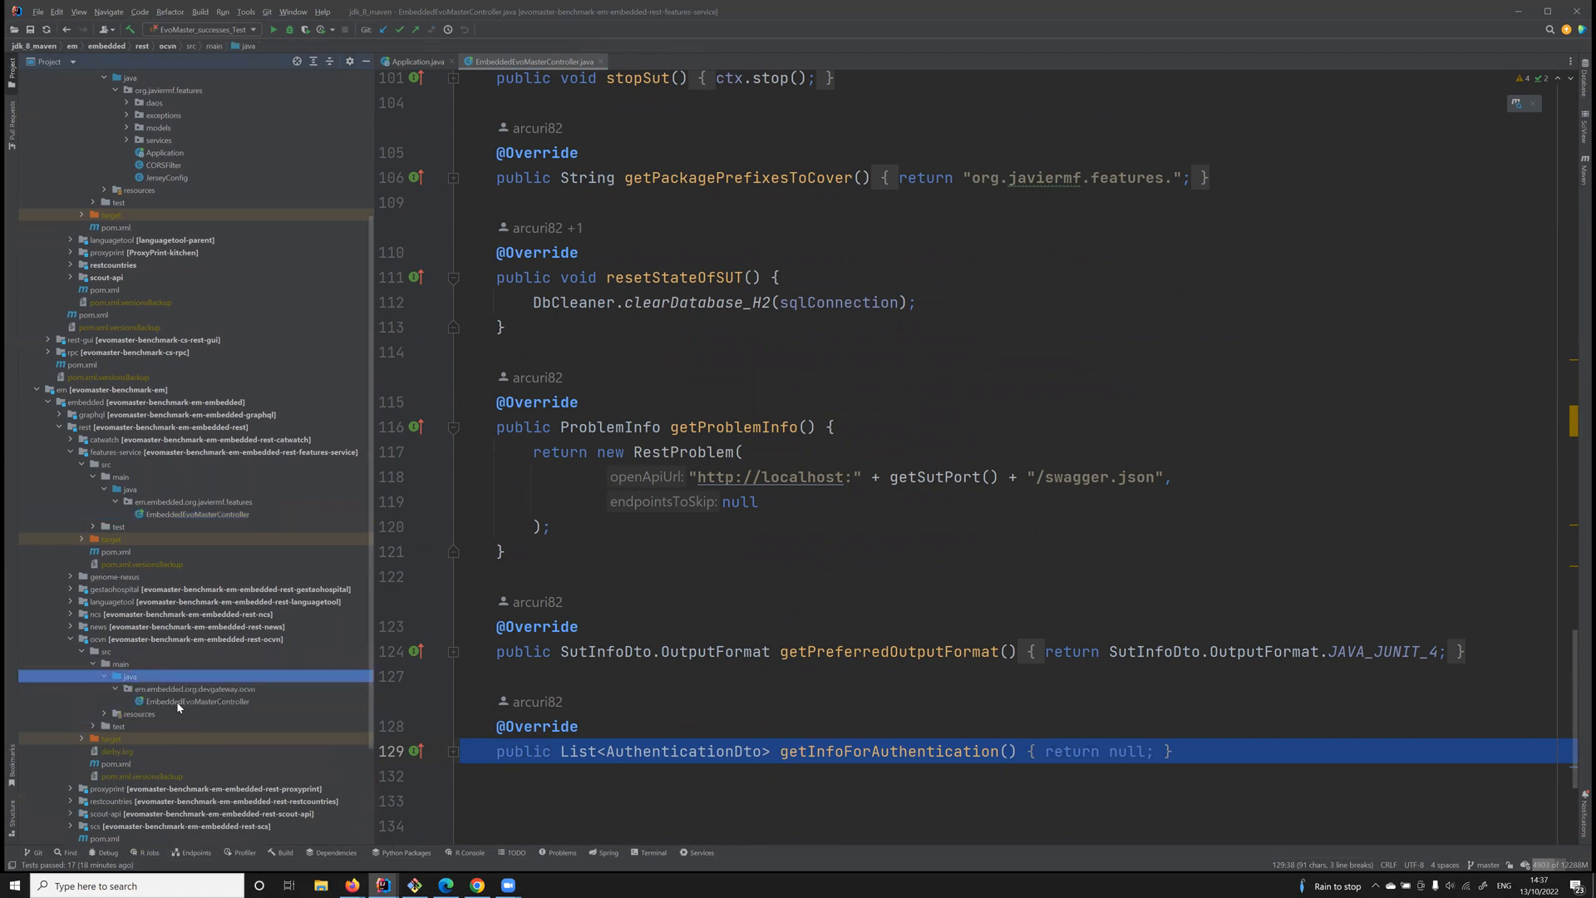
Open the ocvn module's EmbeddedEvoMasterController and scroll through it
click(193, 699)
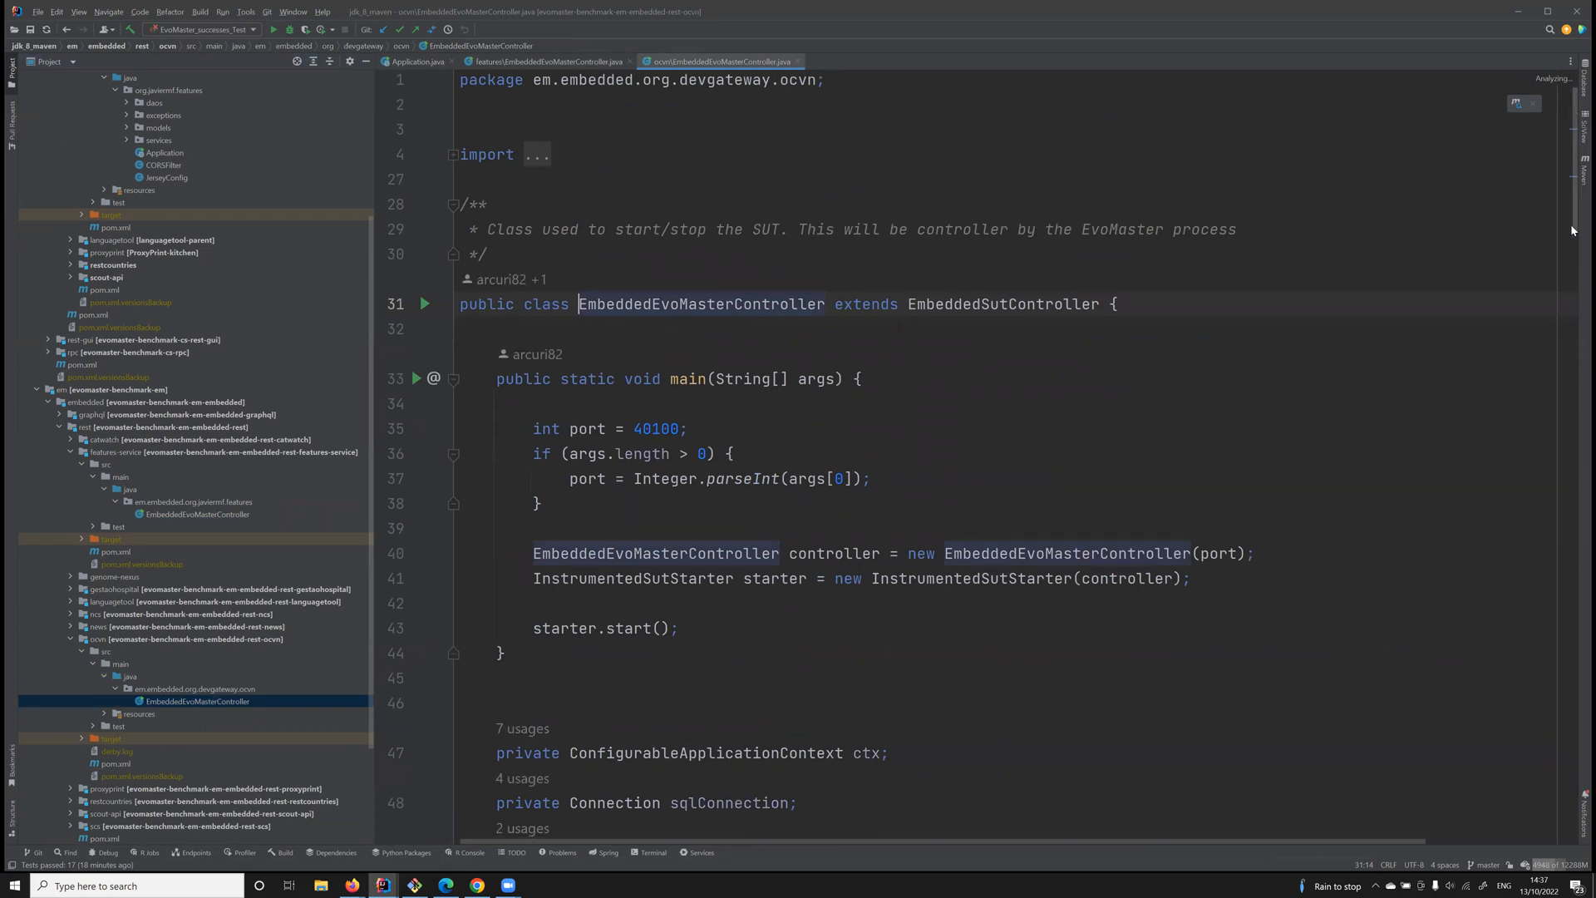
scroll(down, 3)
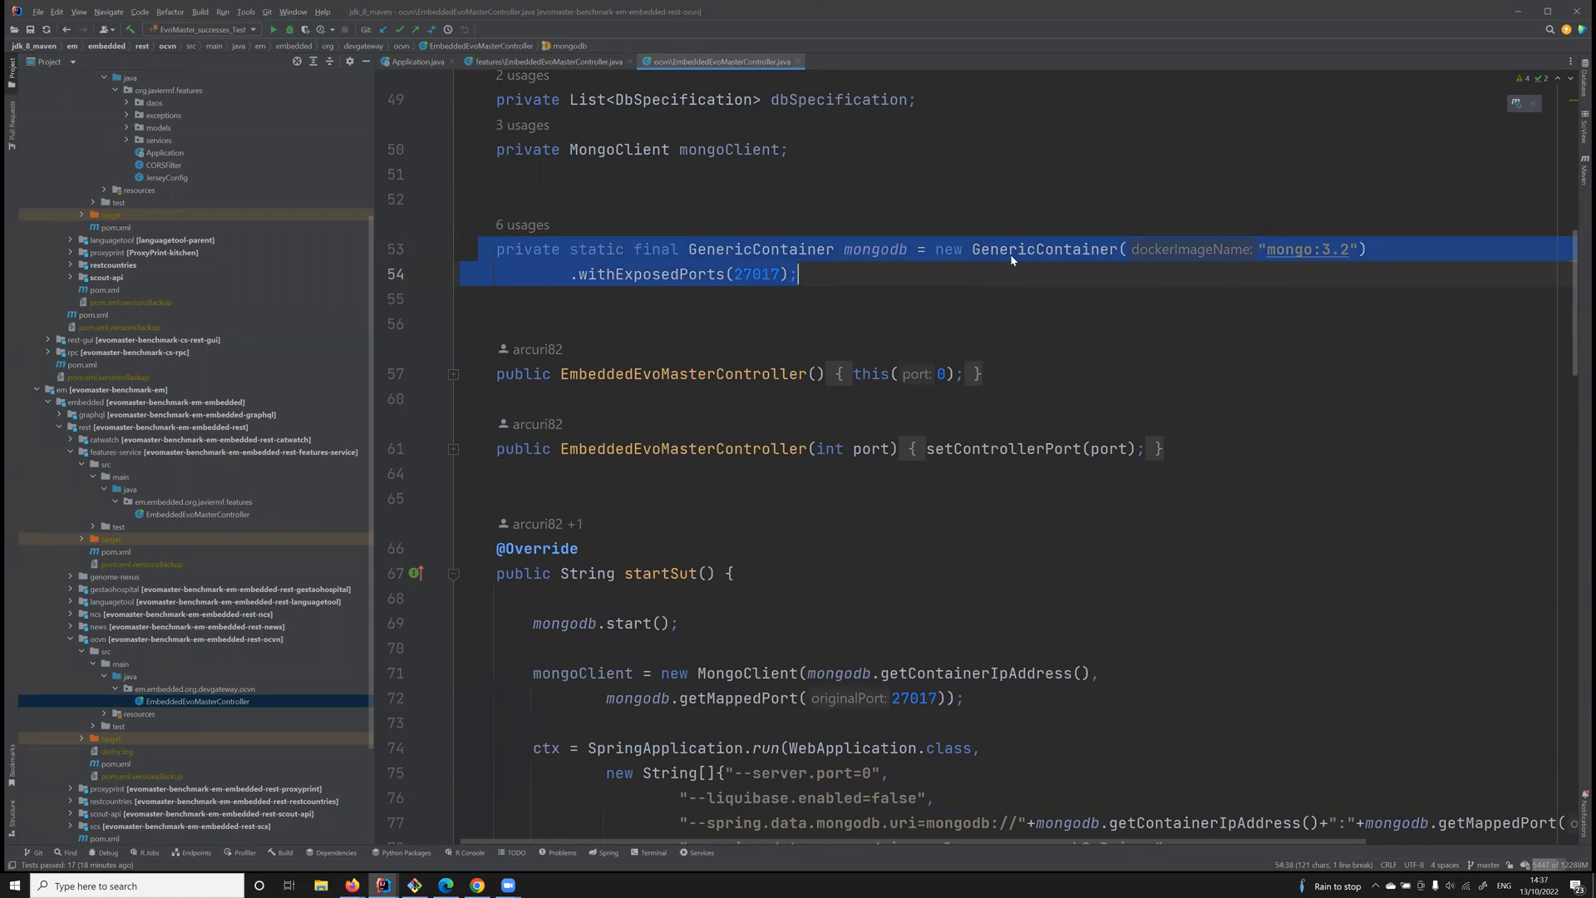
mouse_move(1577, 290)
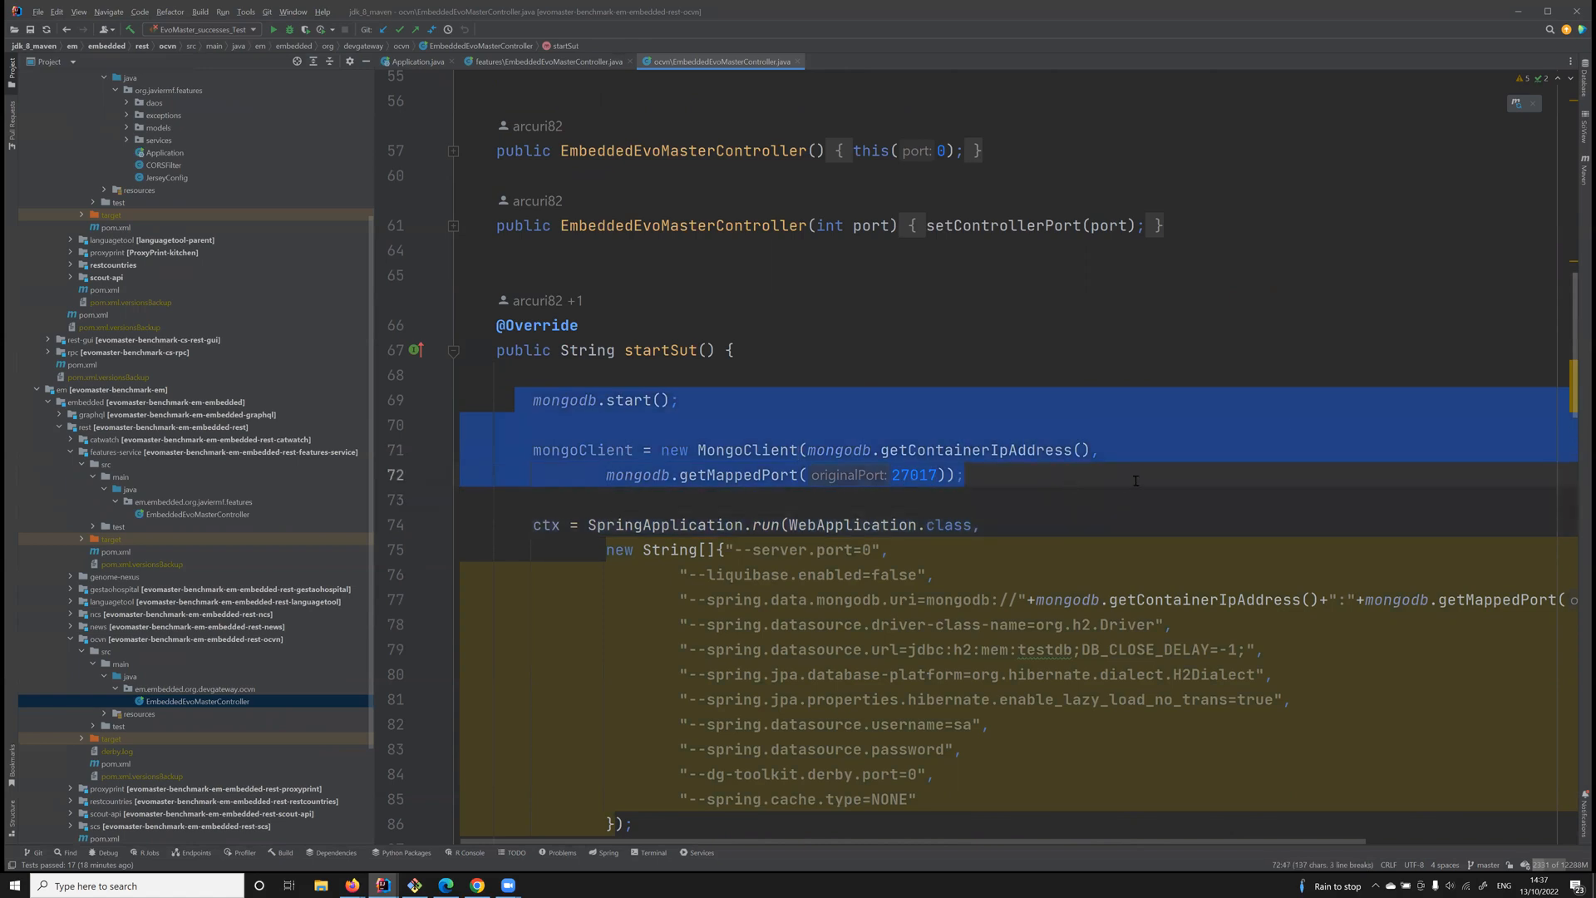
scroll(down, 3)
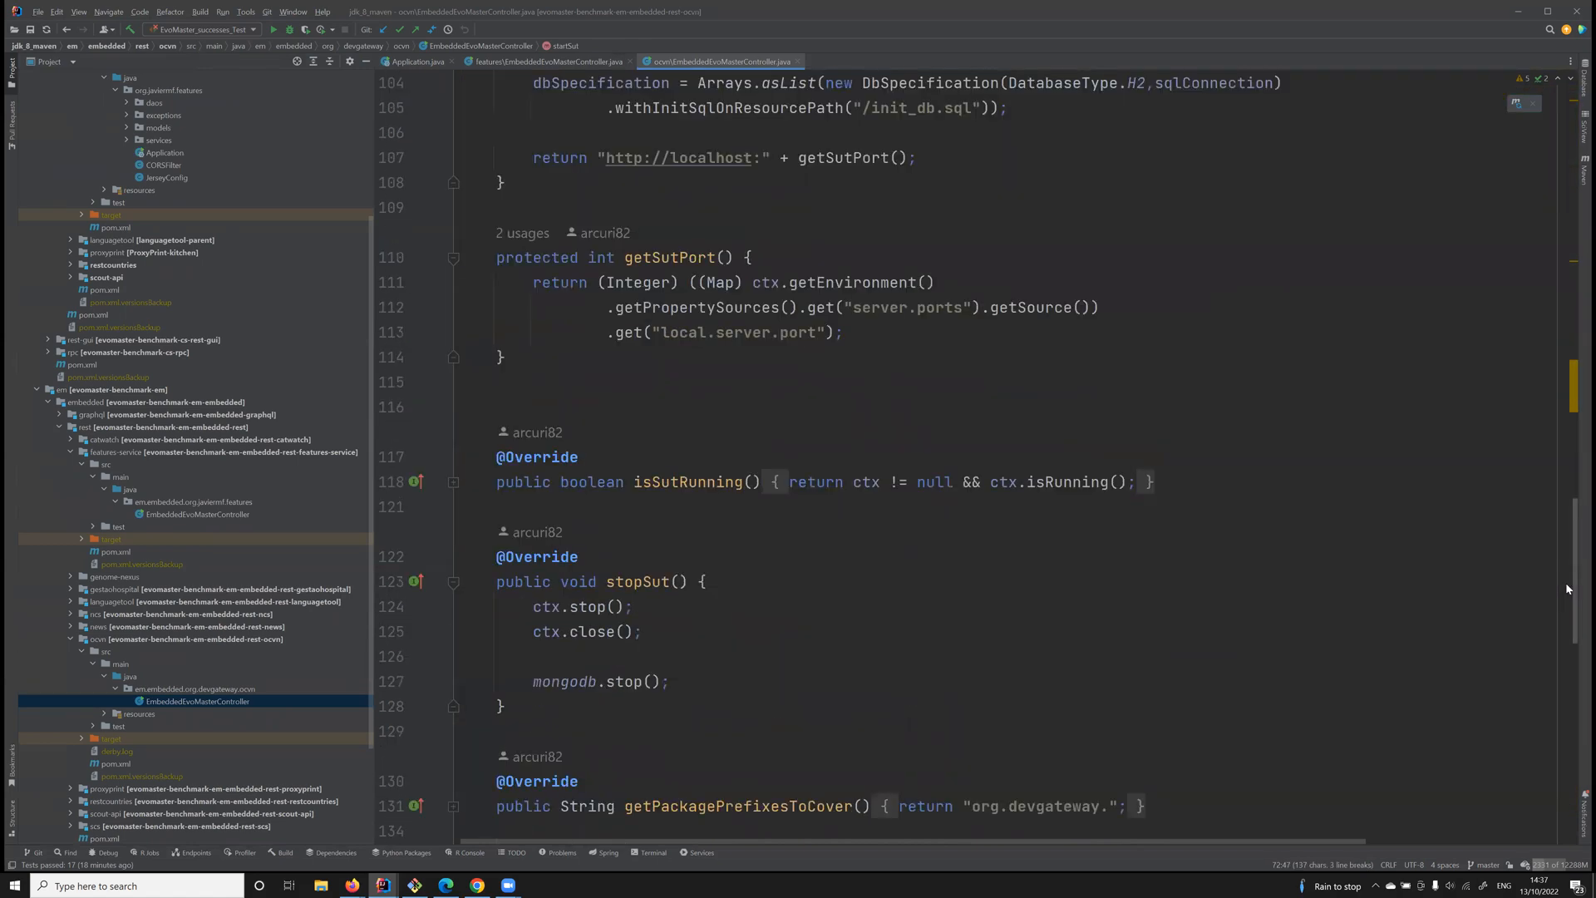
scroll(down, 3)
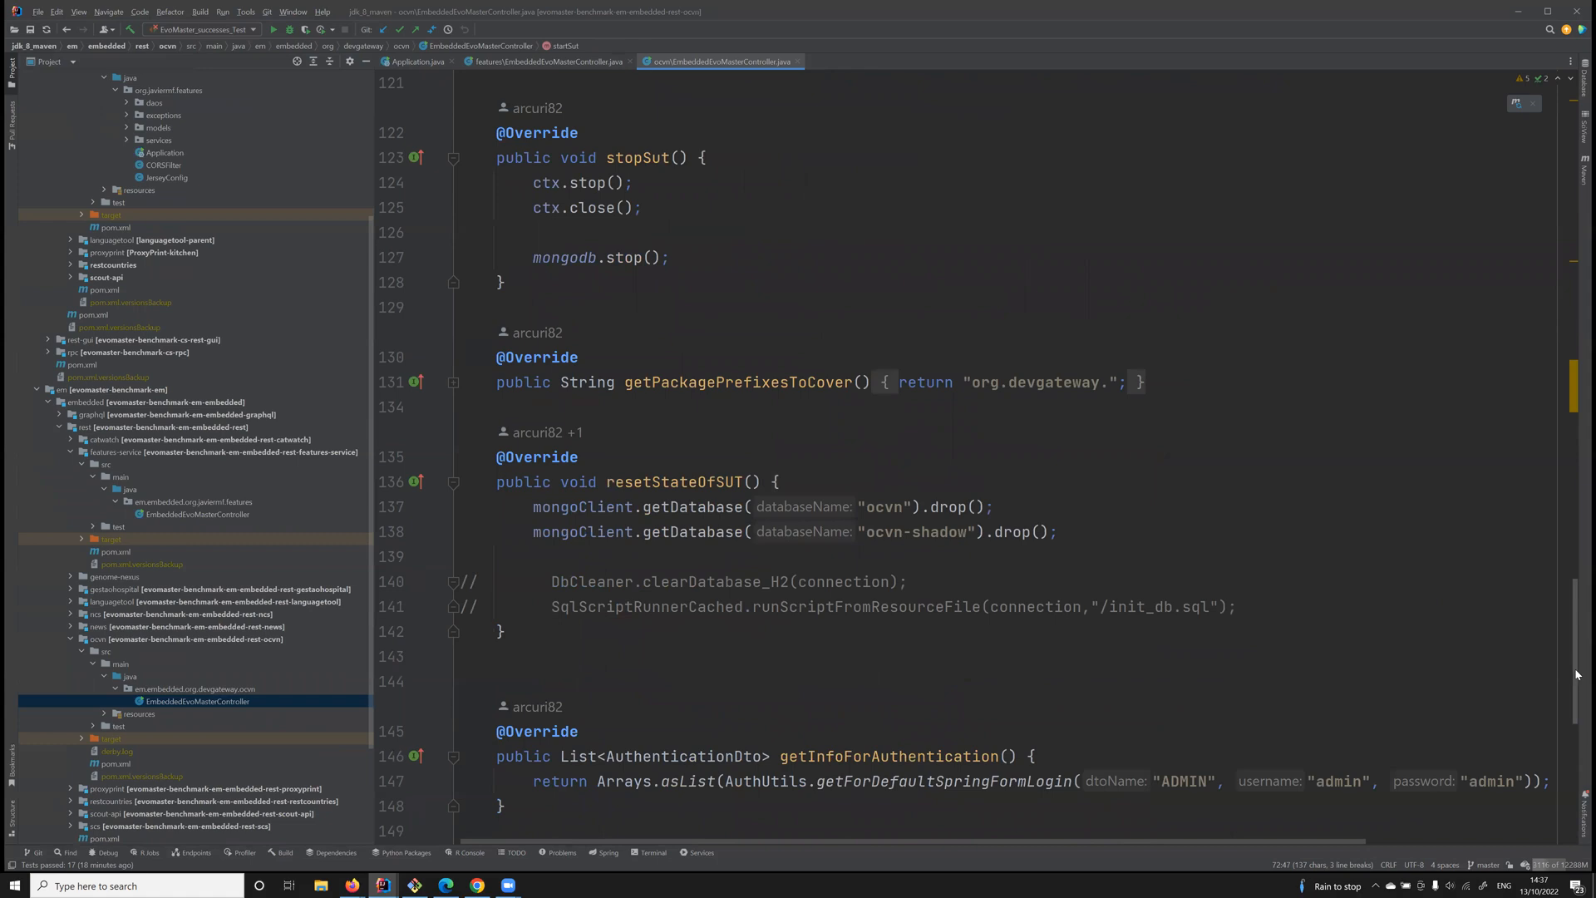
scroll(down, 3)
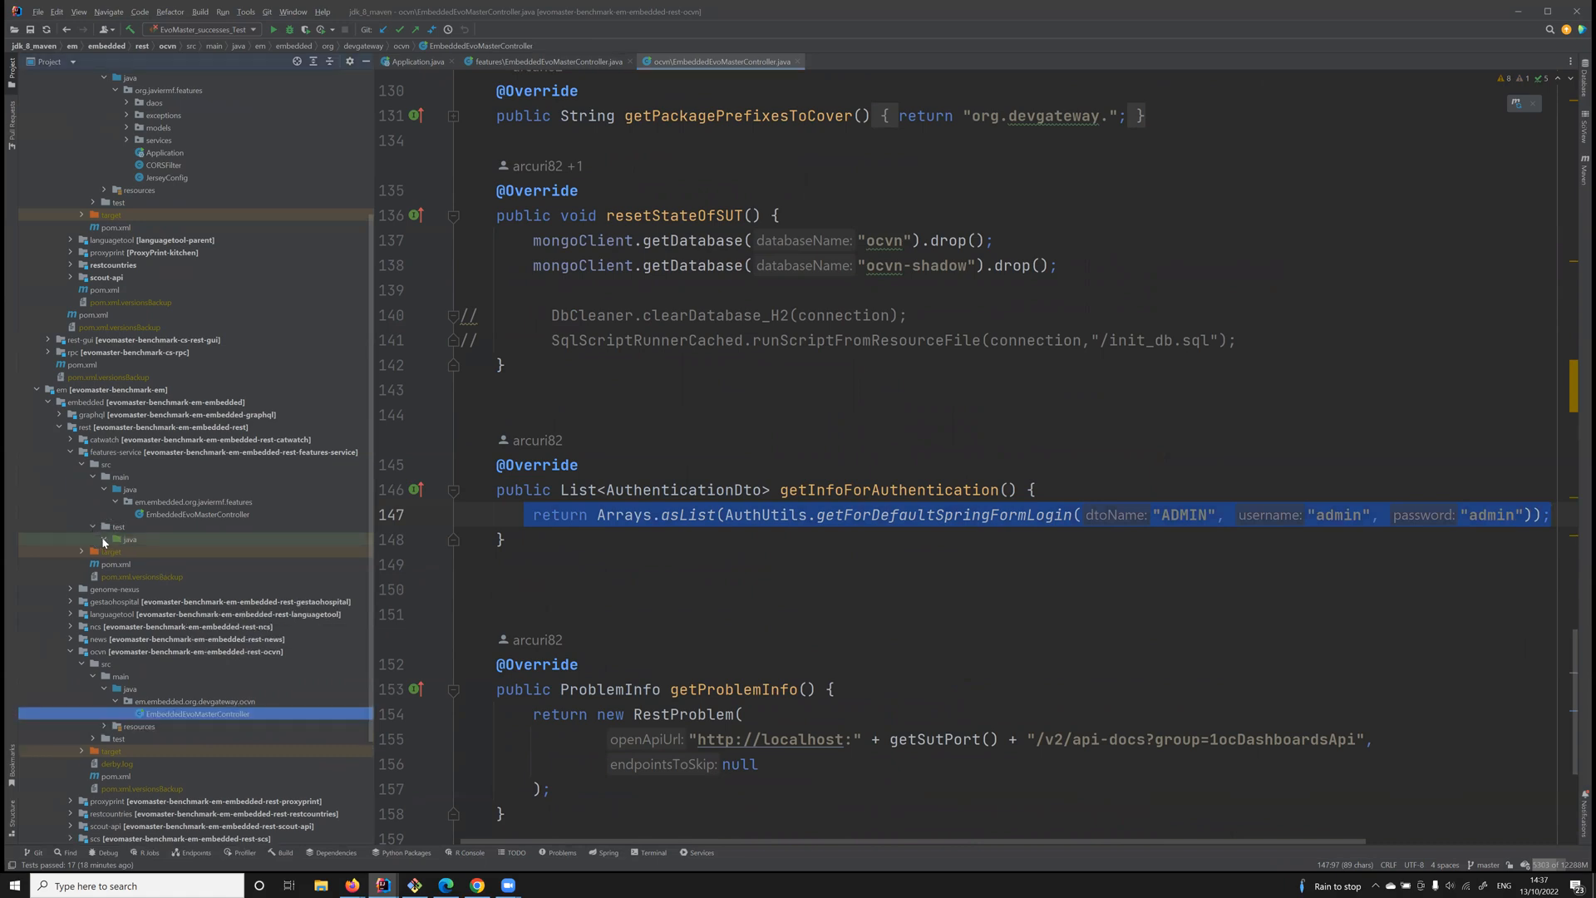
Expand ocvn's resources folder and open init_db.sql
click(104, 726)
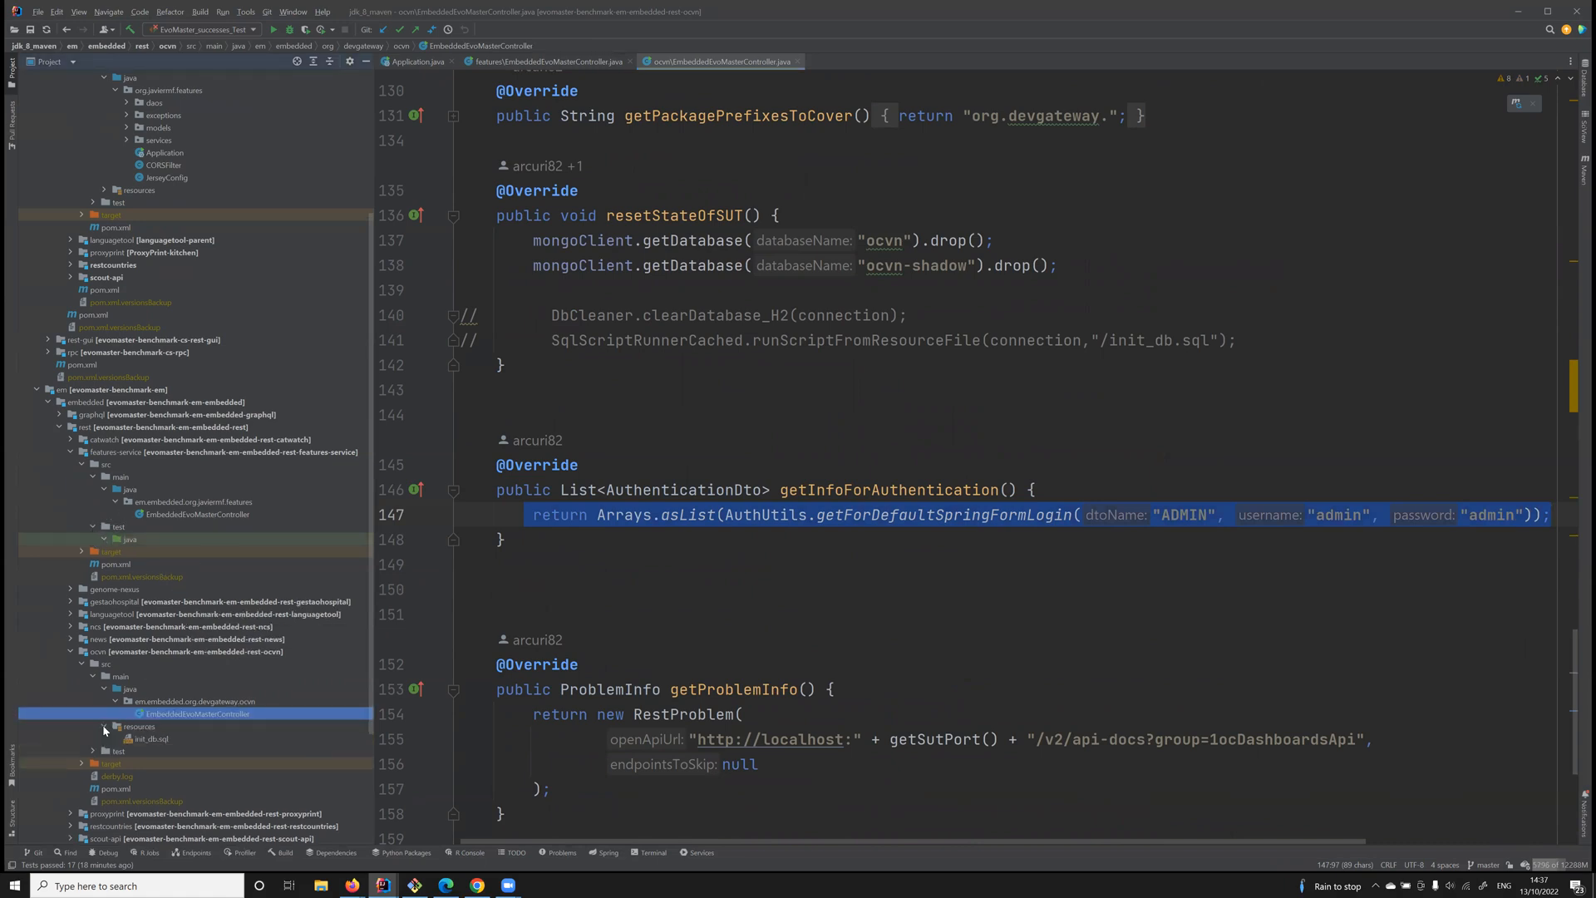
click(150, 740)
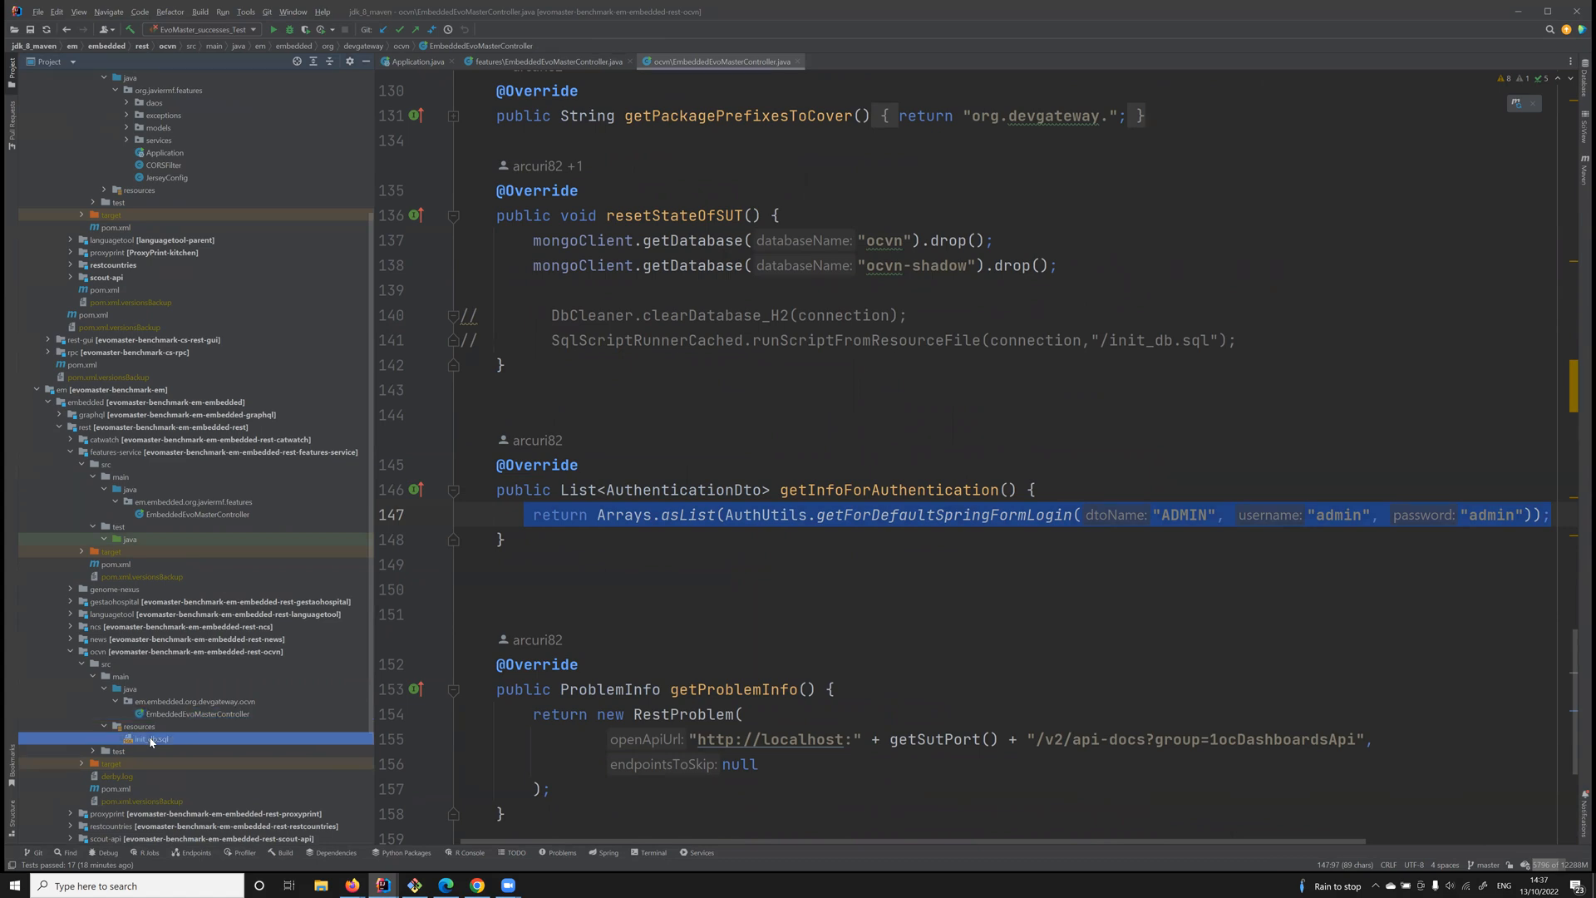
double_click(152, 739)
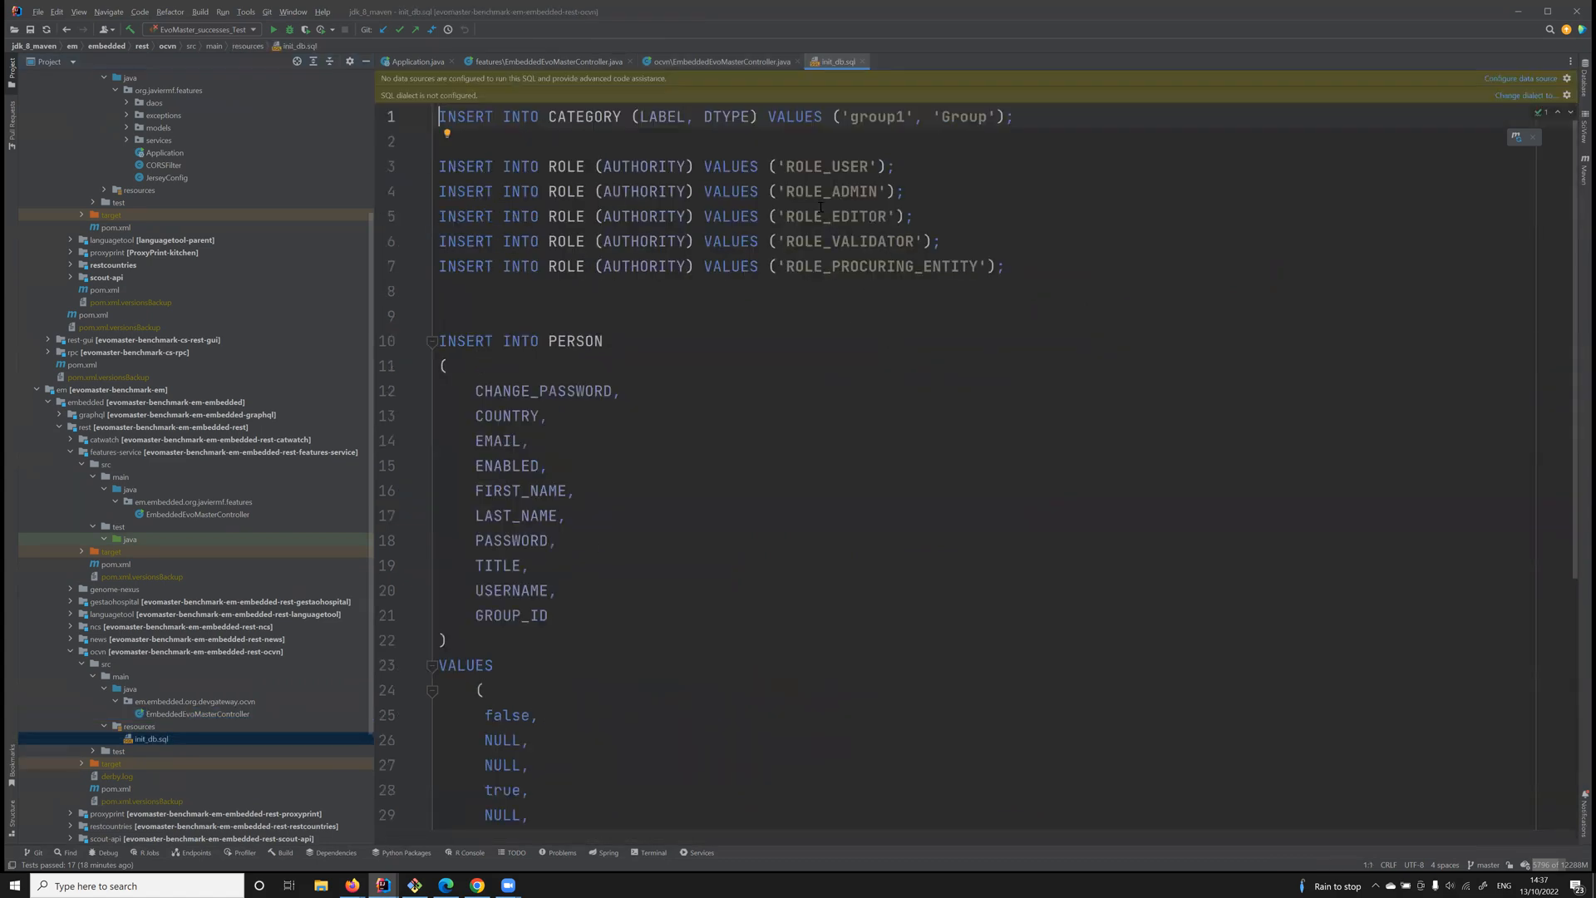
Scroll through init_db.sql's INSERT statements before returning to the features controller's startSut setup
scroll(down, 3)
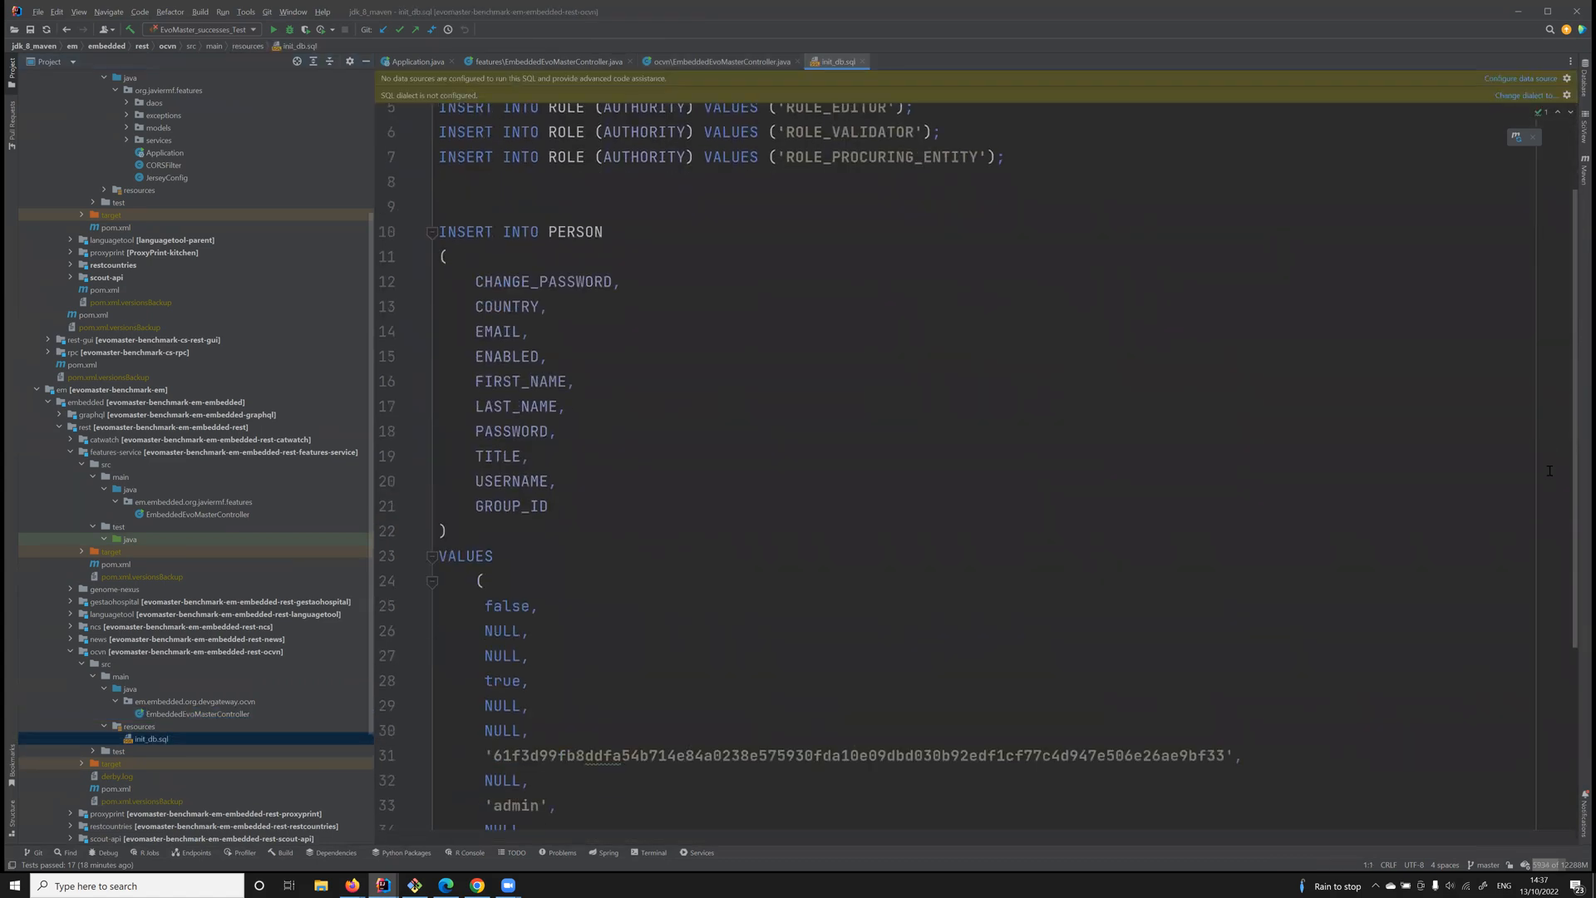
scroll(down, 3)
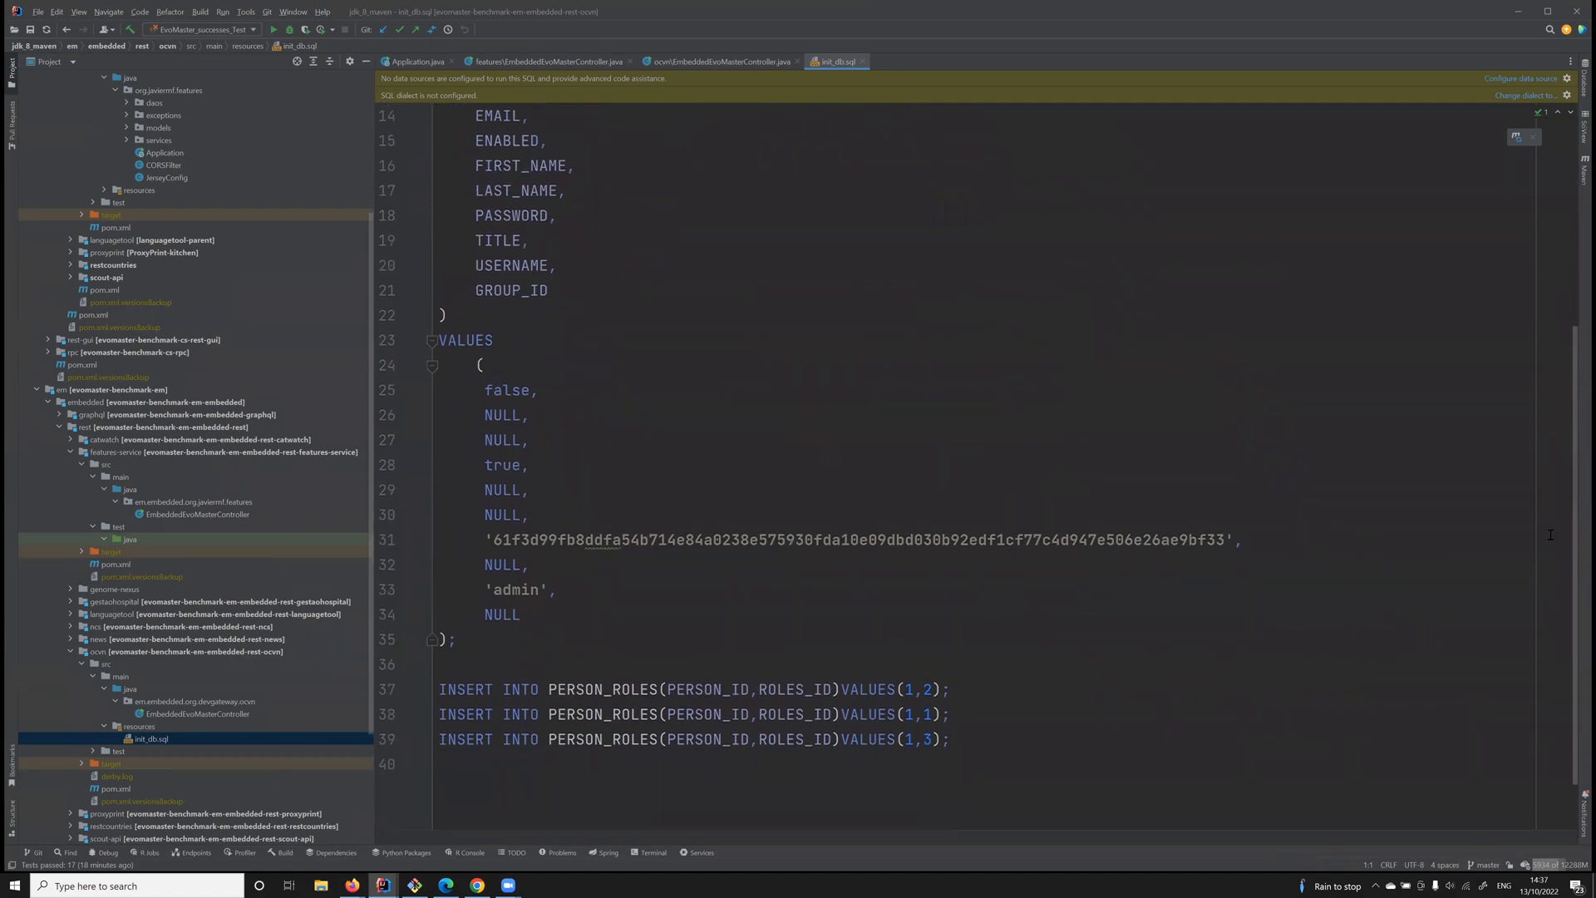
mouse_move(222, 713)
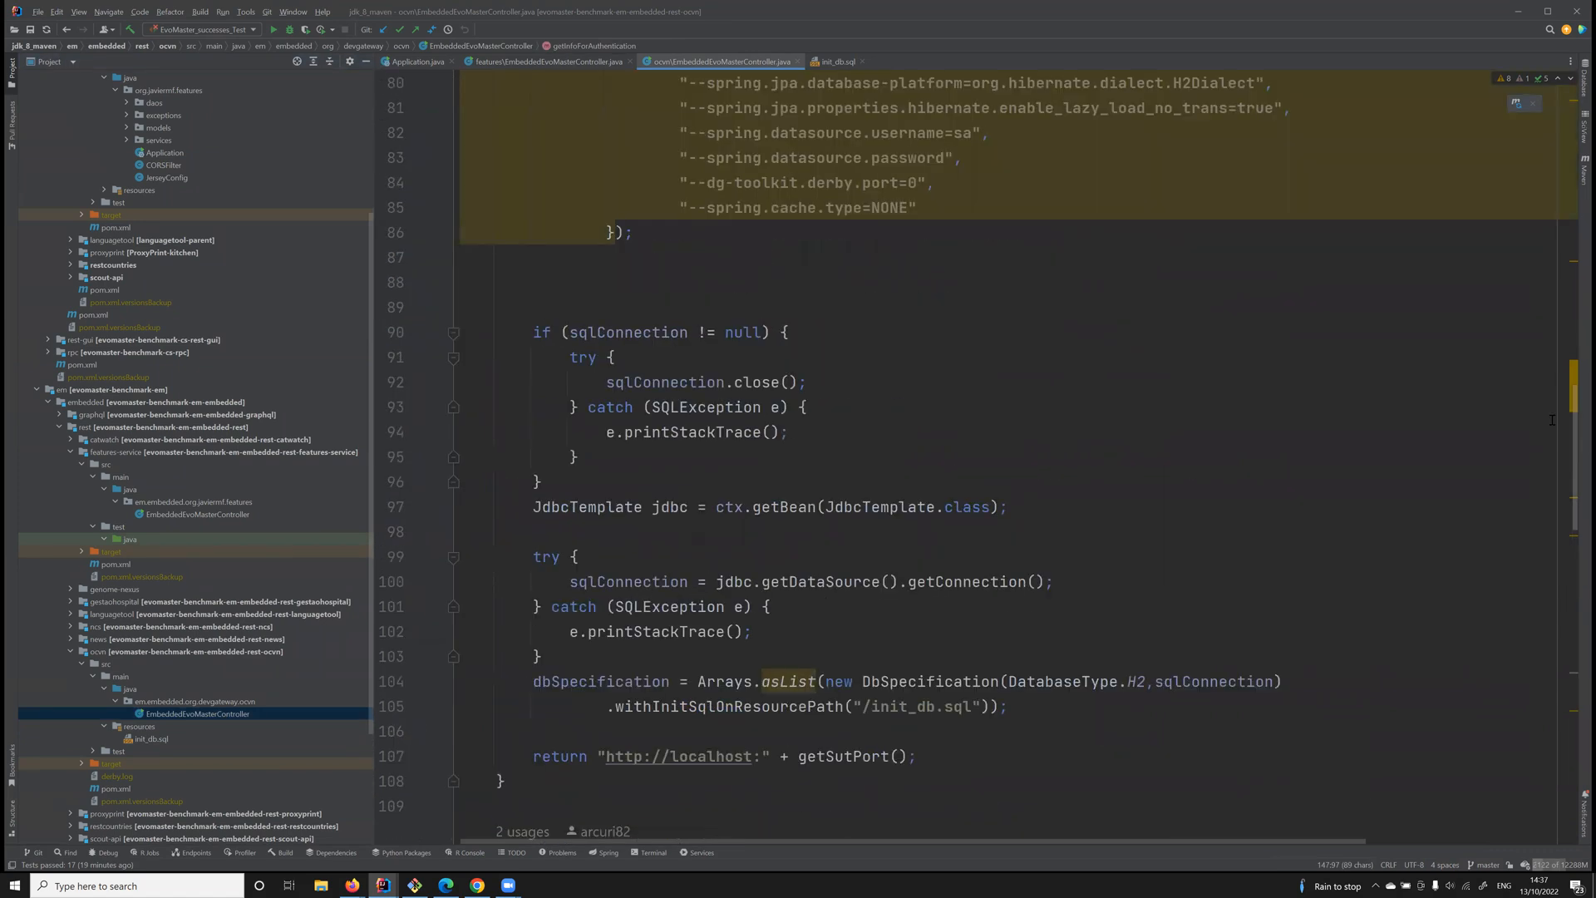
scroll(down, 3)
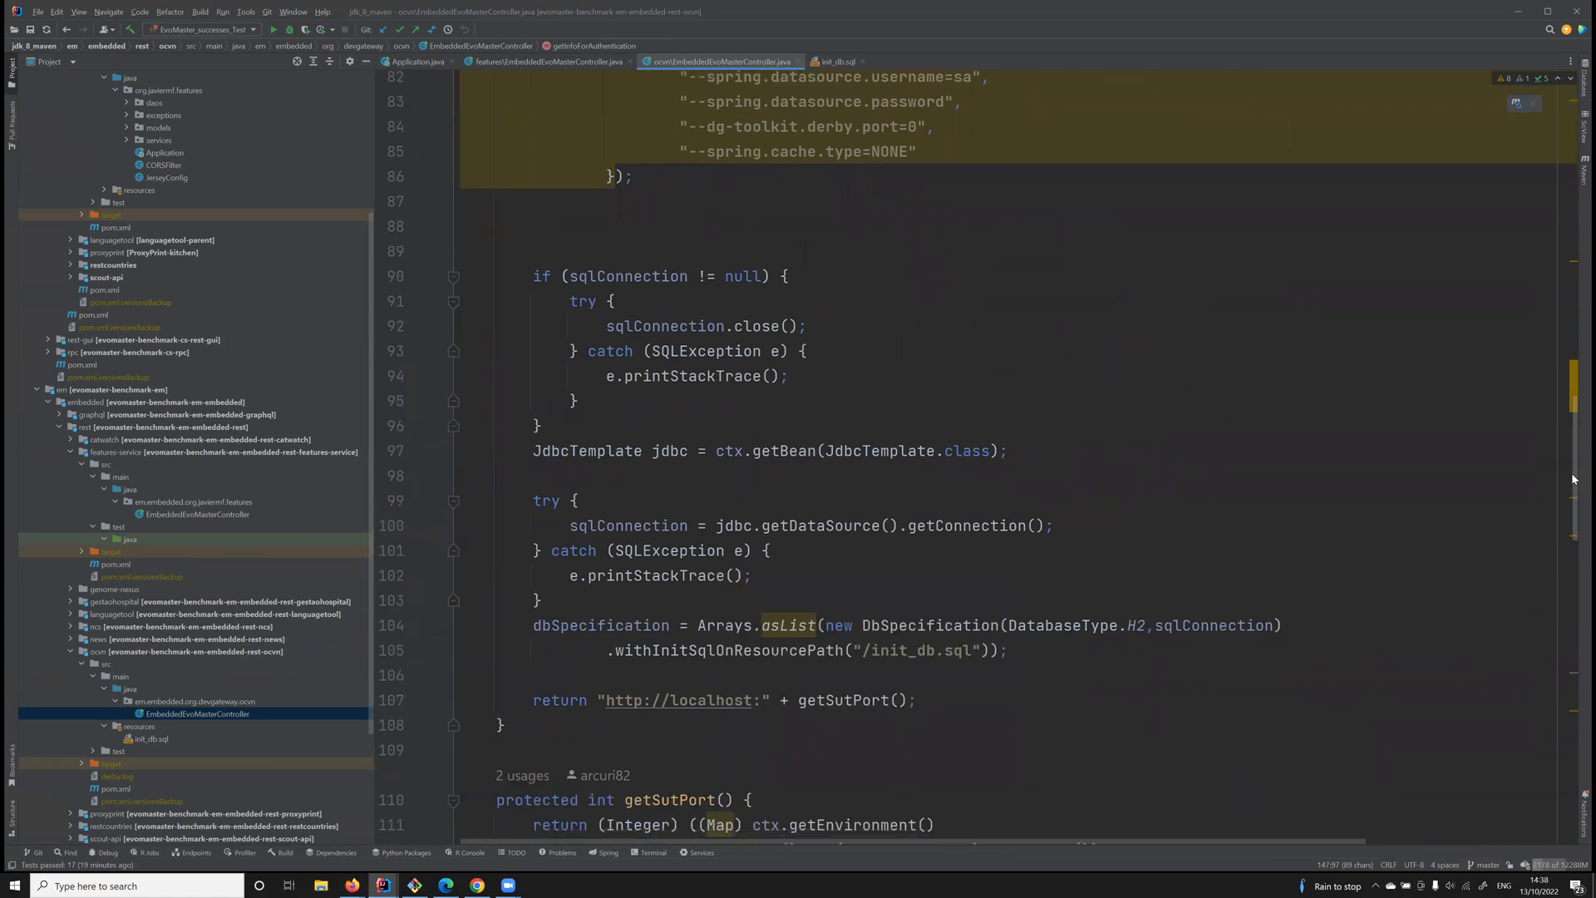
scroll(down, 3)
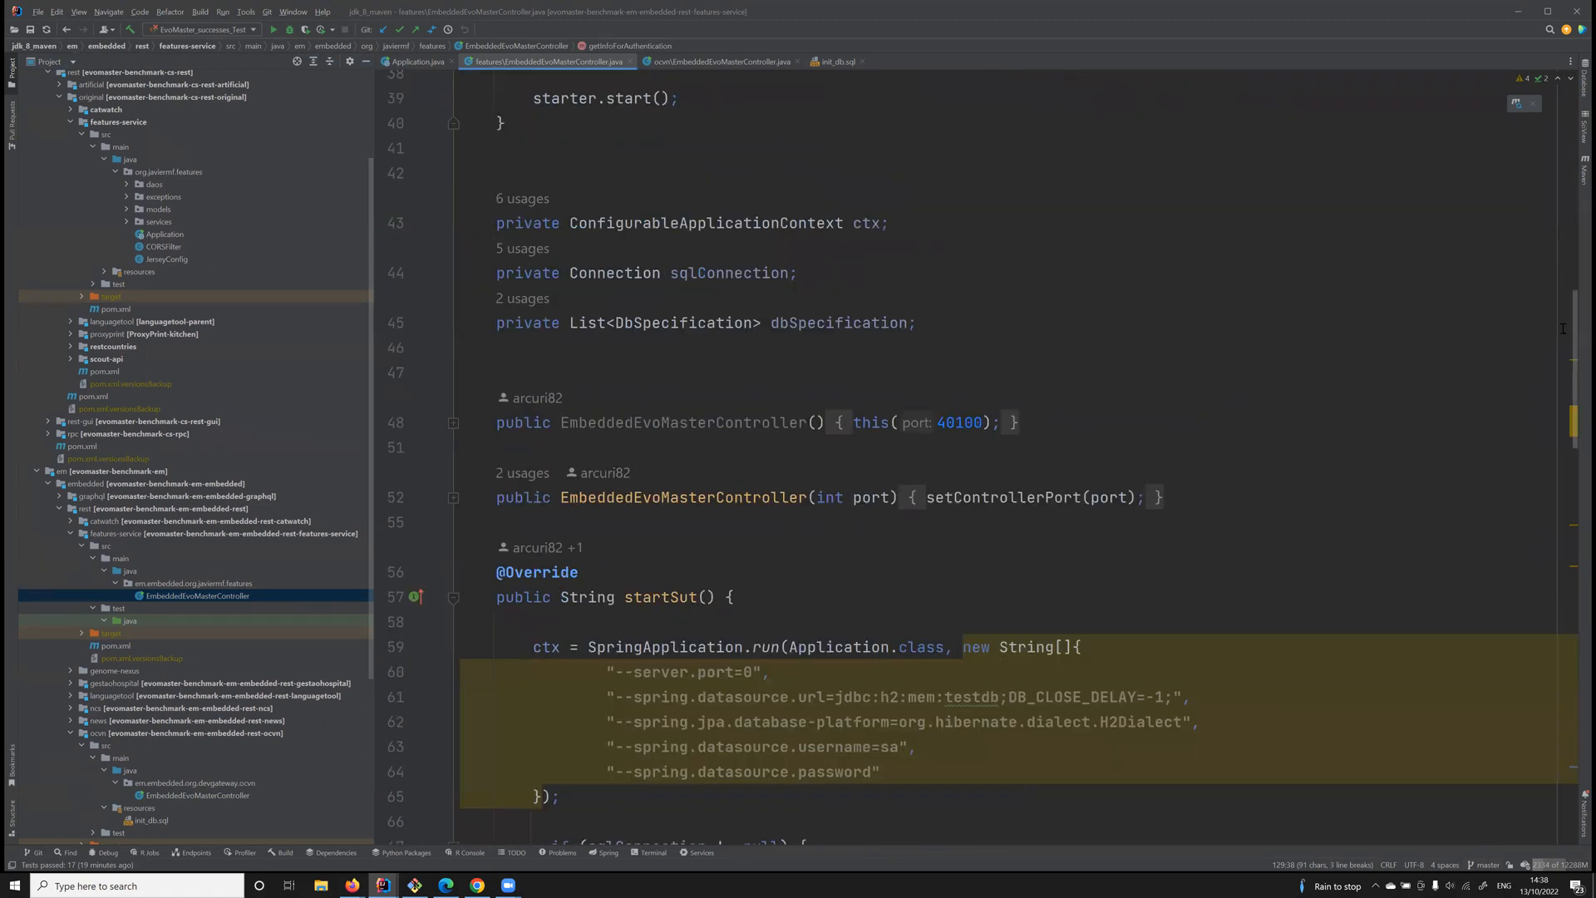
Run the features-service controller's main method, starting the server on localhost:40100
scroll(down, 3)
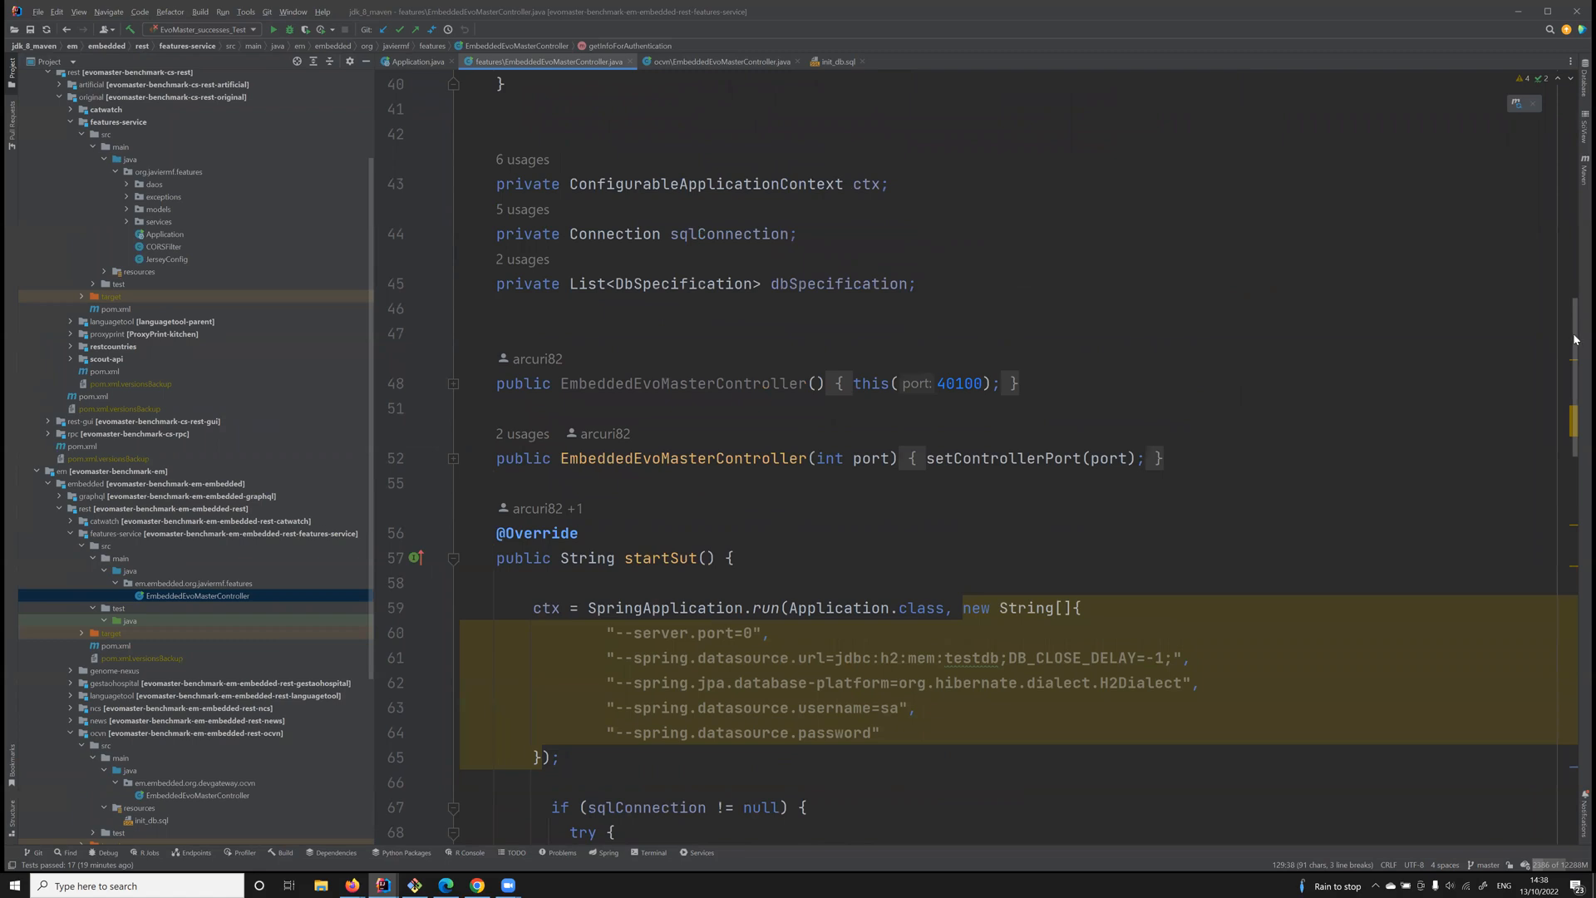
scroll(down, 3)
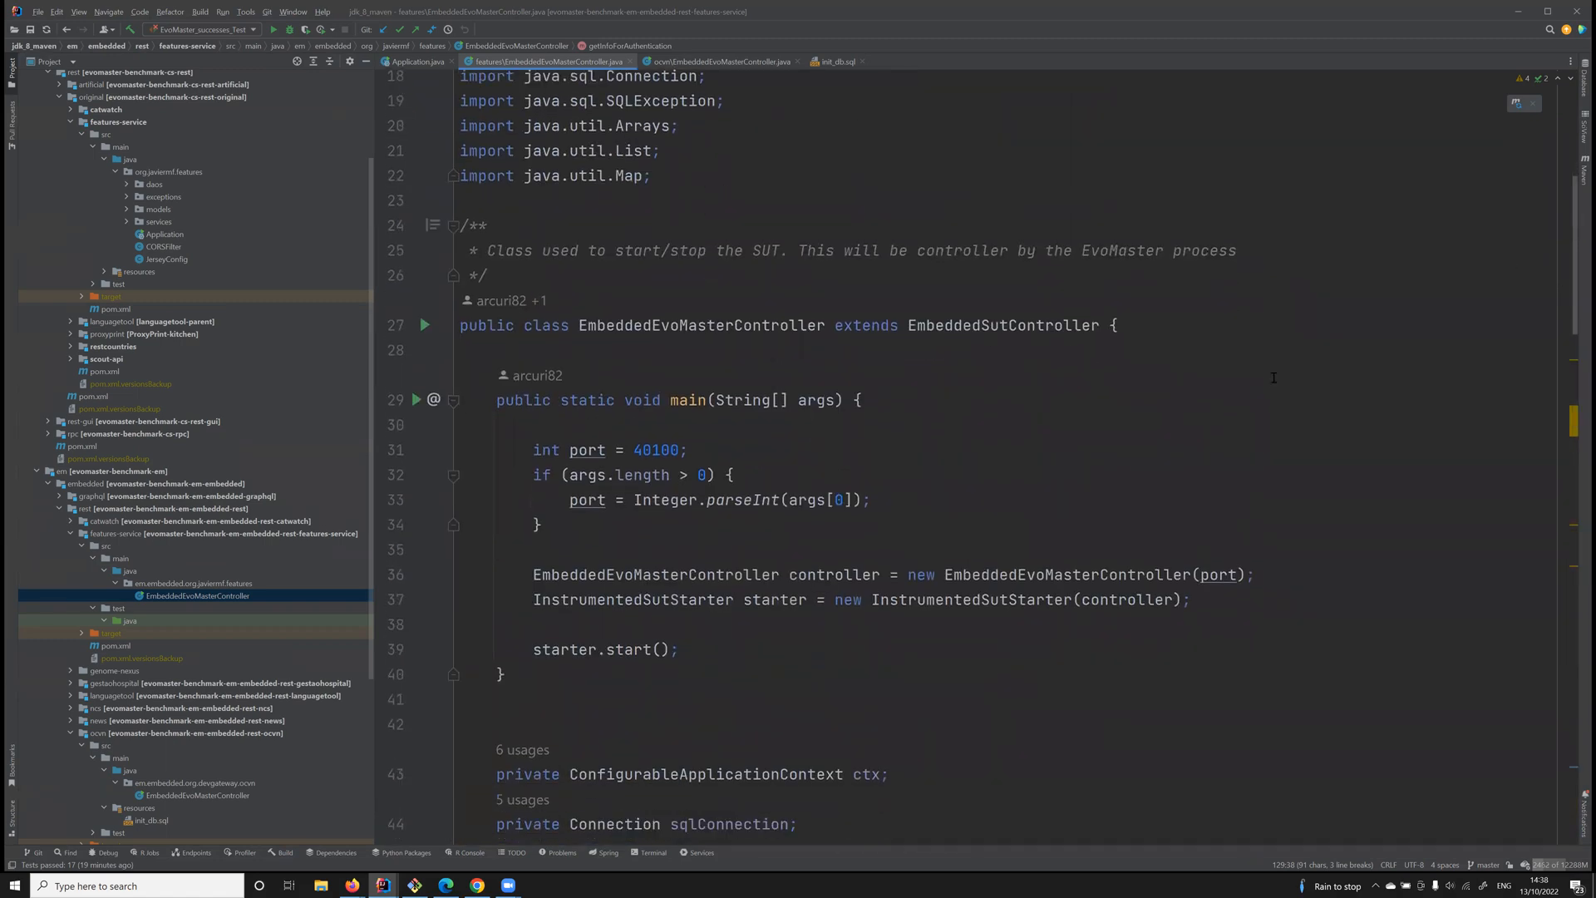
double_click(688, 399)
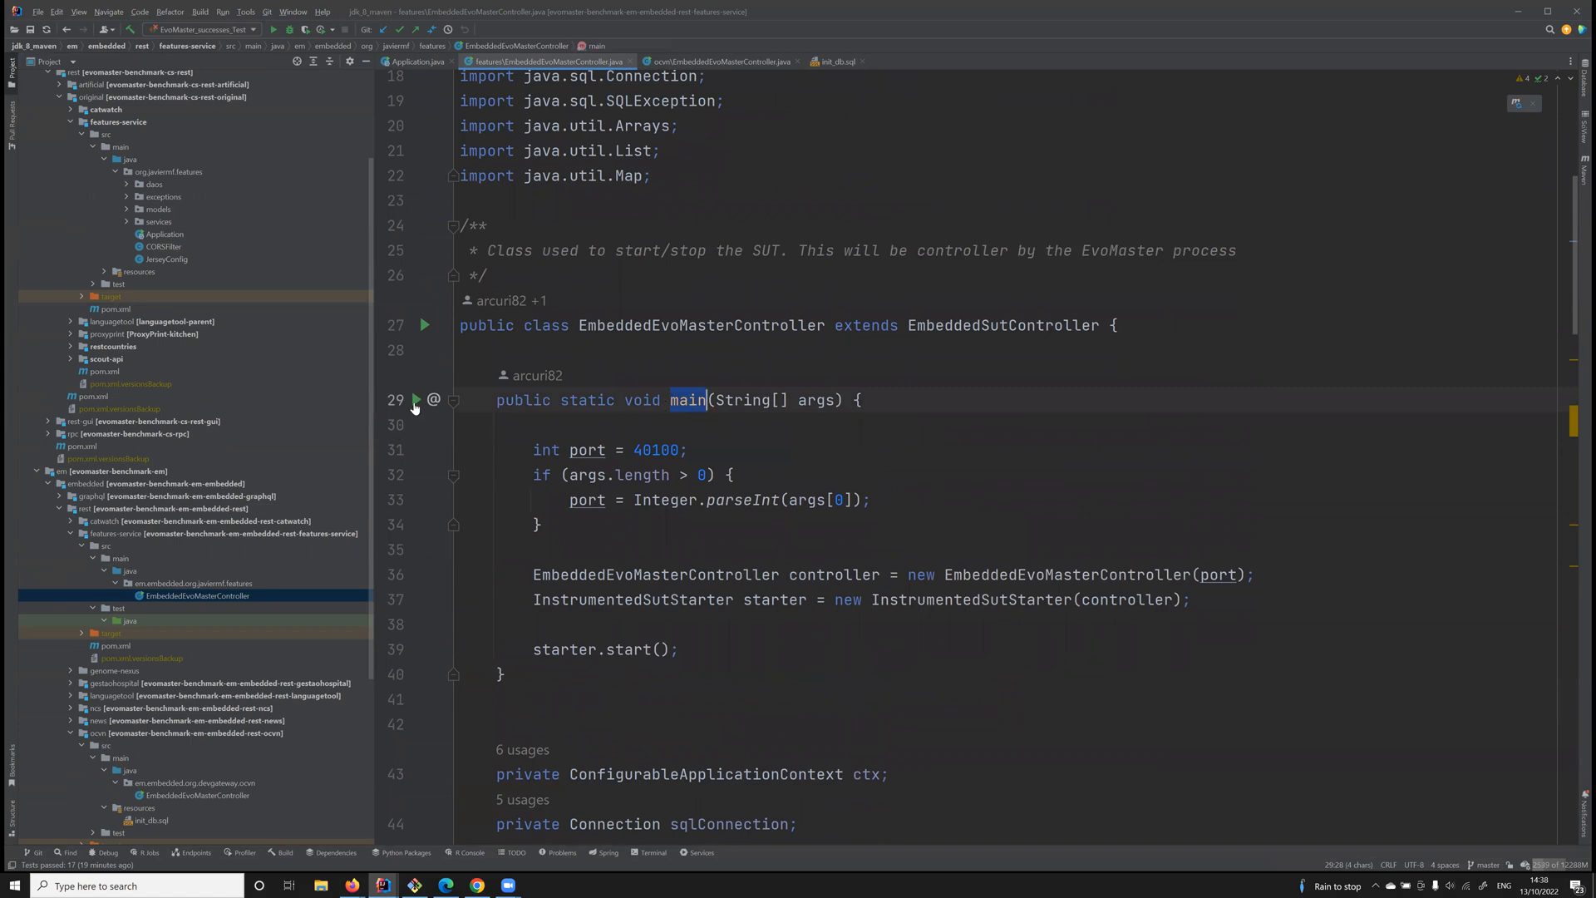
mouse_move(553, 419)
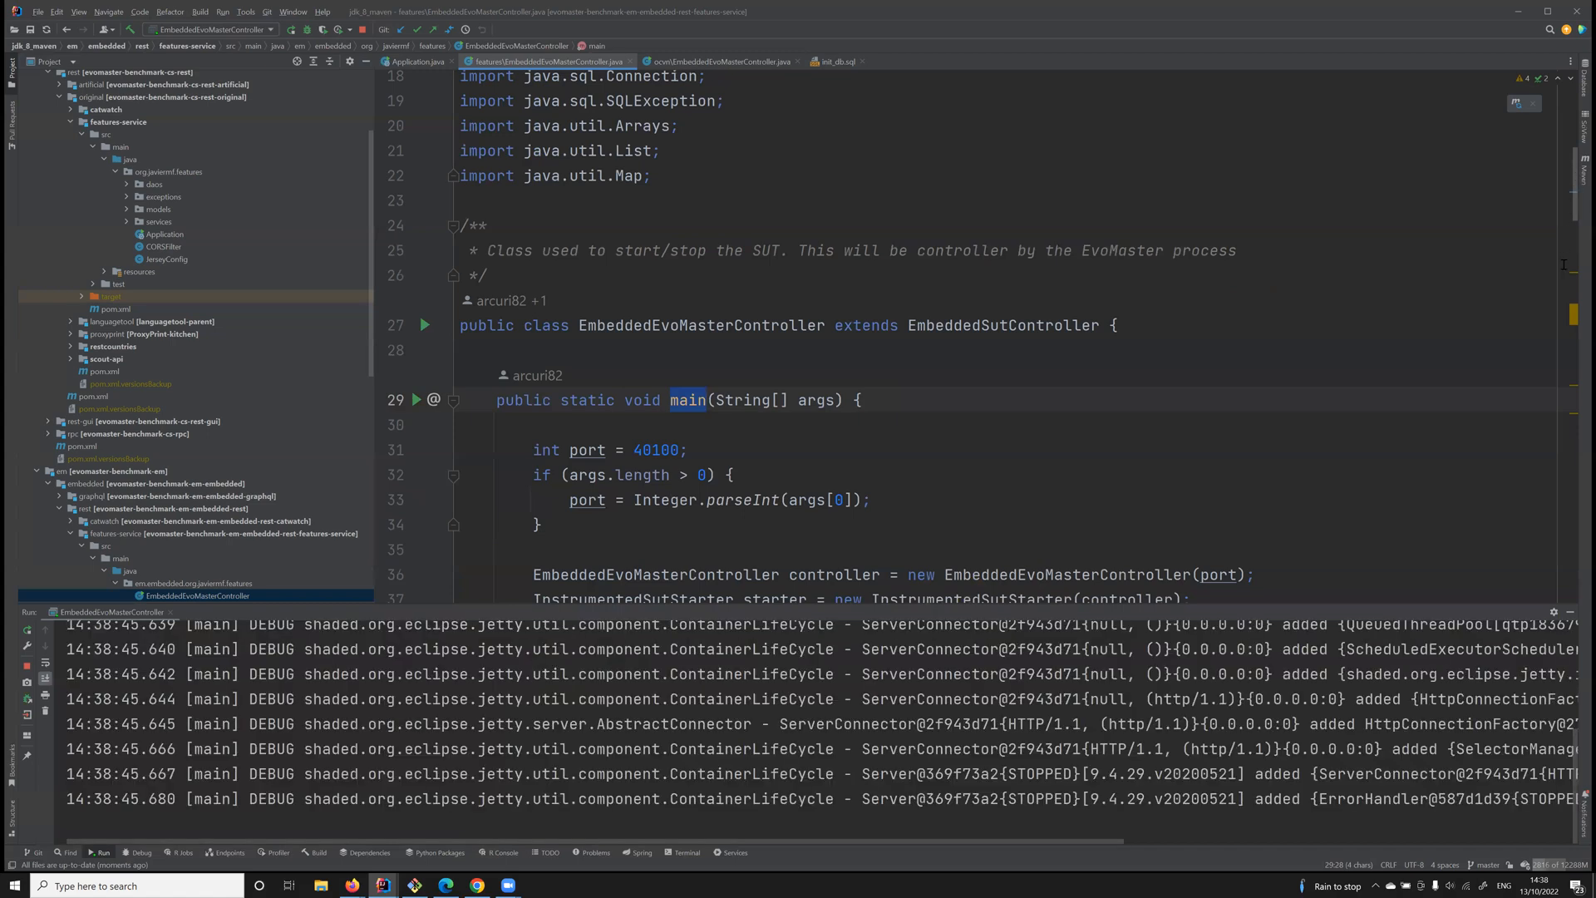
Copy the path of the features-service src/test/java folder
scroll(down, 3)
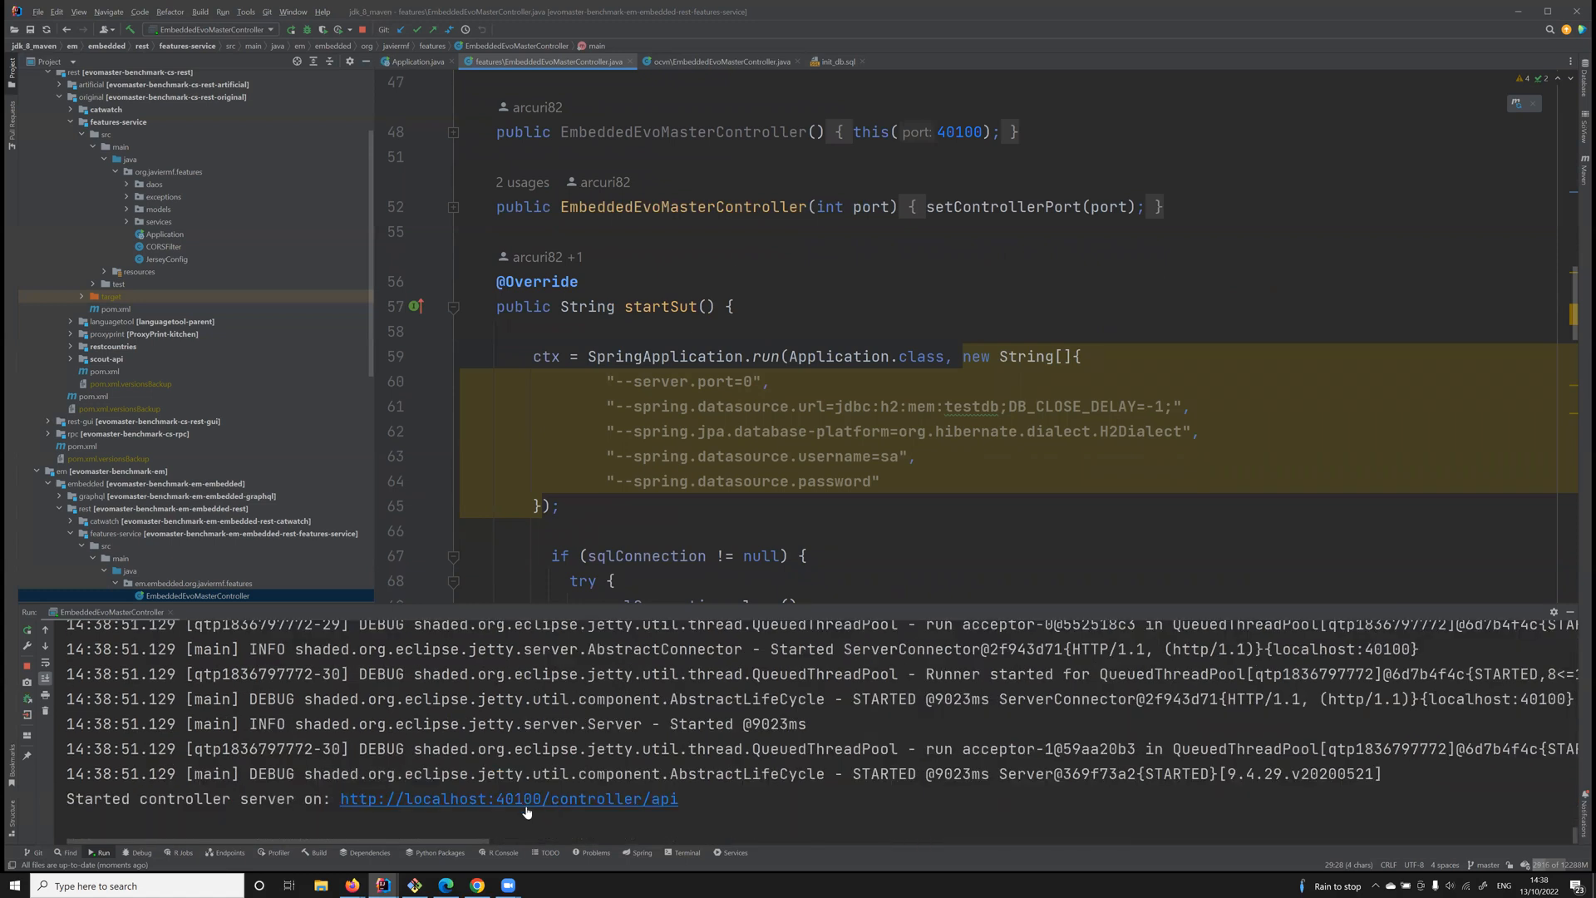
mouse_move(525, 803)
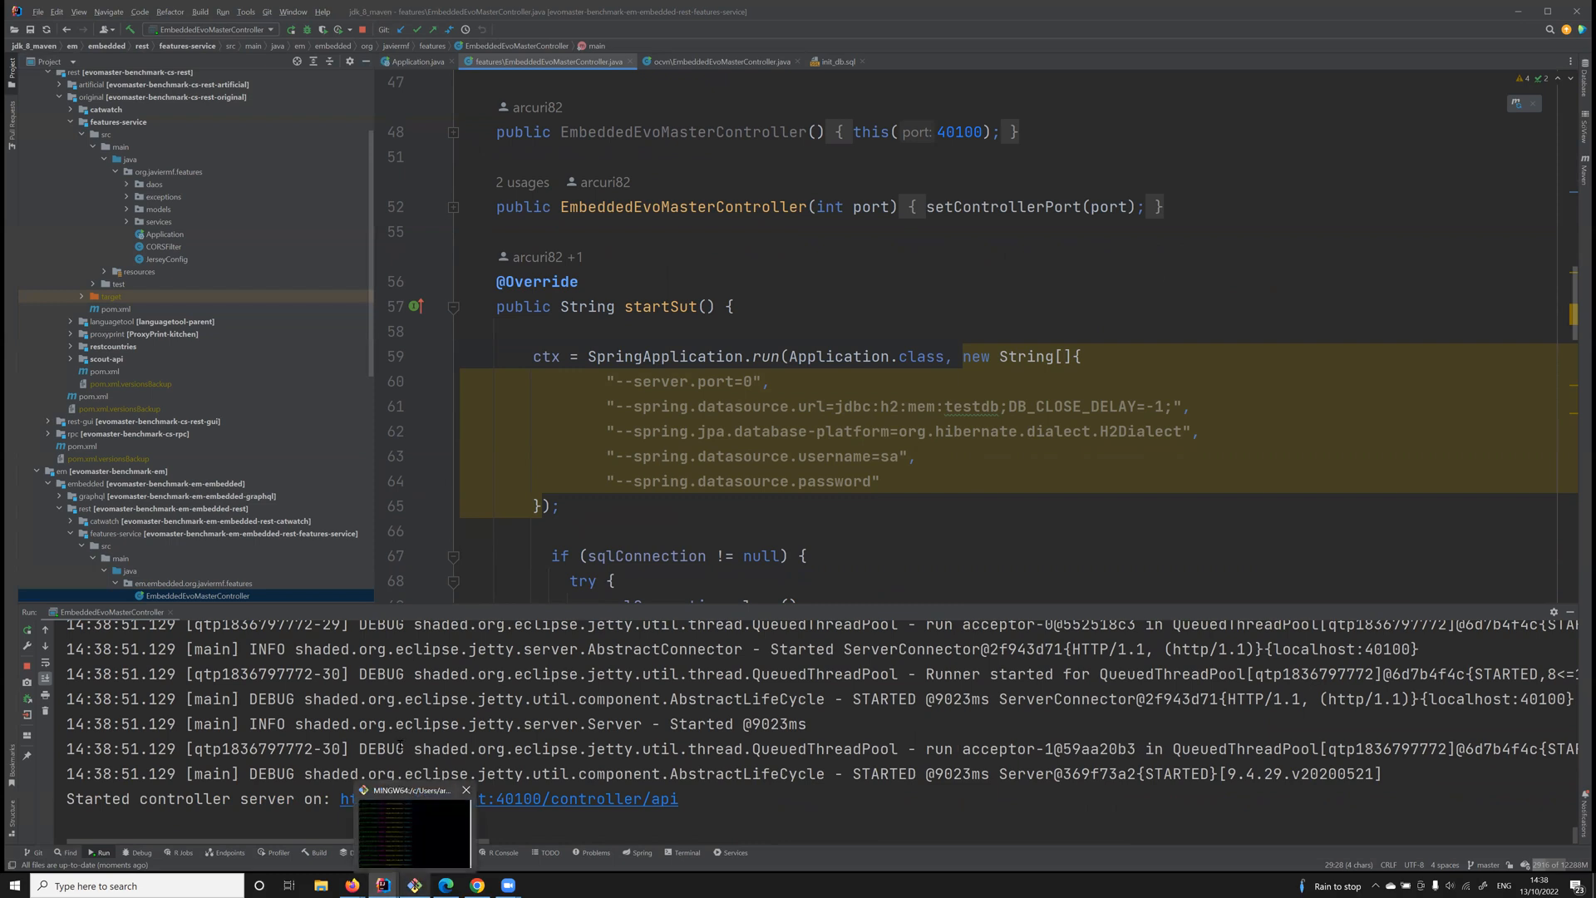
scroll(down, 3)
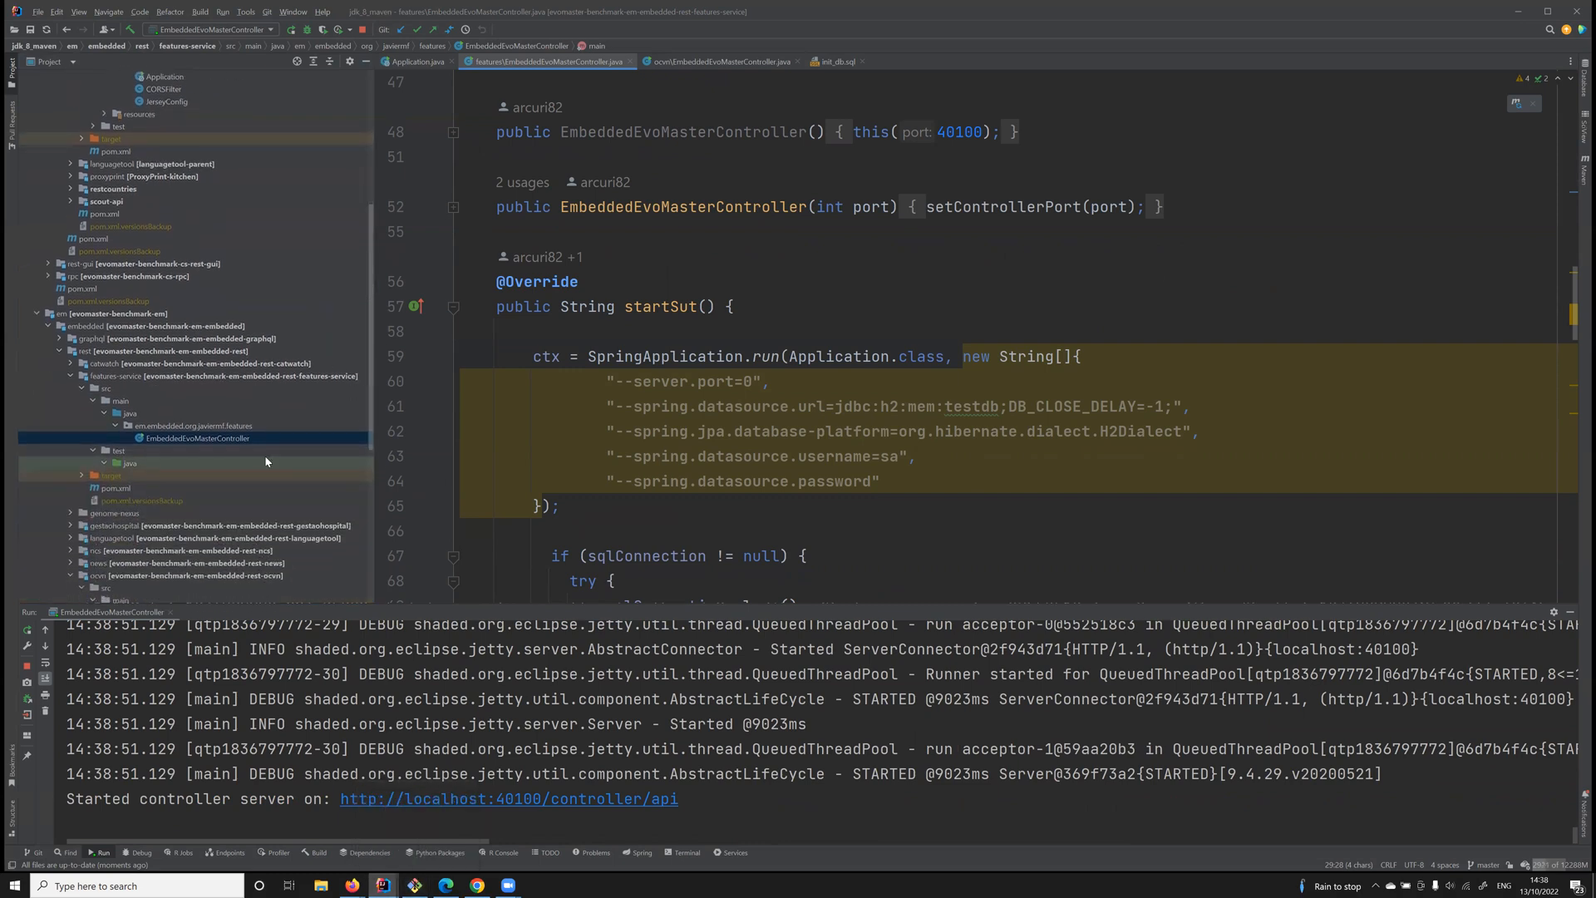
click(131, 464)
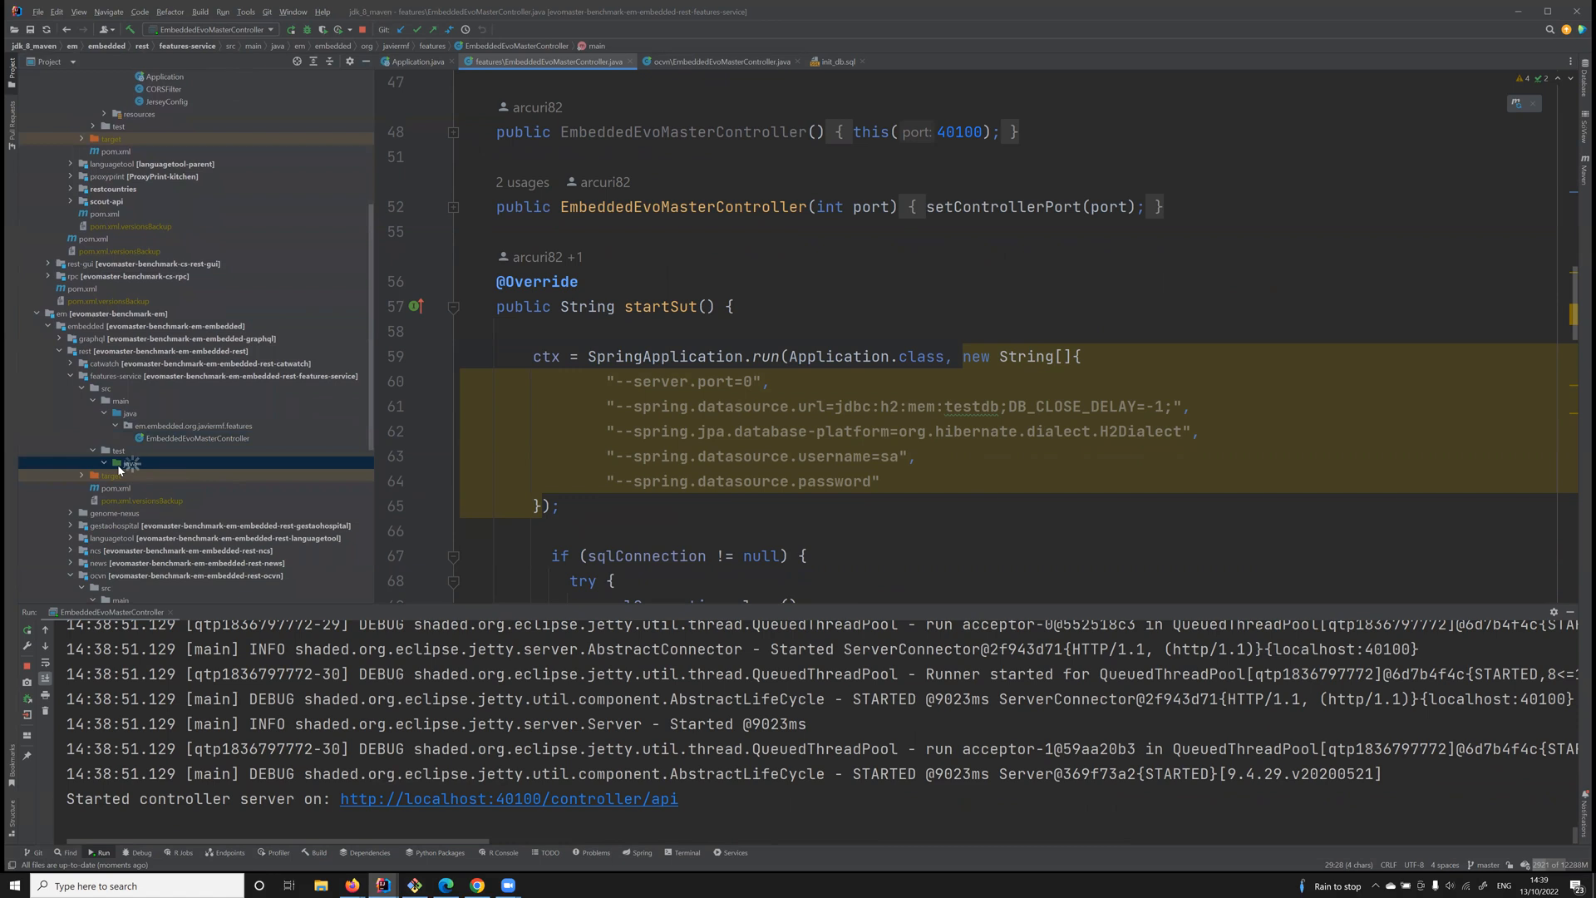
right_click(117, 470)
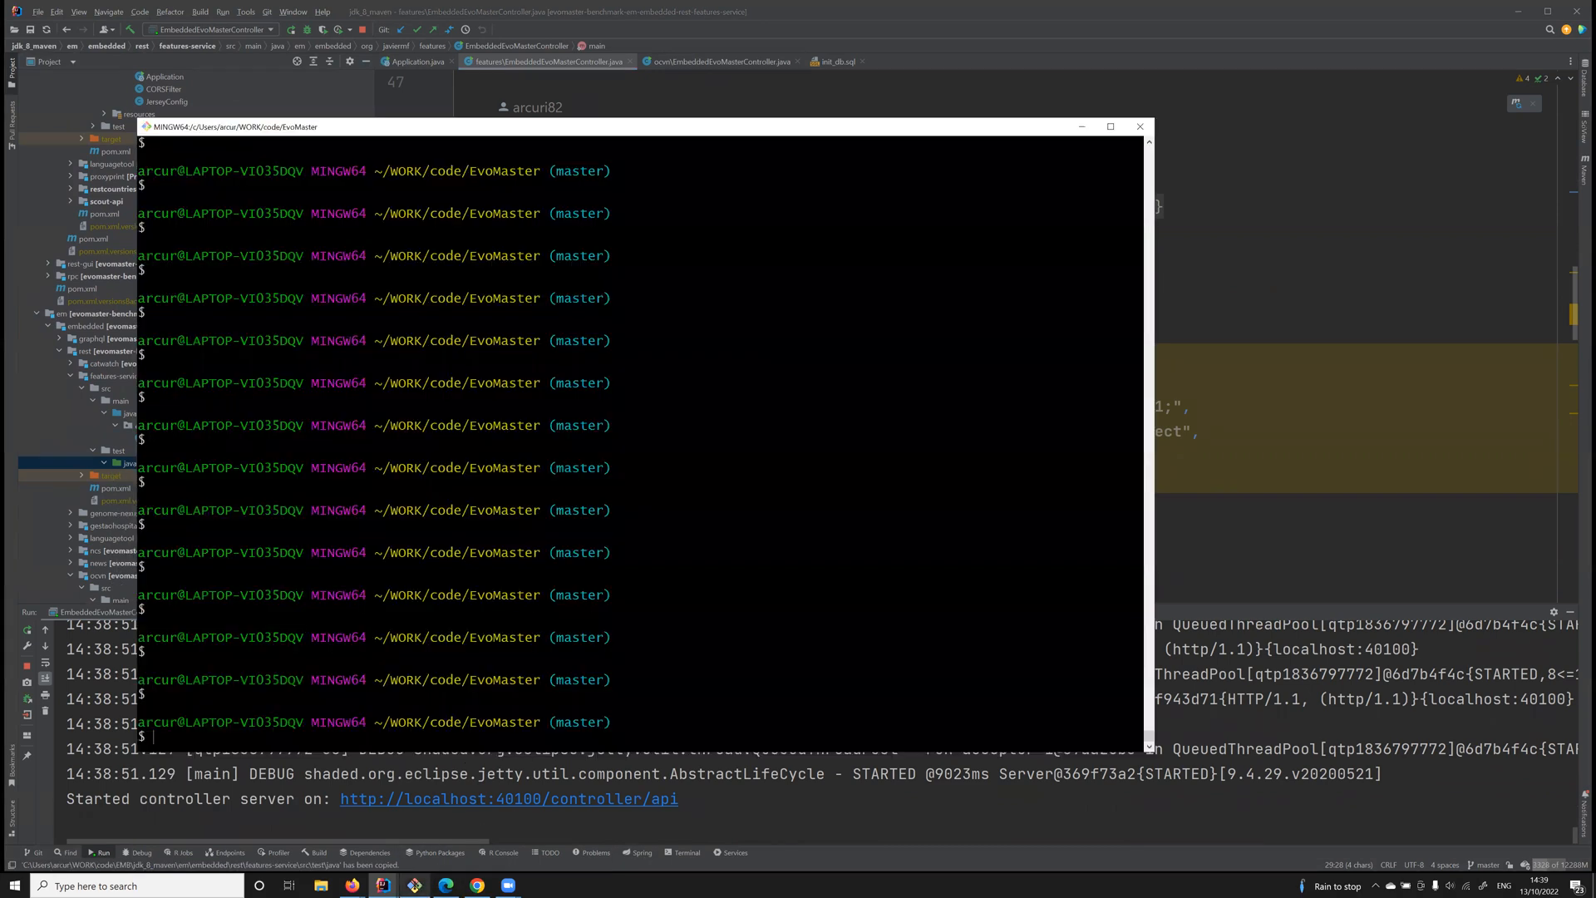
Run evomaster.exe with --outputFolder set to the copied test path and a --maxTime limit
text(evomaster.exe)
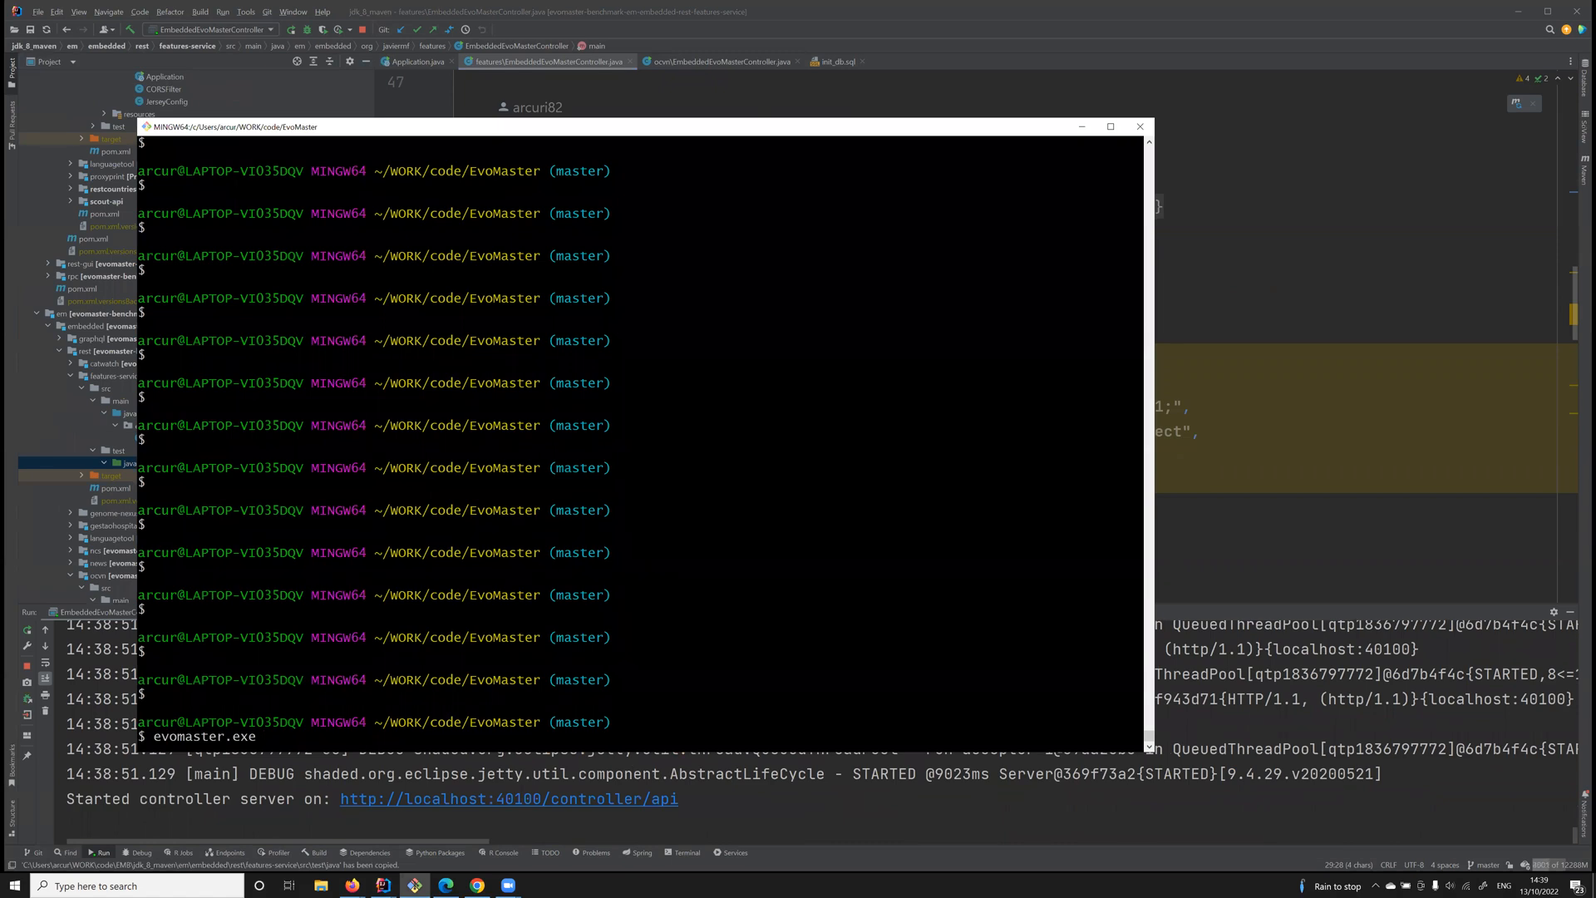
text(--outputFolder ")
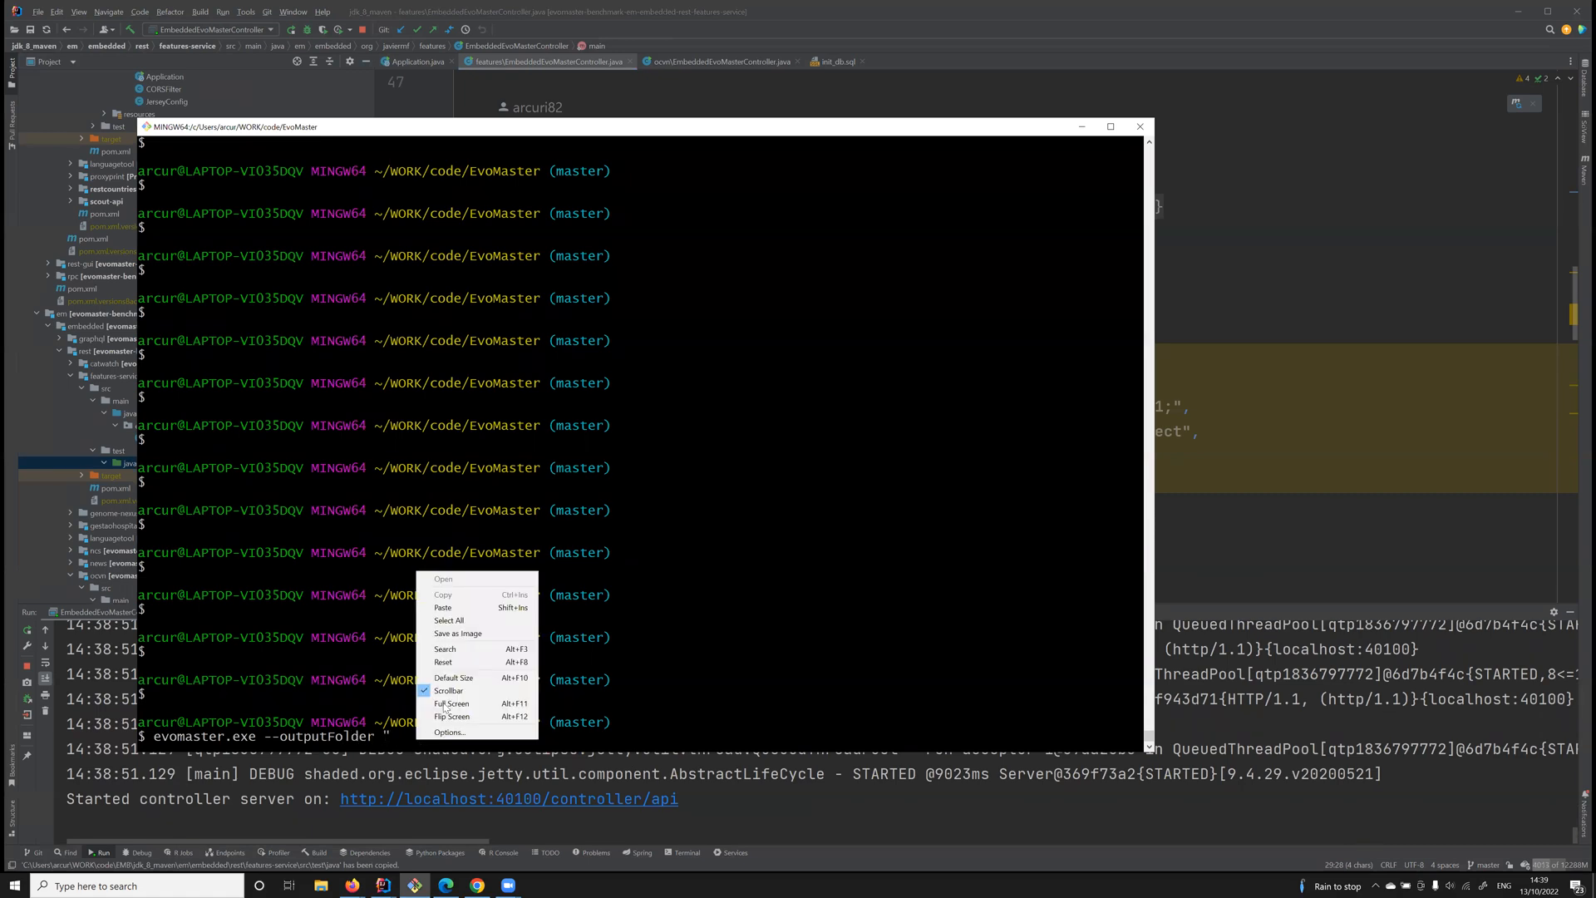
click(443, 606)
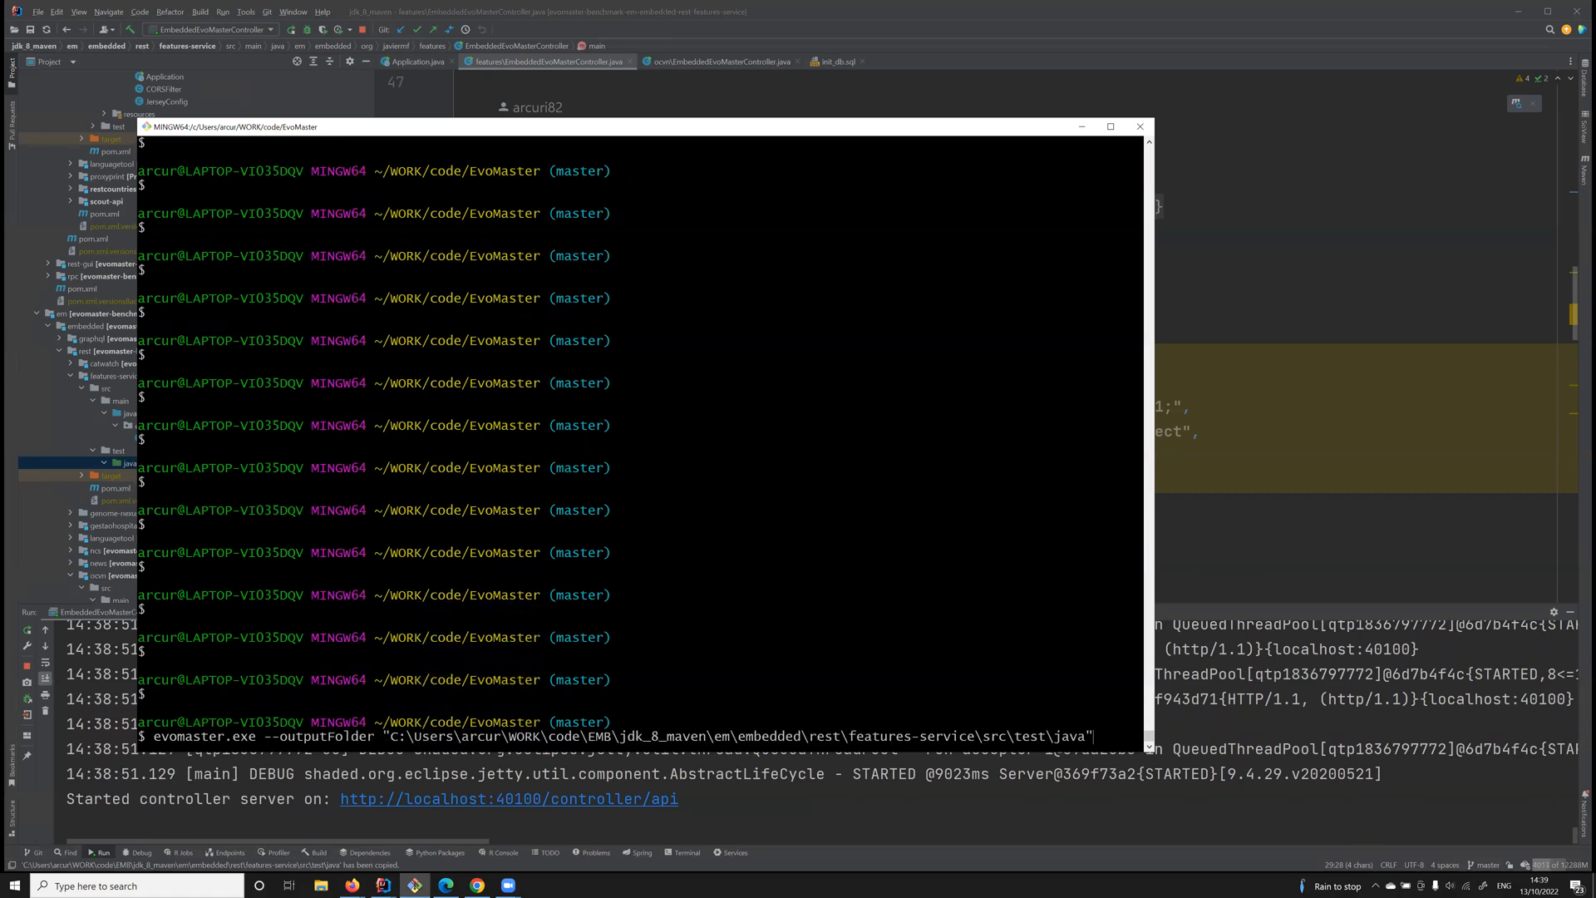
text(--)
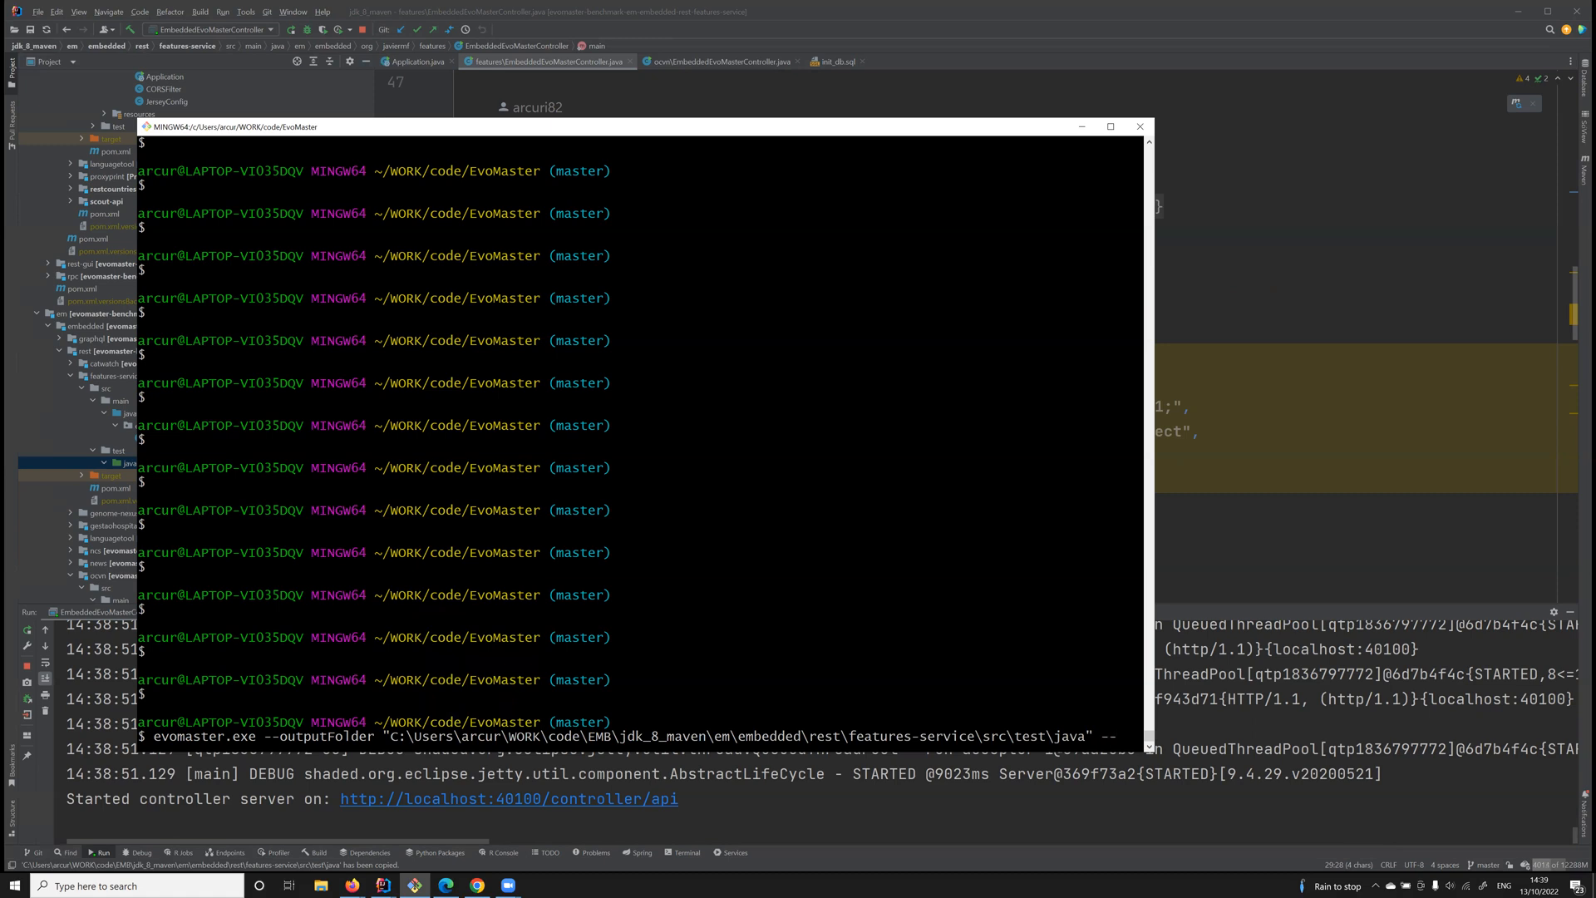
text(--maxTime)
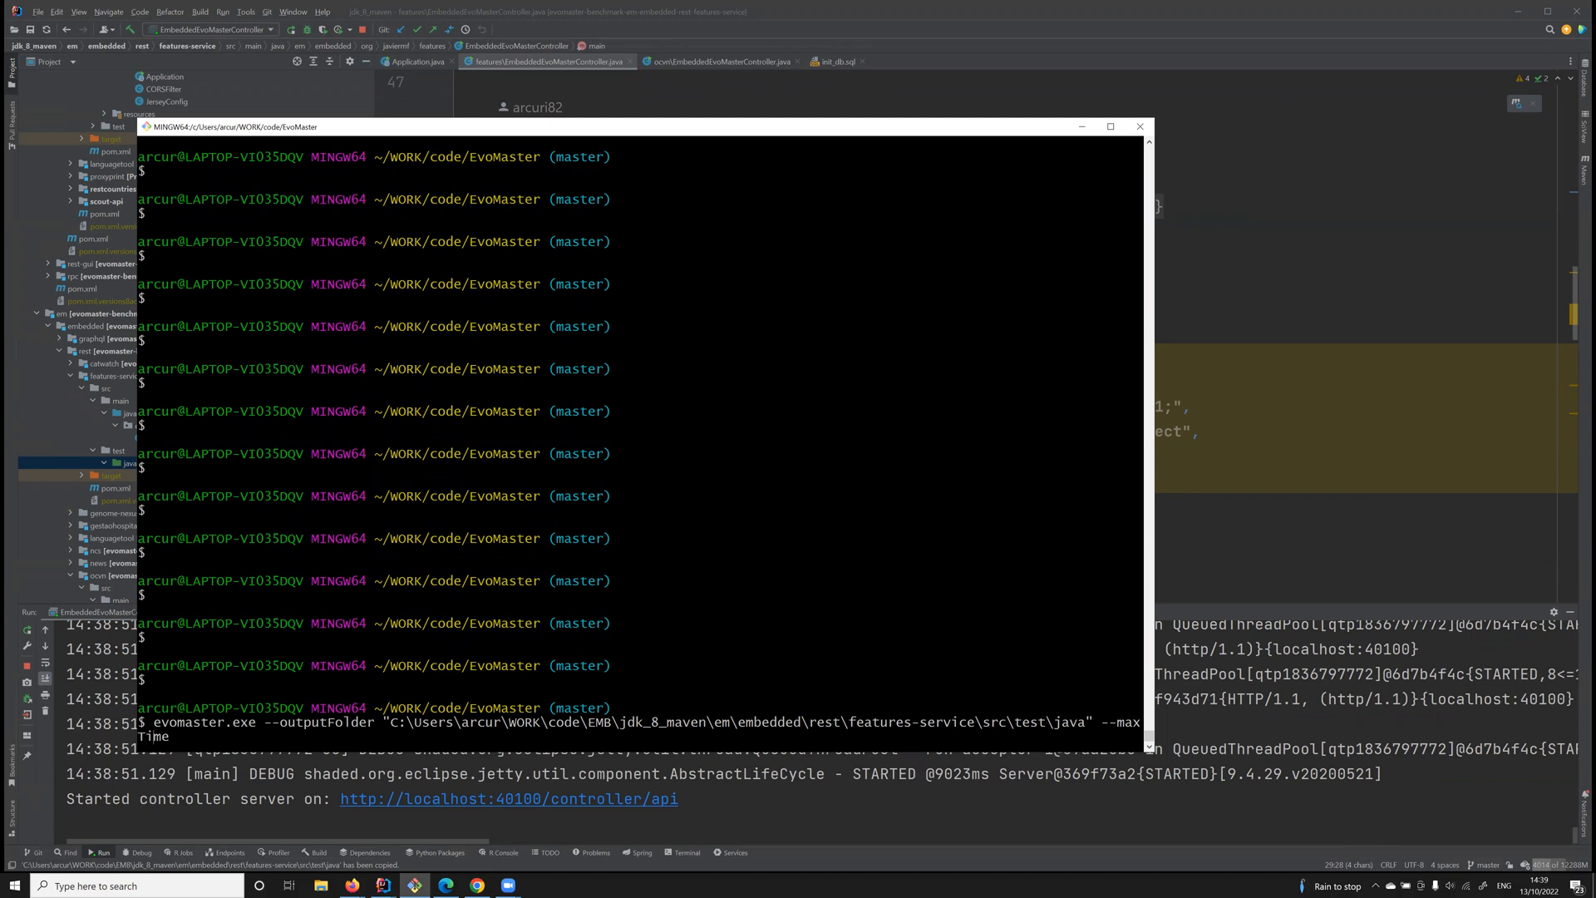
text(10w)
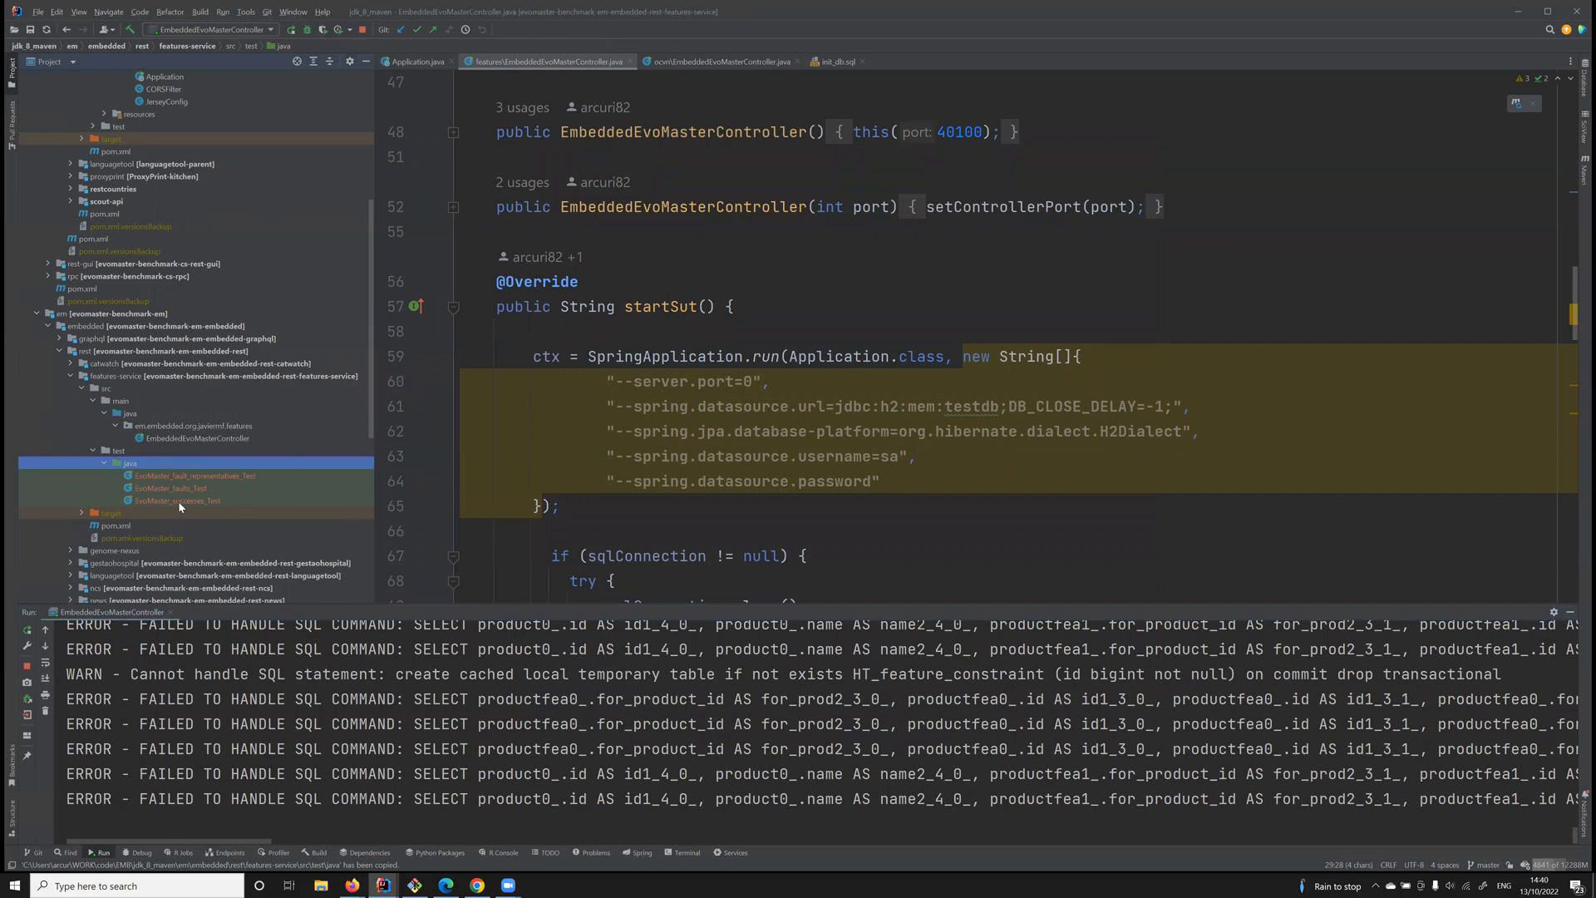
Open EvoMaster_successes_Test from src/test/java to show its EmbeddedEvoMasterController field
double_click(175, 500)
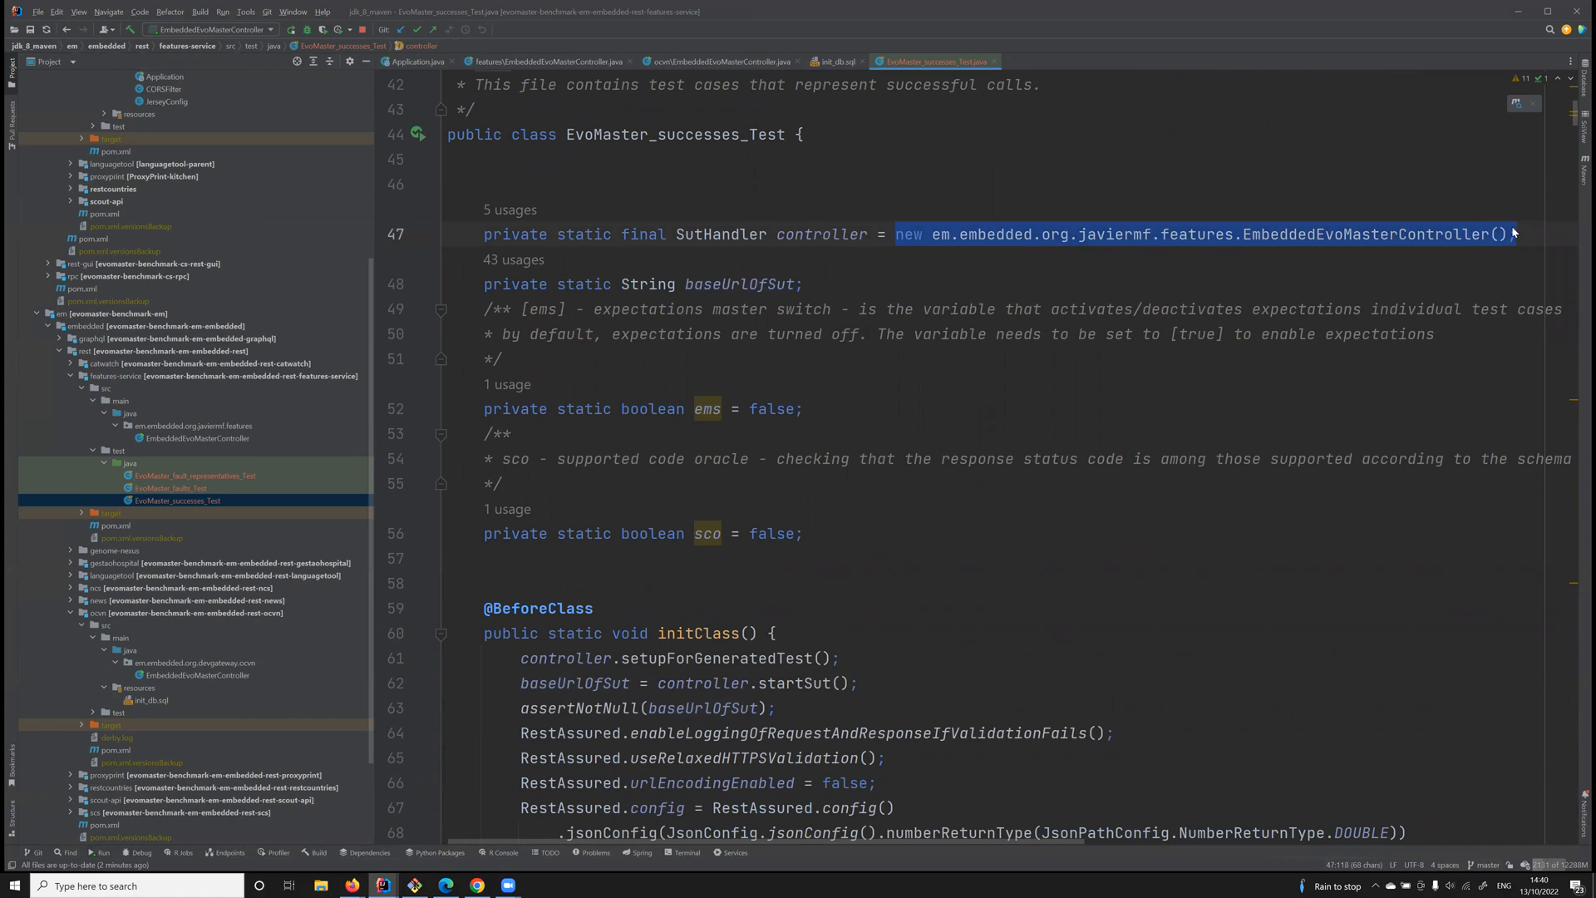
mouse_move(1495, 232)
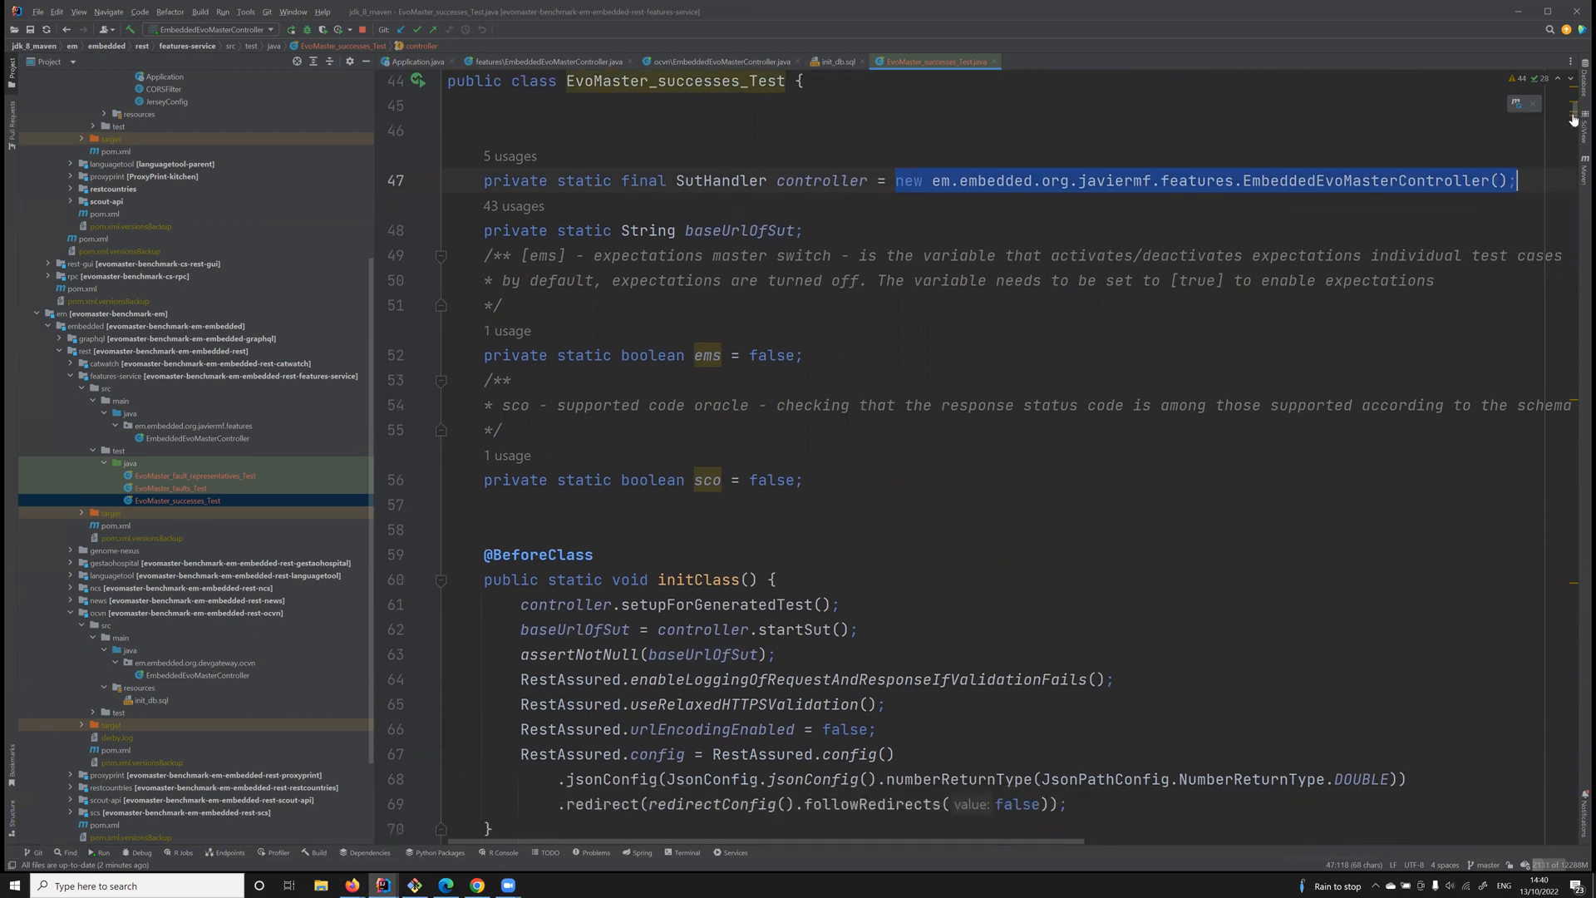
Review the test class, highlighting the SUT teardown and resetStateOfSUT, down to test_2
scroll(down, 3)
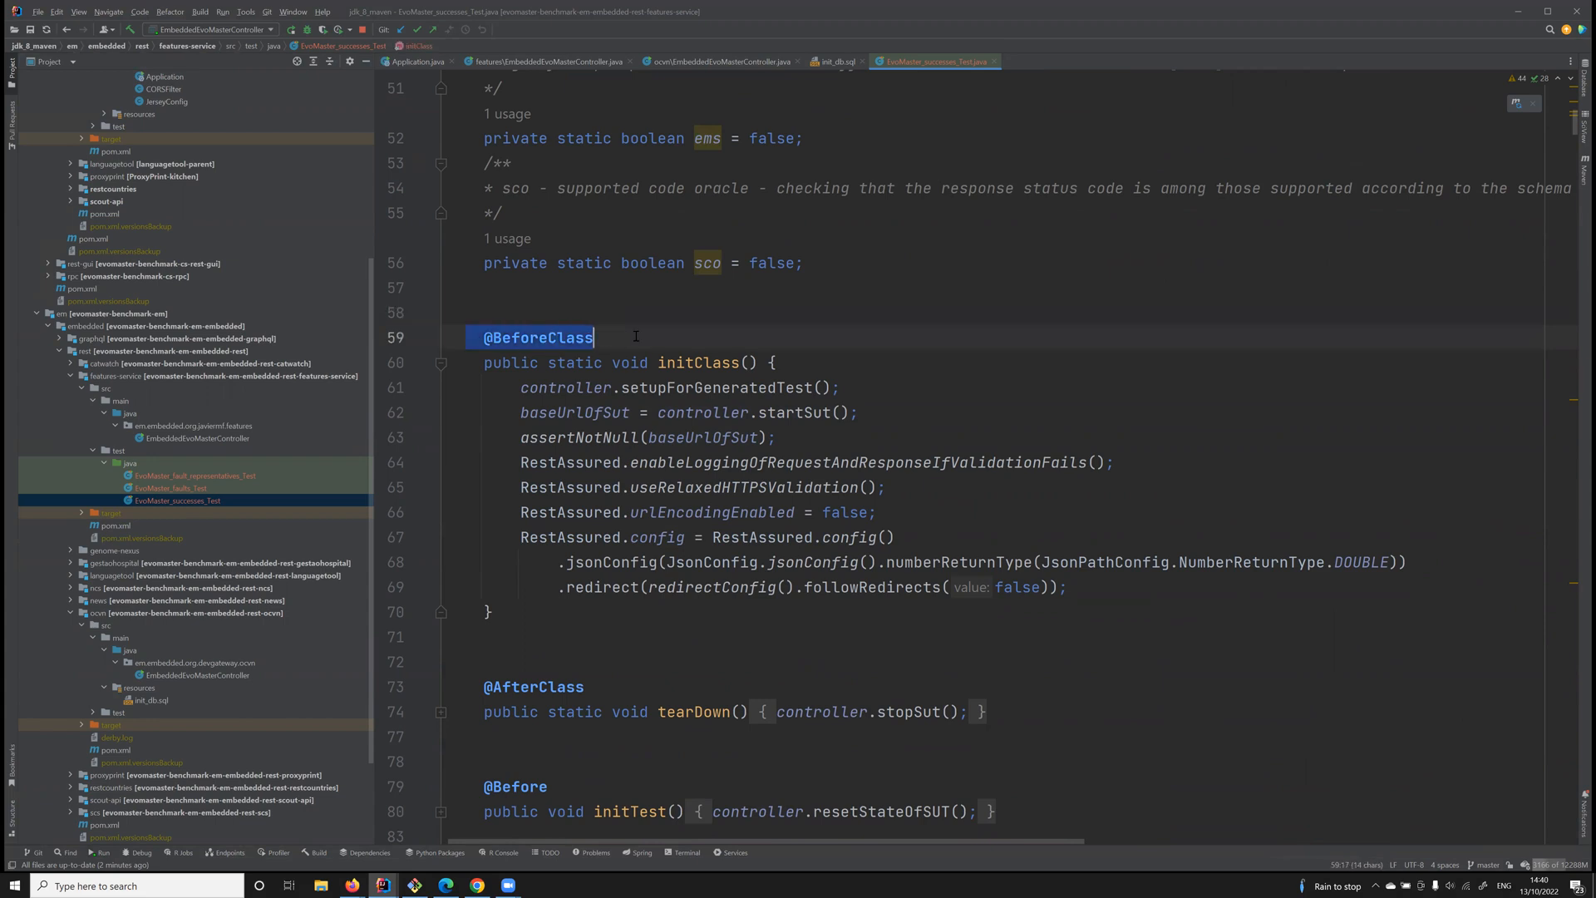
mouse_move(561, 418)
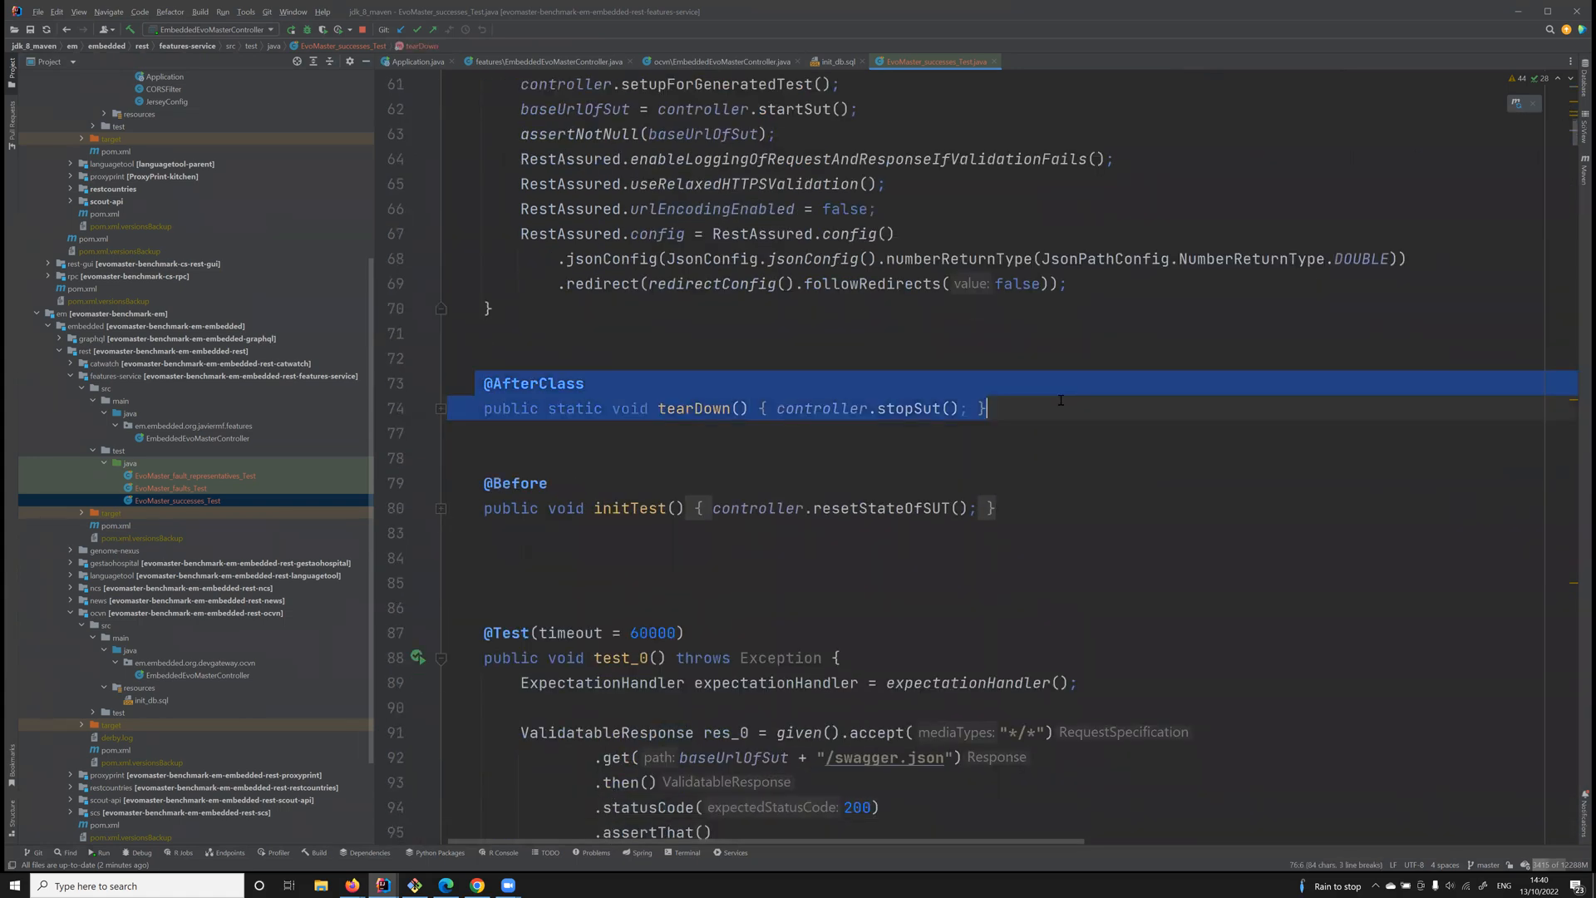
double_click(818, 408)
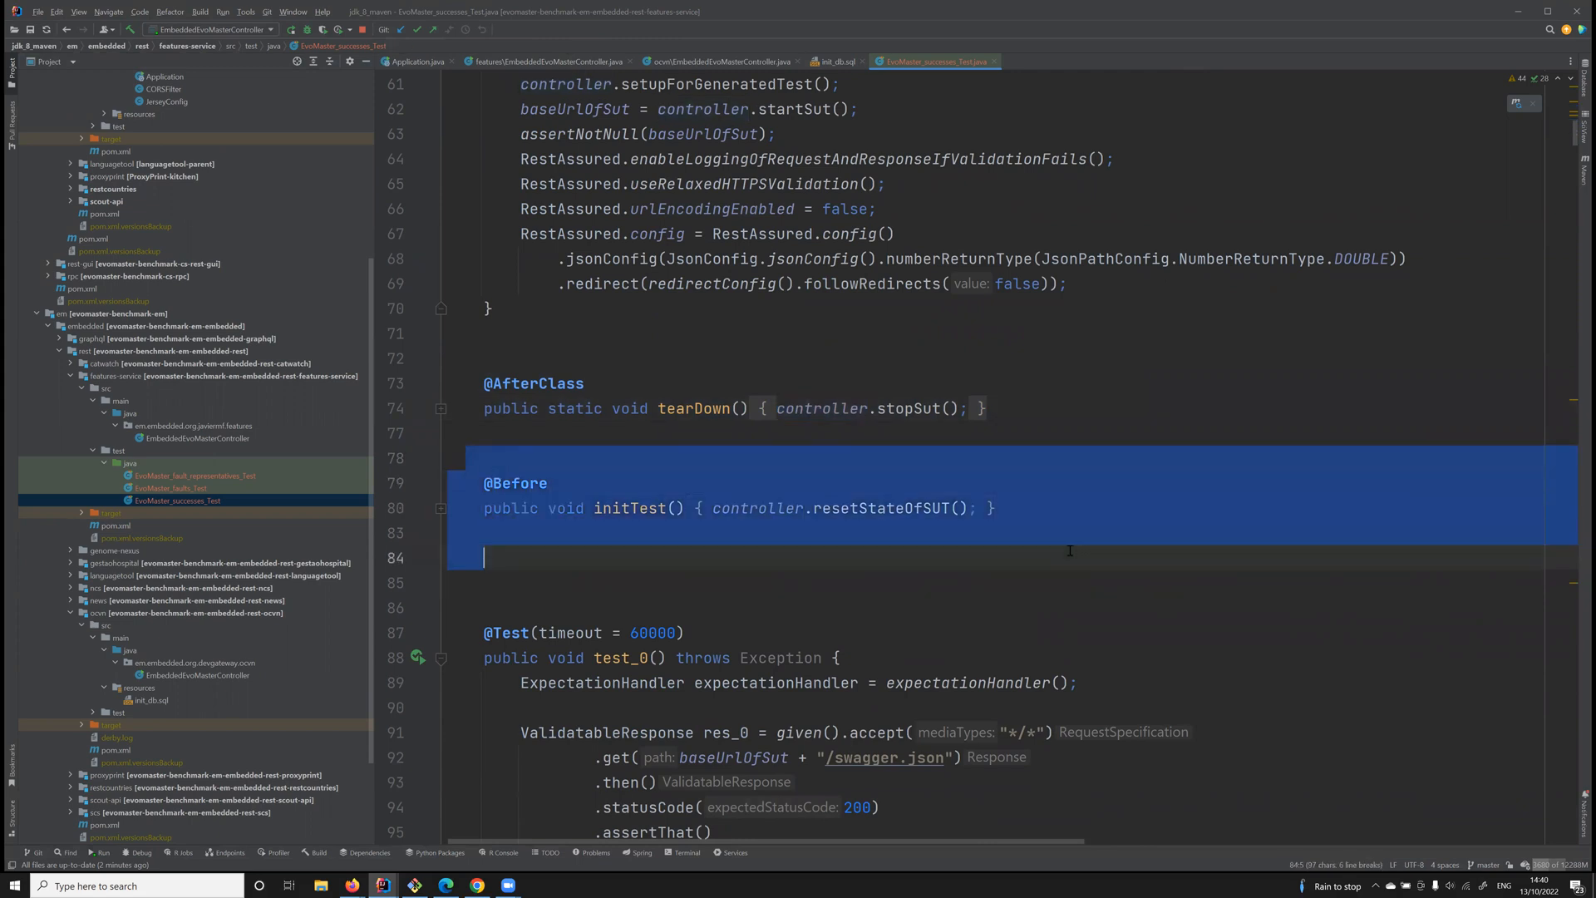
double_click(883, 508)
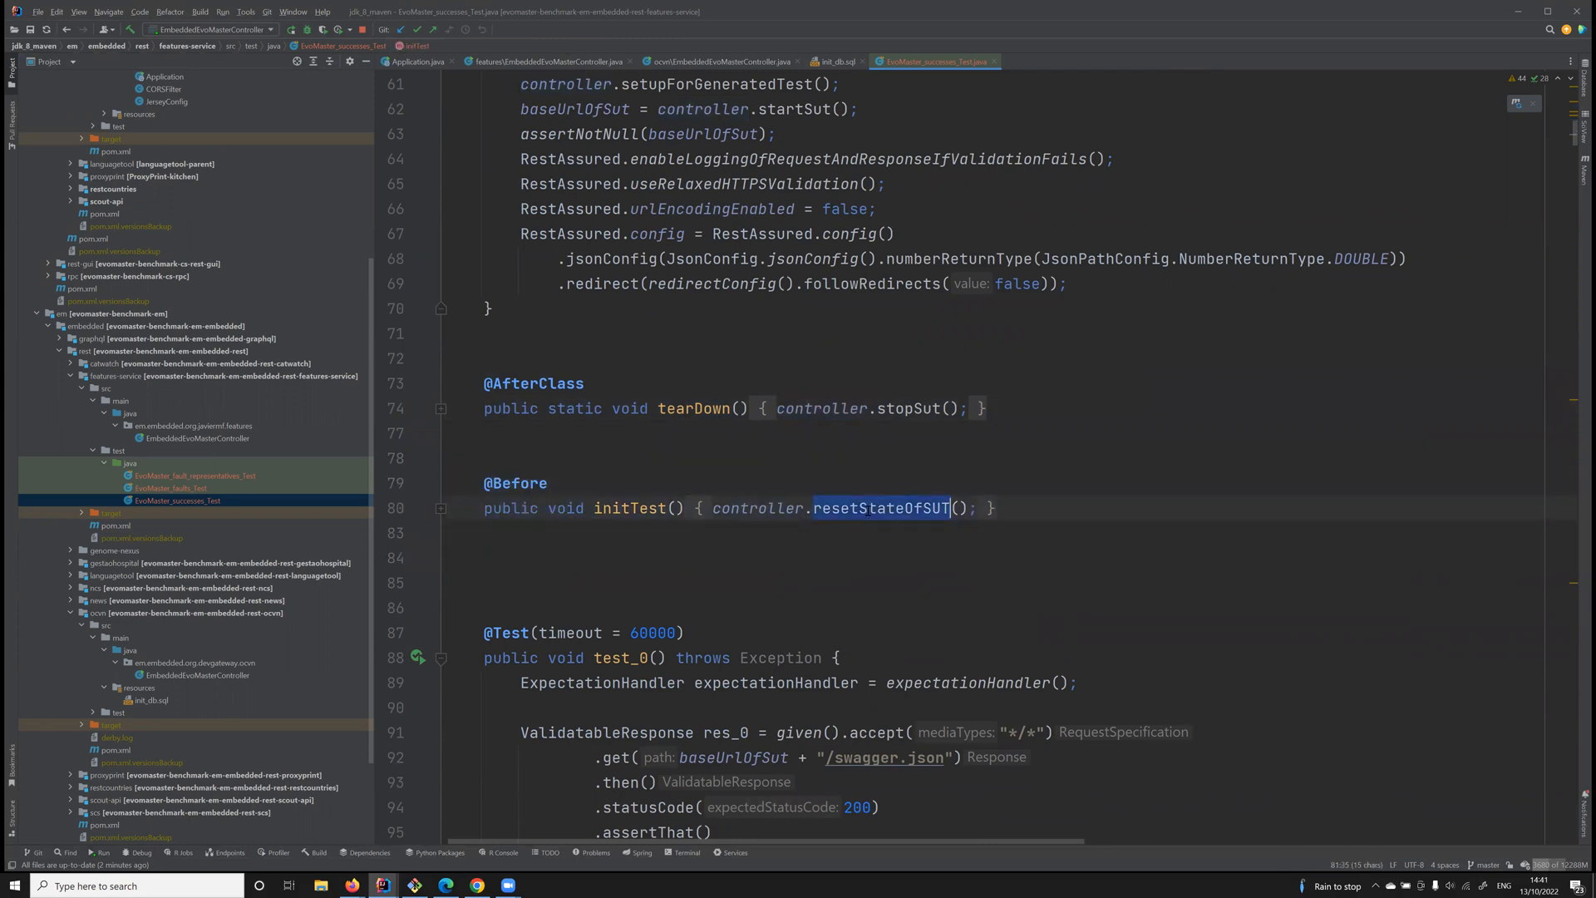
mouse_move(879, 508)
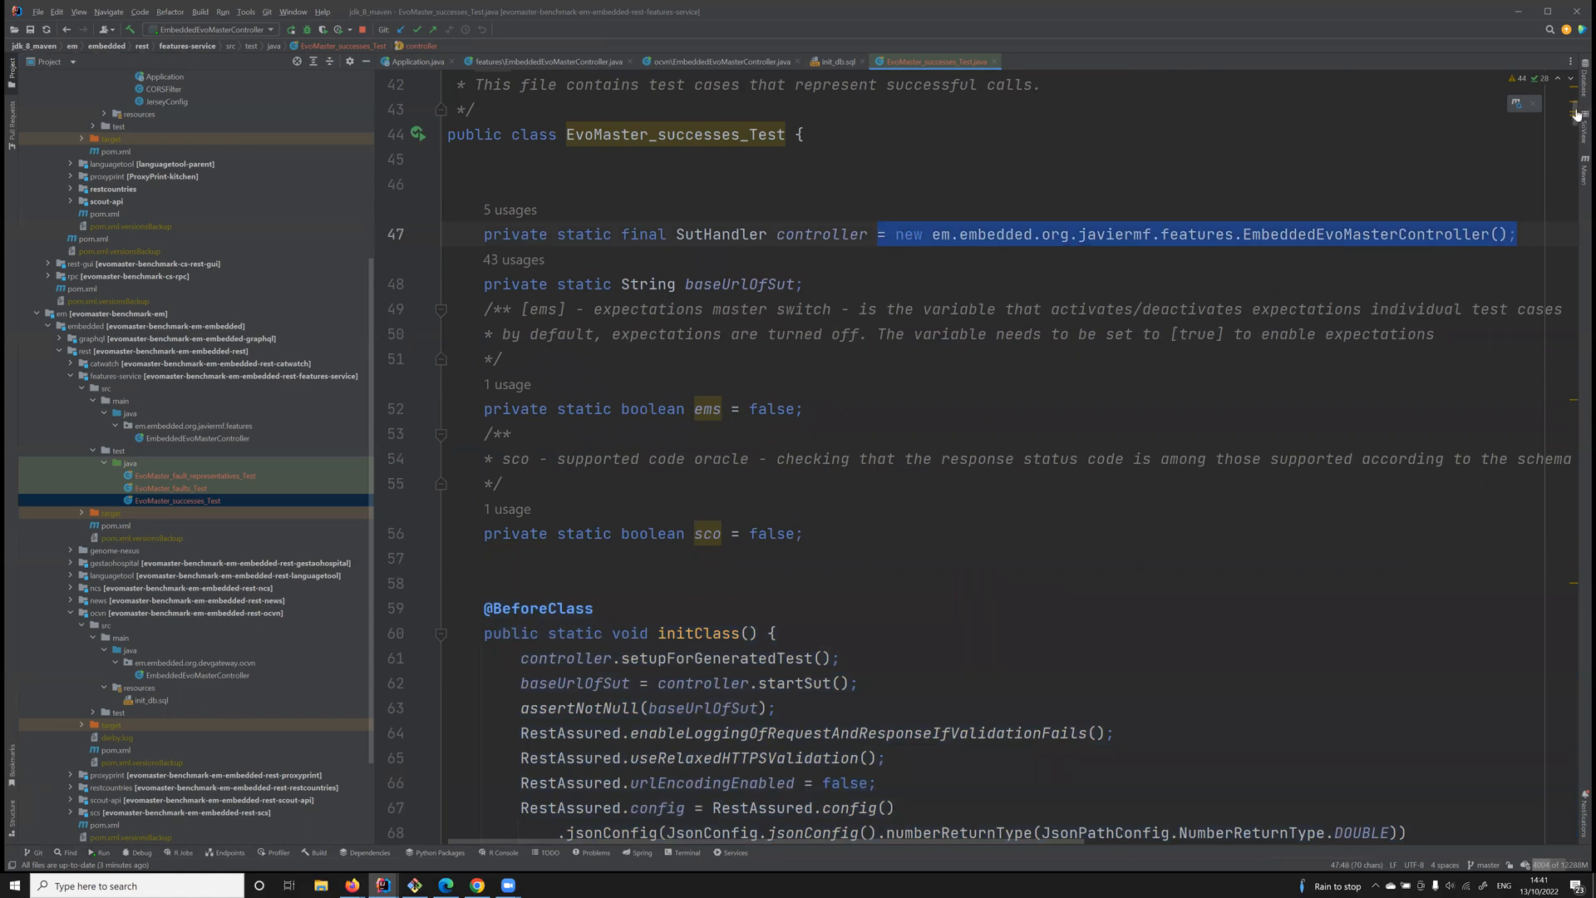
scroll(down, 3)
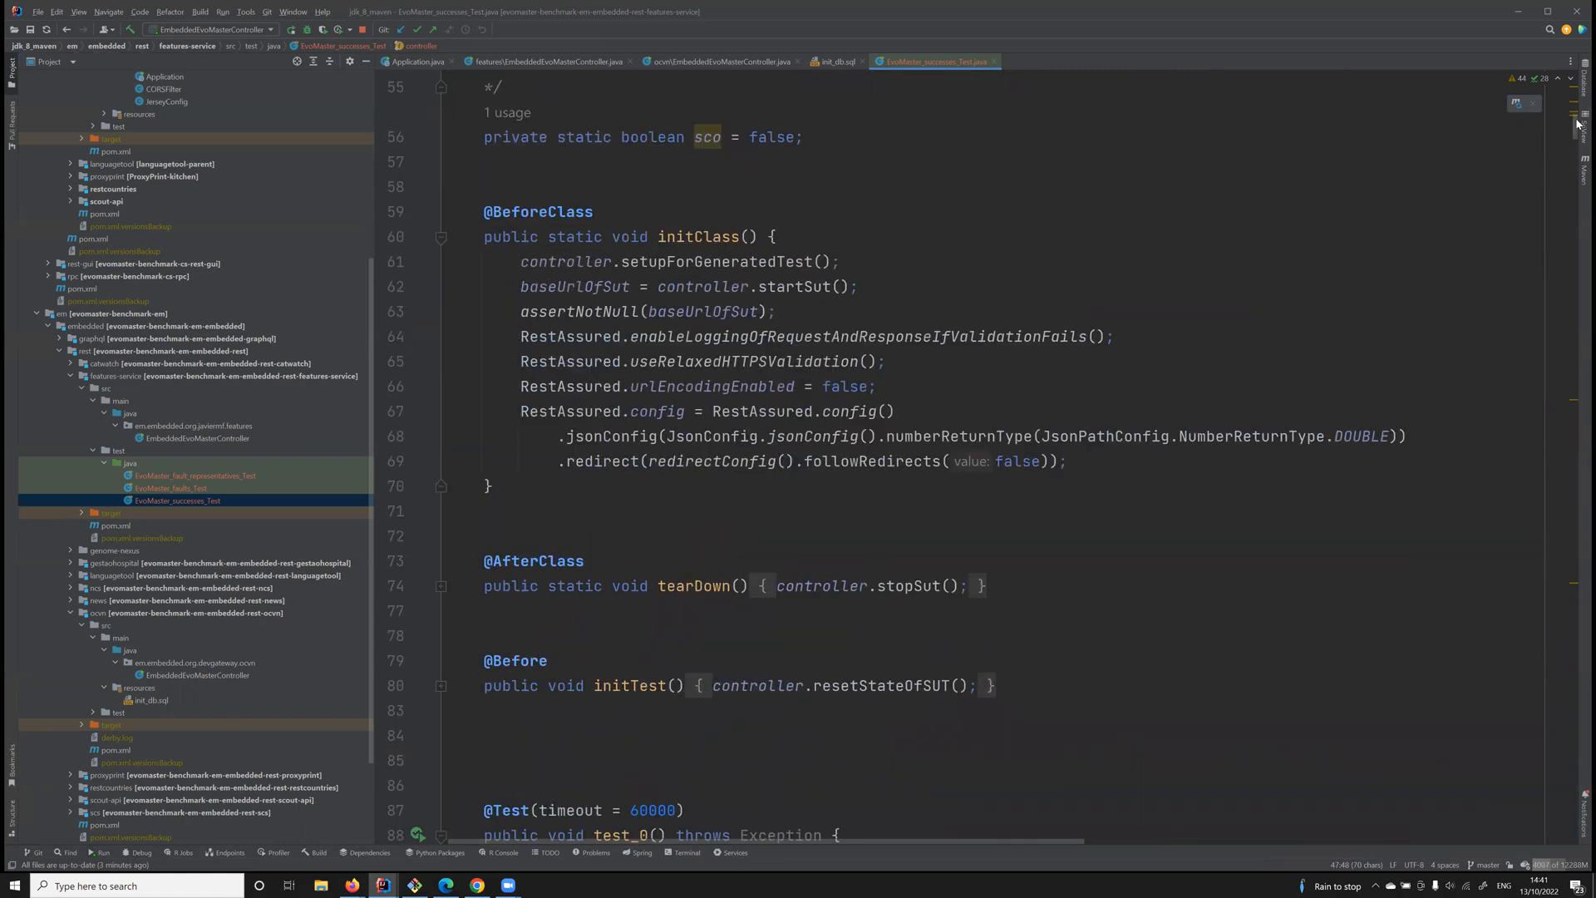
scroll(down, 3)
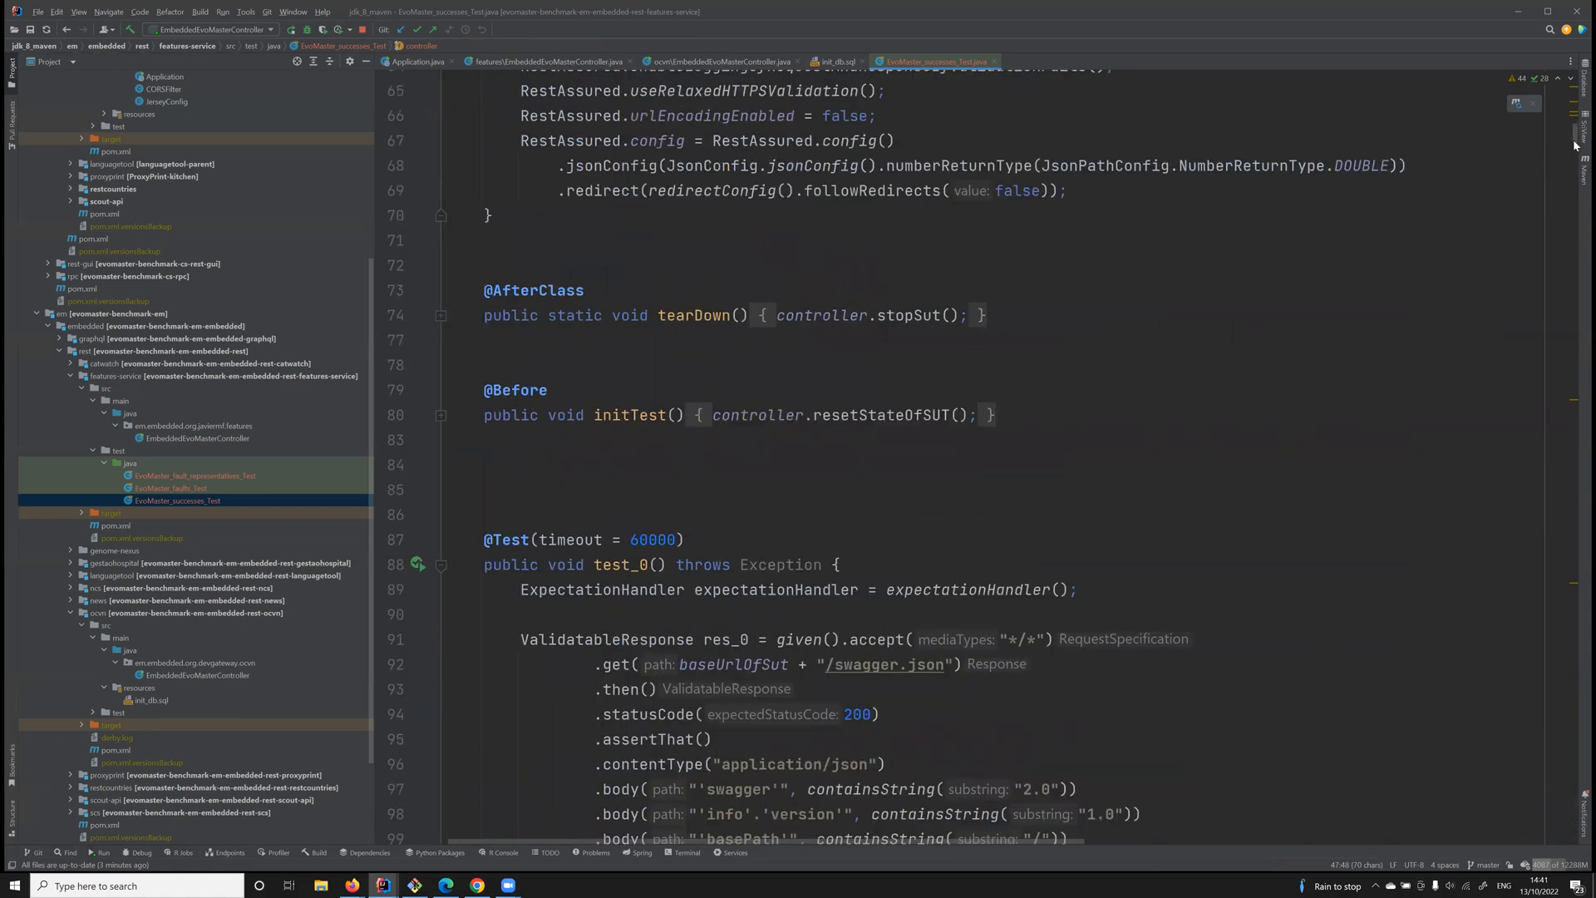
scroll(down, 3)
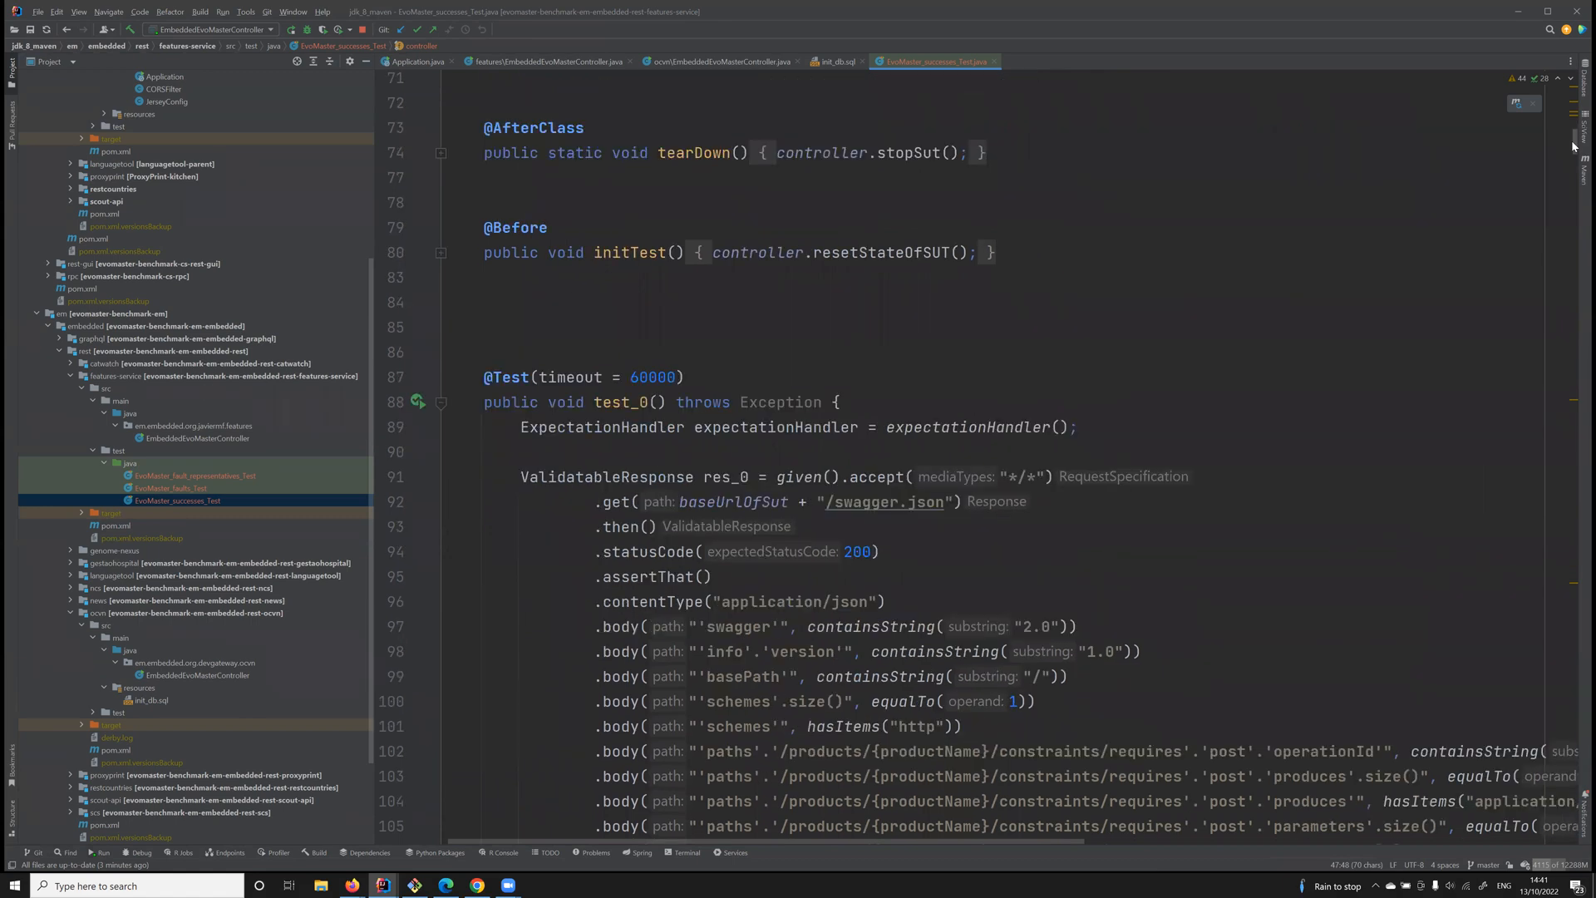
scroll(down, 3)
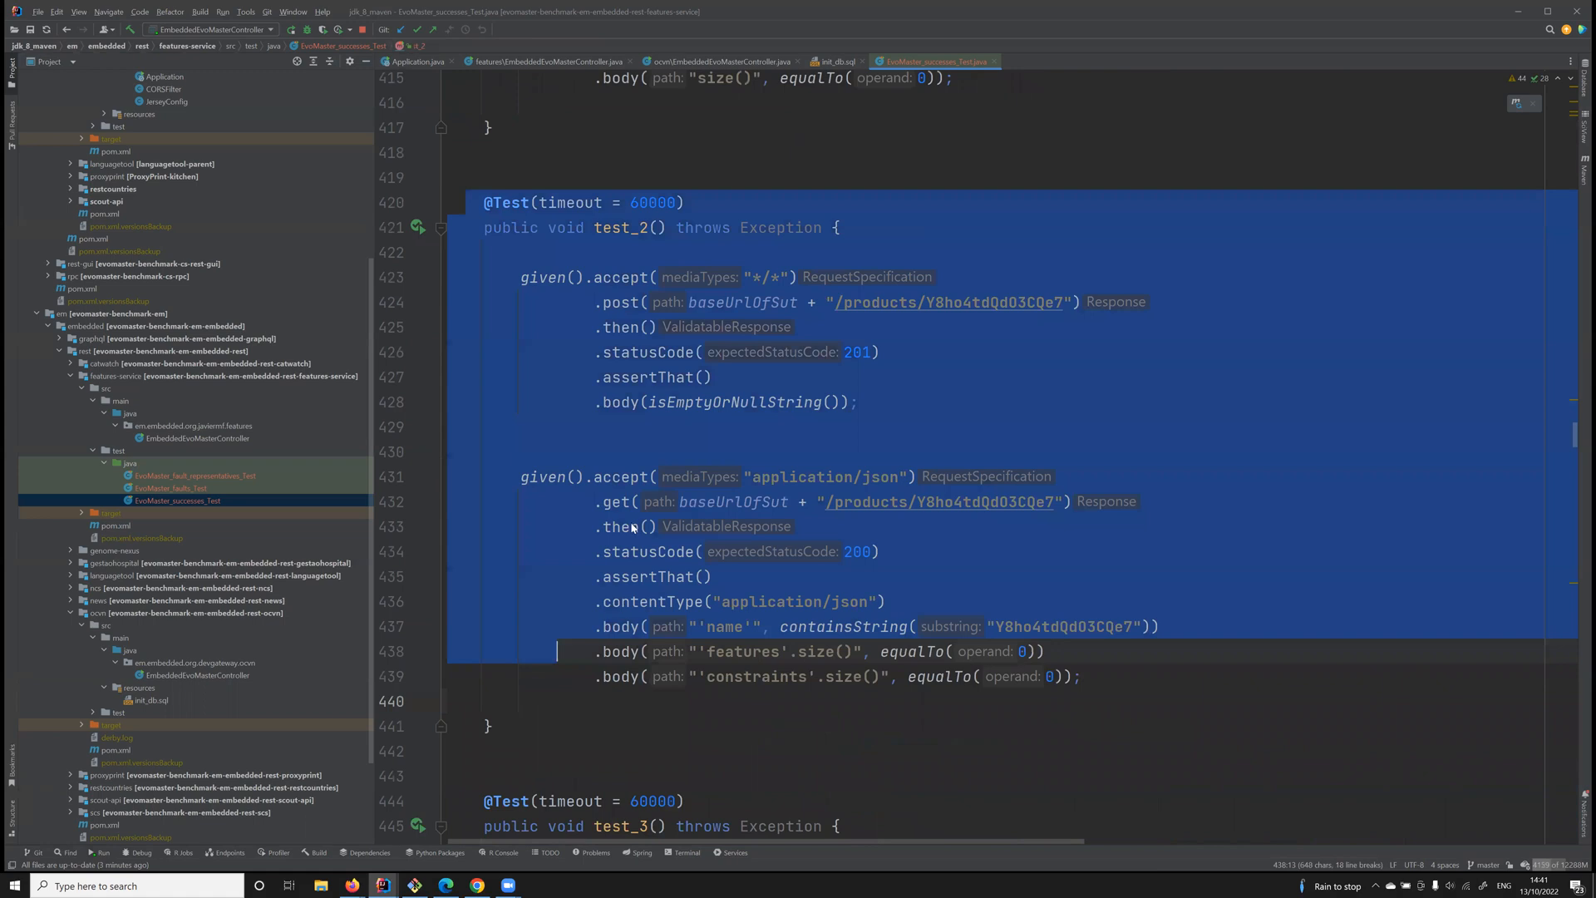
Highlight every use of baseUrlOfSut and bring up test_2's gutter run options
click(633, 277)
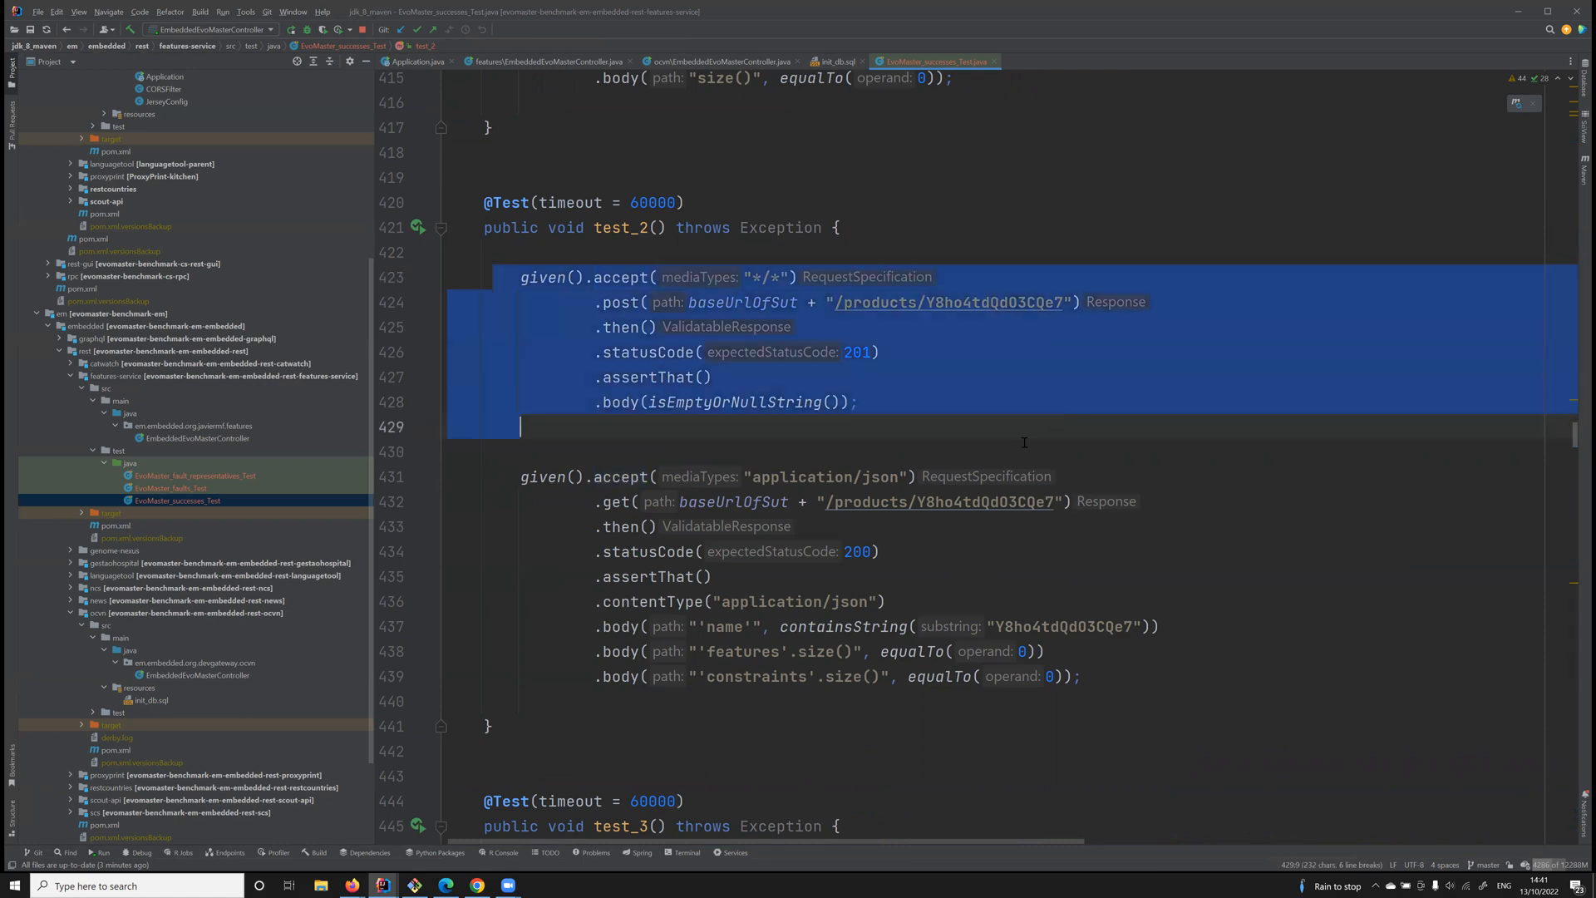
double_click(742, 301)
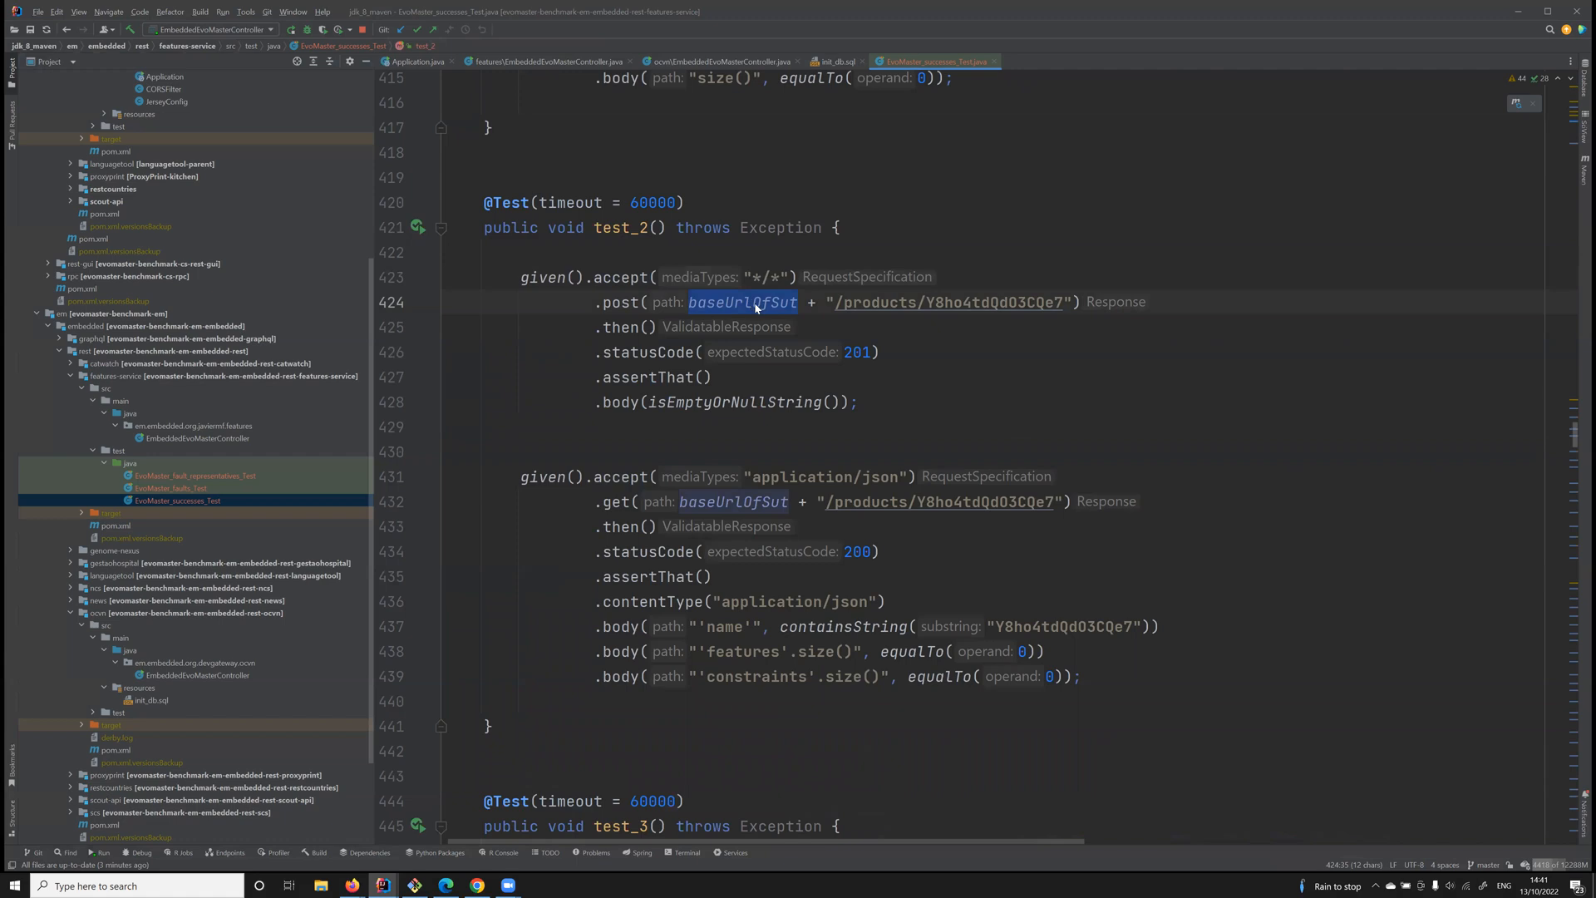
mouse_move(743, 303)
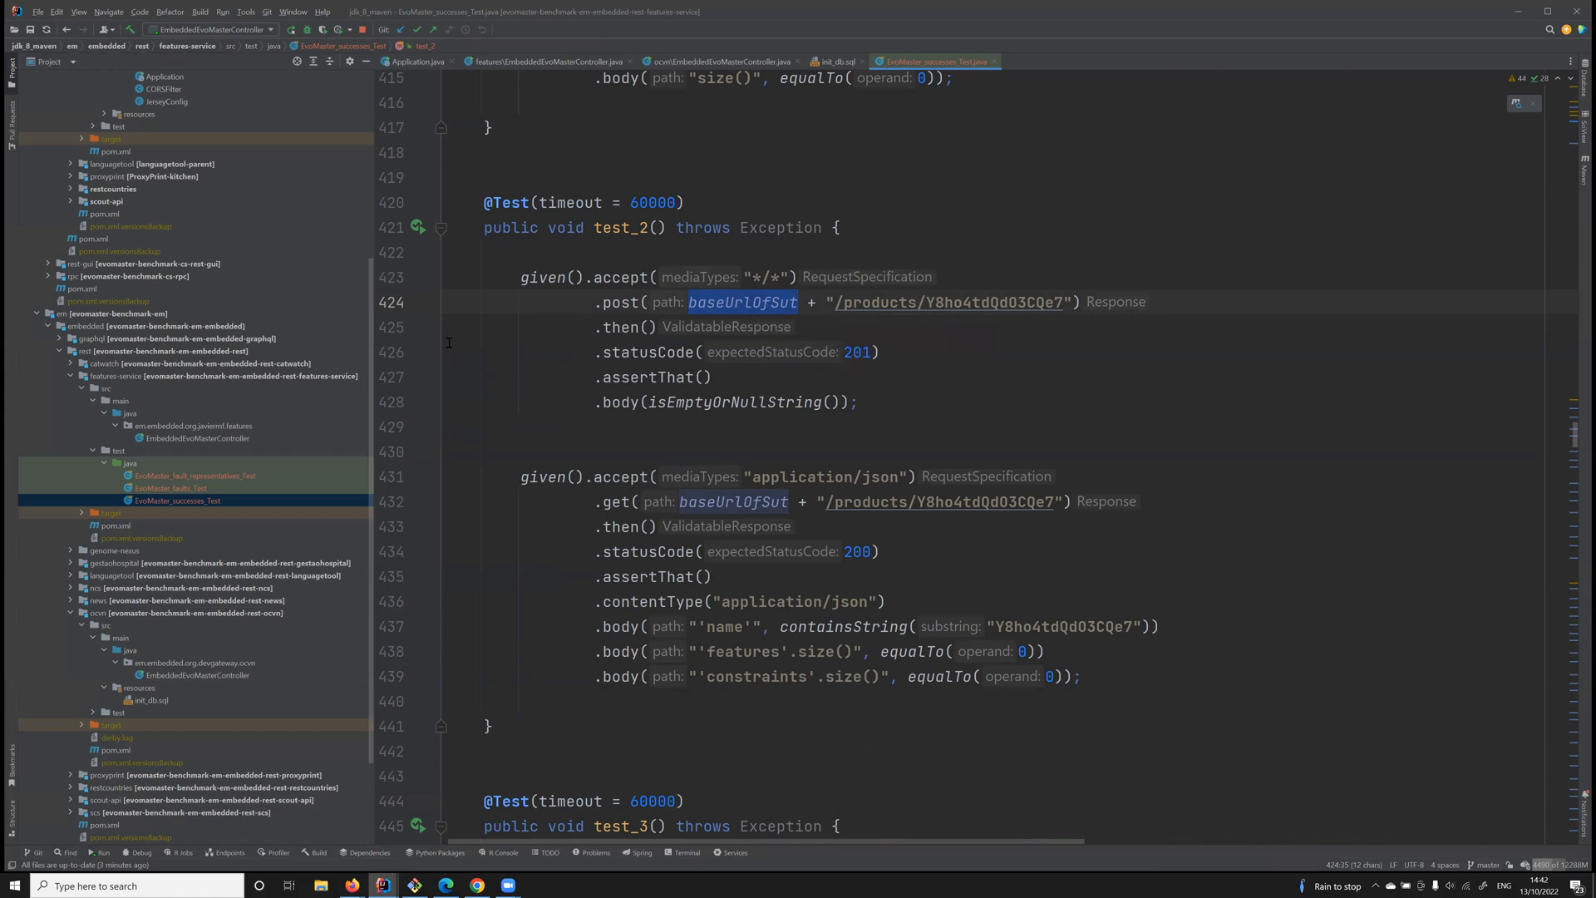
click(414, 227)
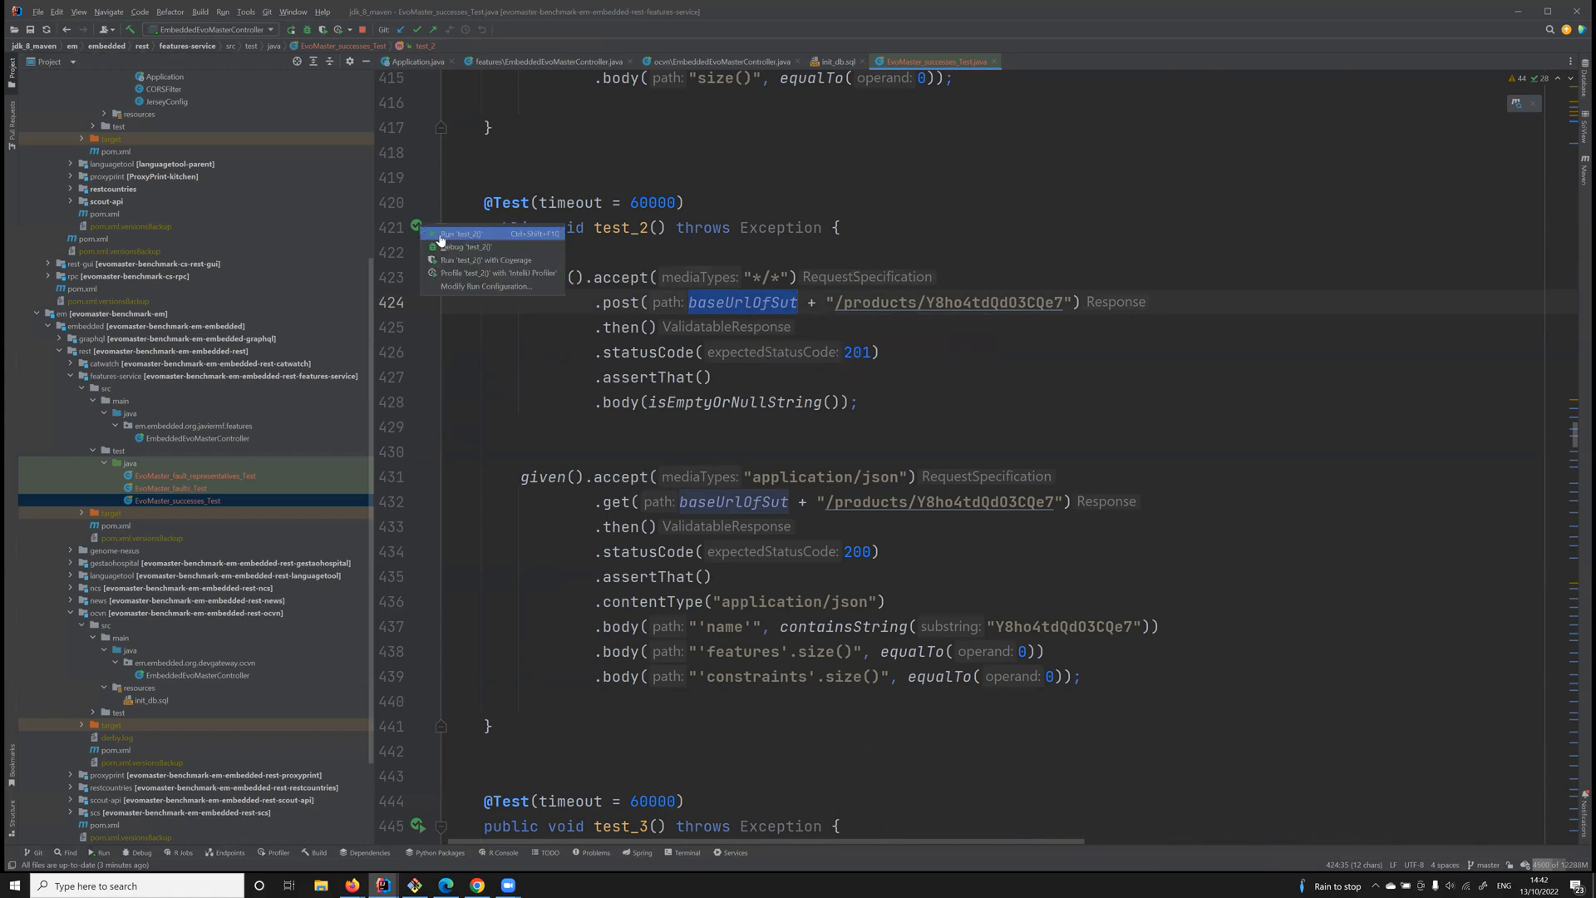
Run only test_2 until Tests passed, then reopen features EmbeddedEvoMasterController
click(459, 233)
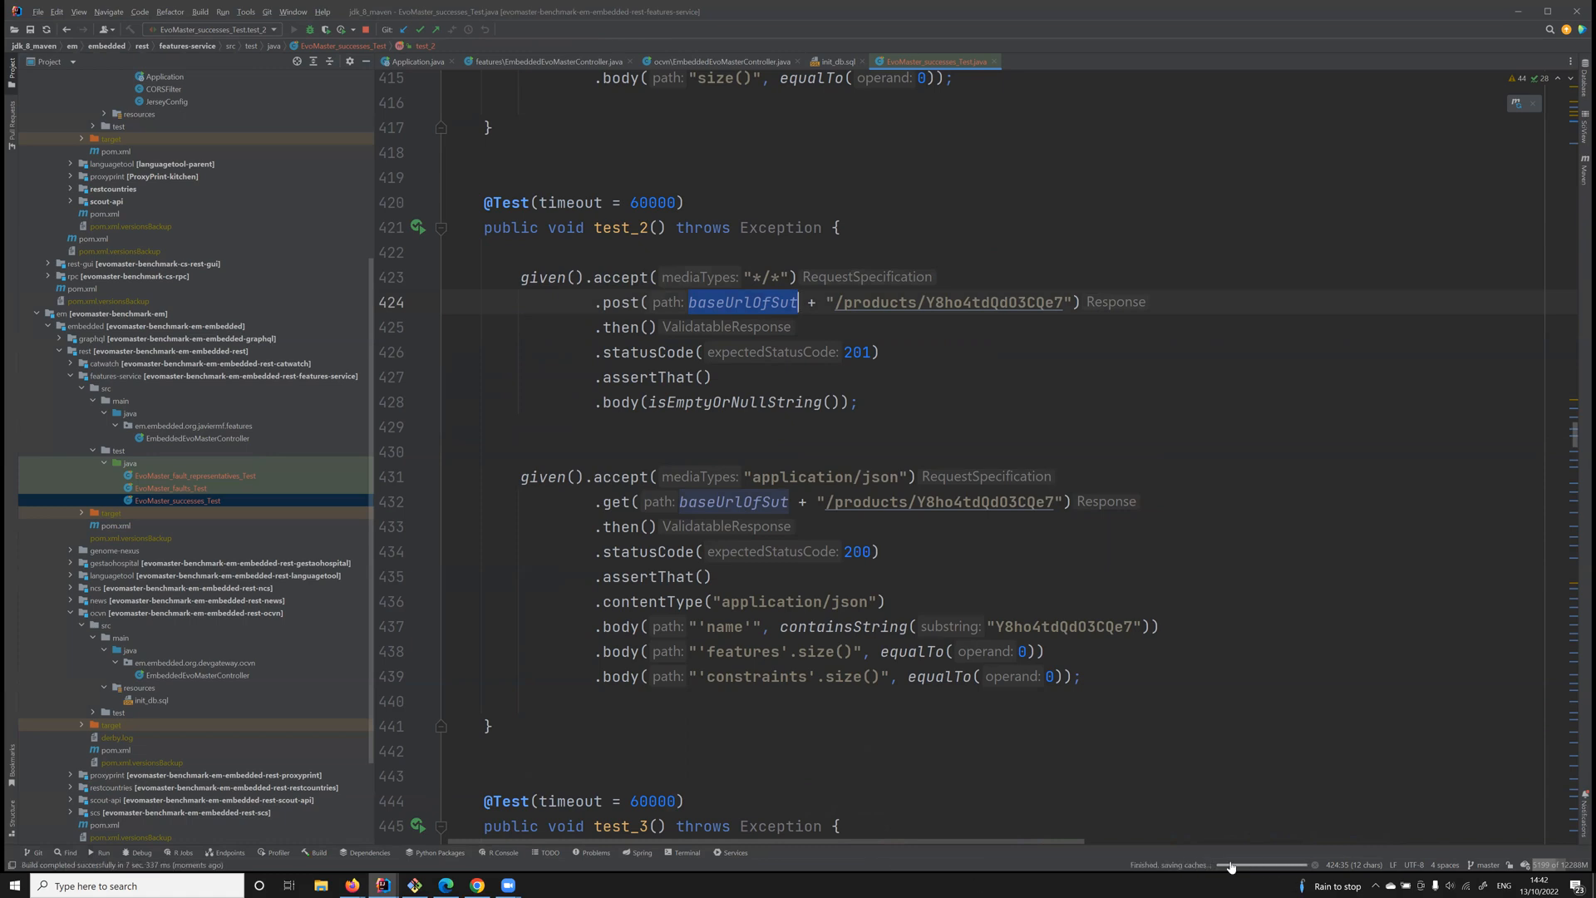
click(100, 852)
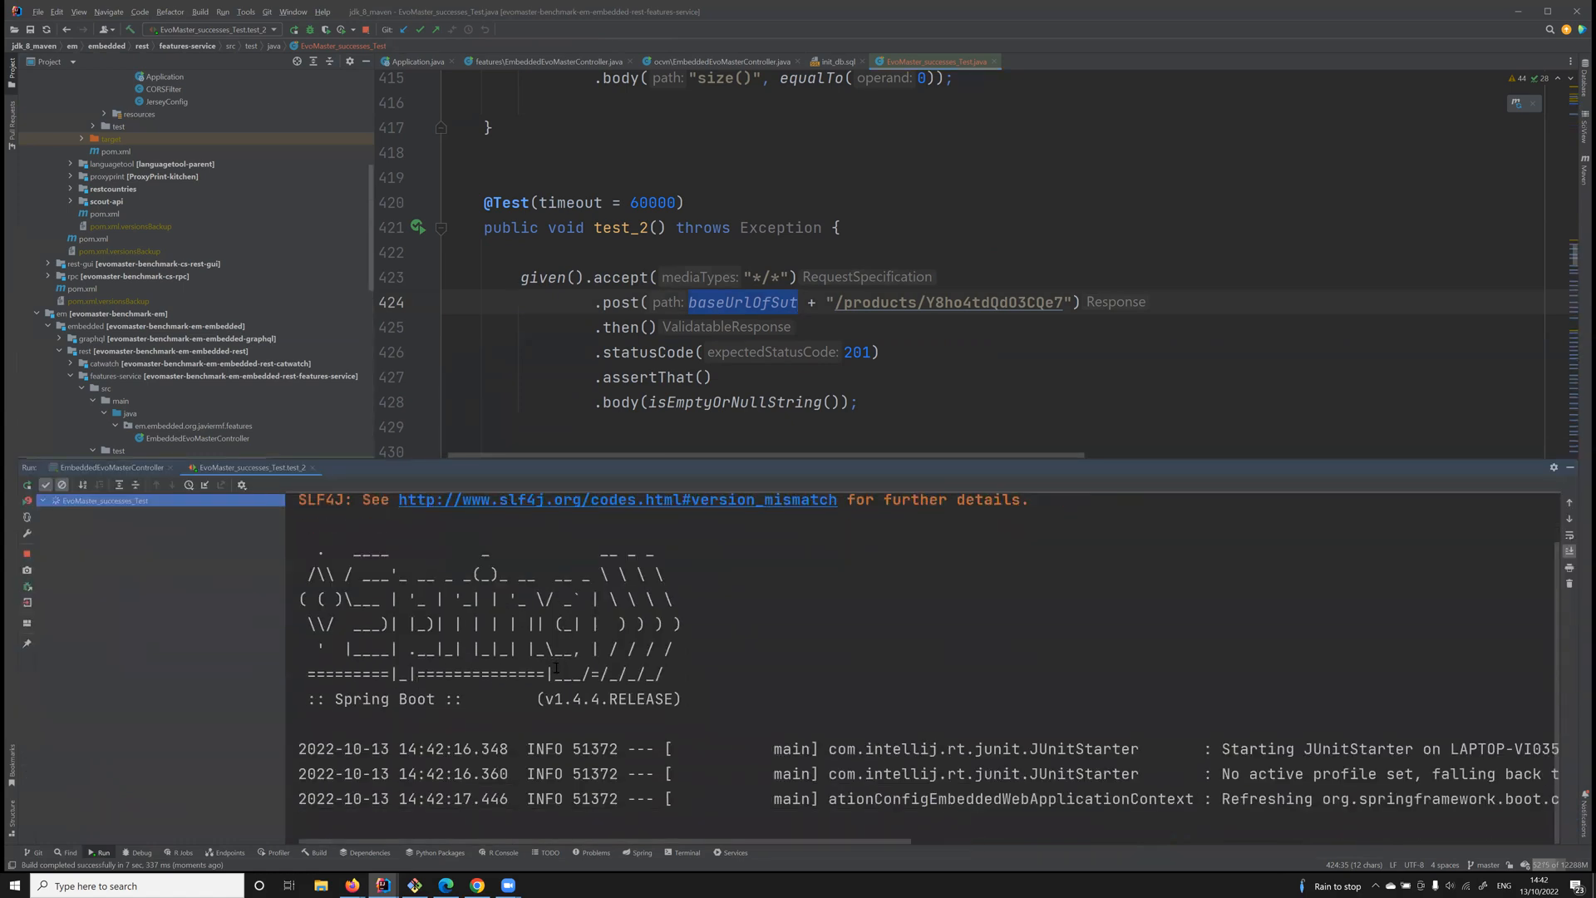
mouse_move(525, 677)
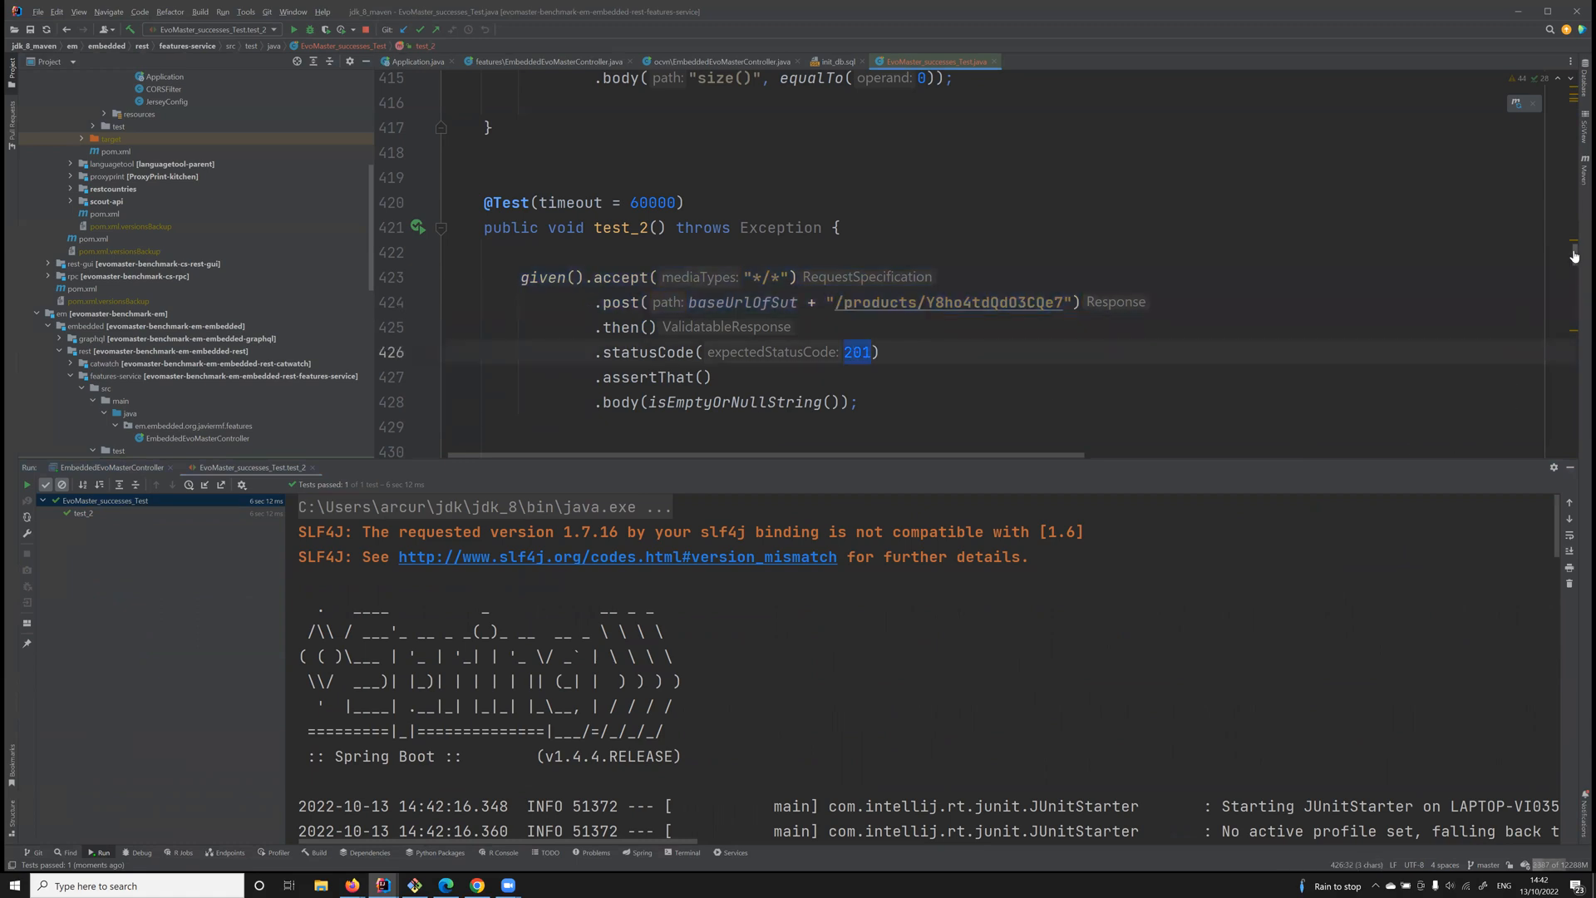
scroll(down, 3)
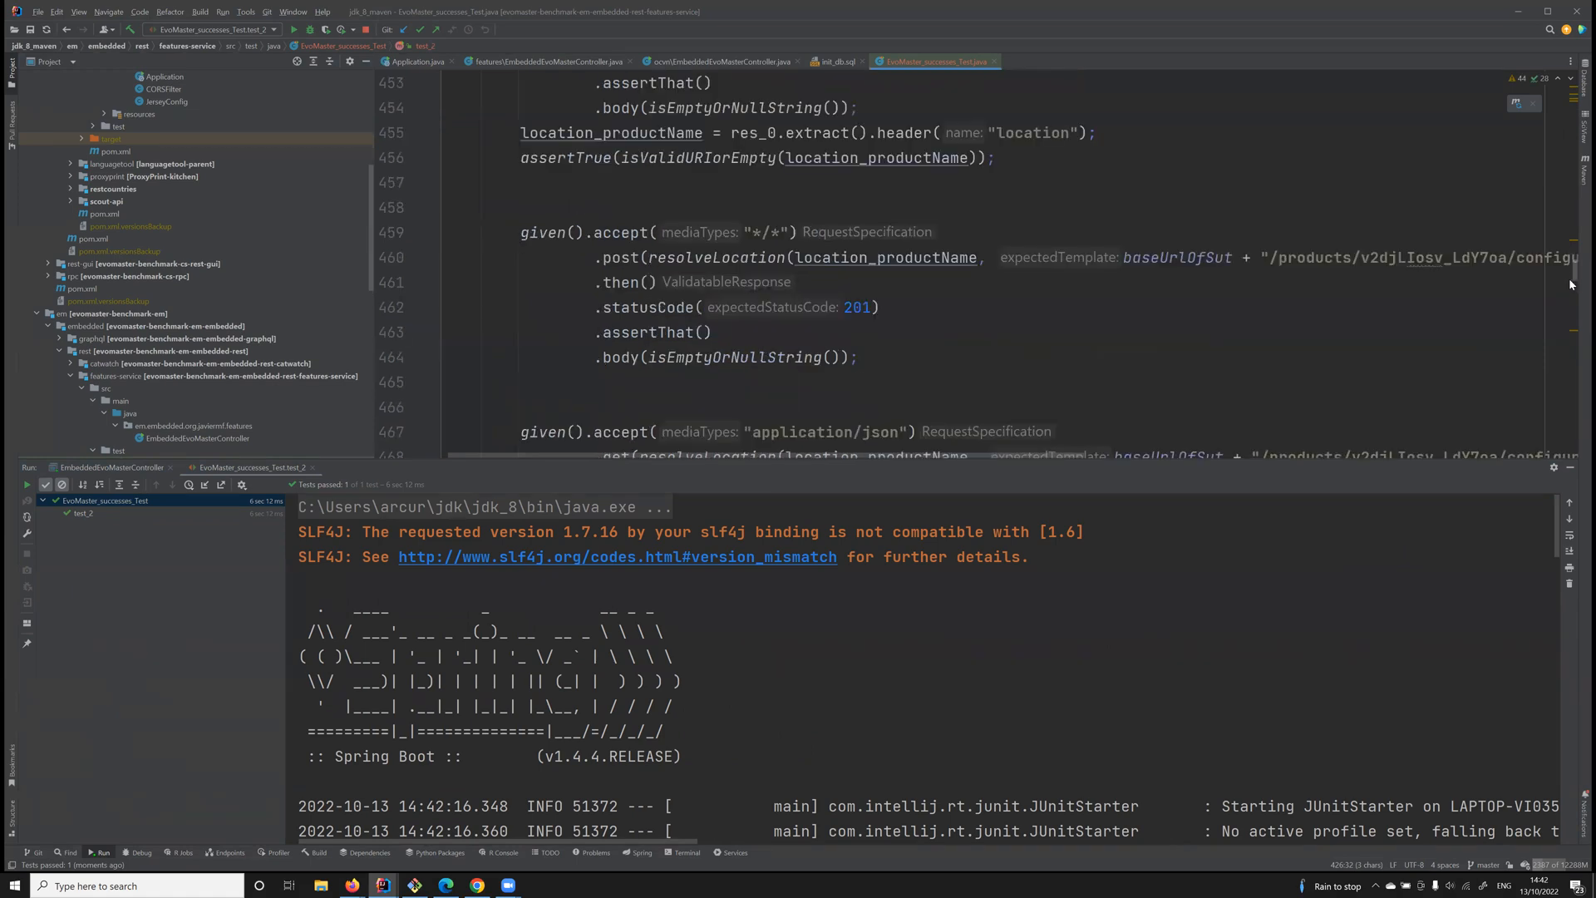
scroll(down, 3)
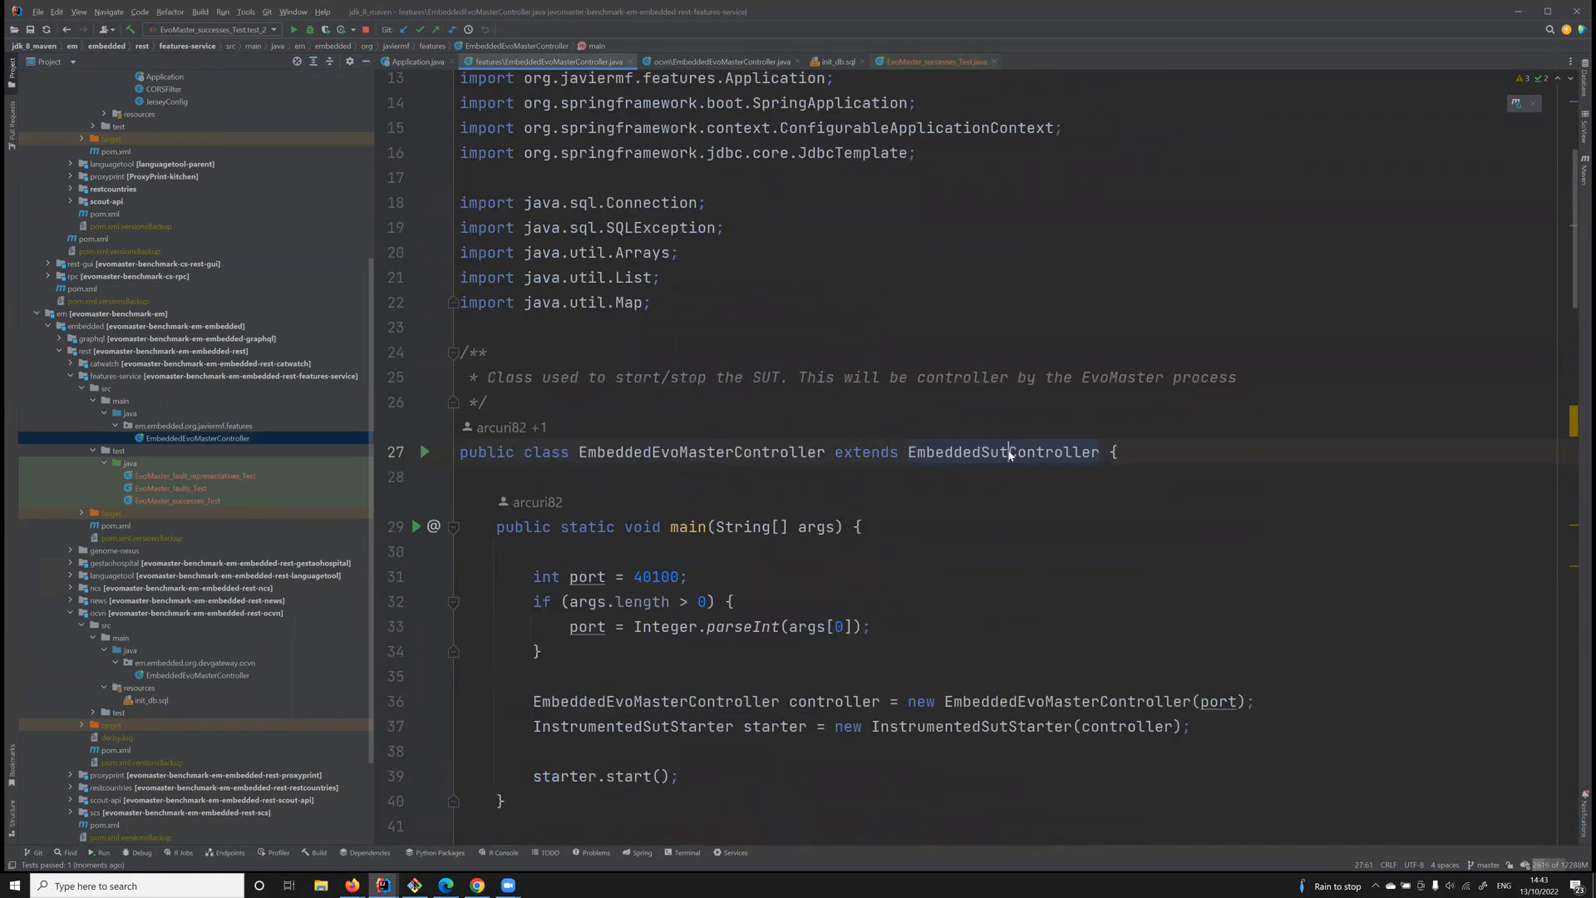
Highlight the EmbeddedSutController parent, scroll the class, then open ocvn's EmbeddedEvoMasterController
double_click(1003, 451)
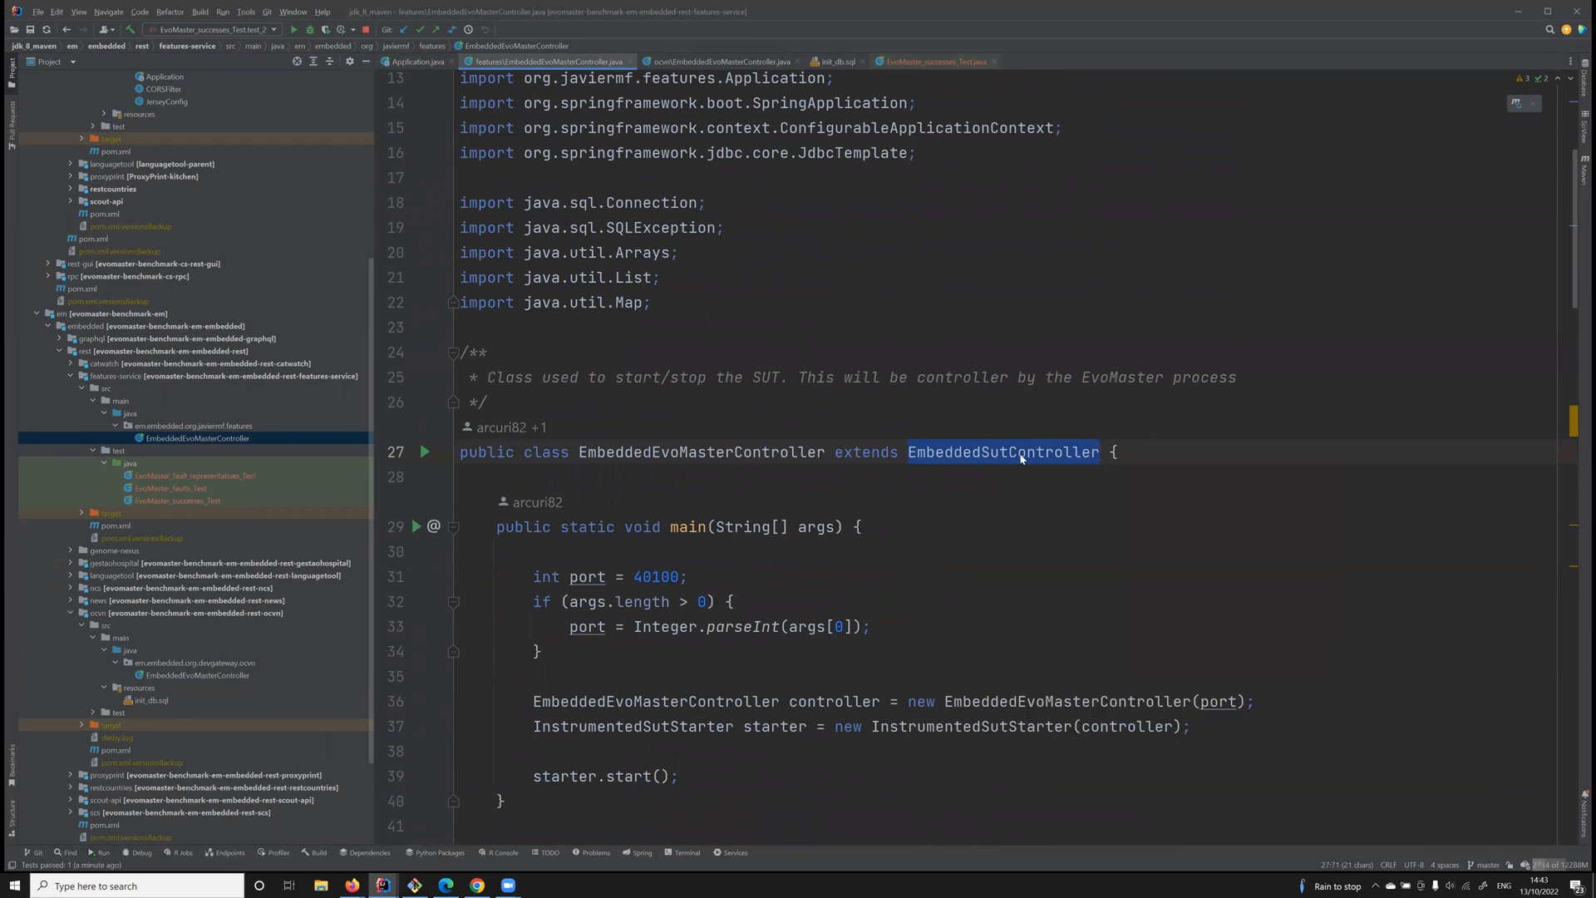
mouse_move(1044, 440)
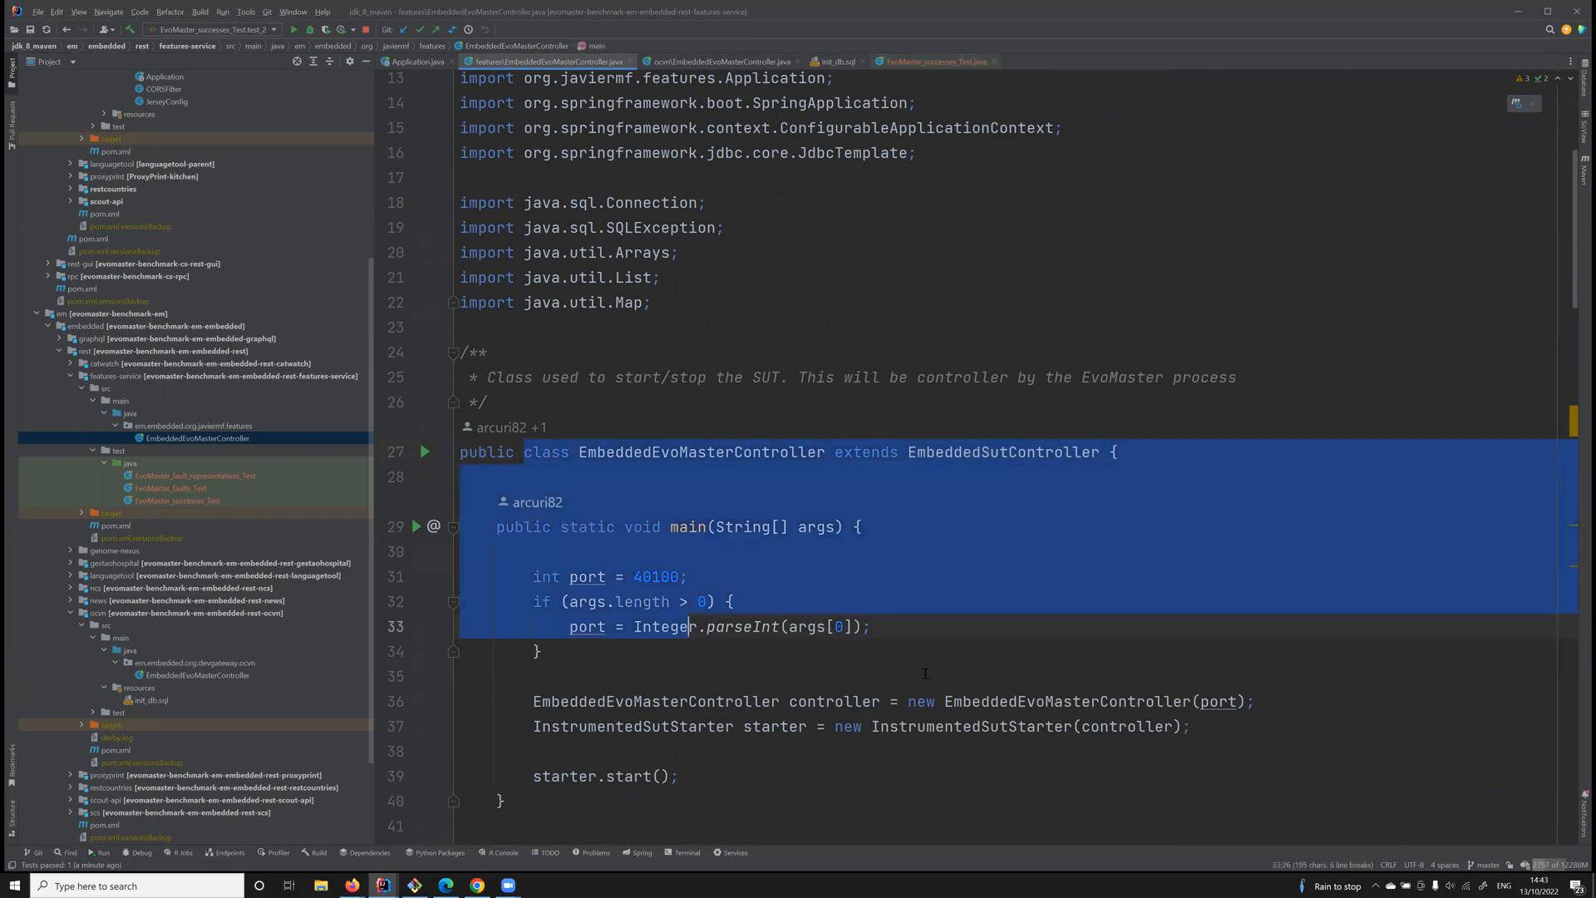
scroll(down, 3)
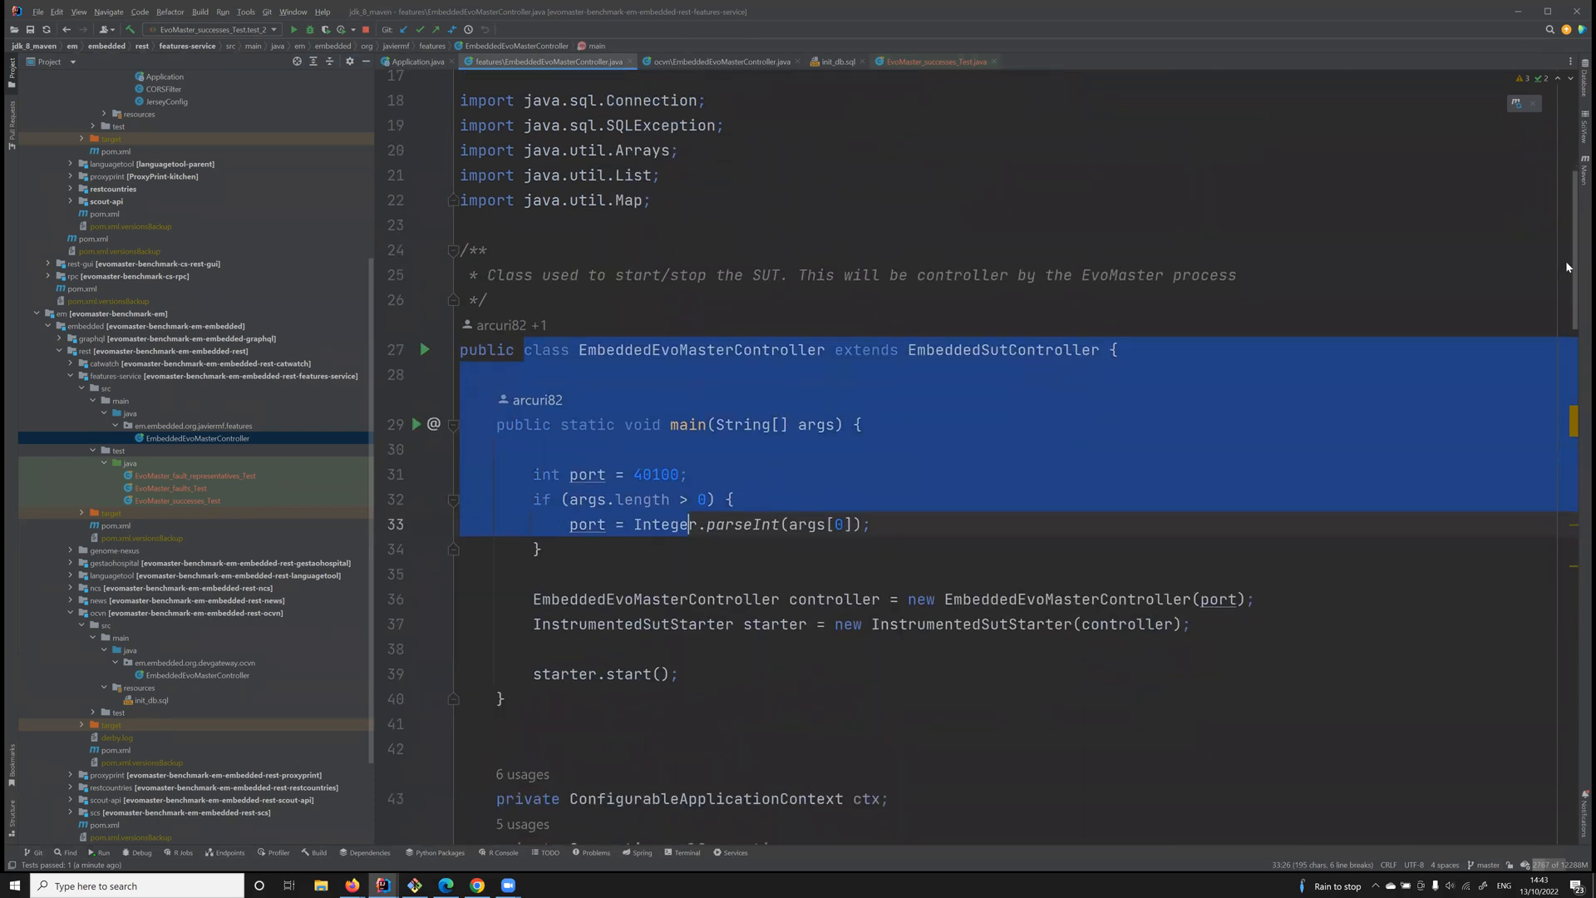
scroll(down, 3)
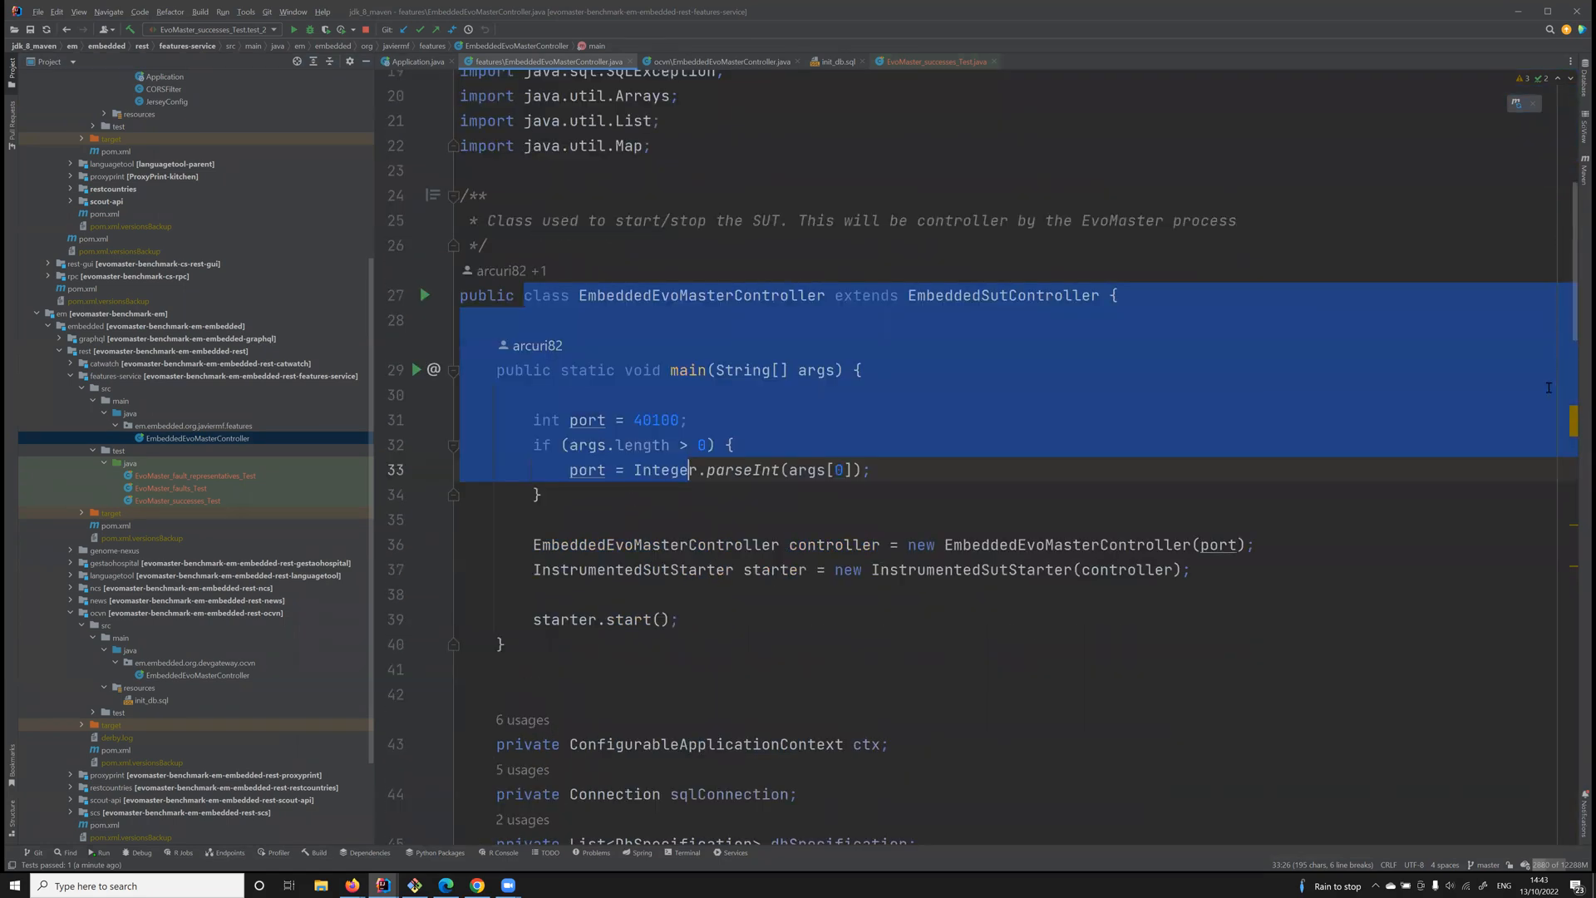
scroll(down, 3)
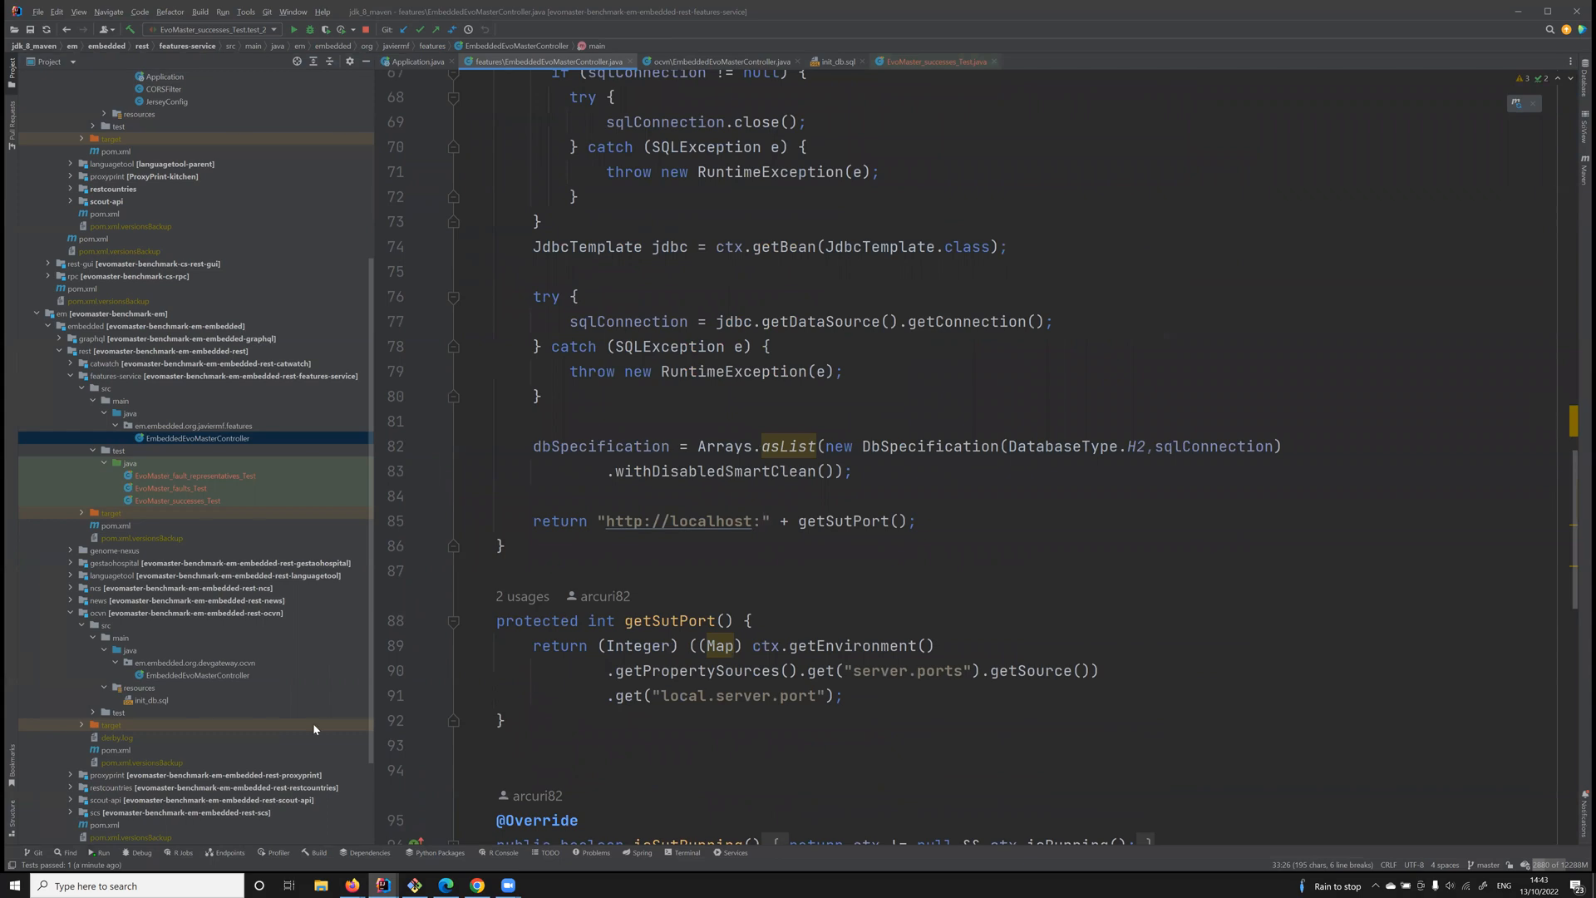
click(196, 675)
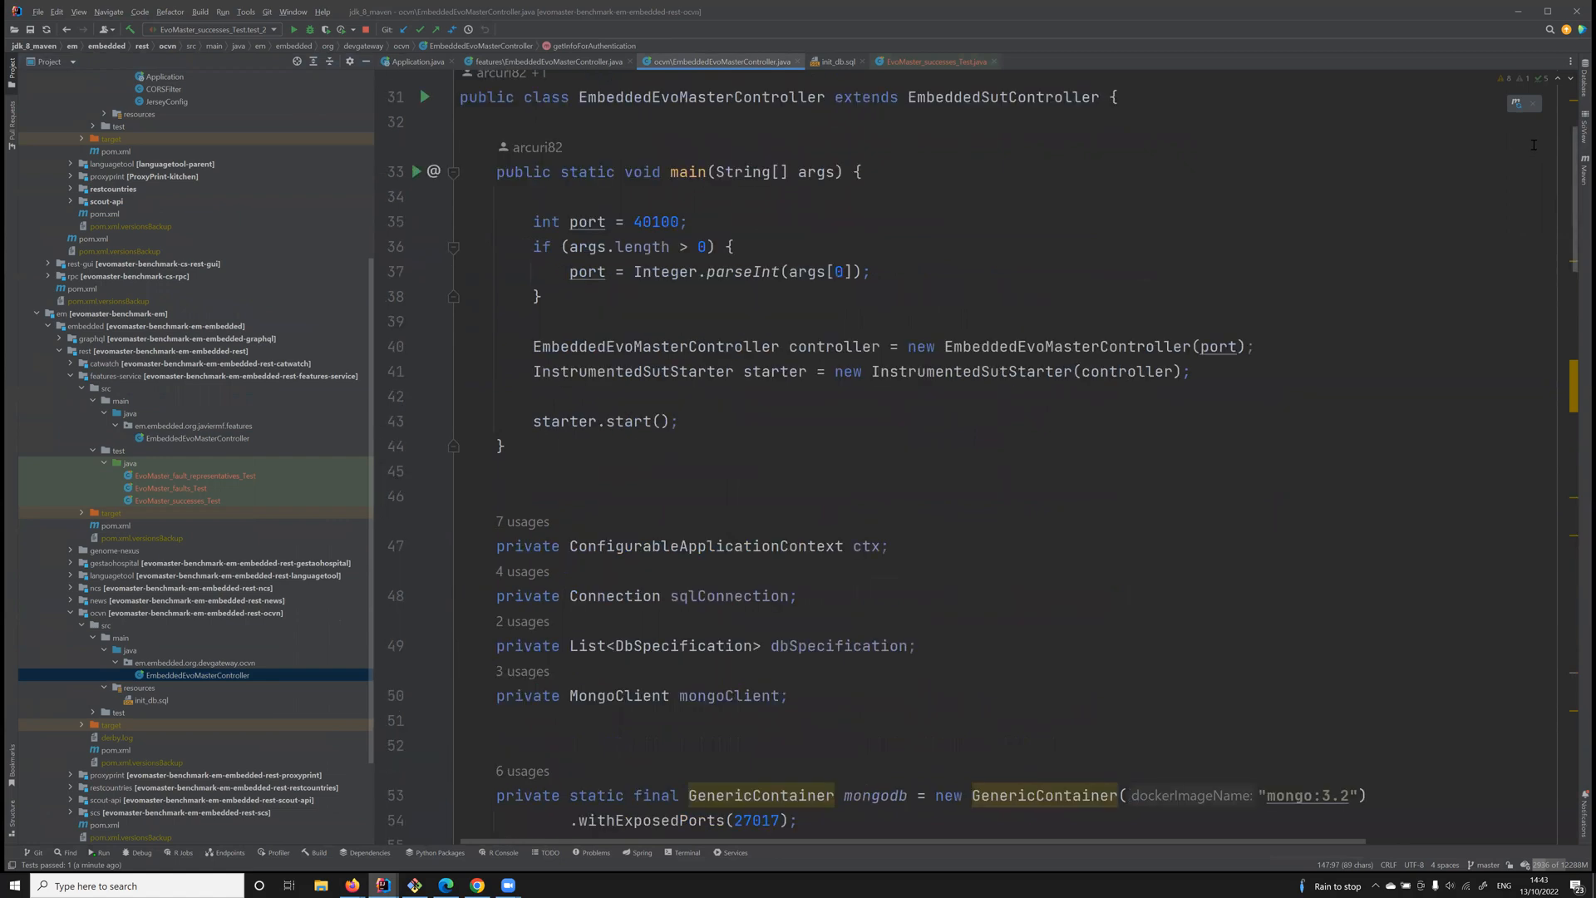
Show the top-level EMB project tree with no editor tabs open
scroll(down, 3)
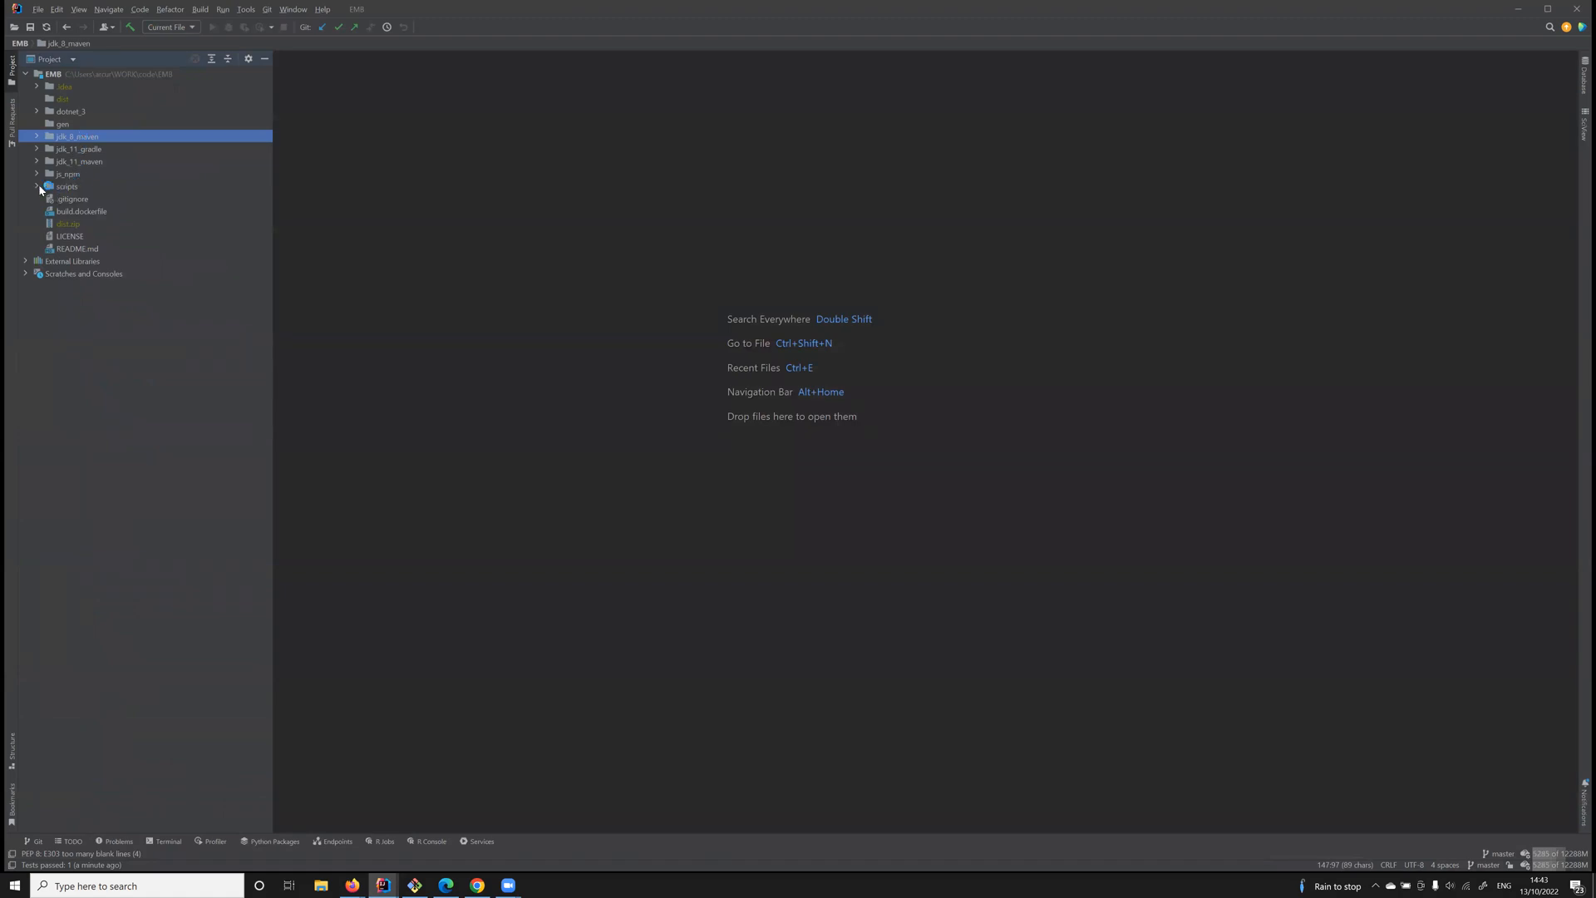
Open scripts/dist.py to show its build_jdk_11_gradle function
click(36, 187)
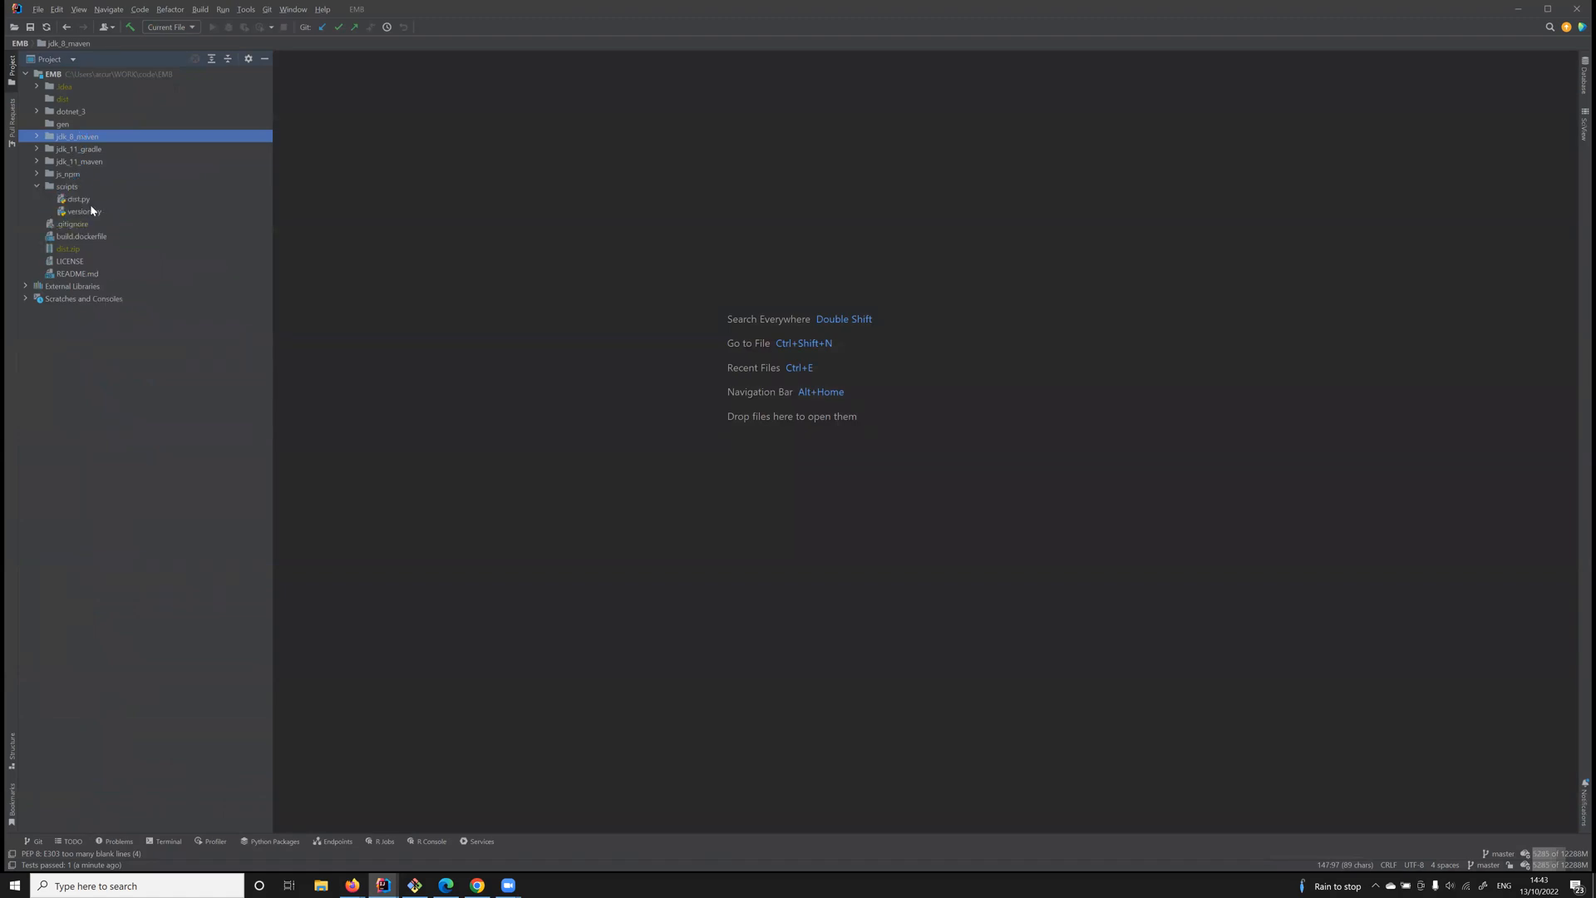
click(77, 199)
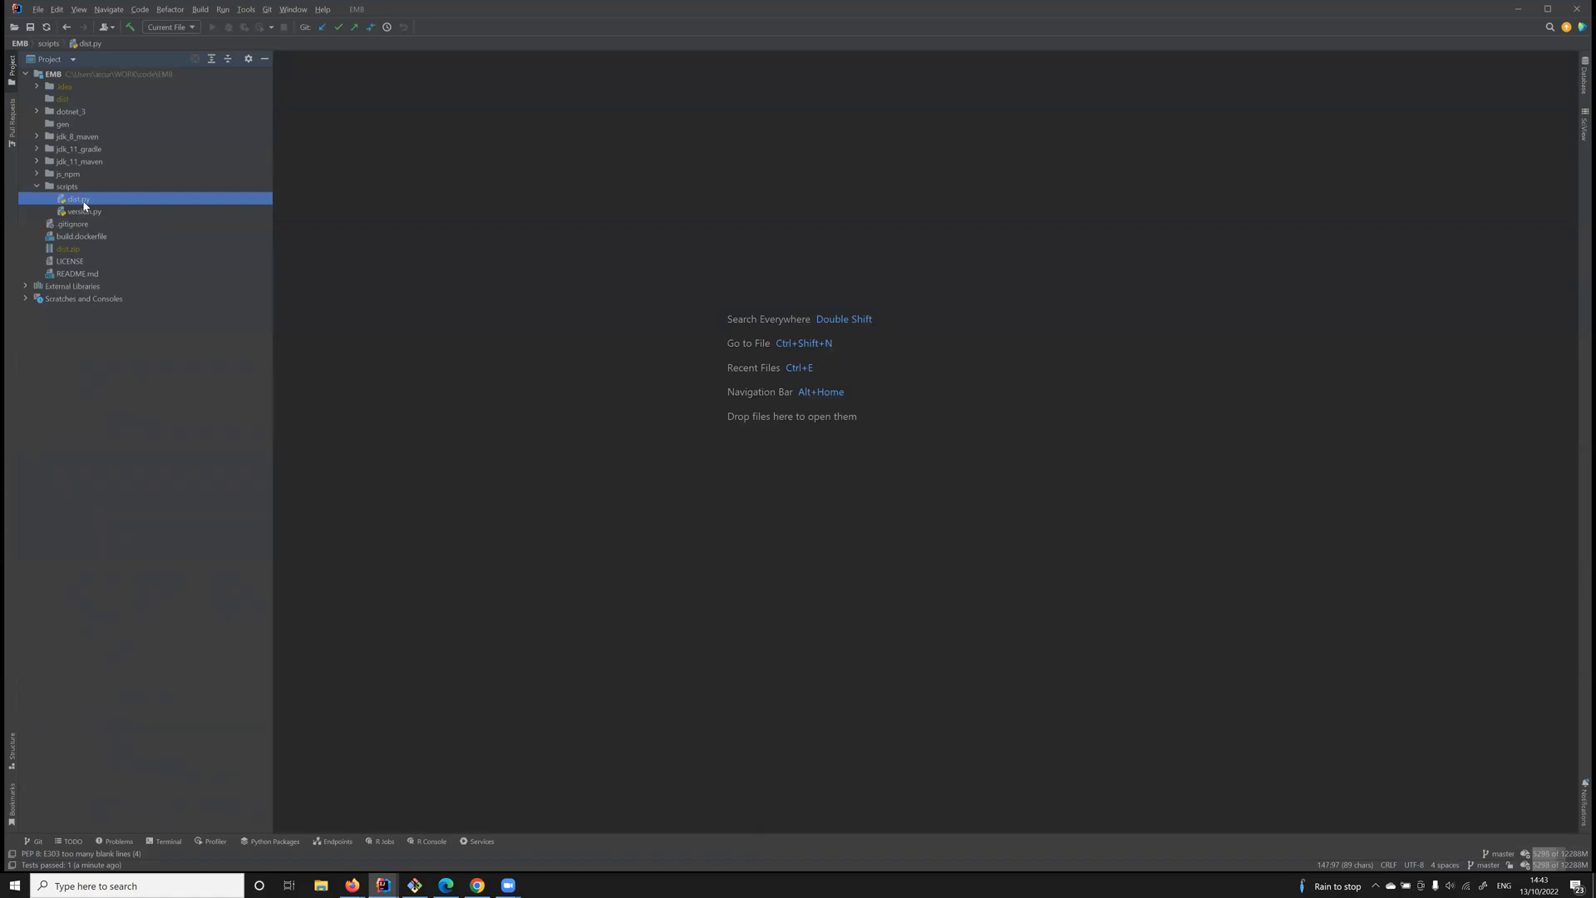
mouse_move(88, 205)
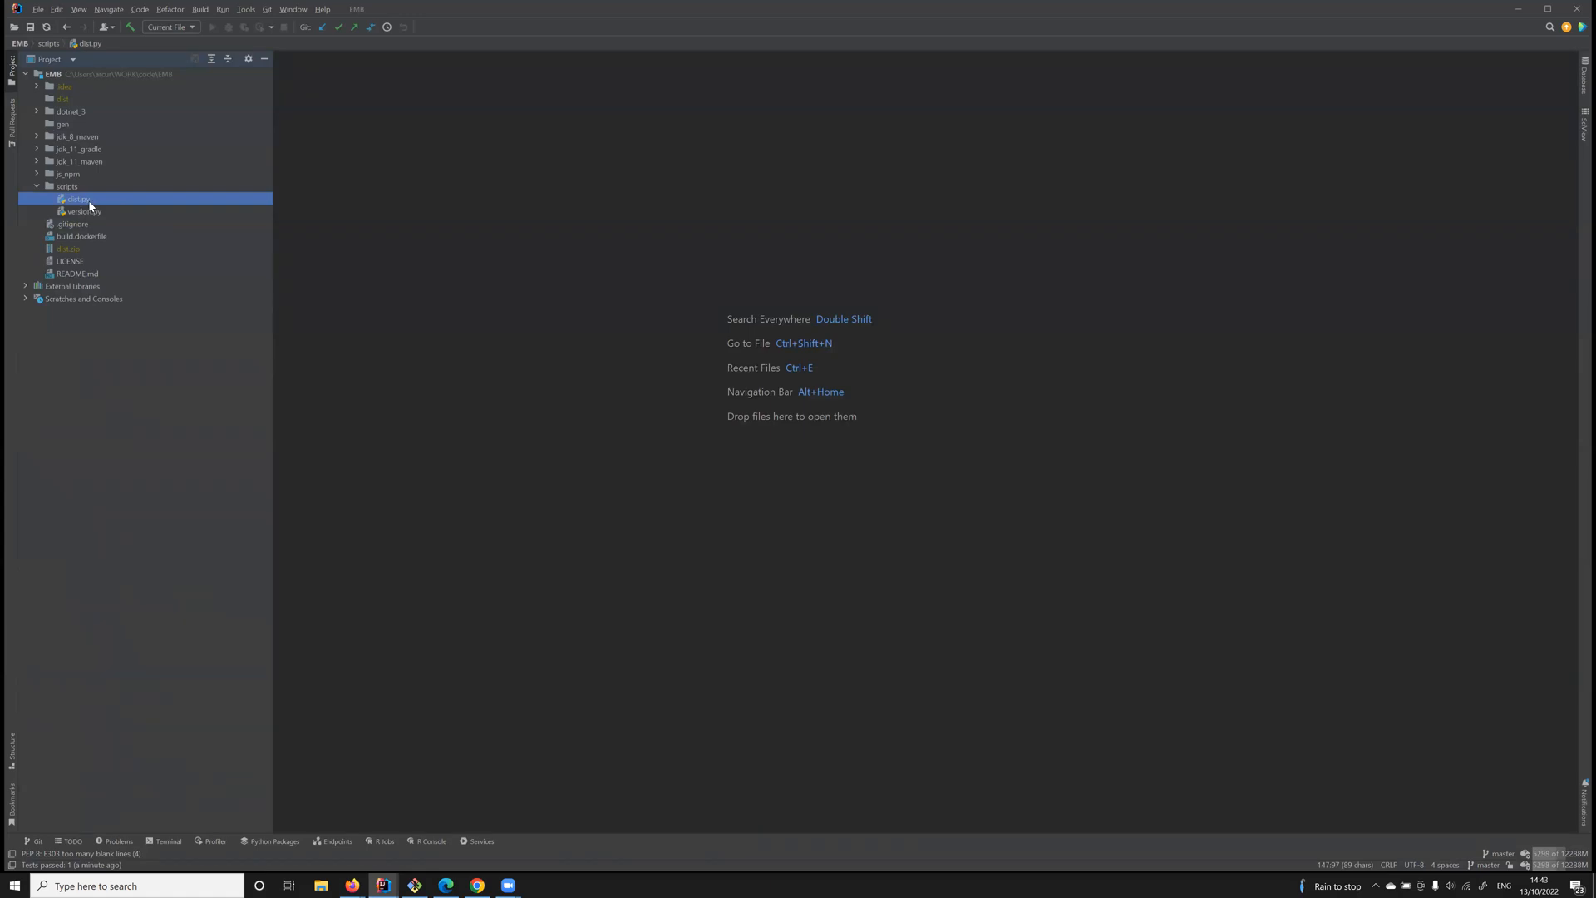
double_click(77, 198)
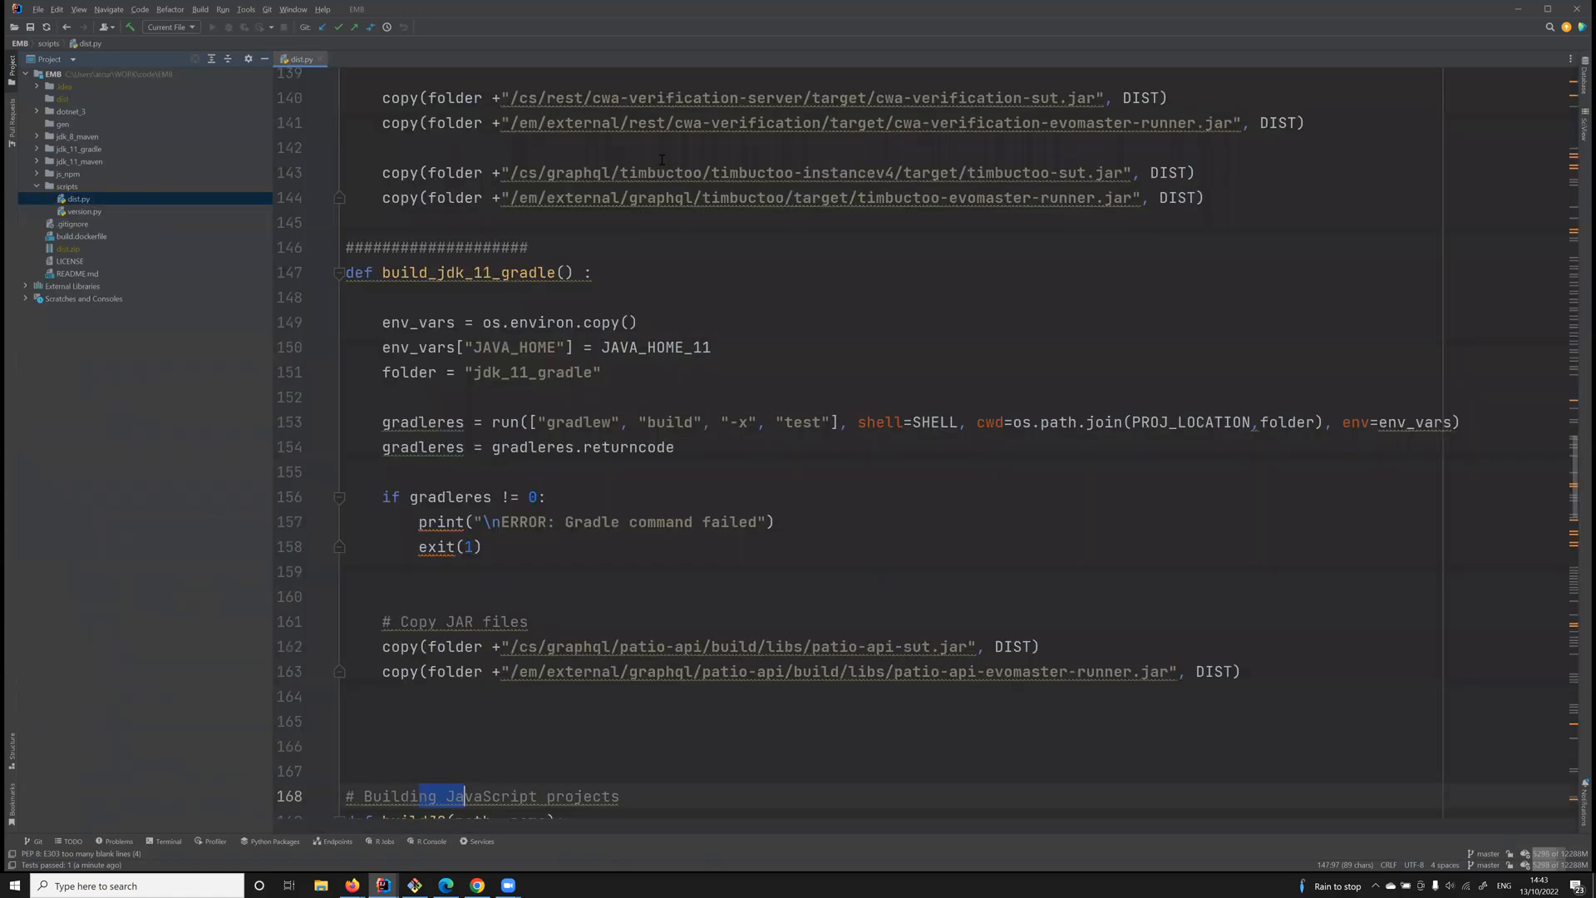